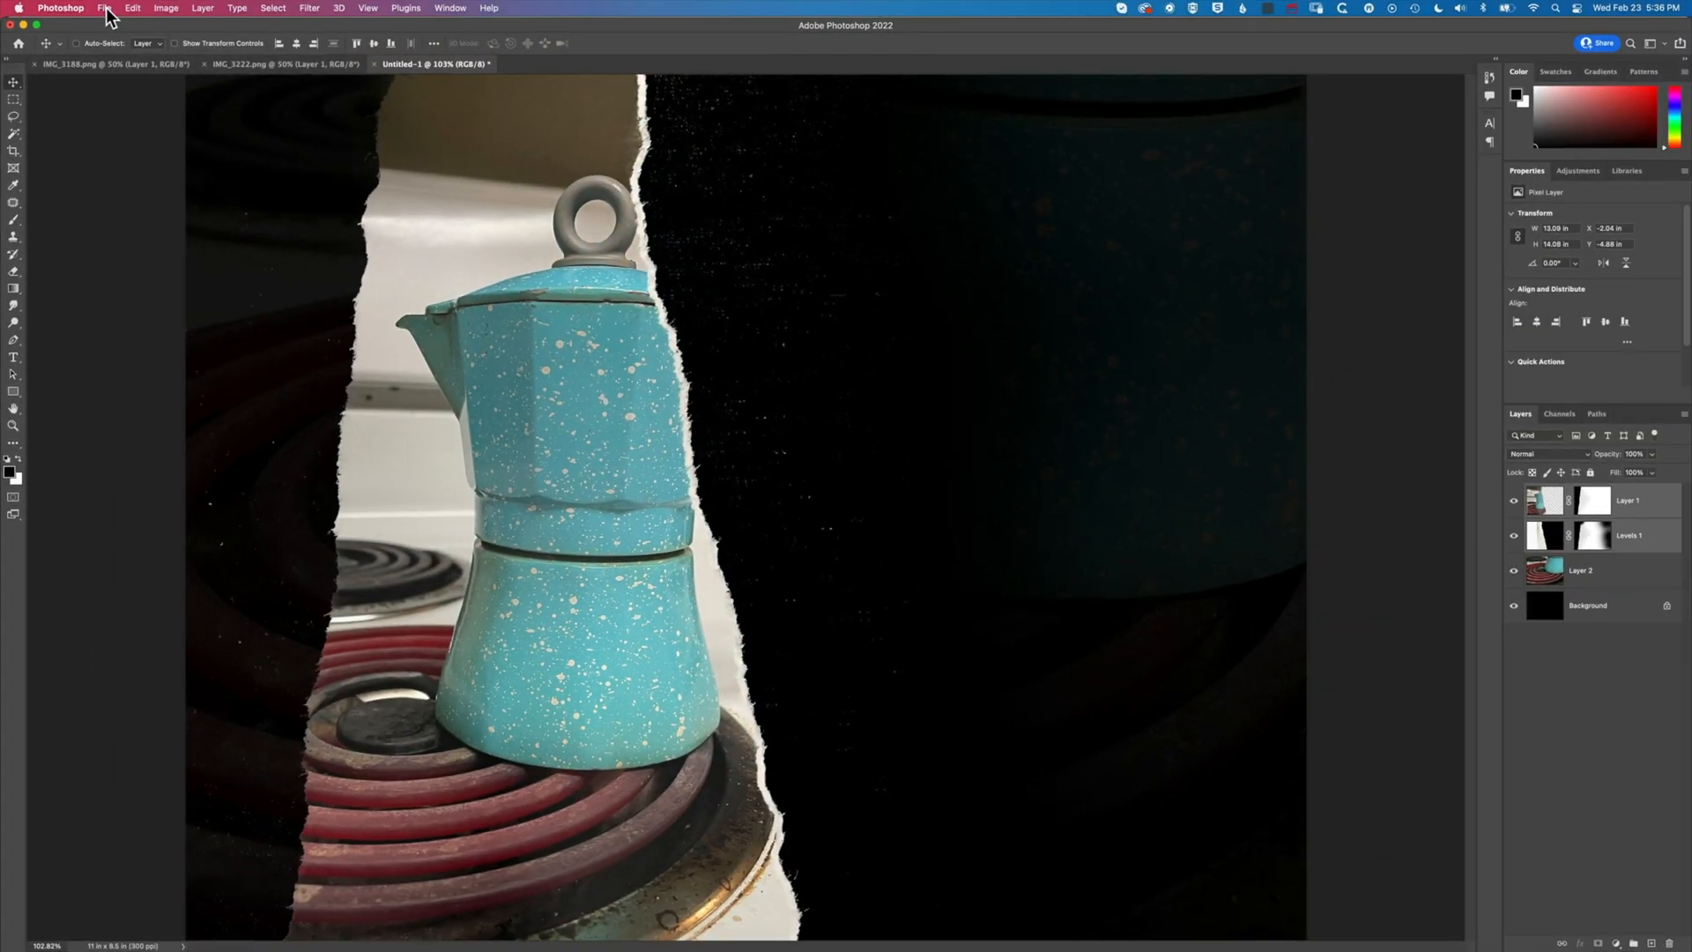
pyautogui.moveTo(113, 49)
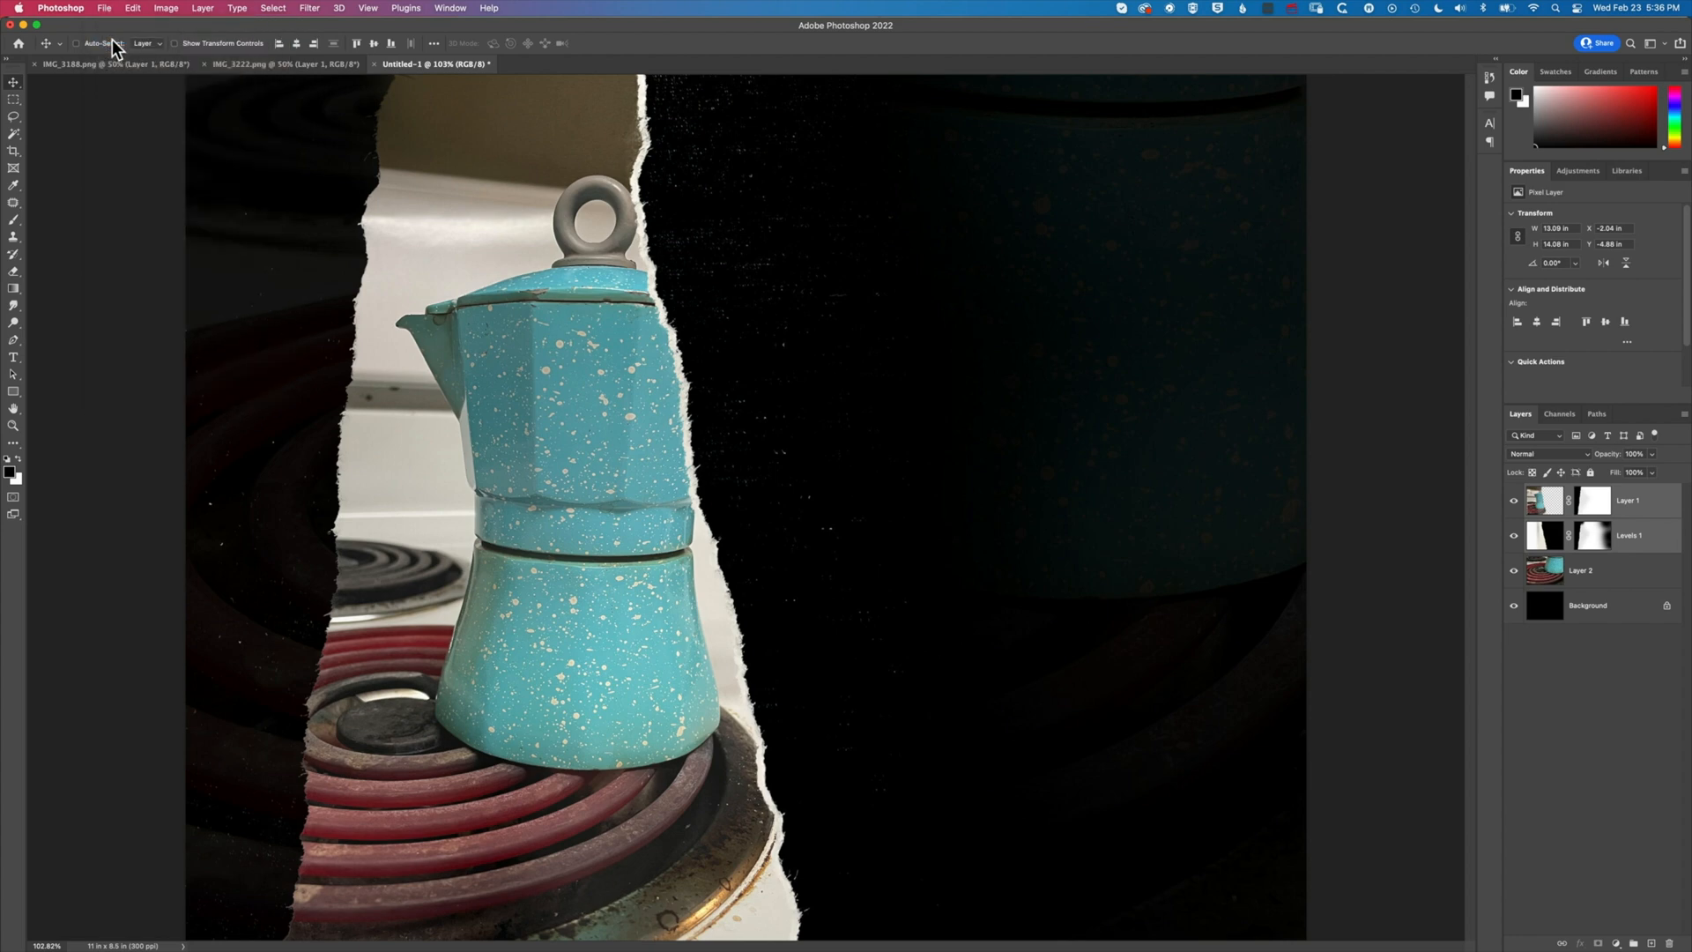
# Browse the Images folder in the Open window, previewing several torn-paper photos
pyautogui.click(104, 7)
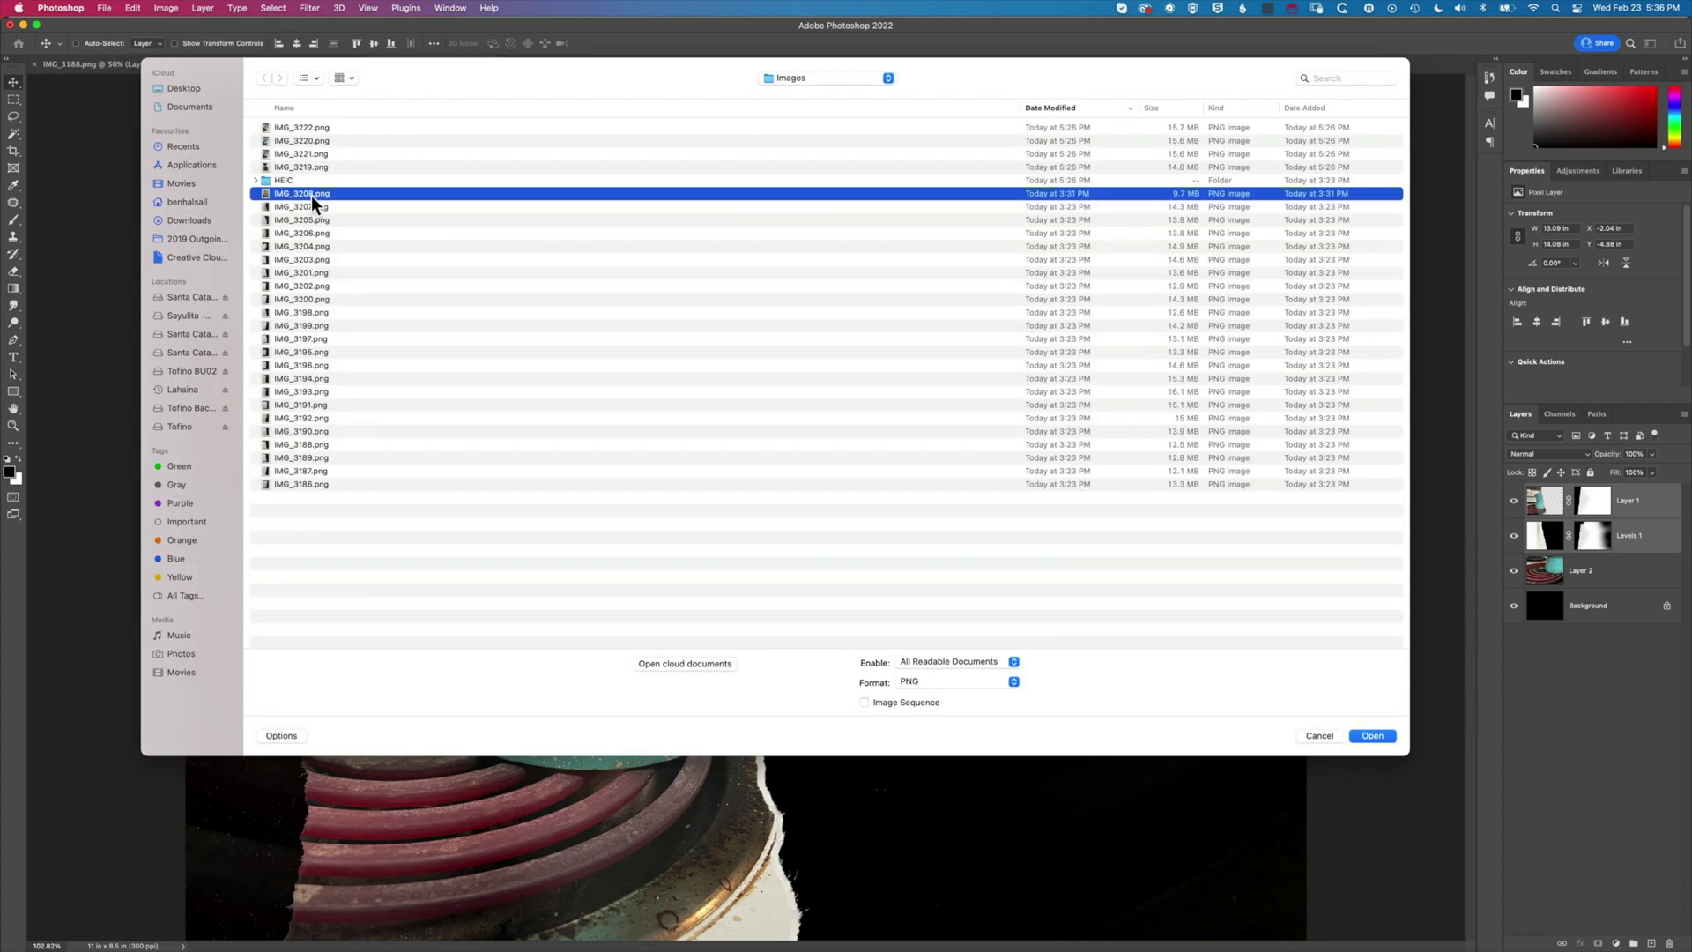
pyautogui.click(302, 206)
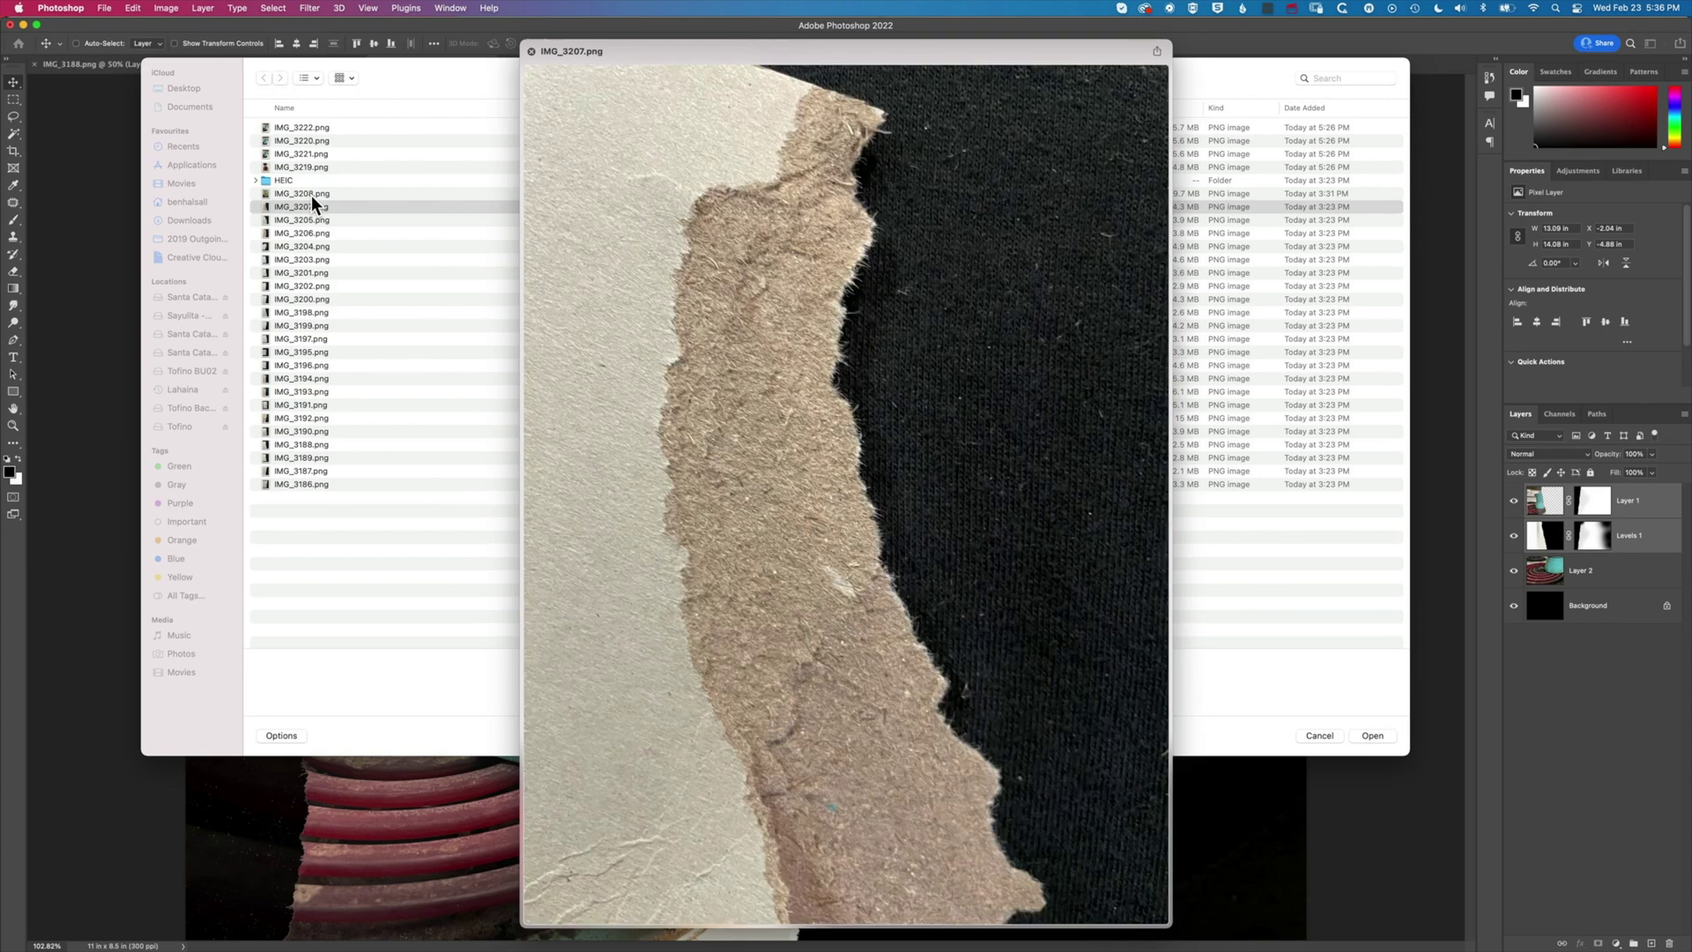
pyautogui.click(301, 218)
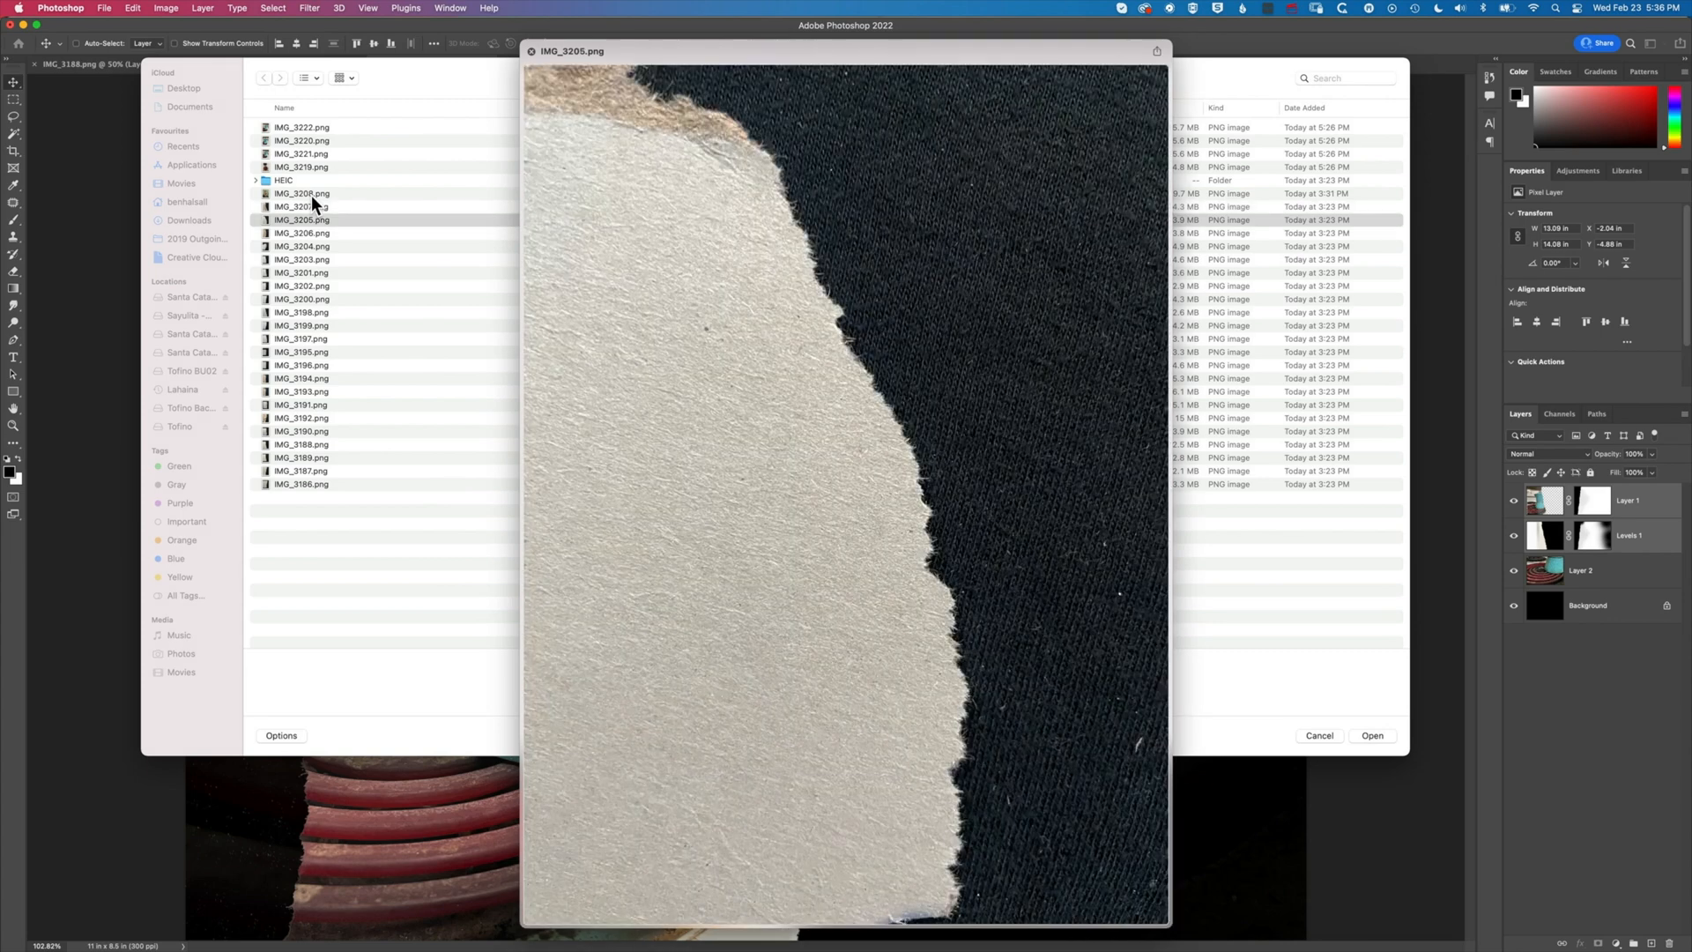
pyautogui.click(301, 272)
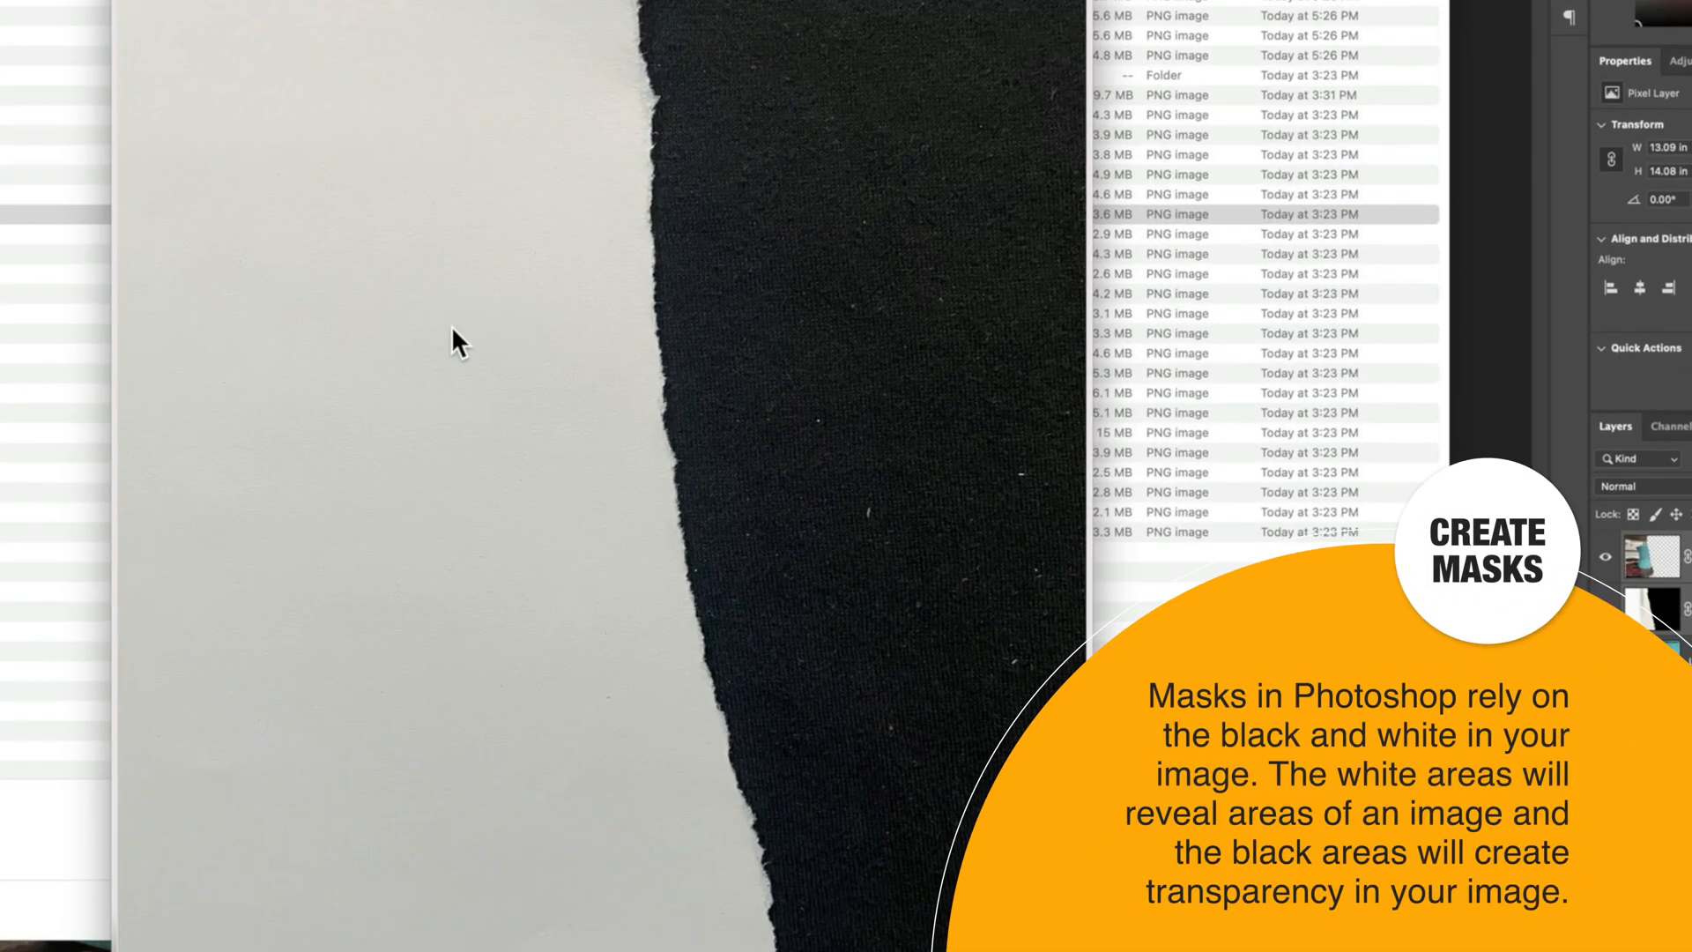
pyautogui.moveTo(795, 110)
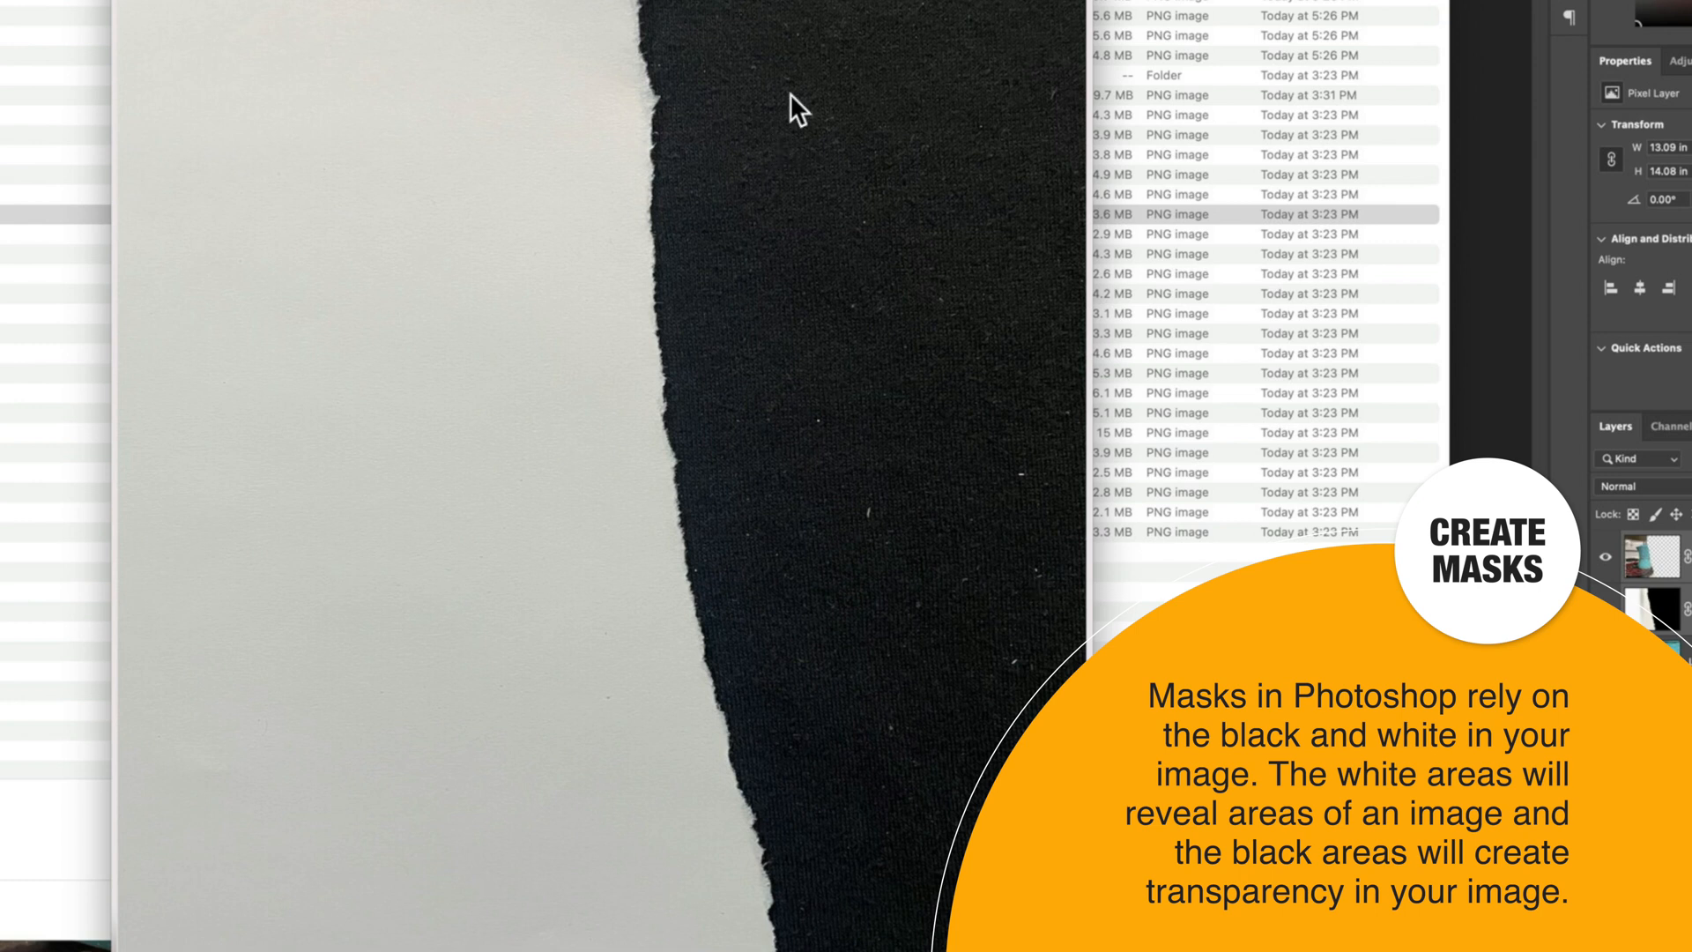
pyautogui.moveTo(853, 800)
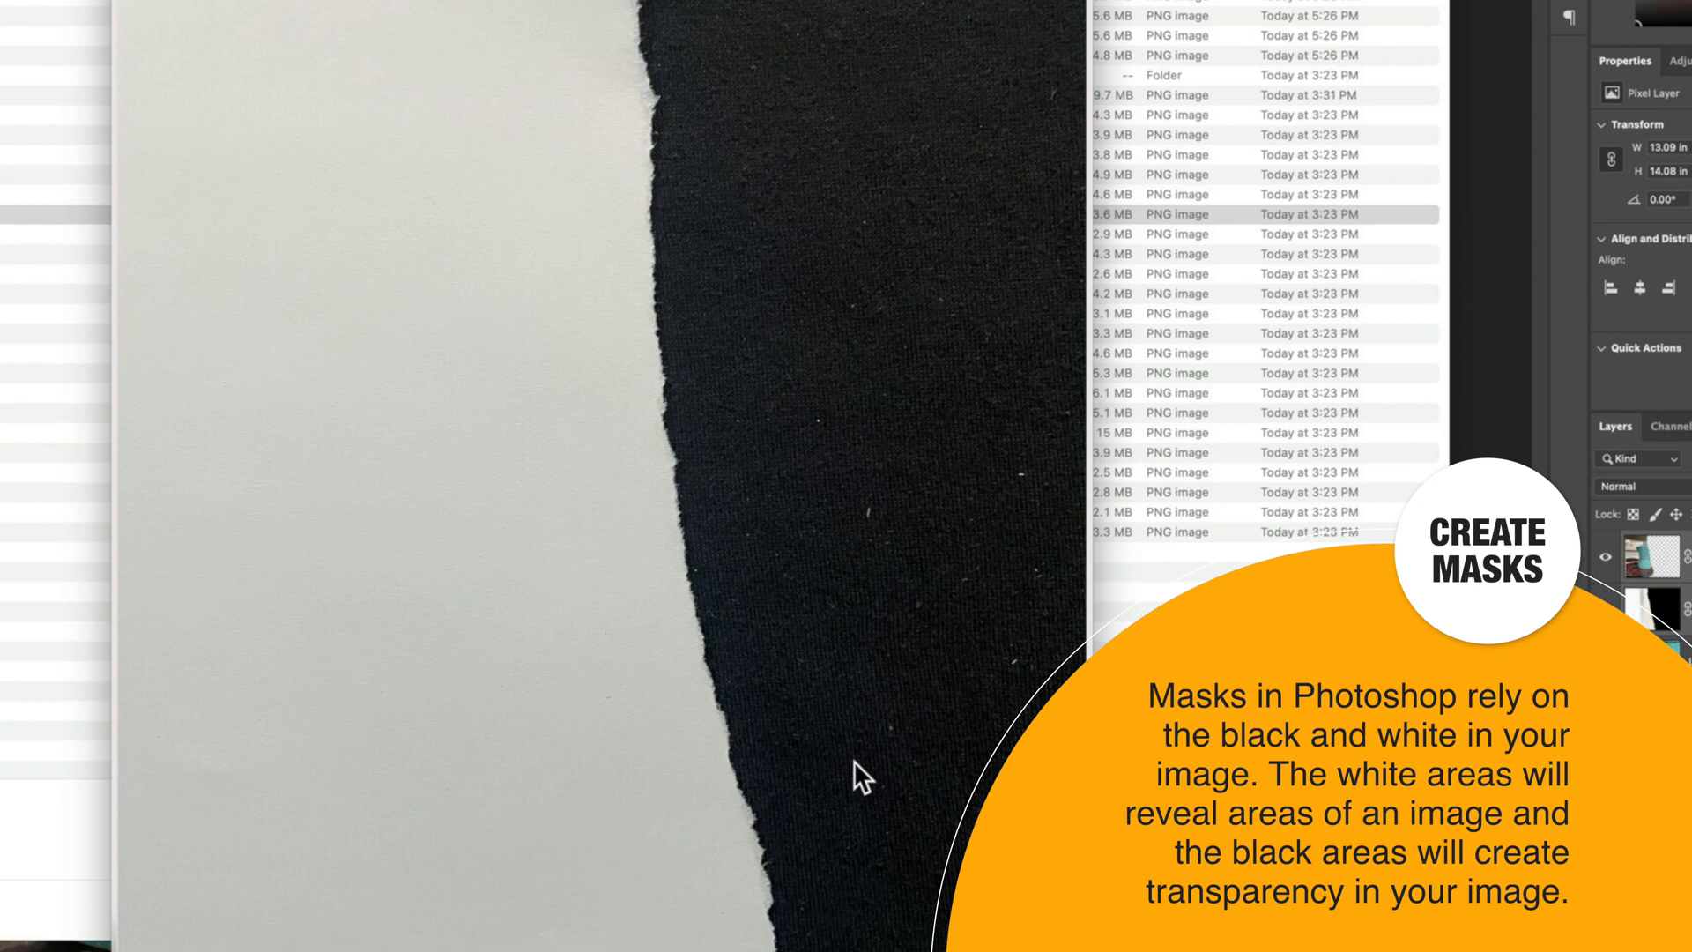
pyautogui.moveTo(589, 516)
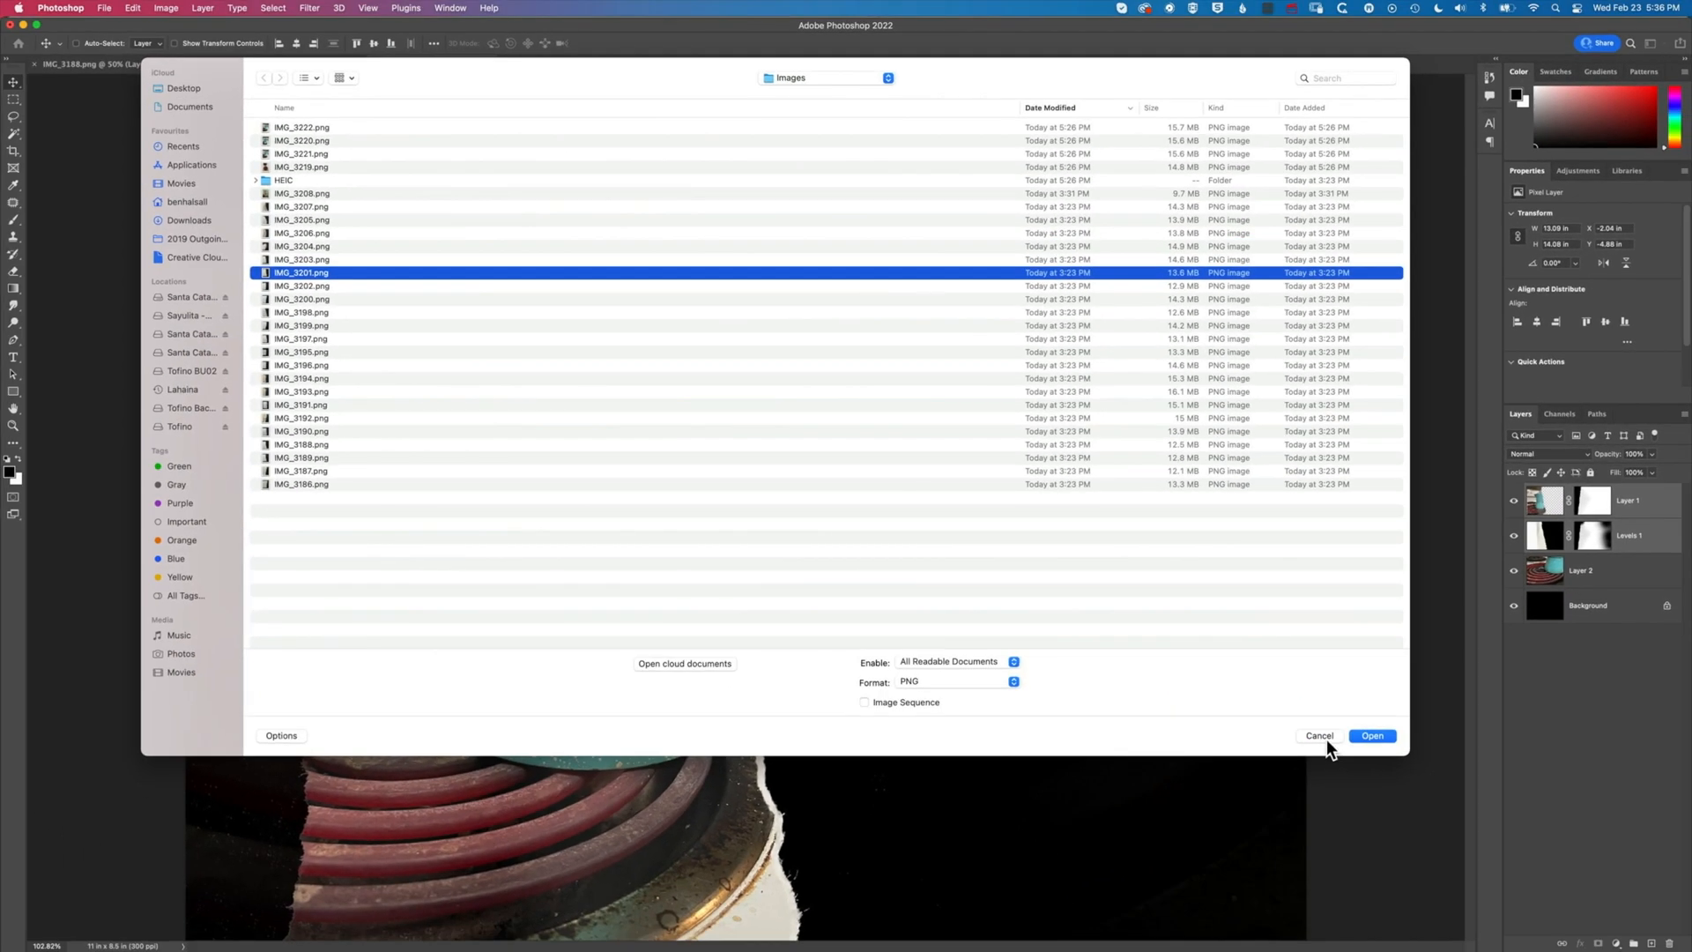
# Cancel opening, then start a new document using the 11 × 8.5 in, 300 ppi preset
pyautogui.click(1371, 735)
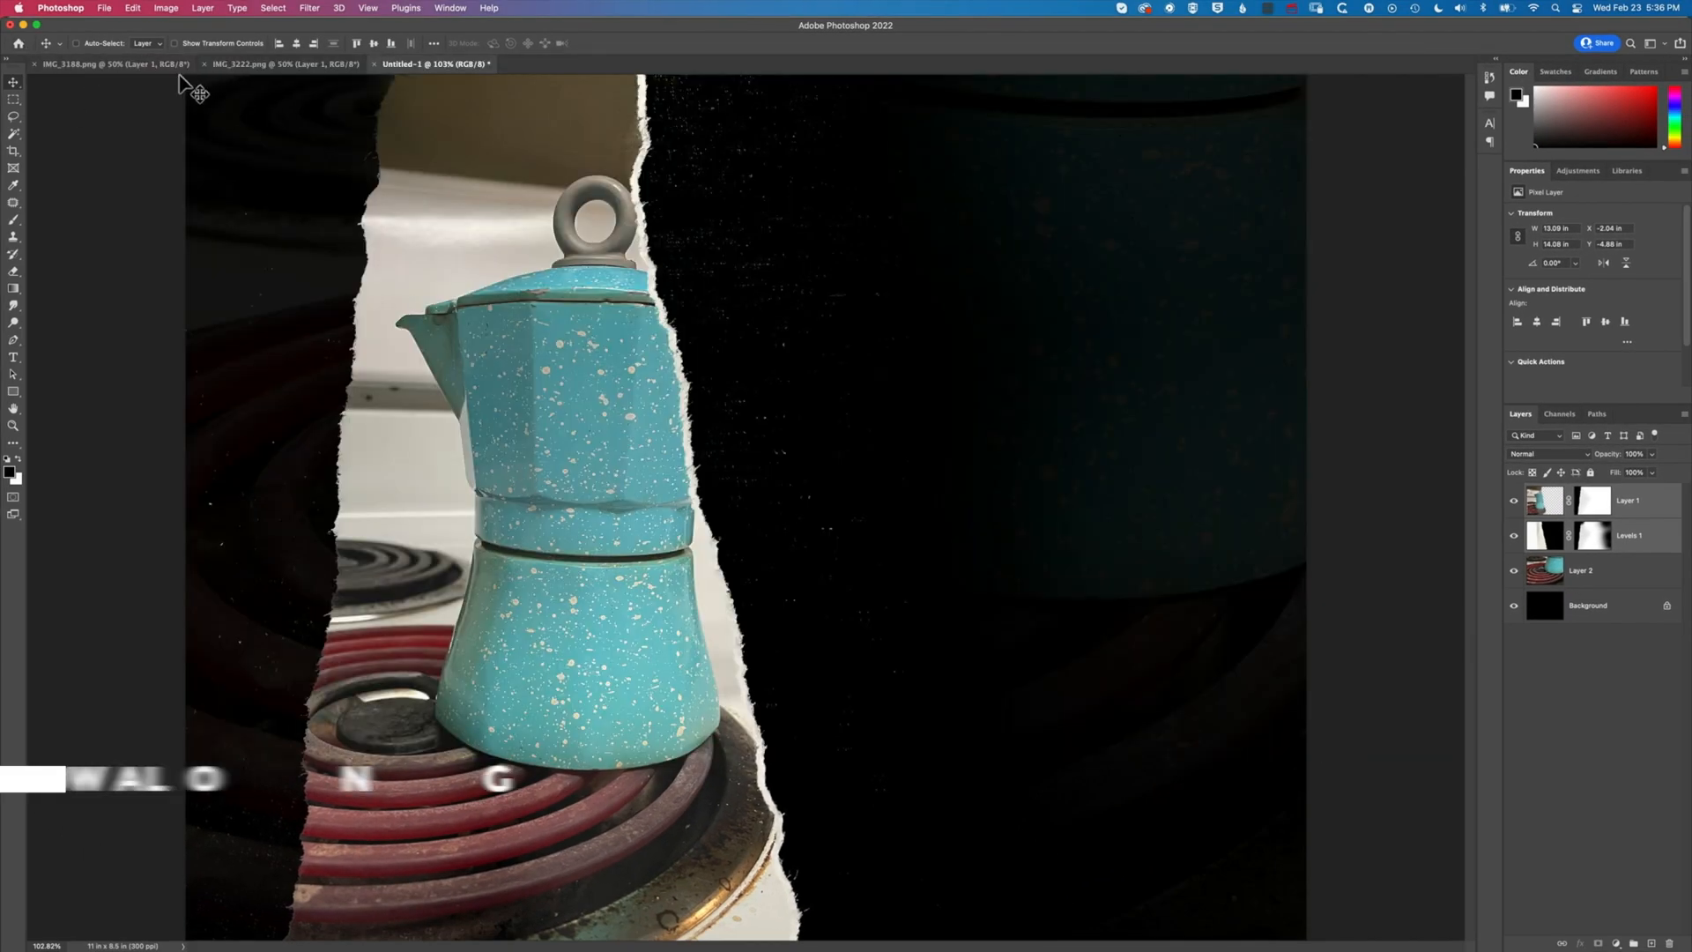
pyautogui.click(106, 64)
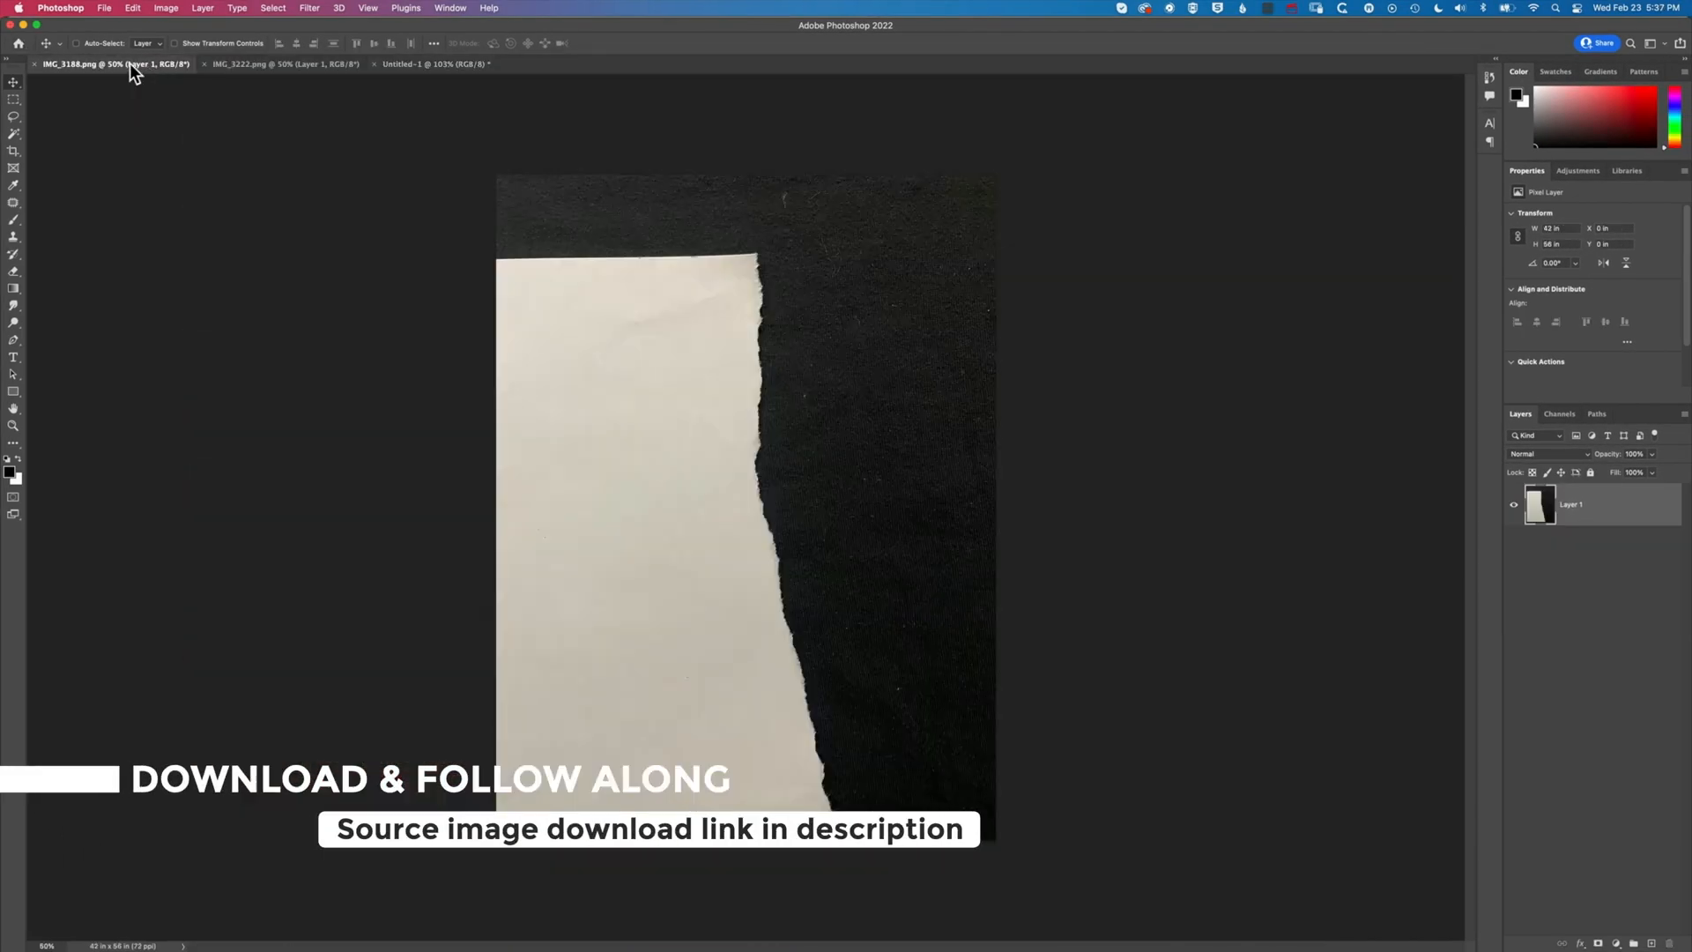
pyautogui.click(282, 63)
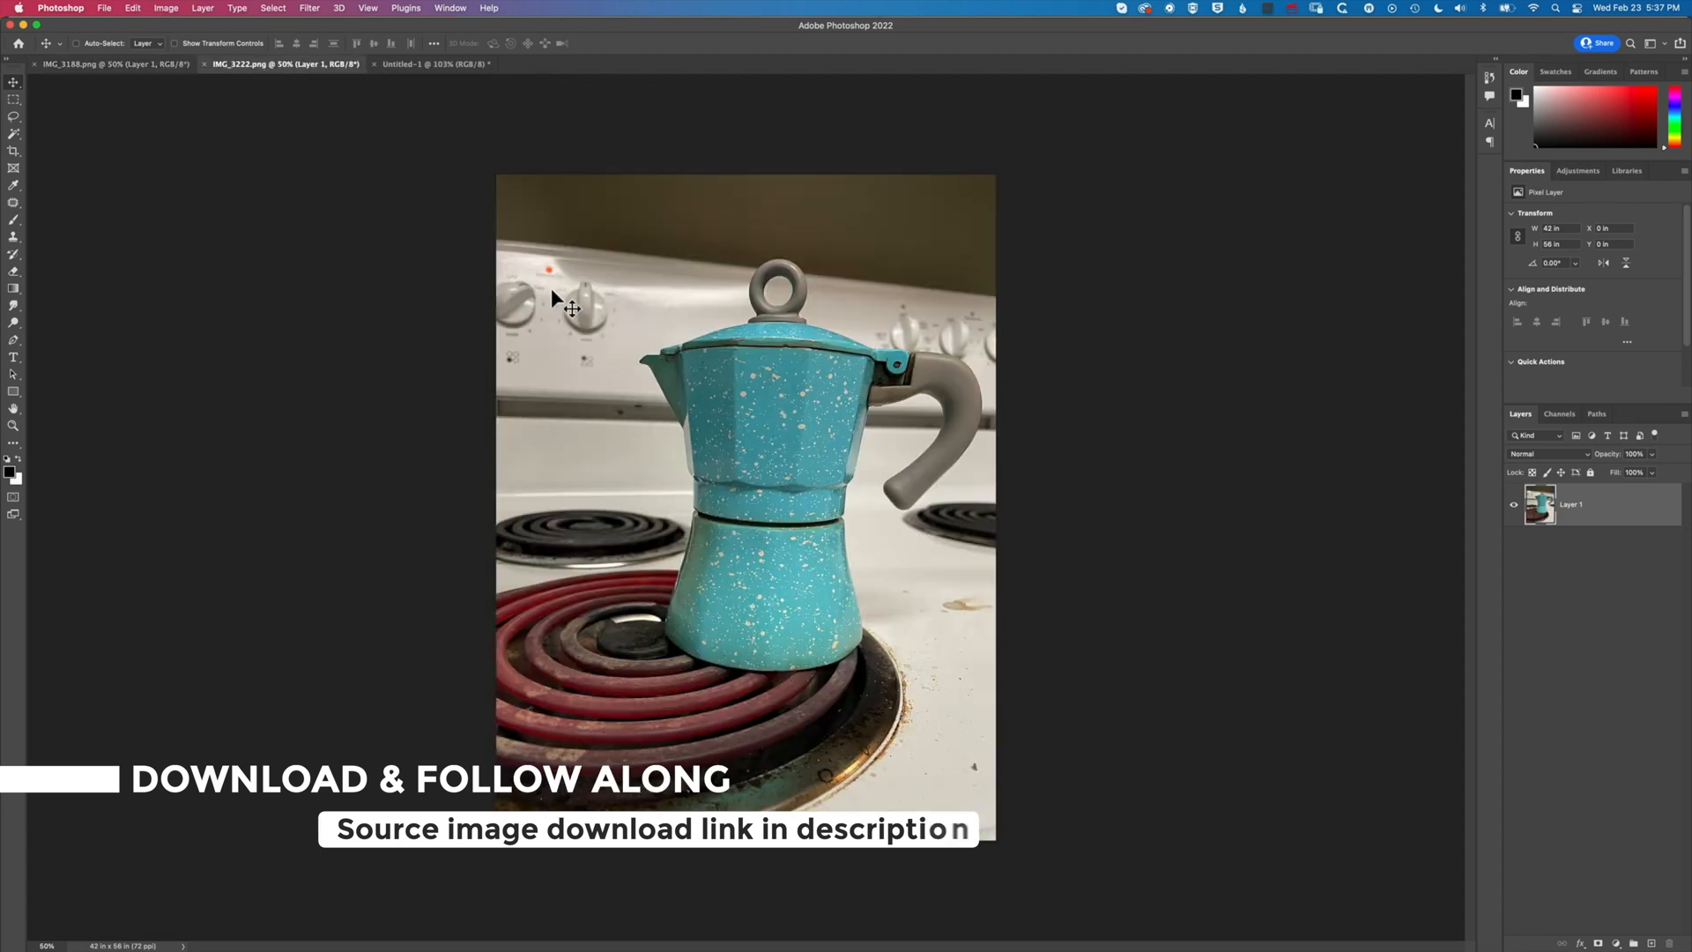
pyautogui.click(109, 7)
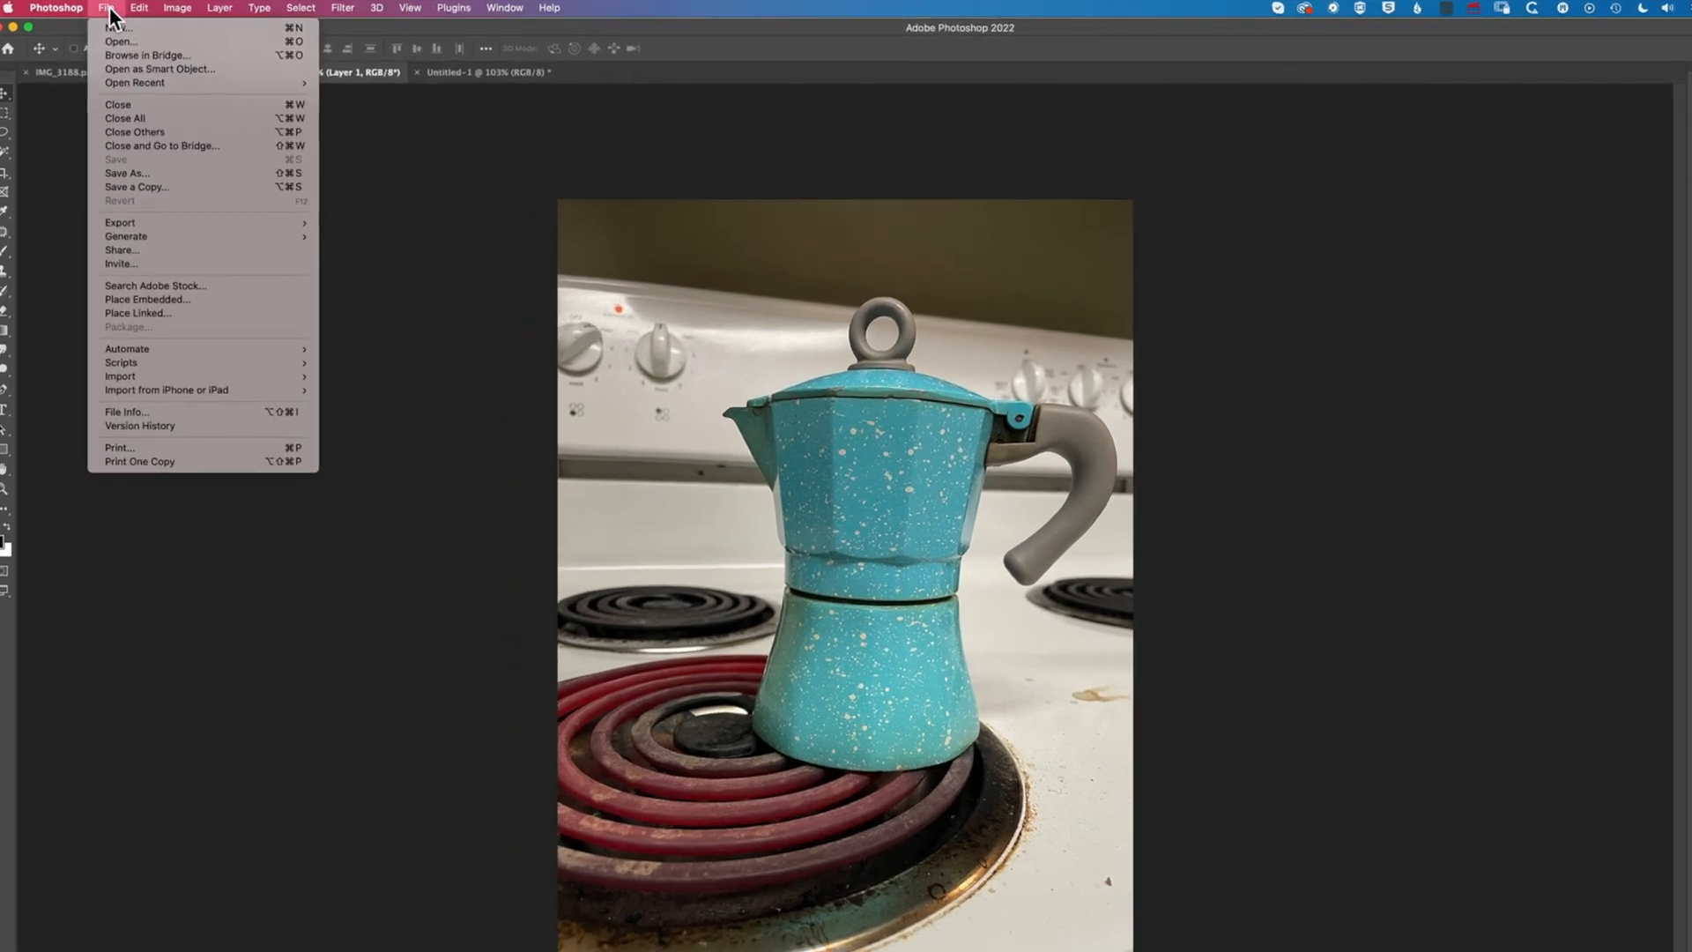
pyautogui.click(102, 37)
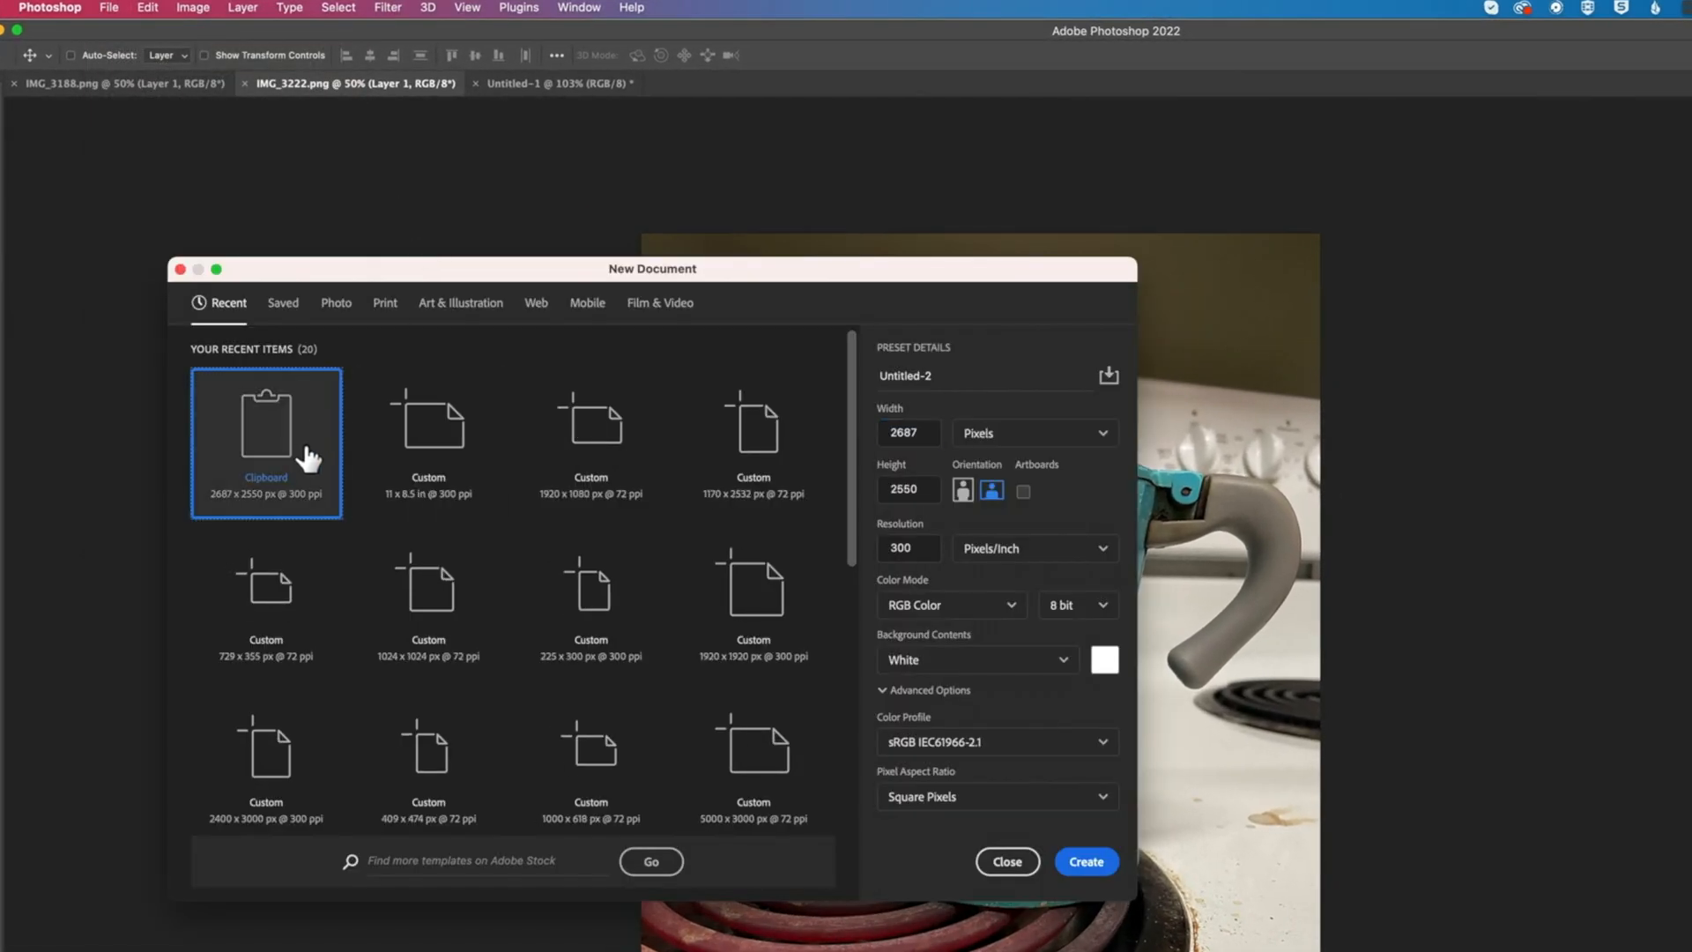
pyautogui.click(428, 437)
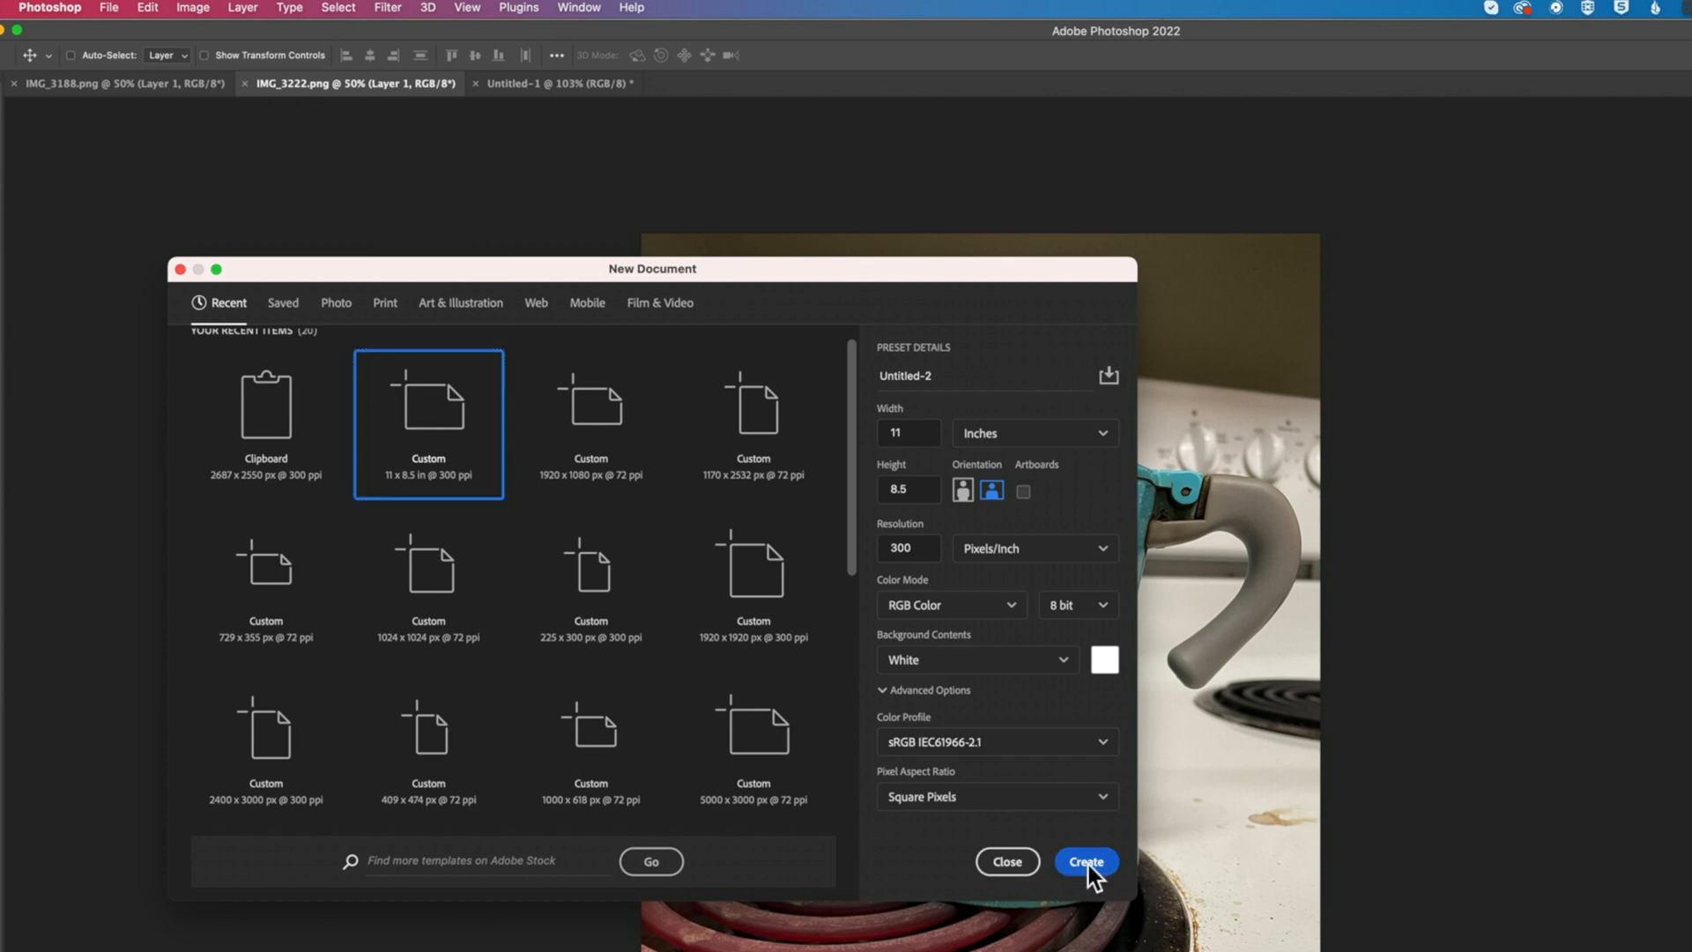
# Create the document, drop the espresso maker photo in as a layer and scale it to fit the page
pyautogui.click(1086, 861)
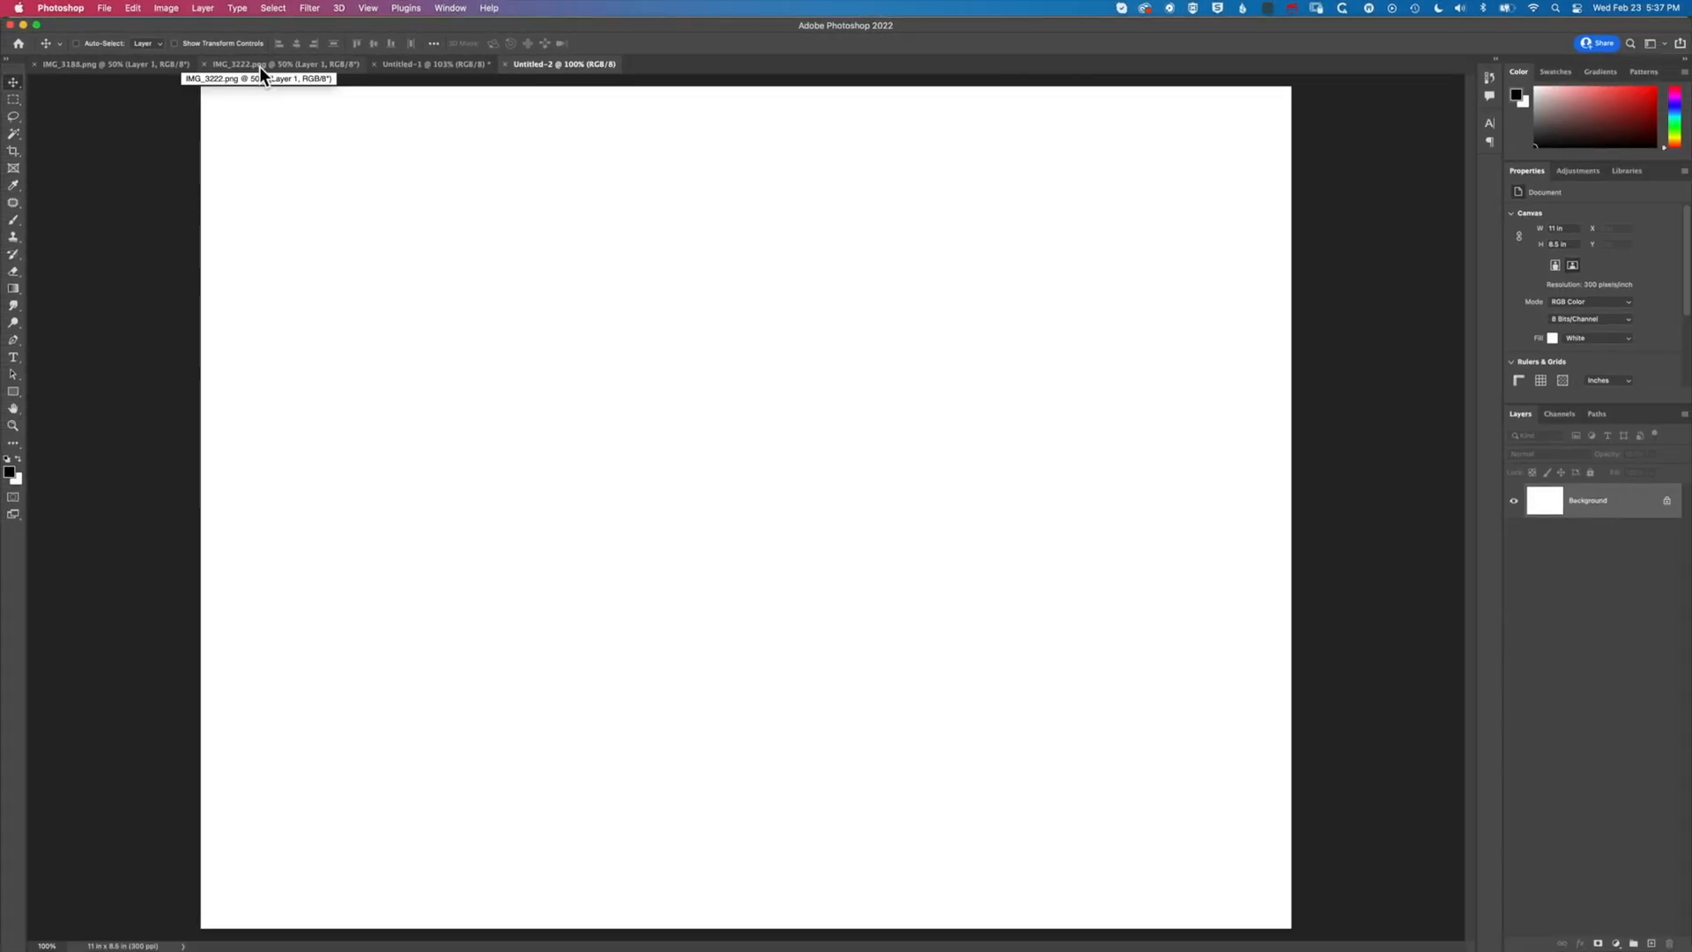
pyautogui.click(256, 63)
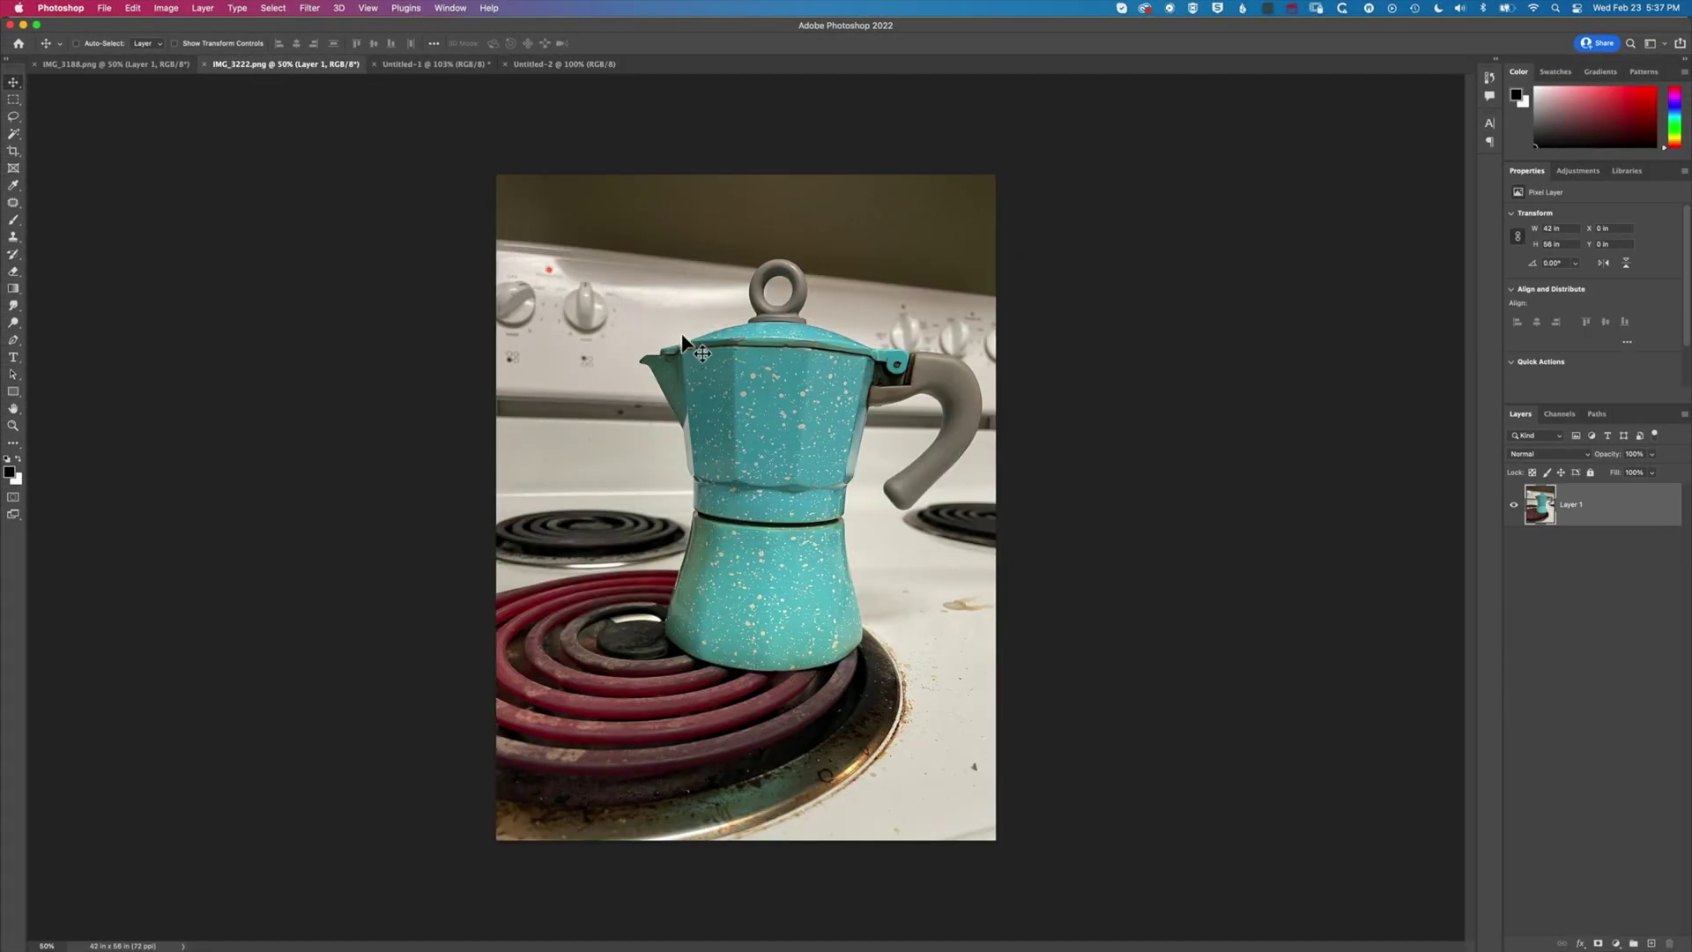
pyautogui.moveTo(132, 208)
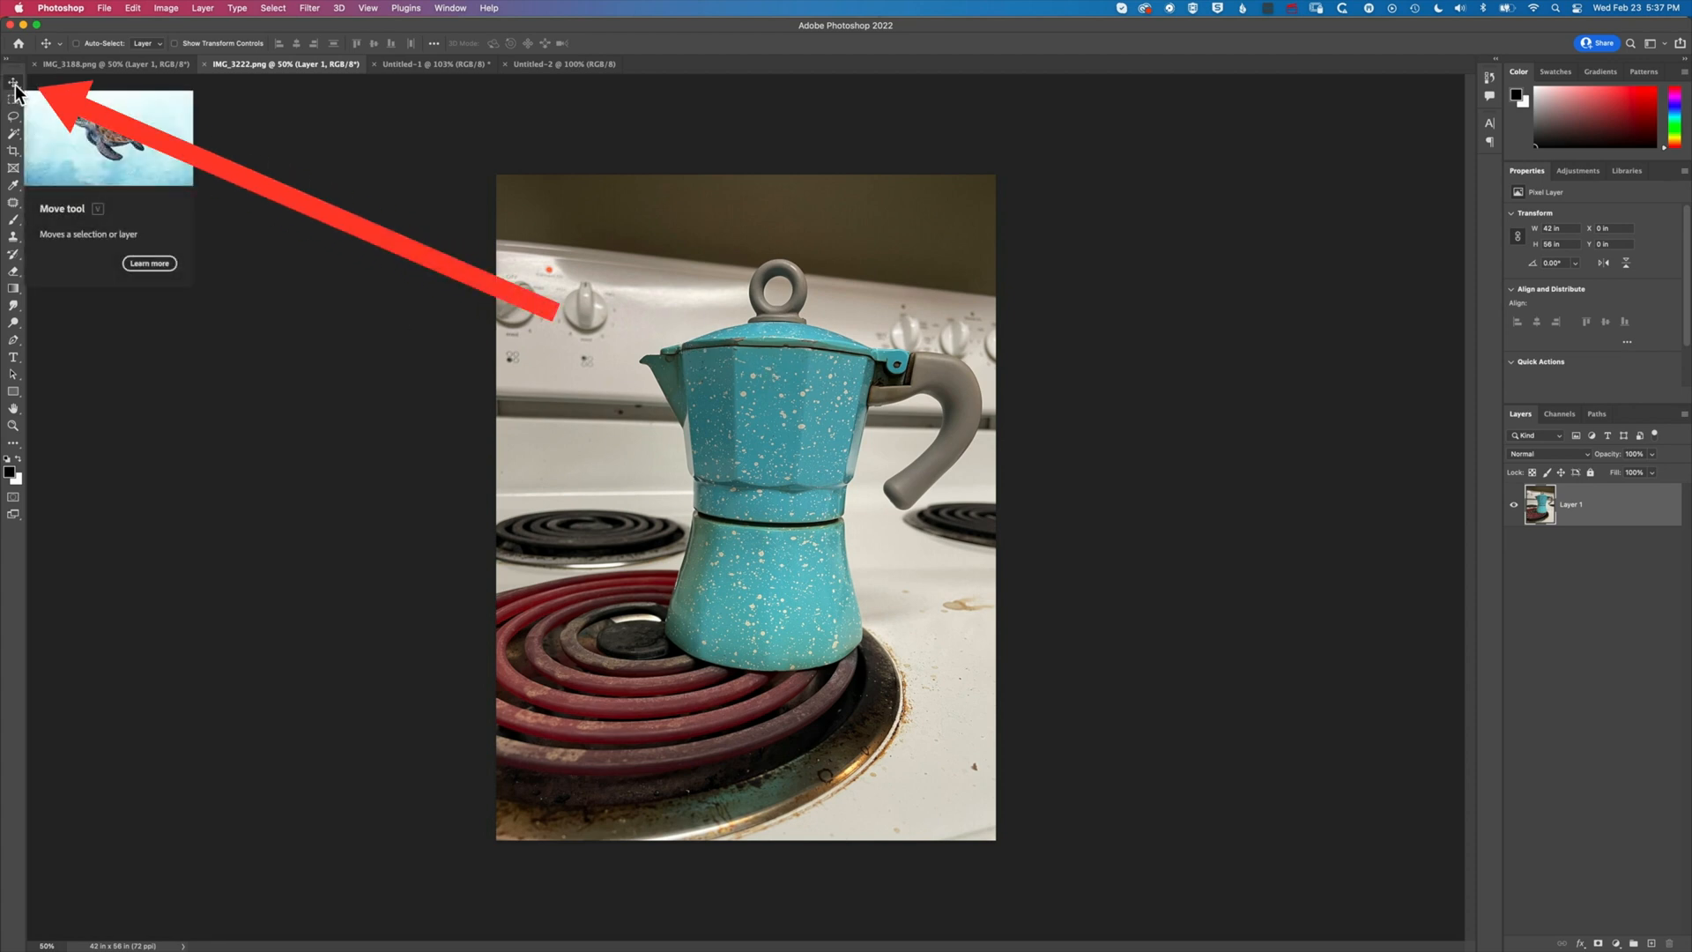
pyautogui.moveTo(740, 430)
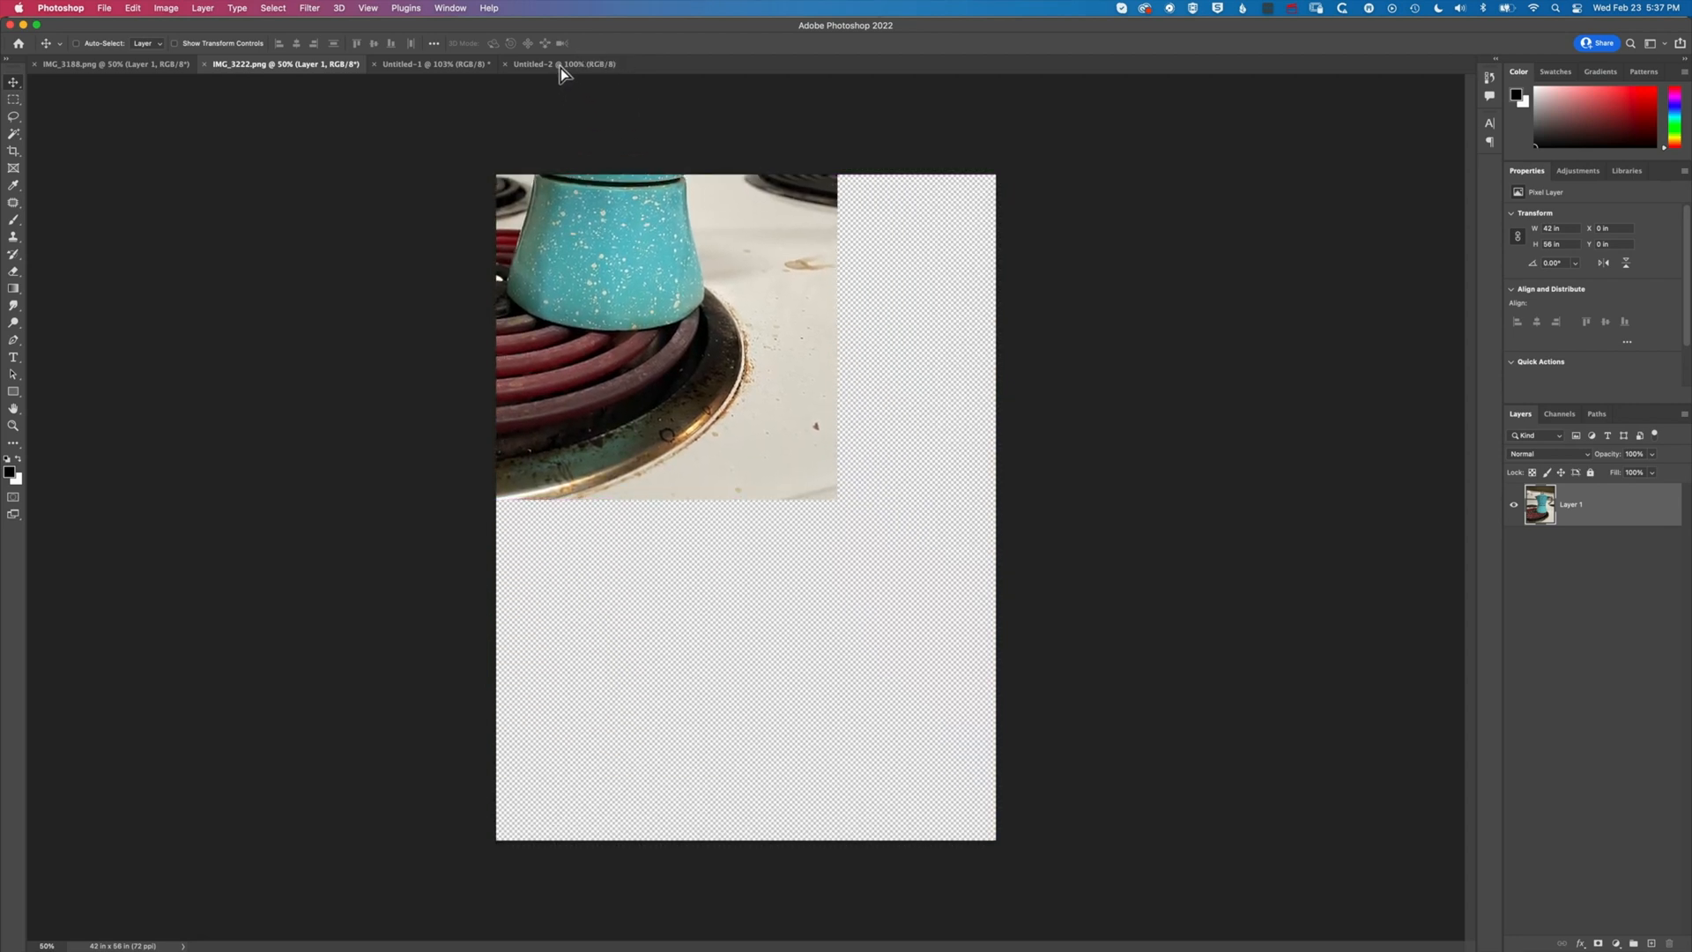
pyautogui.click(578, 63)
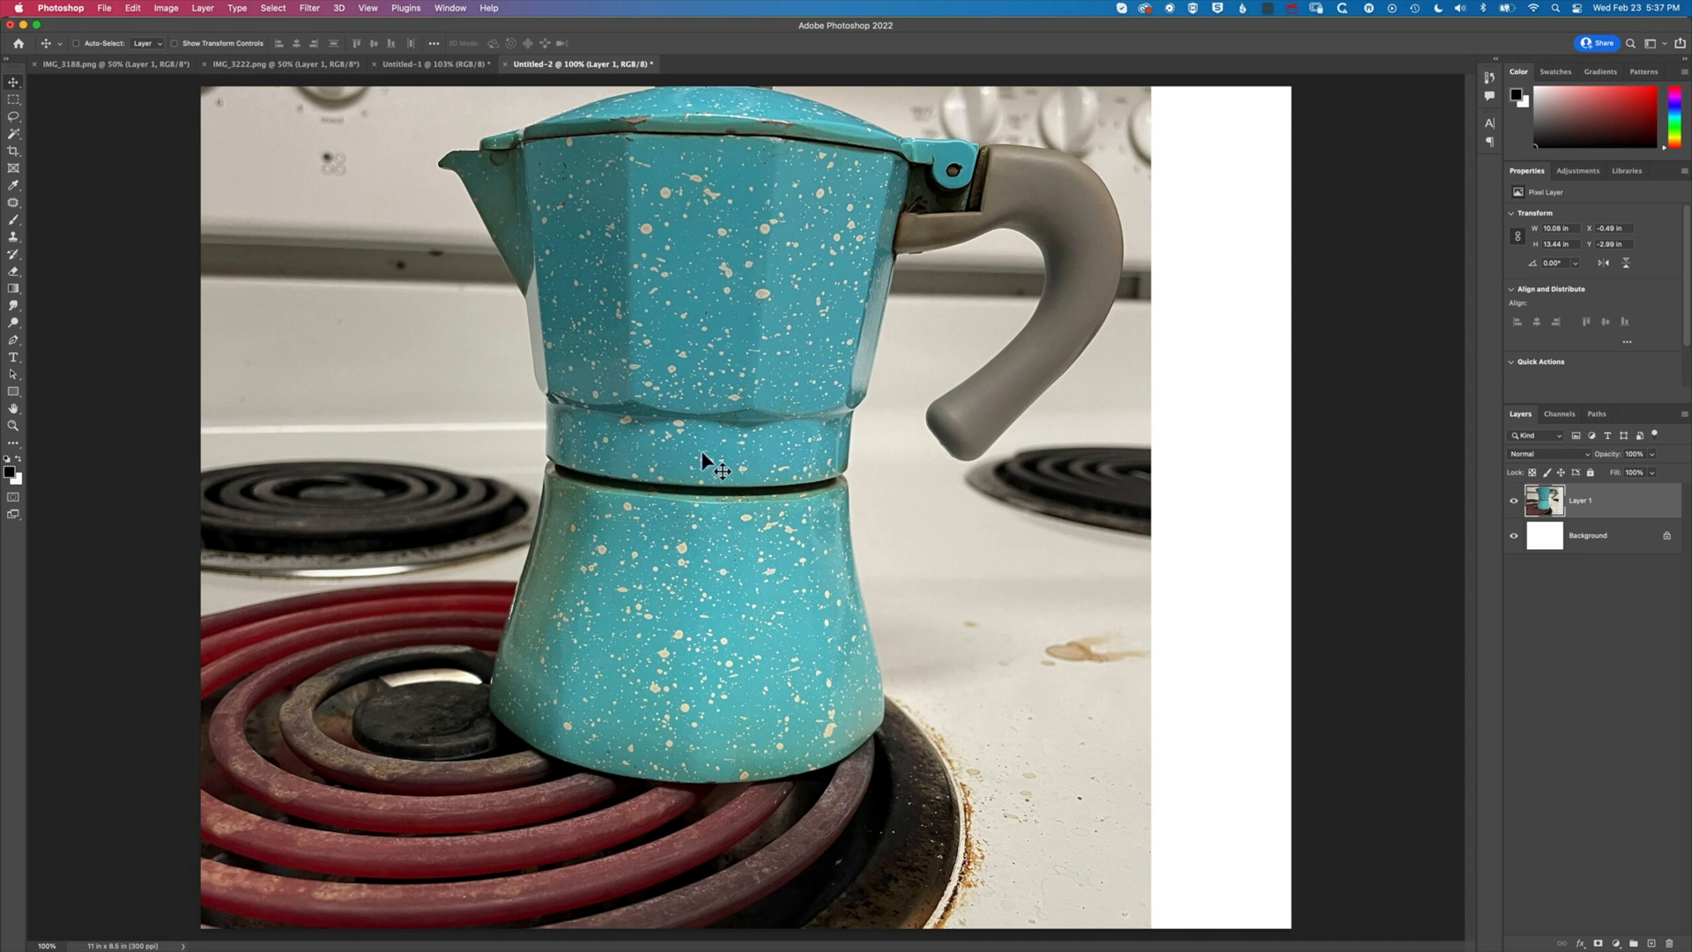
pyautogui.moveTo(802, 413)
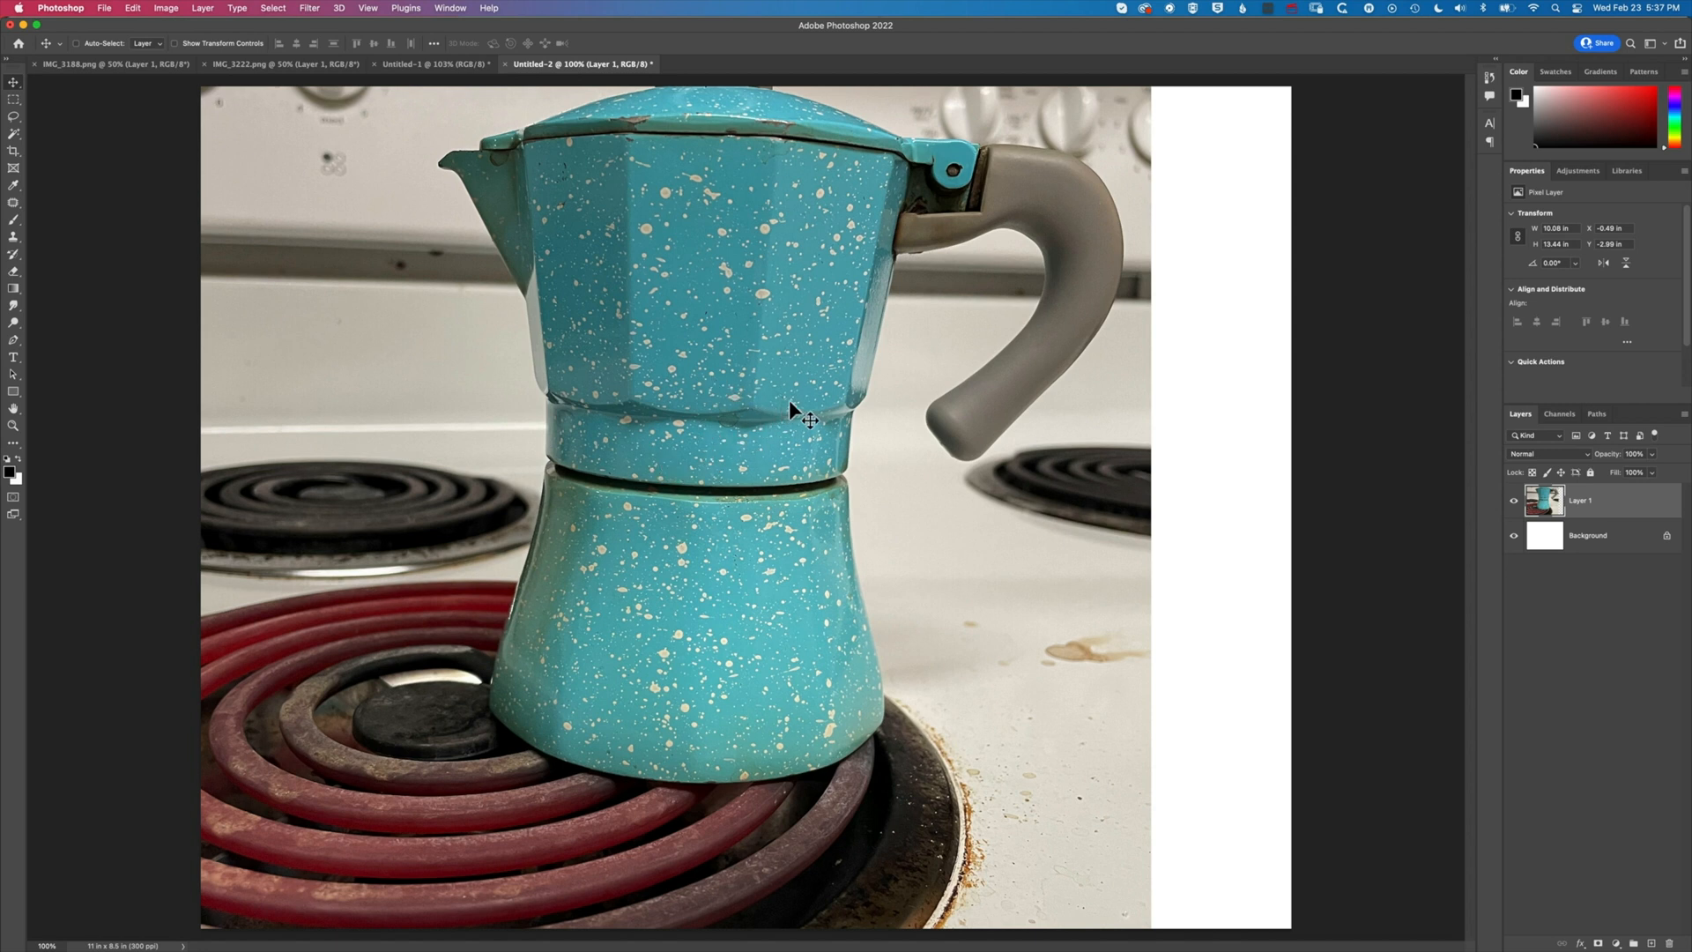
pyautogui.click(130, 7)
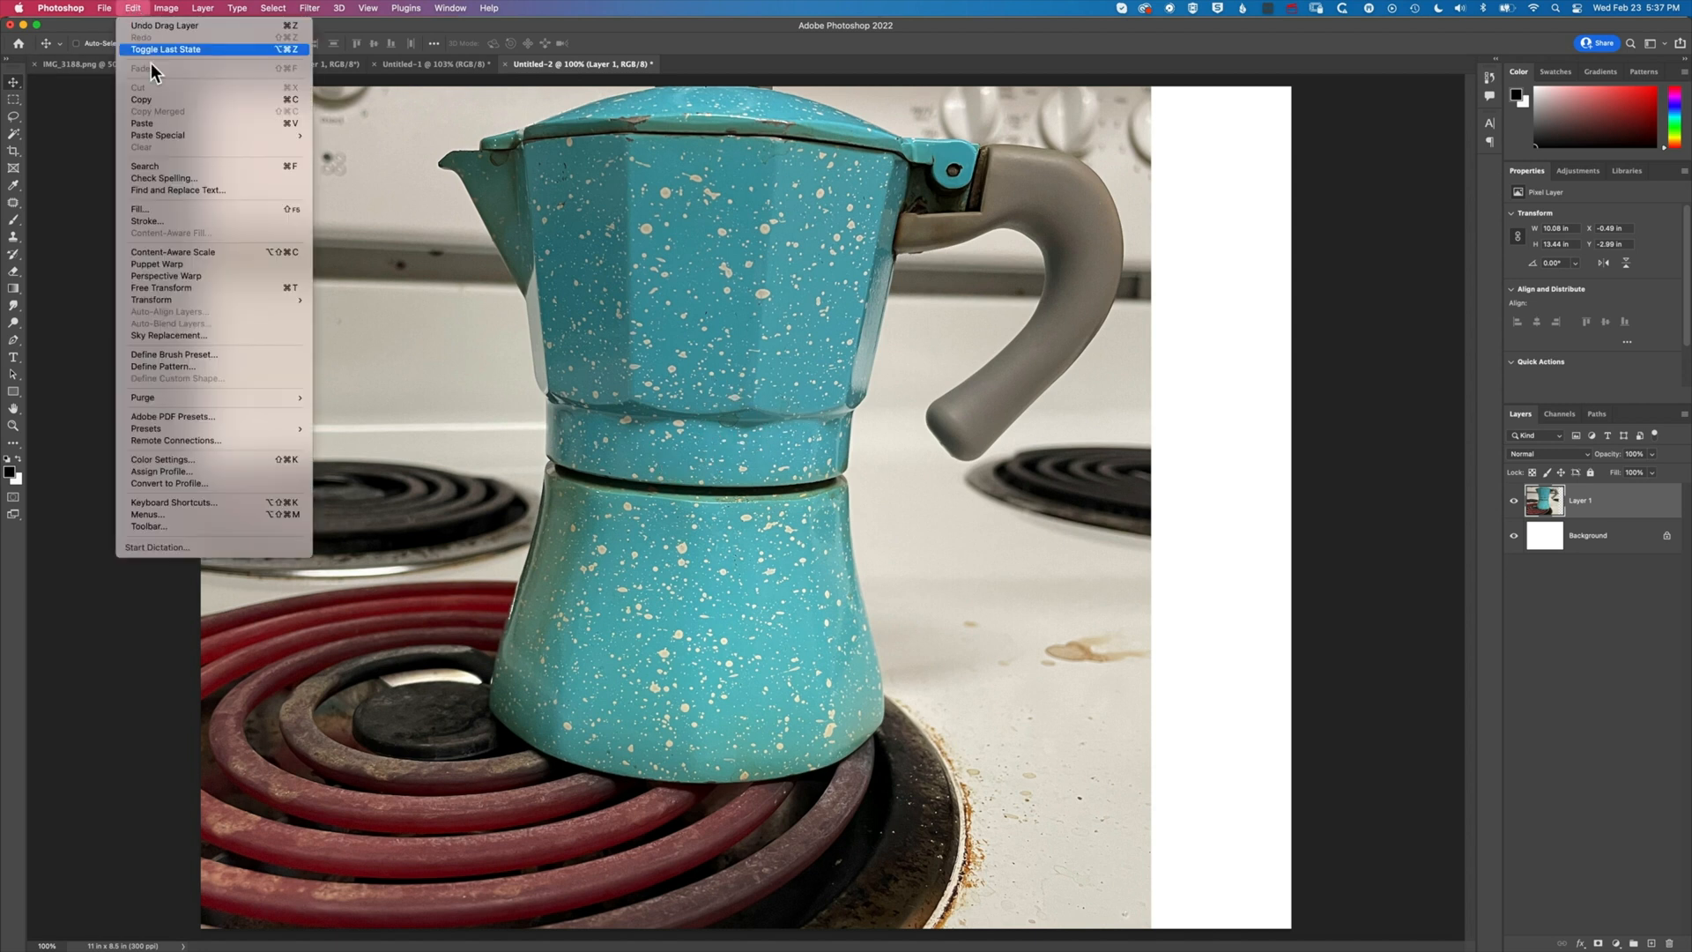
pyautogui.moveTo(196, 296)
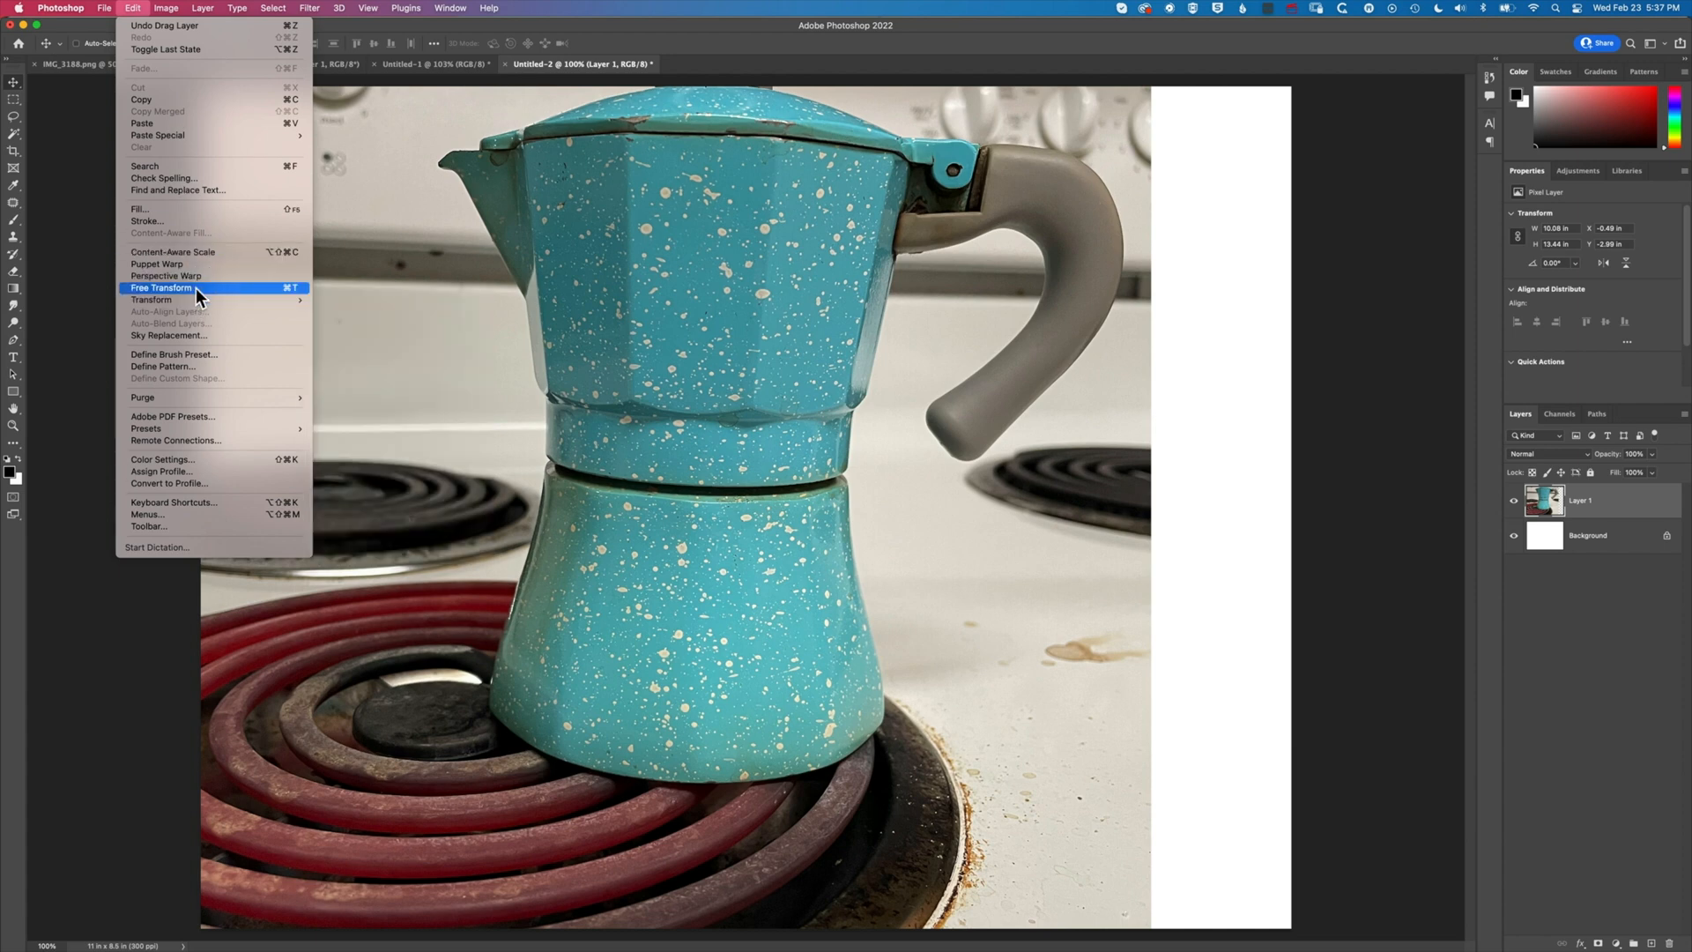
pyautogui.click(161, 288)
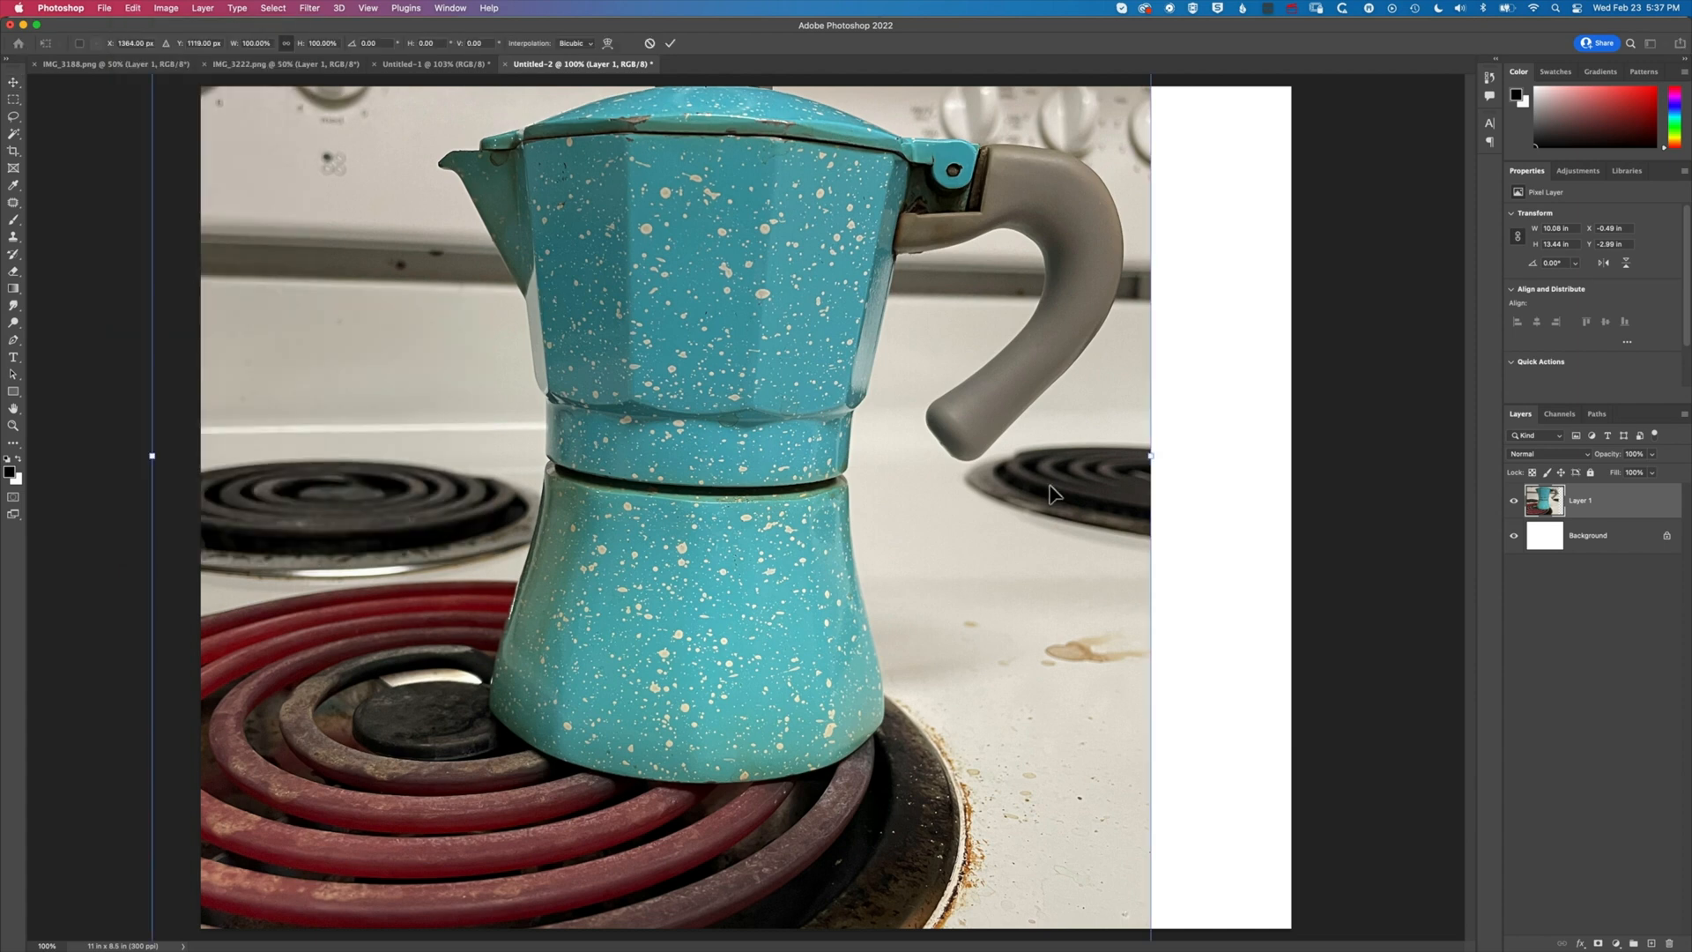
pyautogui.moveTo(1148, 455); pyautogui.dragTo(983, 465)
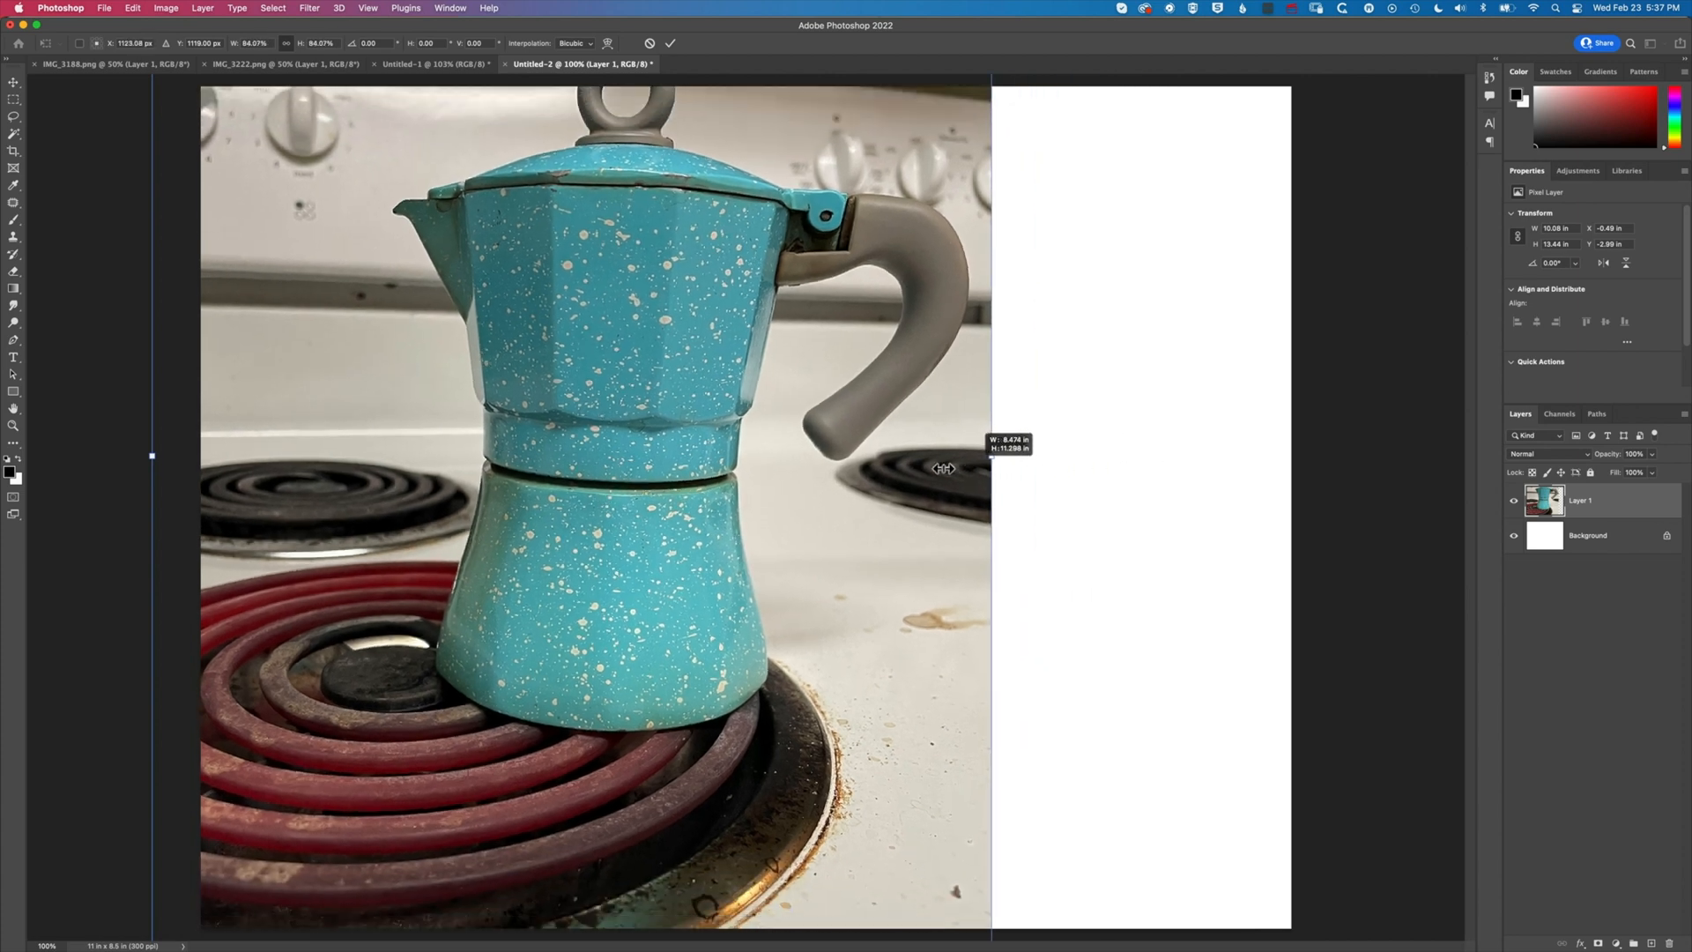
pyautogui.moveTo(989, 454); pyautogui.dragTo(922, 482)
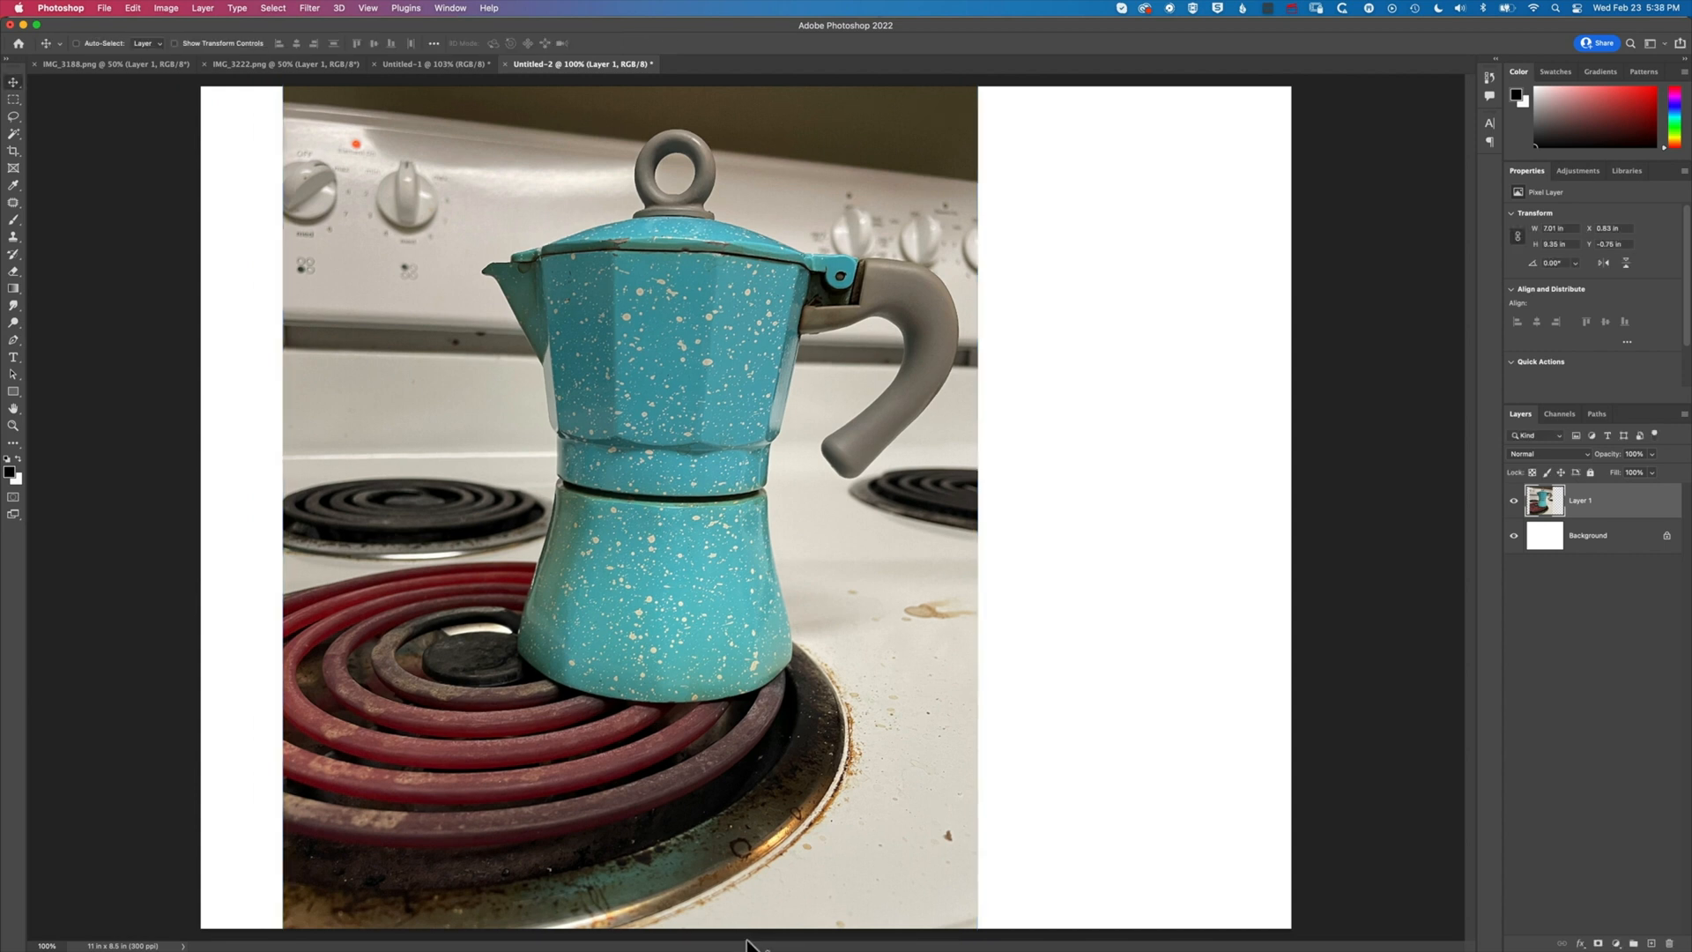
pyautogui.moveTo(767, 828)
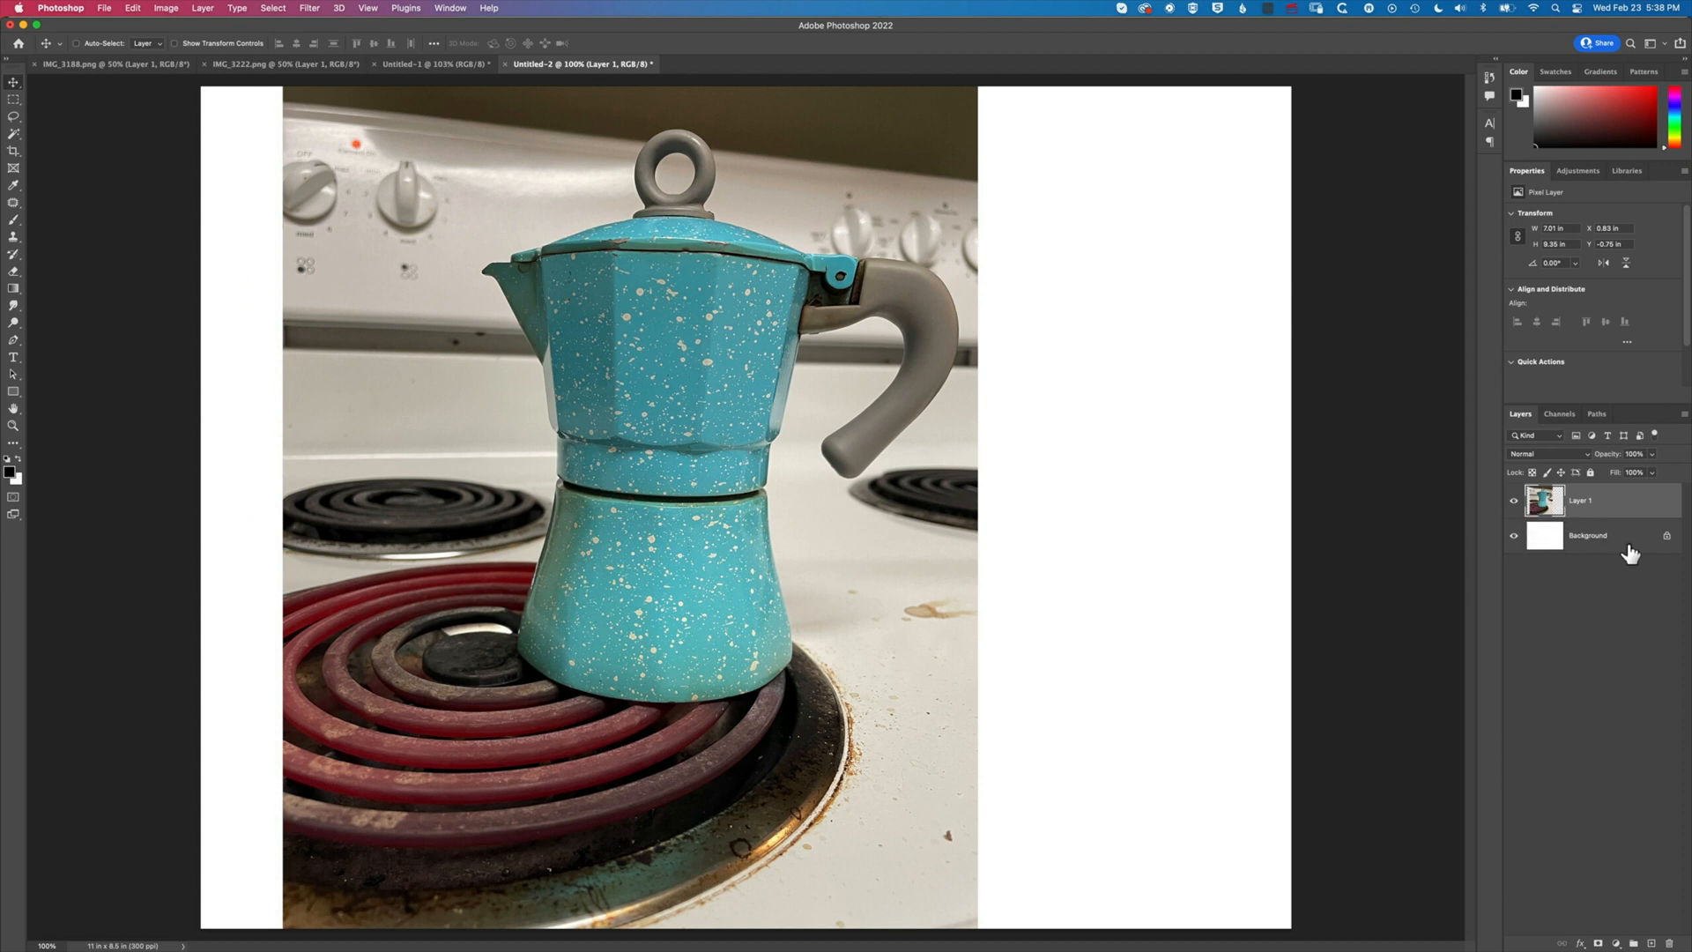
pyautogui.moveTo(1382, 483)
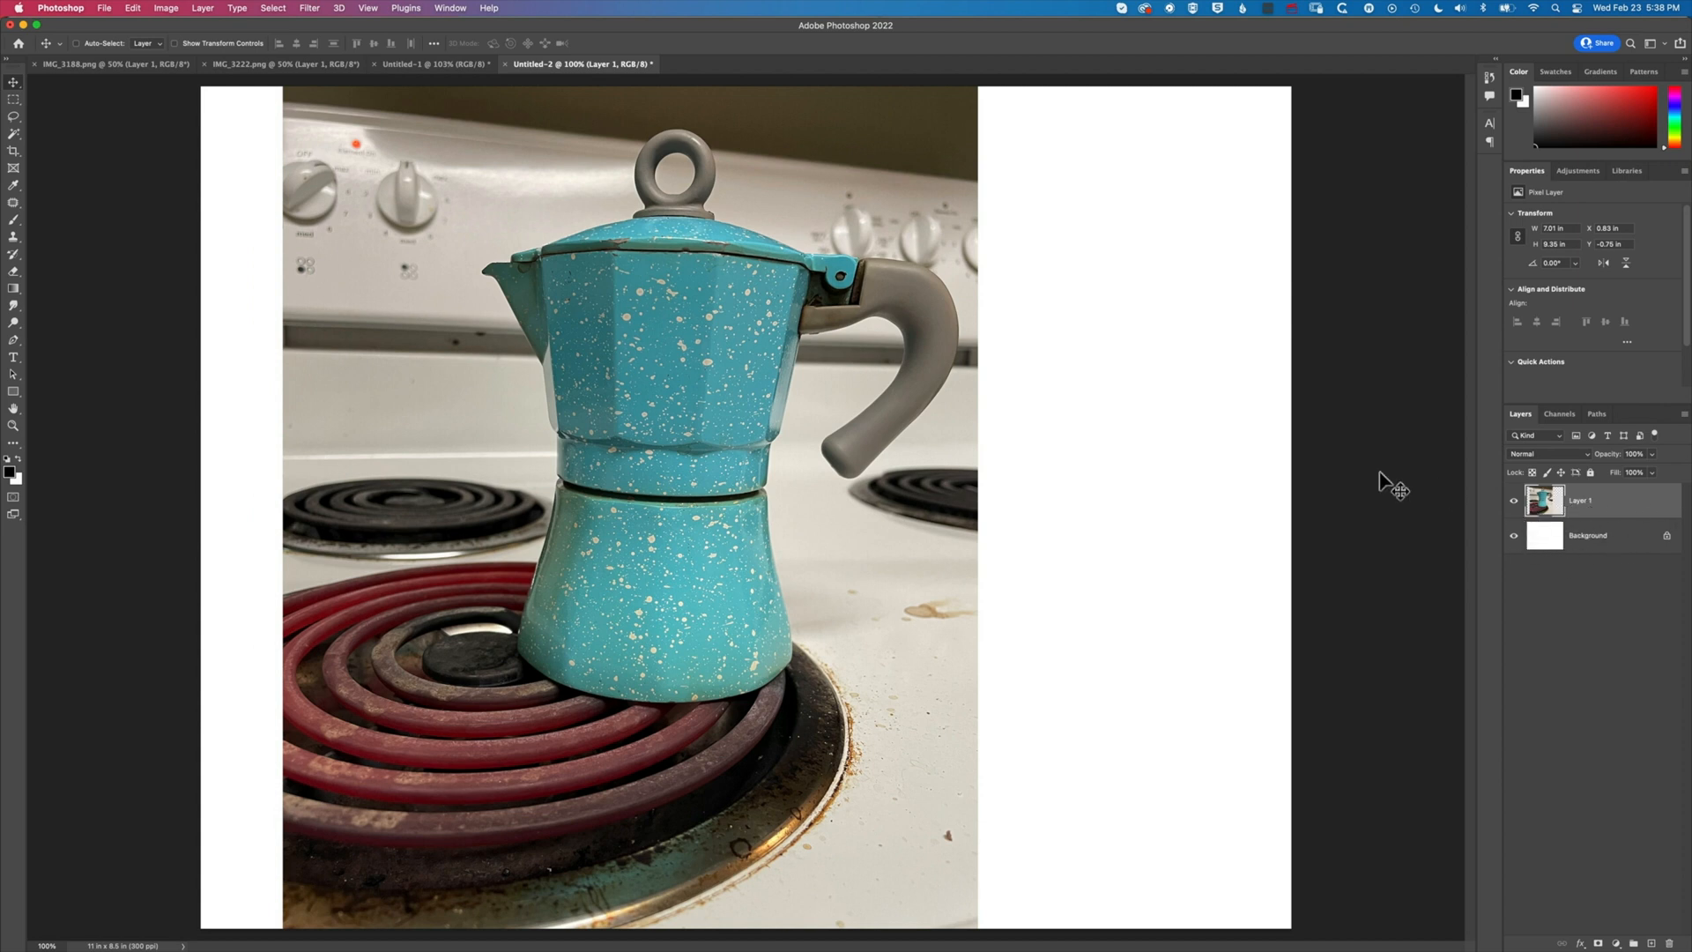
pyautogui.moveTo(173, 117)
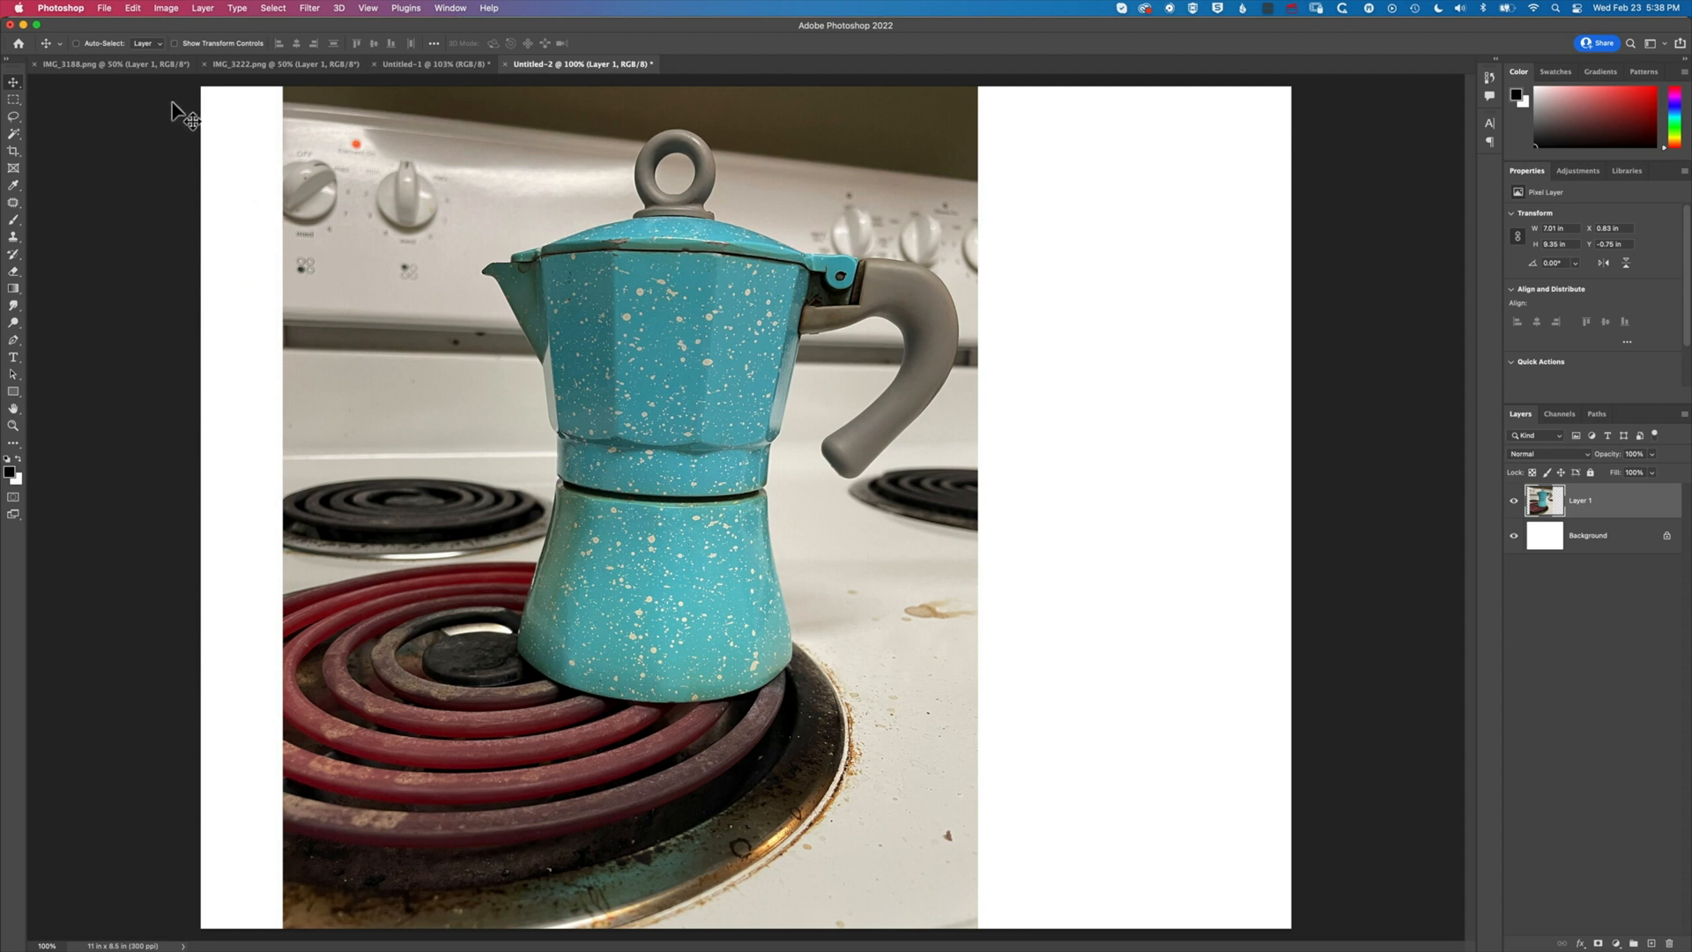
# Copy the torn paper layer into the composite and narrow it horizontally with Free Transform
pyautogui.click(88, 67)
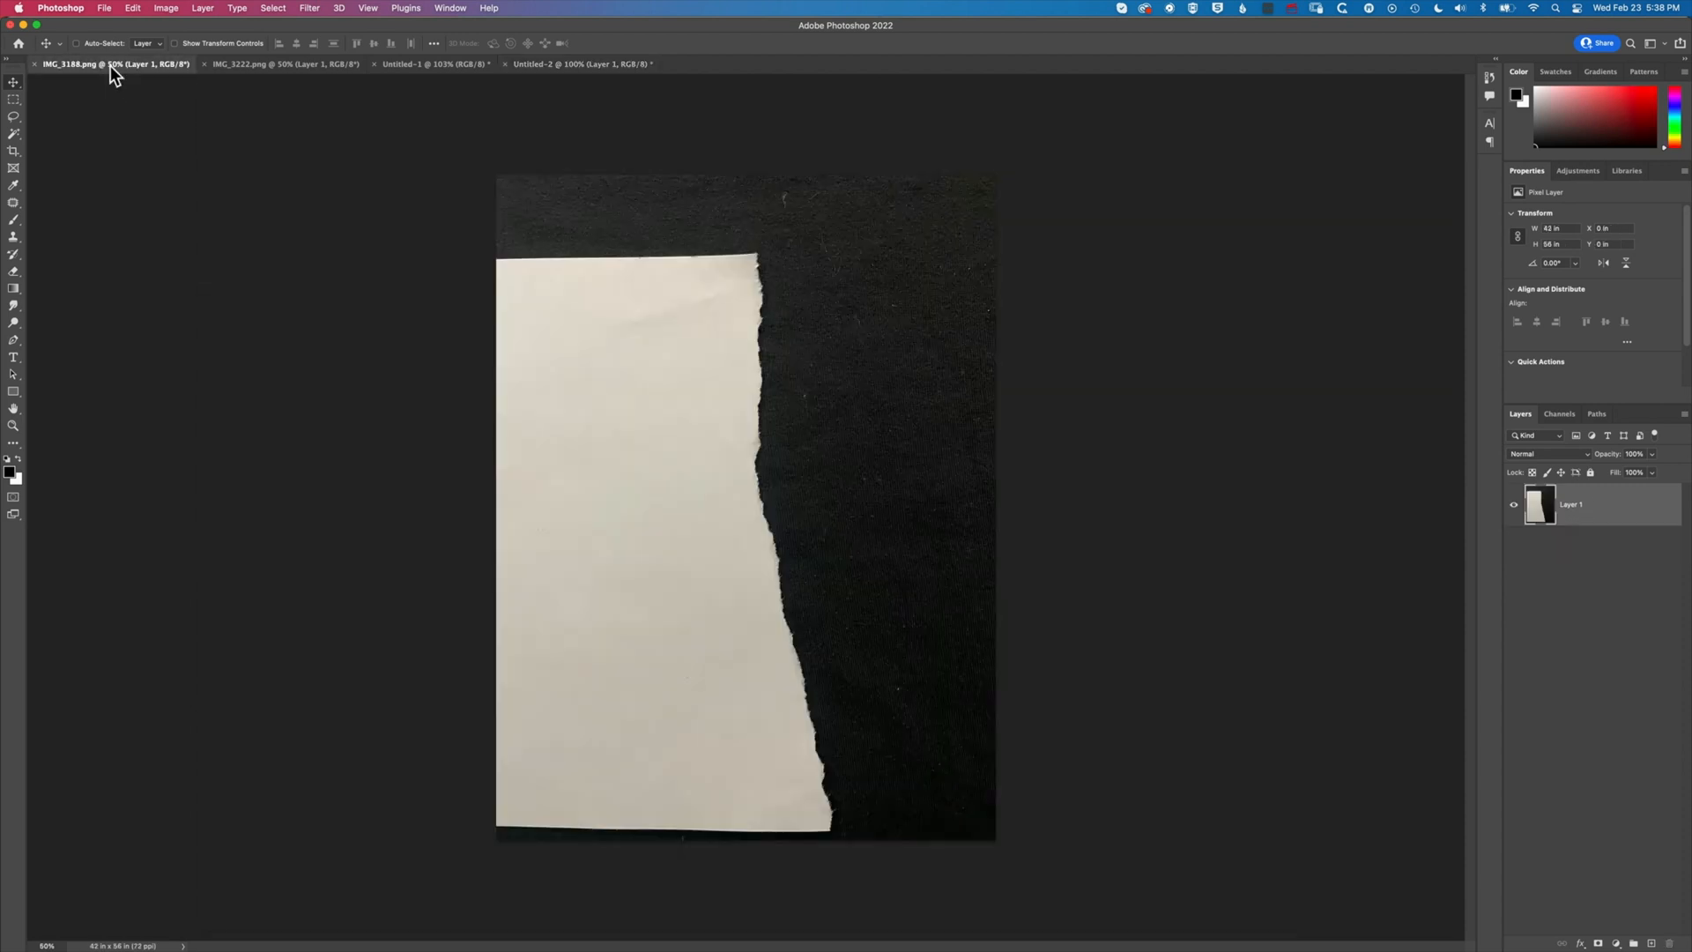
pyautogui.moveTo(725, 466)
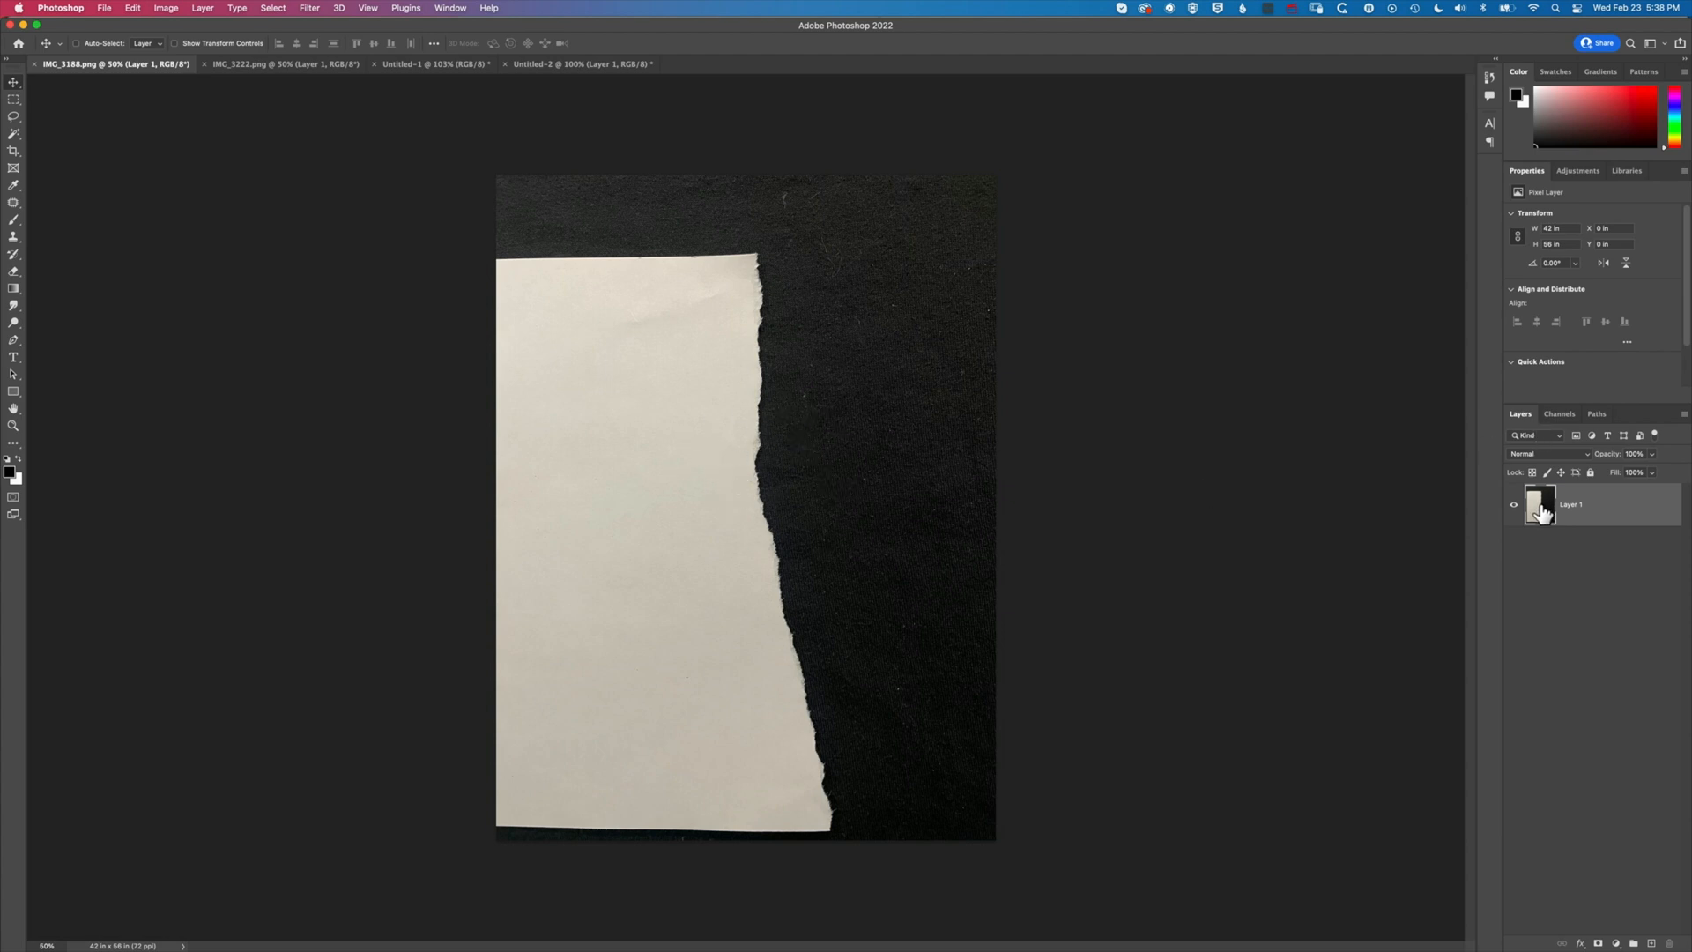
pyautogui.click(582, 63)
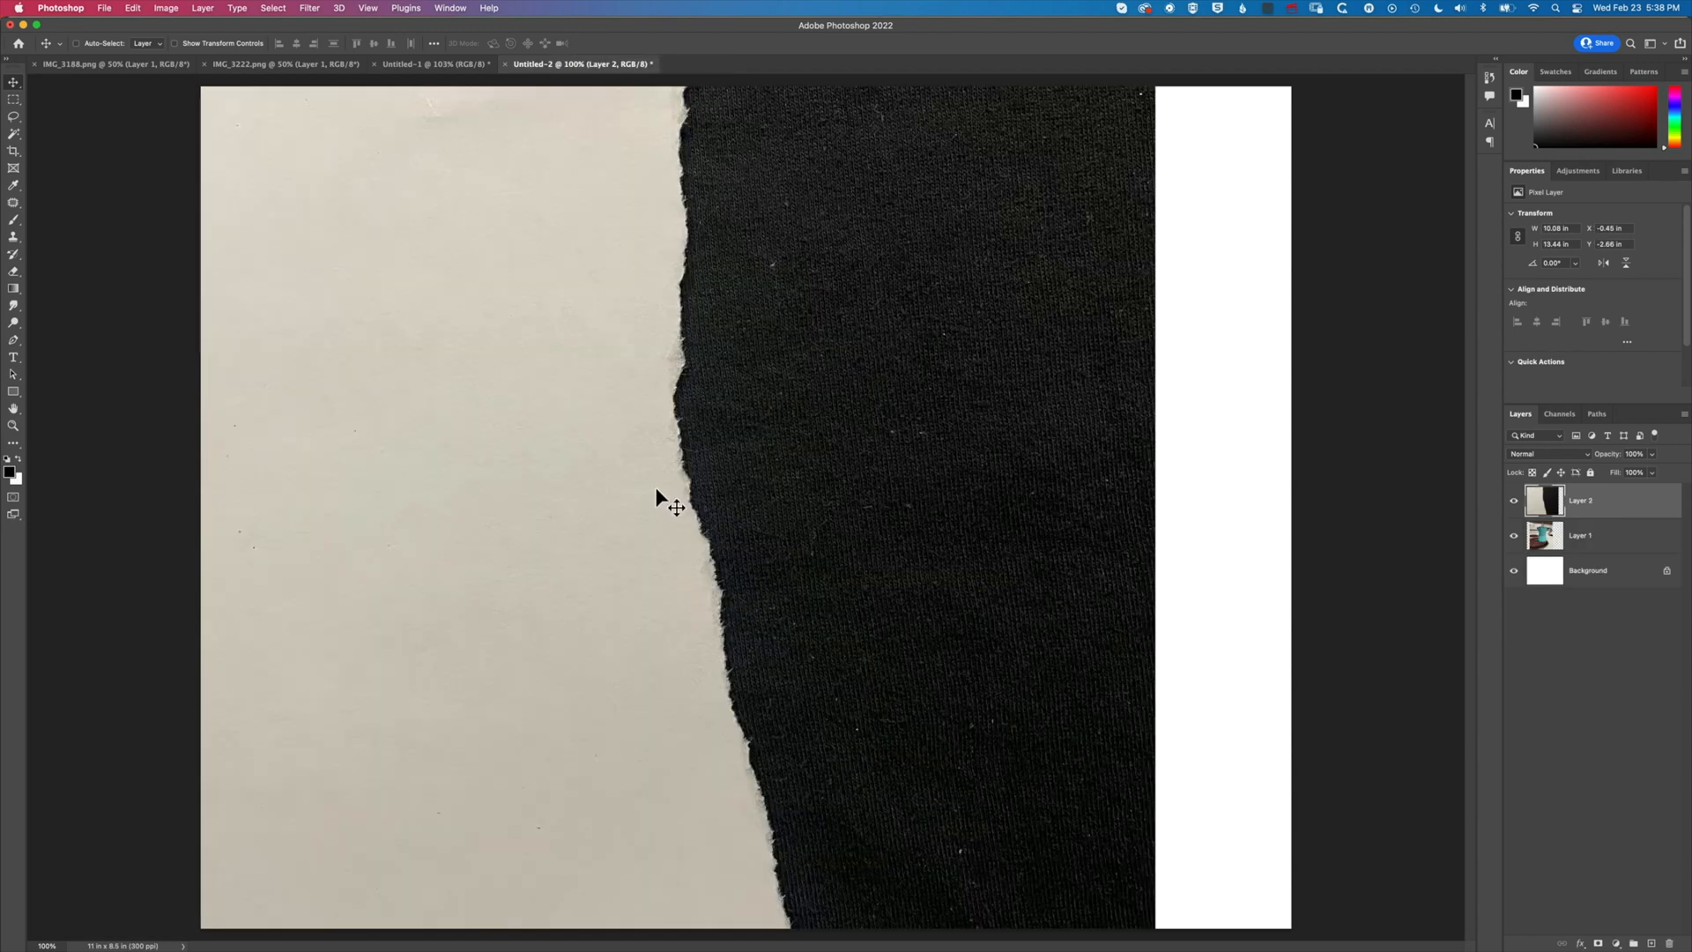
pyautogui.moveTo(700, 467)
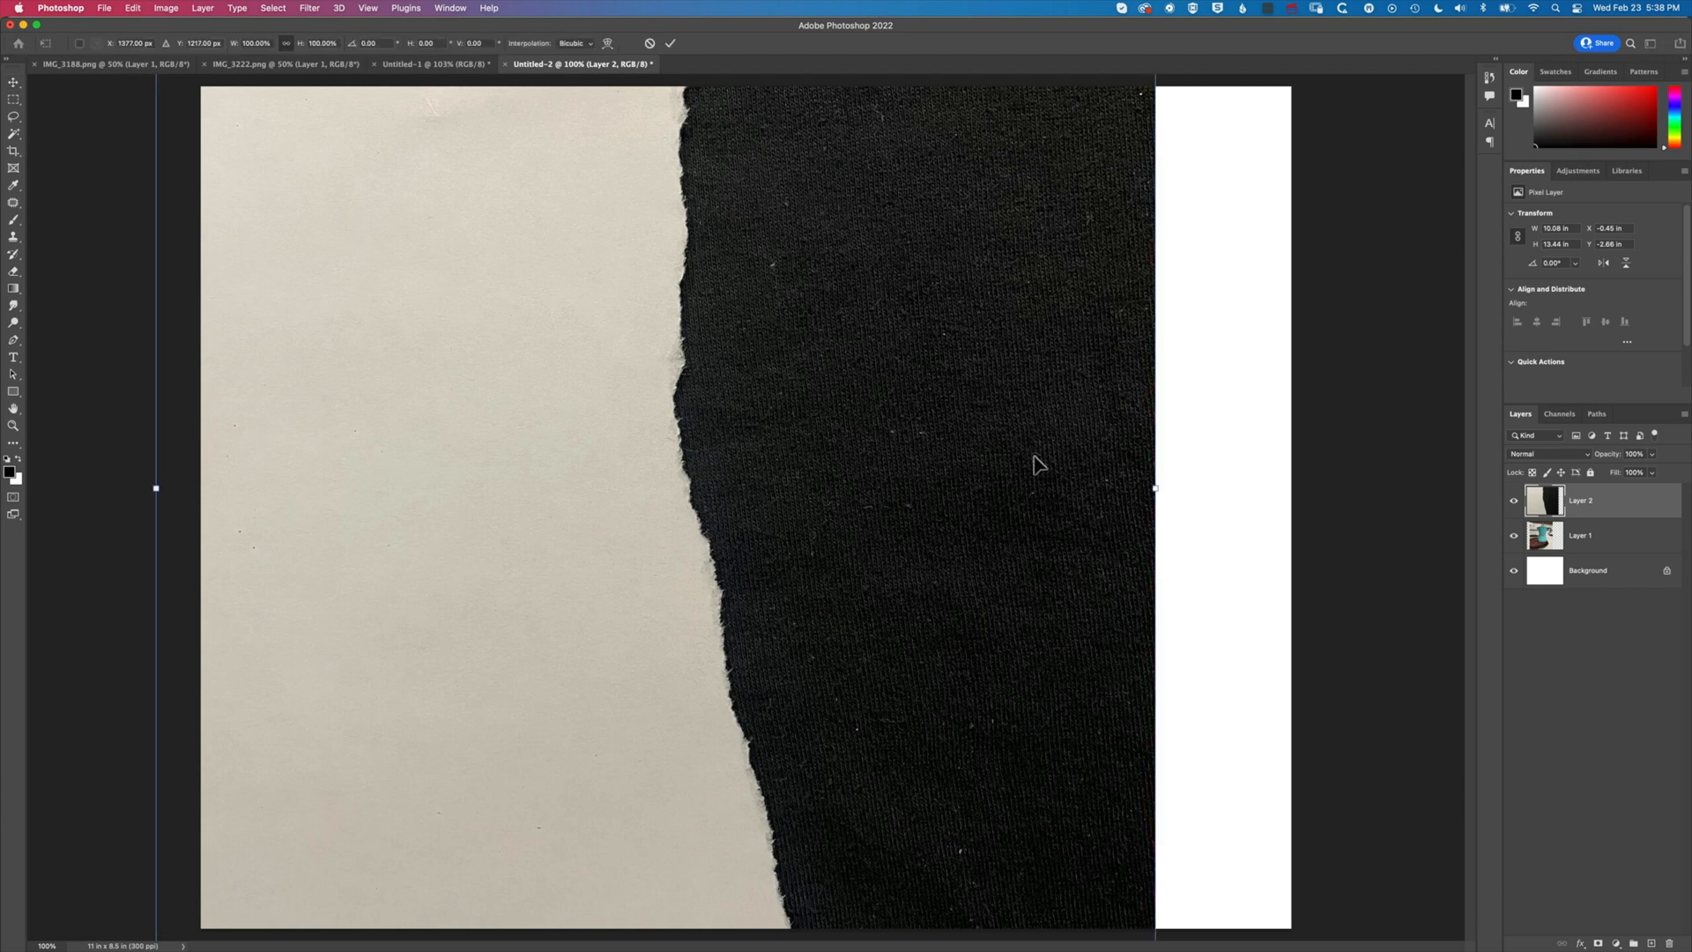
pyautogui.moveTo(1153, 486); pyautogui.dragTo(1059, 487)
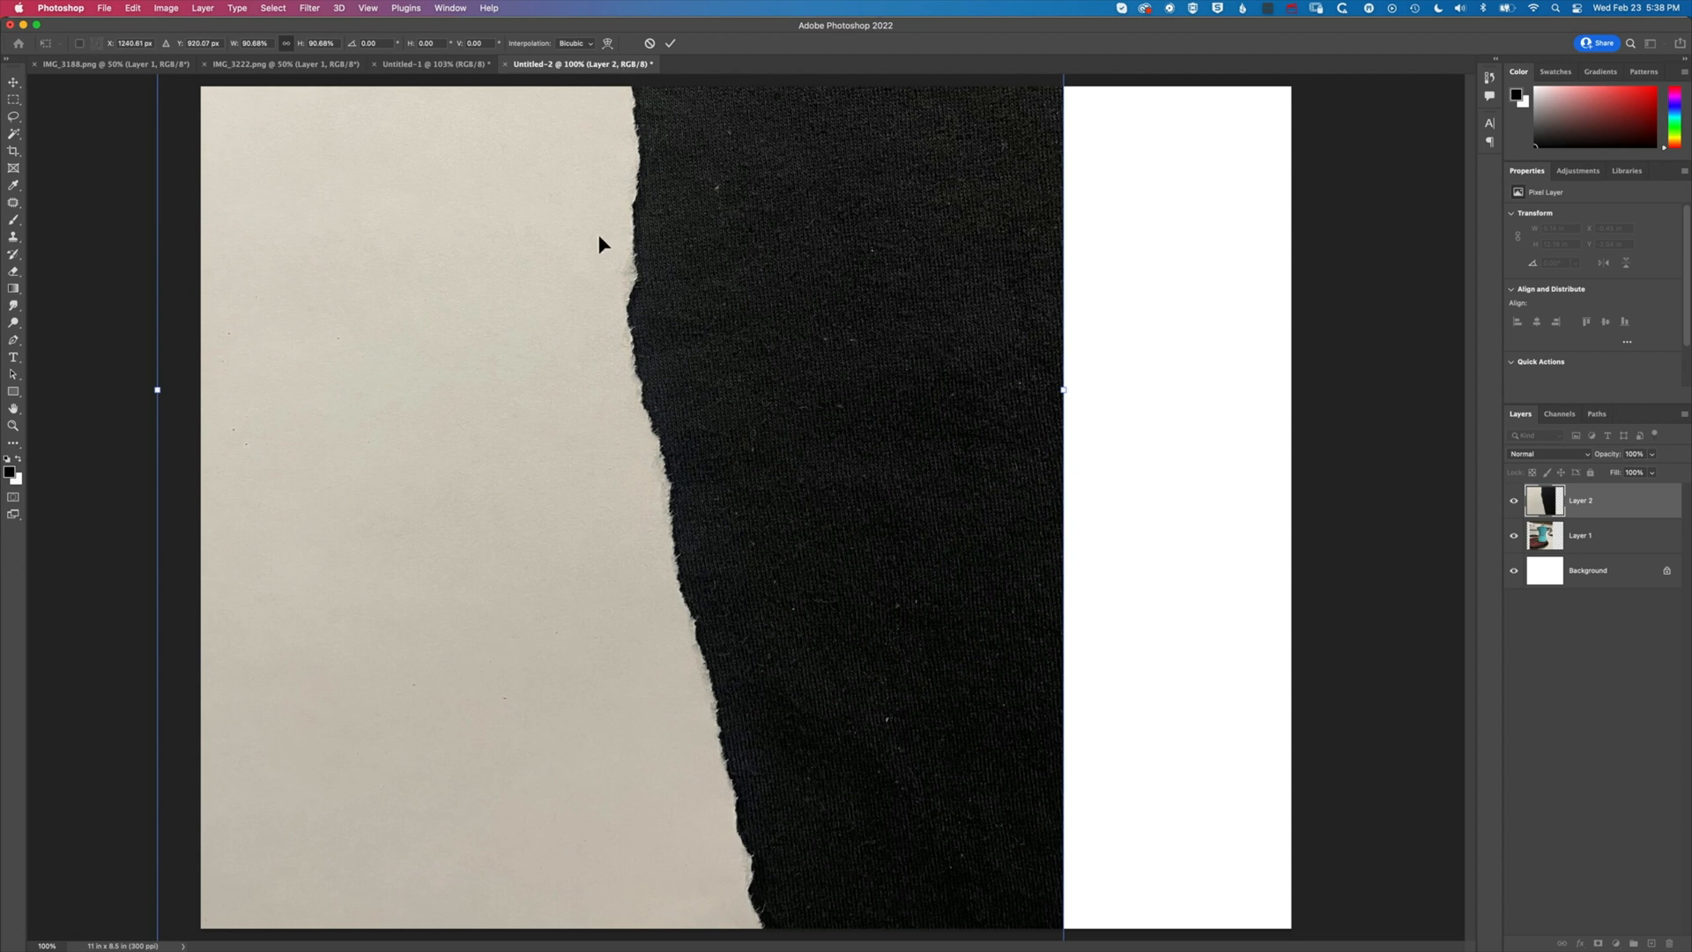
pyautogui.moveTo(1182, 461)
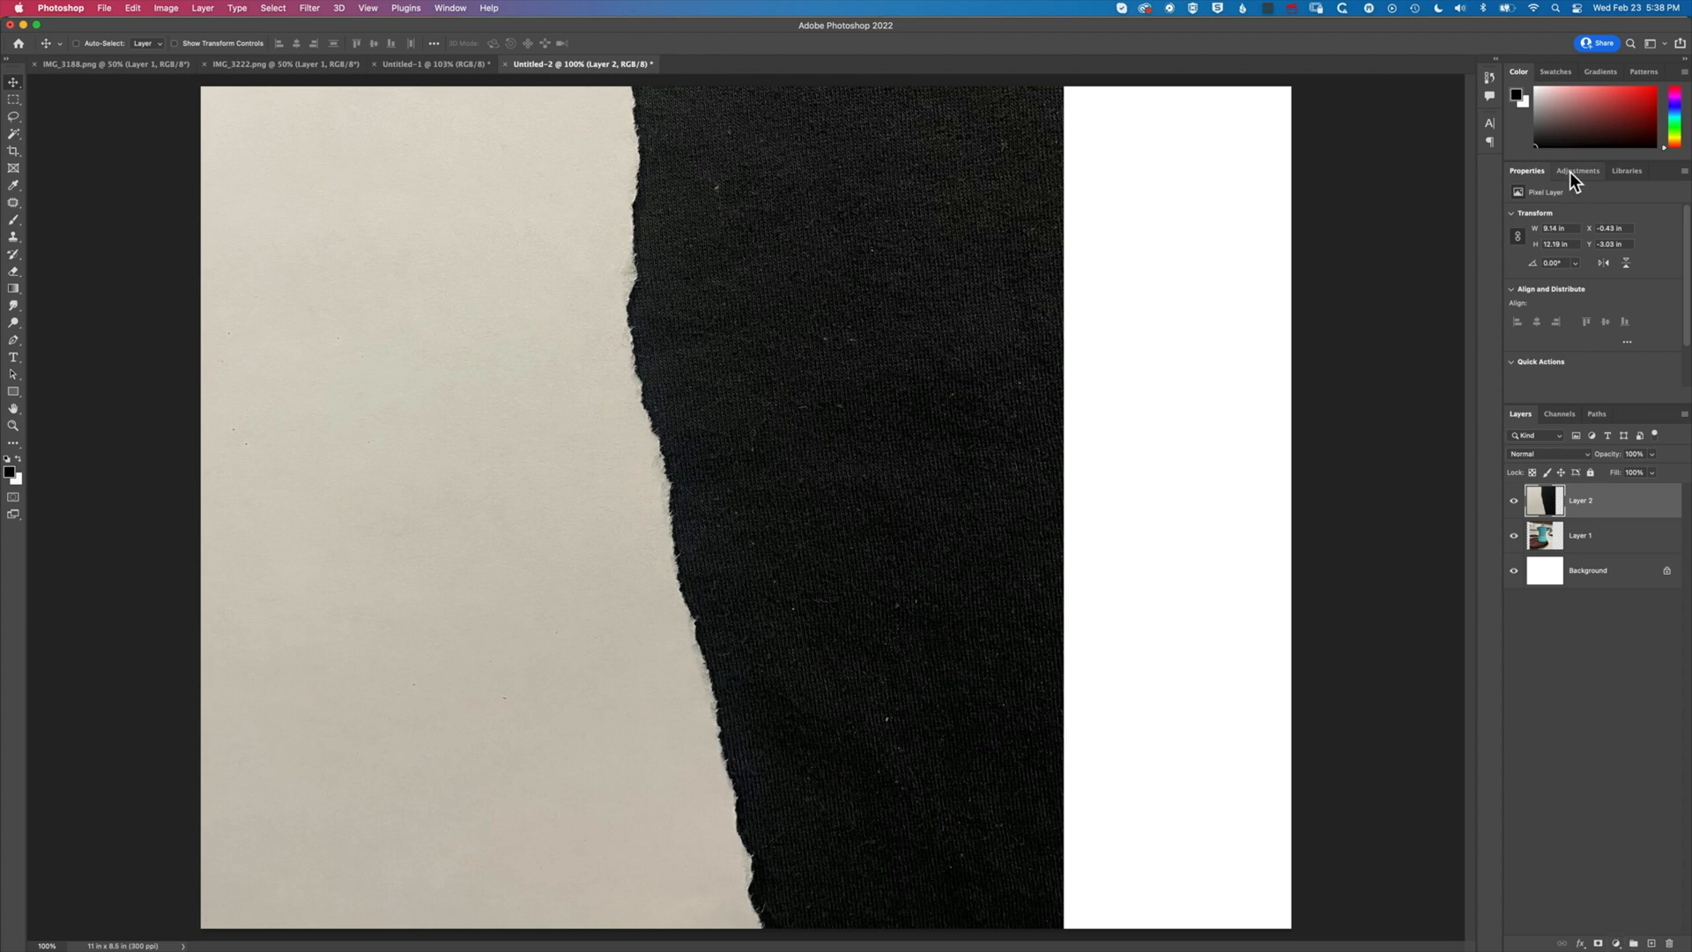
# Add a Levels adjustment with shadows 71, midtones 2.16, highlights 232 for black cloth and white paper
pyautogui.click(1576, 171)
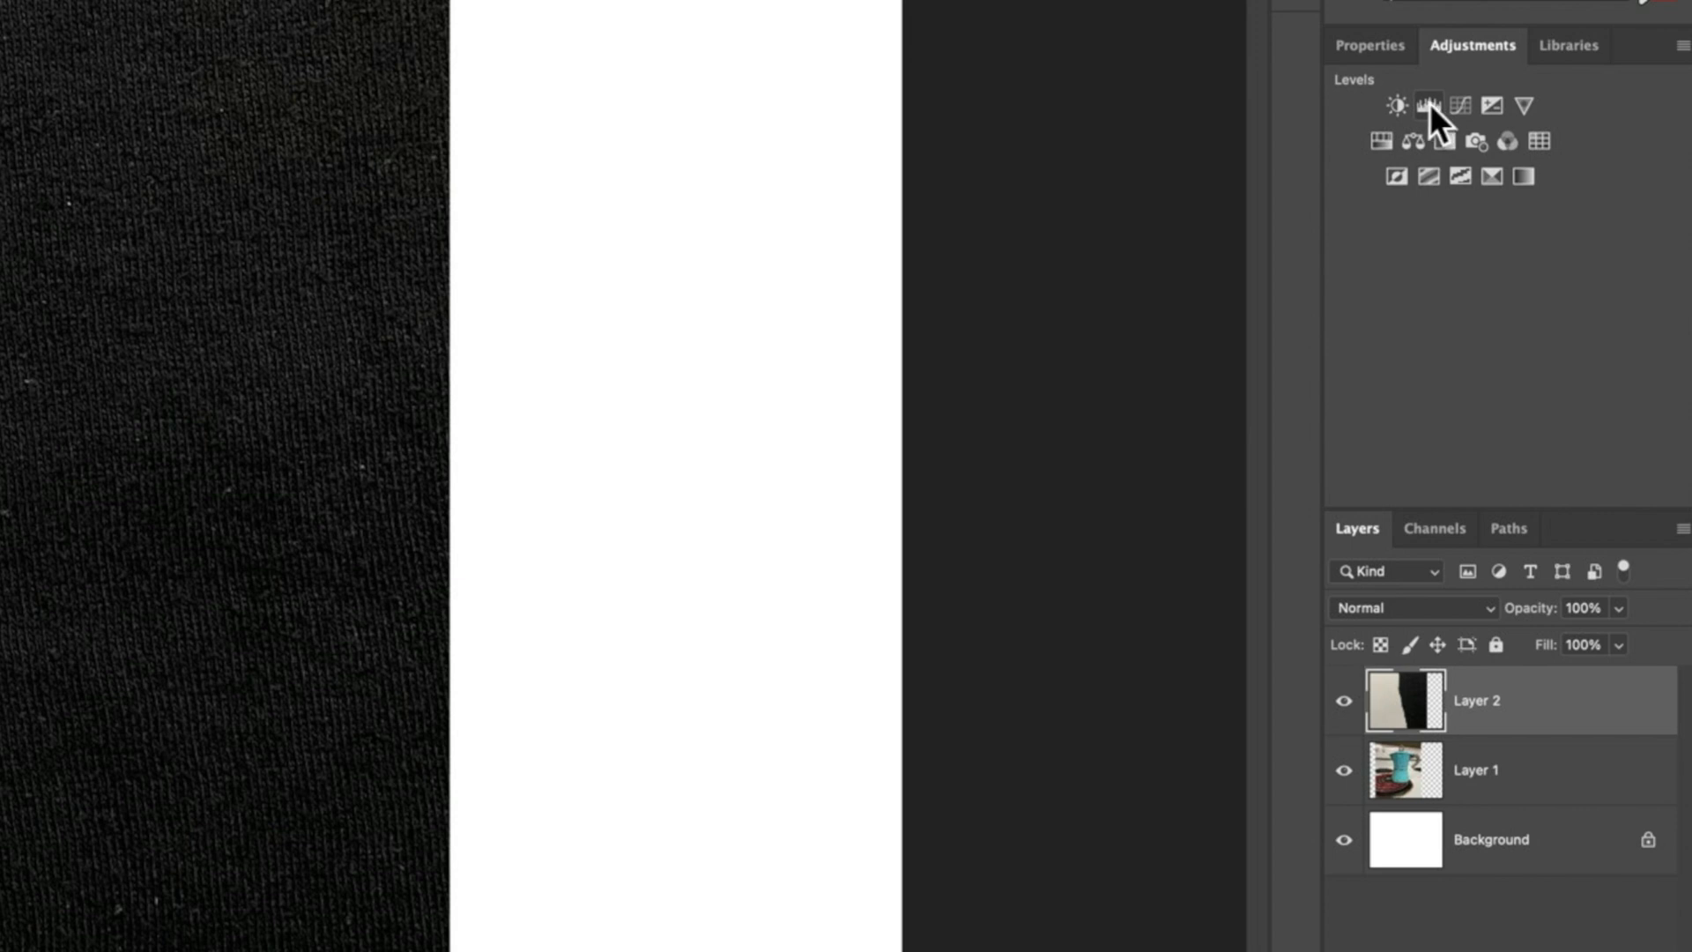
pyautogui.click(1426, 105)
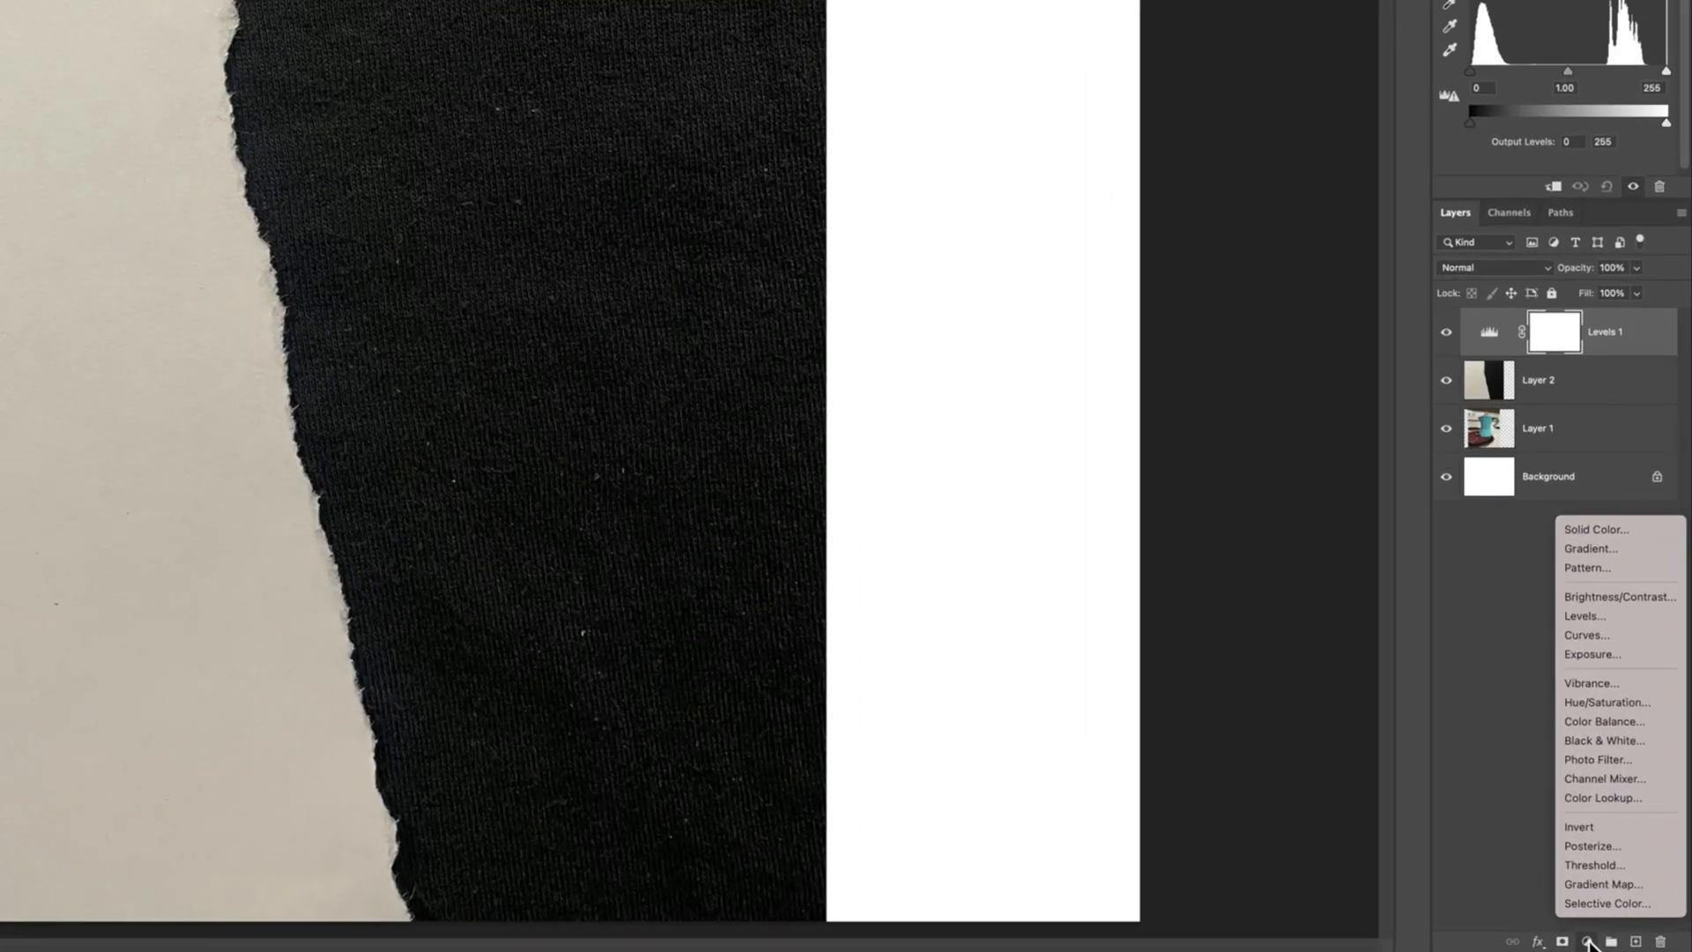
pyautogui.moveTo(1558, 494)
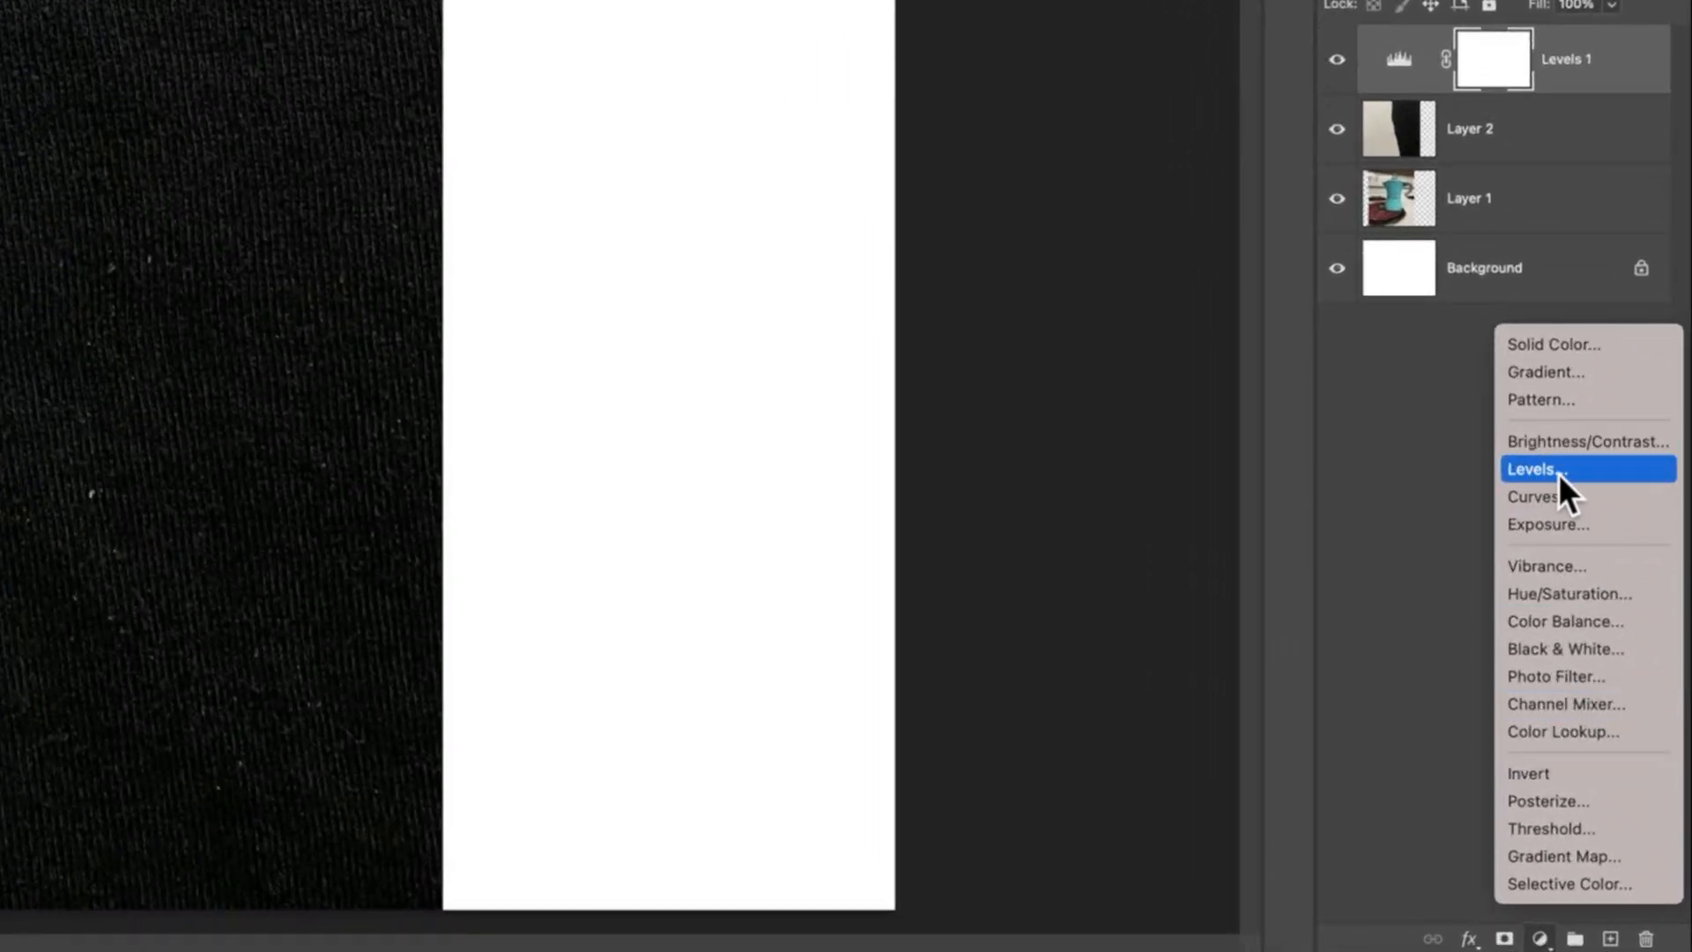
pyautogui.click(1541, 469)
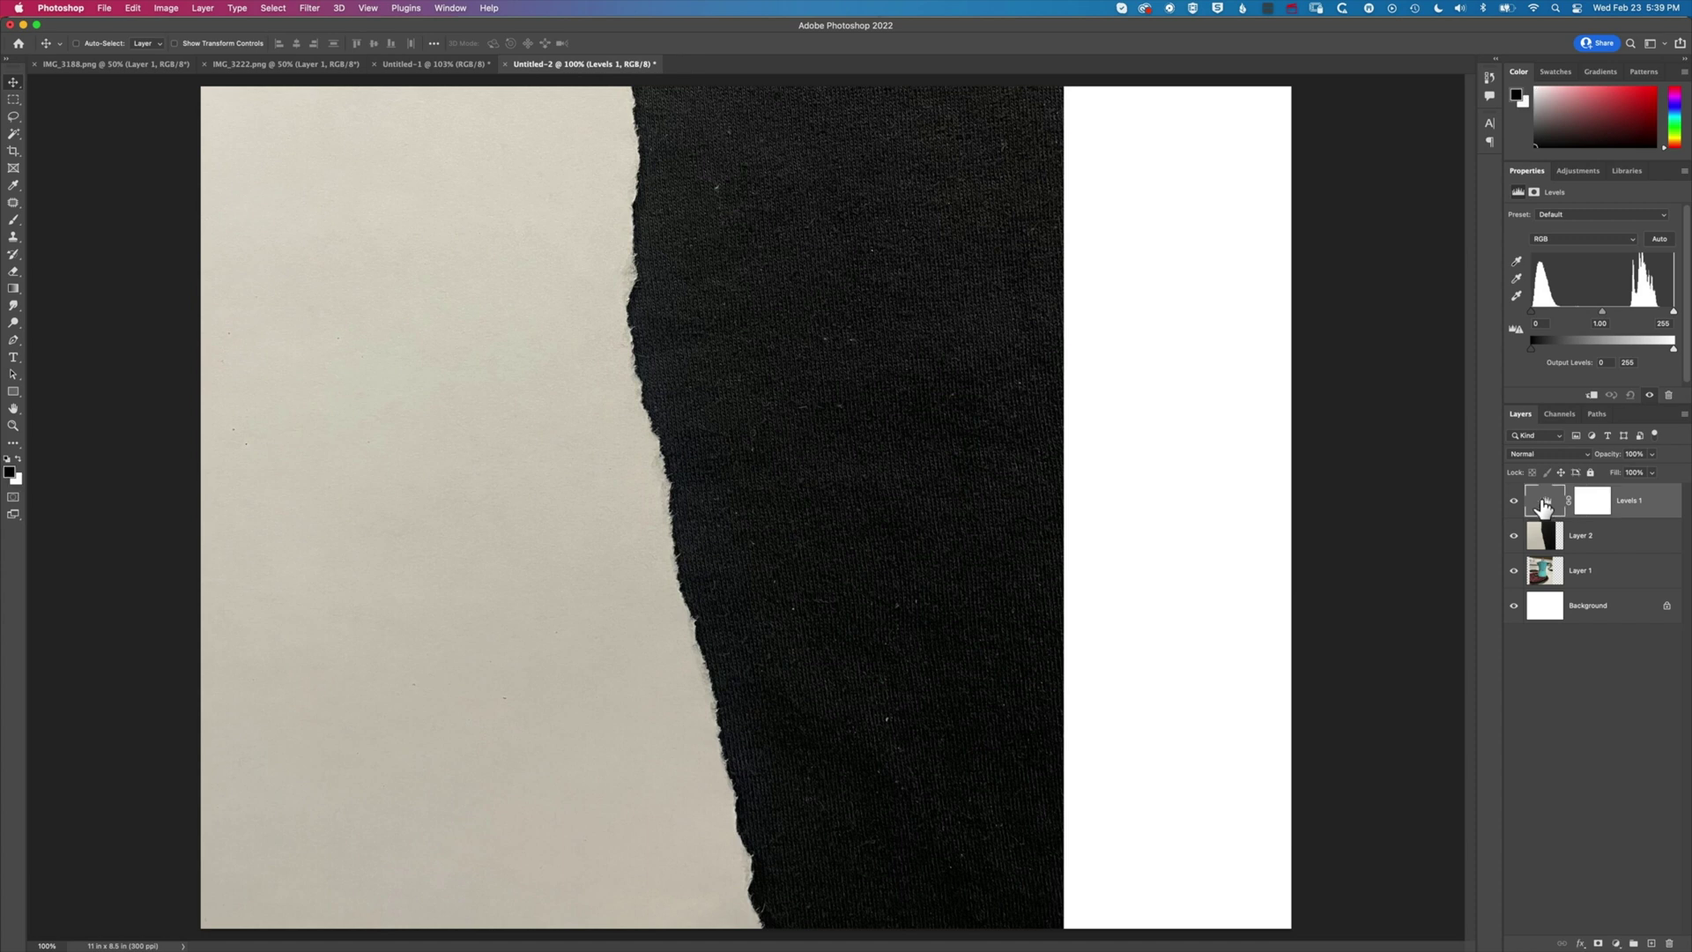
pyautogui.moveTo(424, 494)
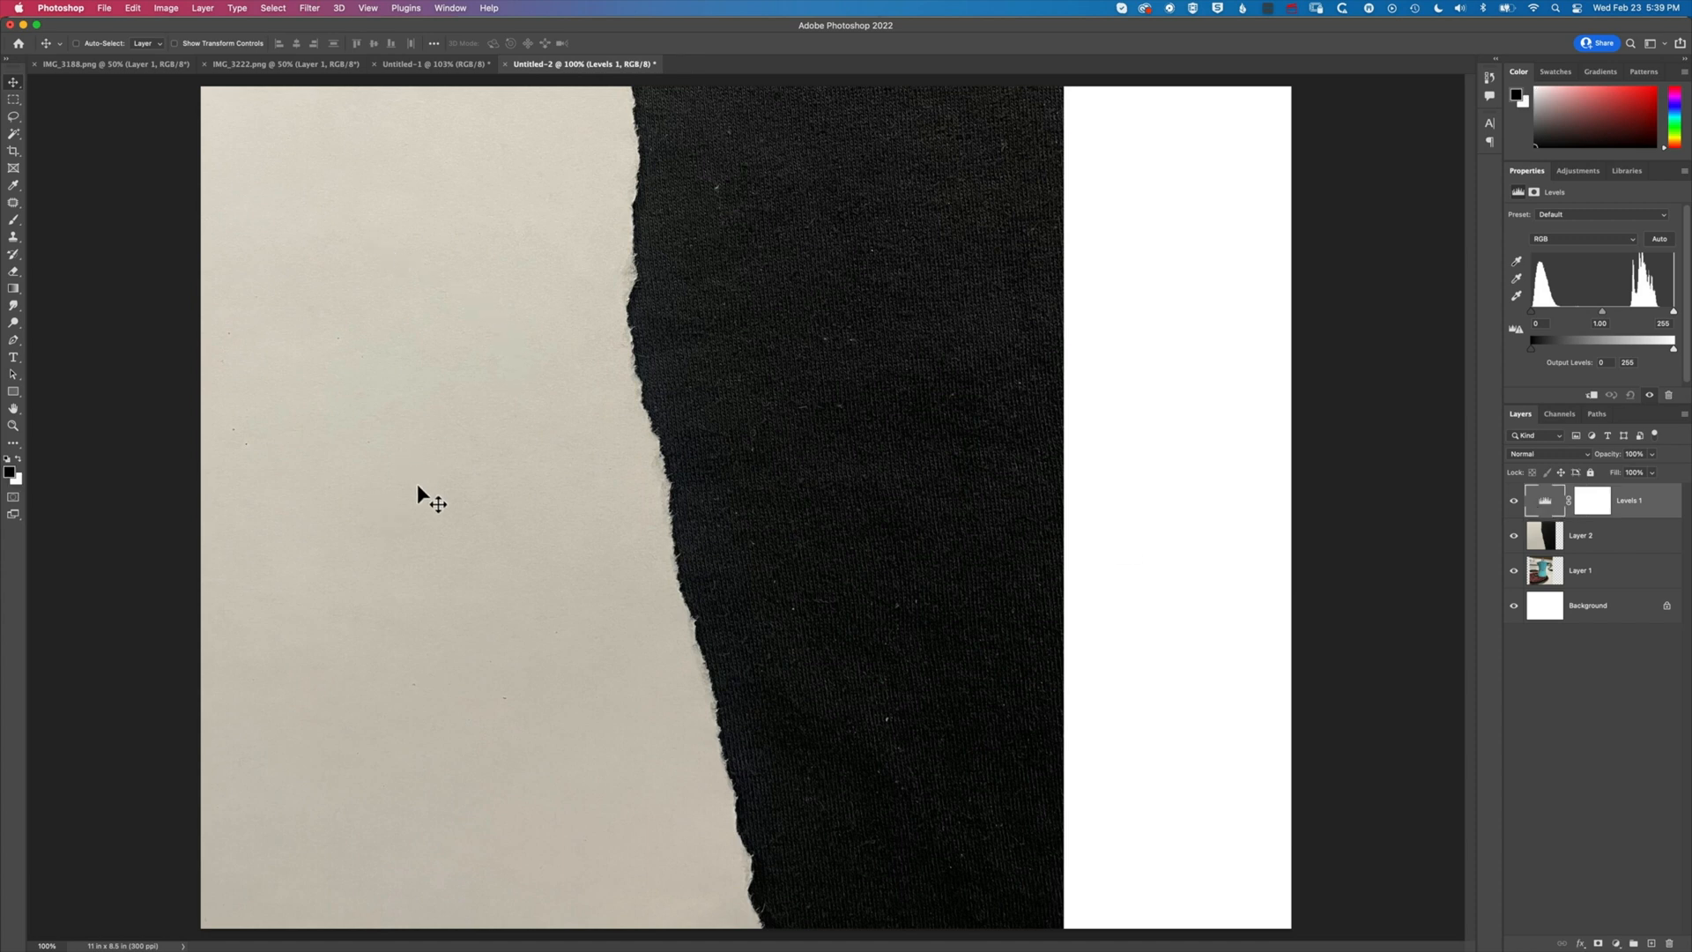
pyautogui.moveTo(504, 705)
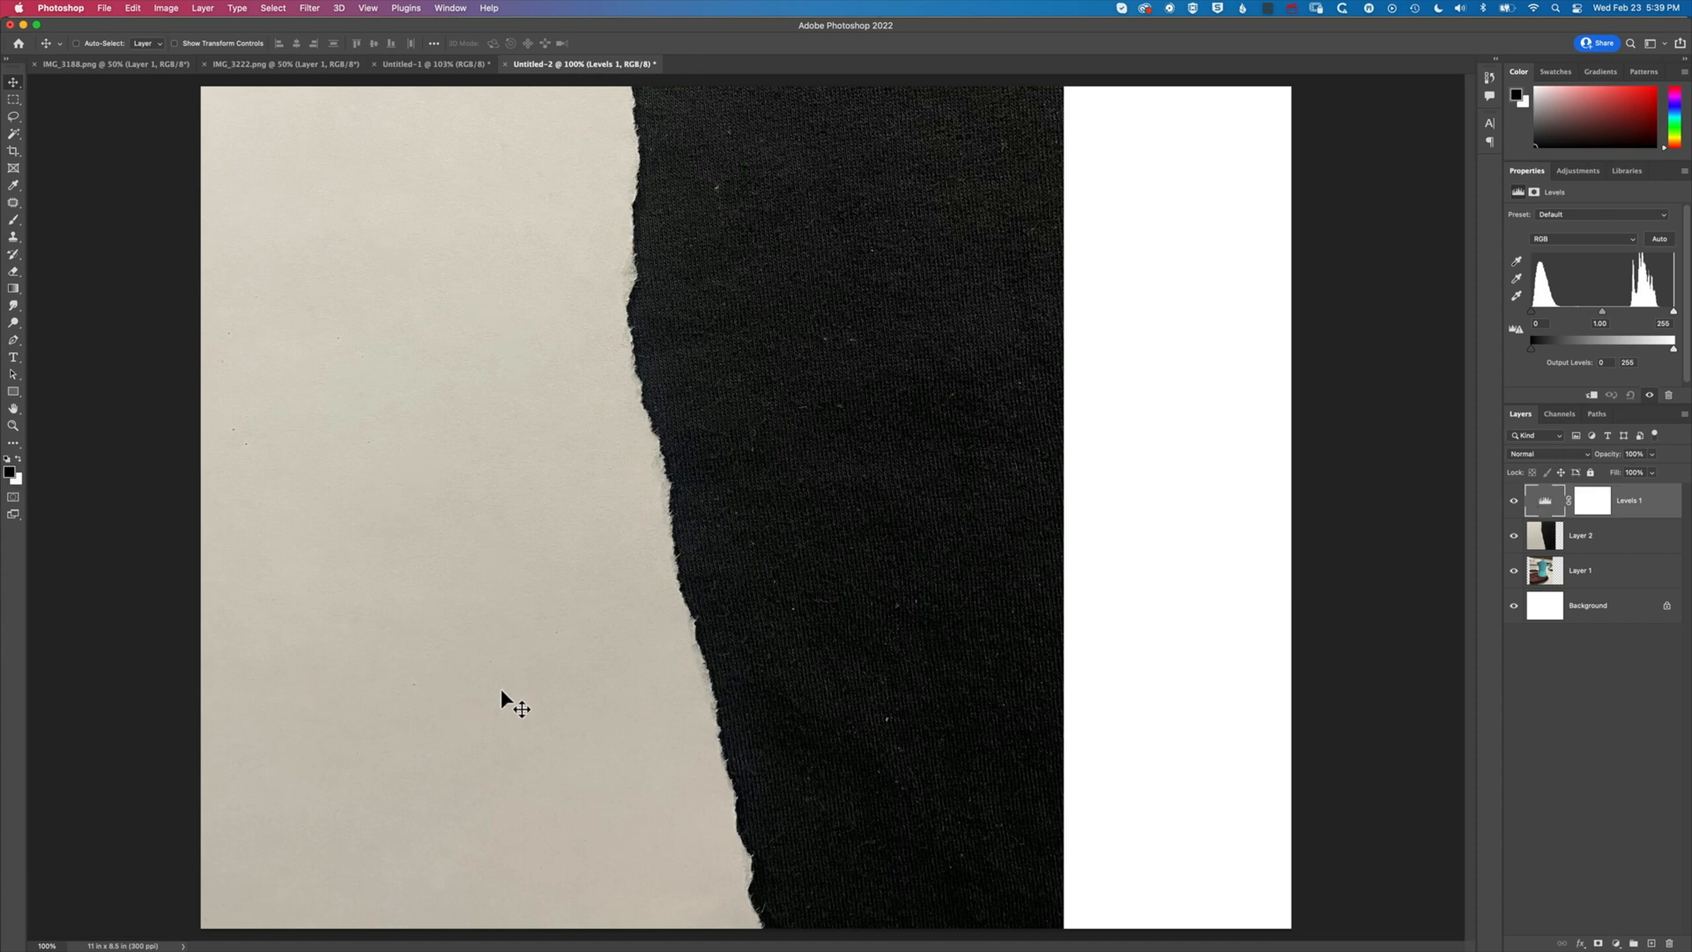
pyautogui.moveTo(885, 567)
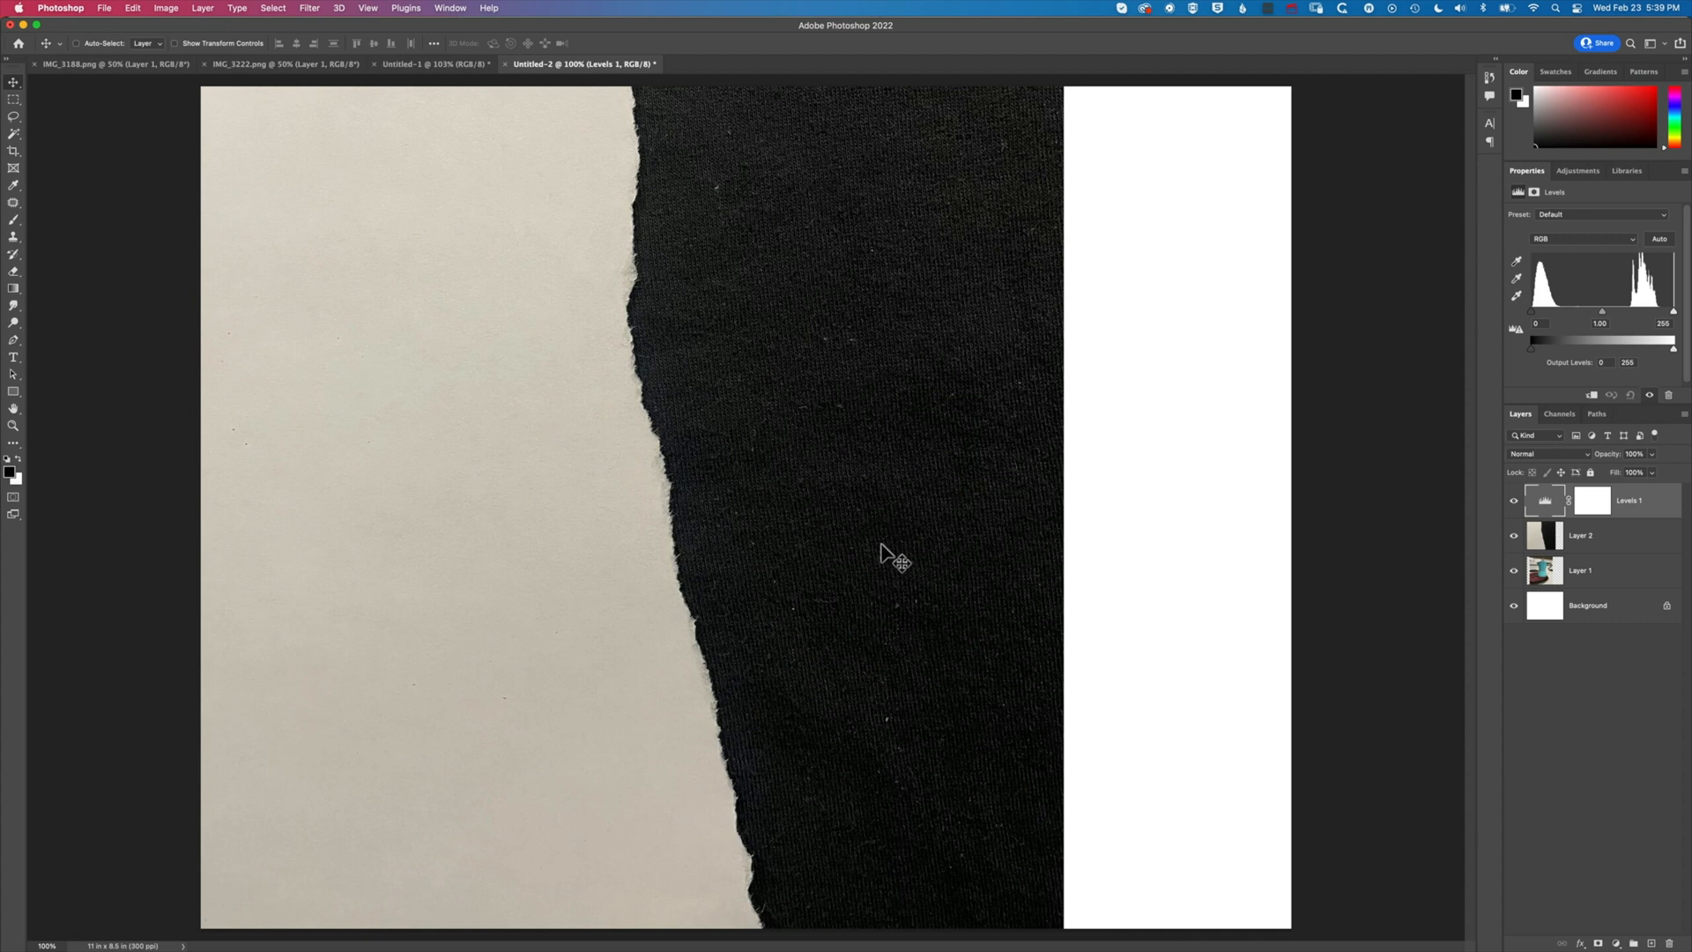
pyautogui.moveTo(1435, 345)
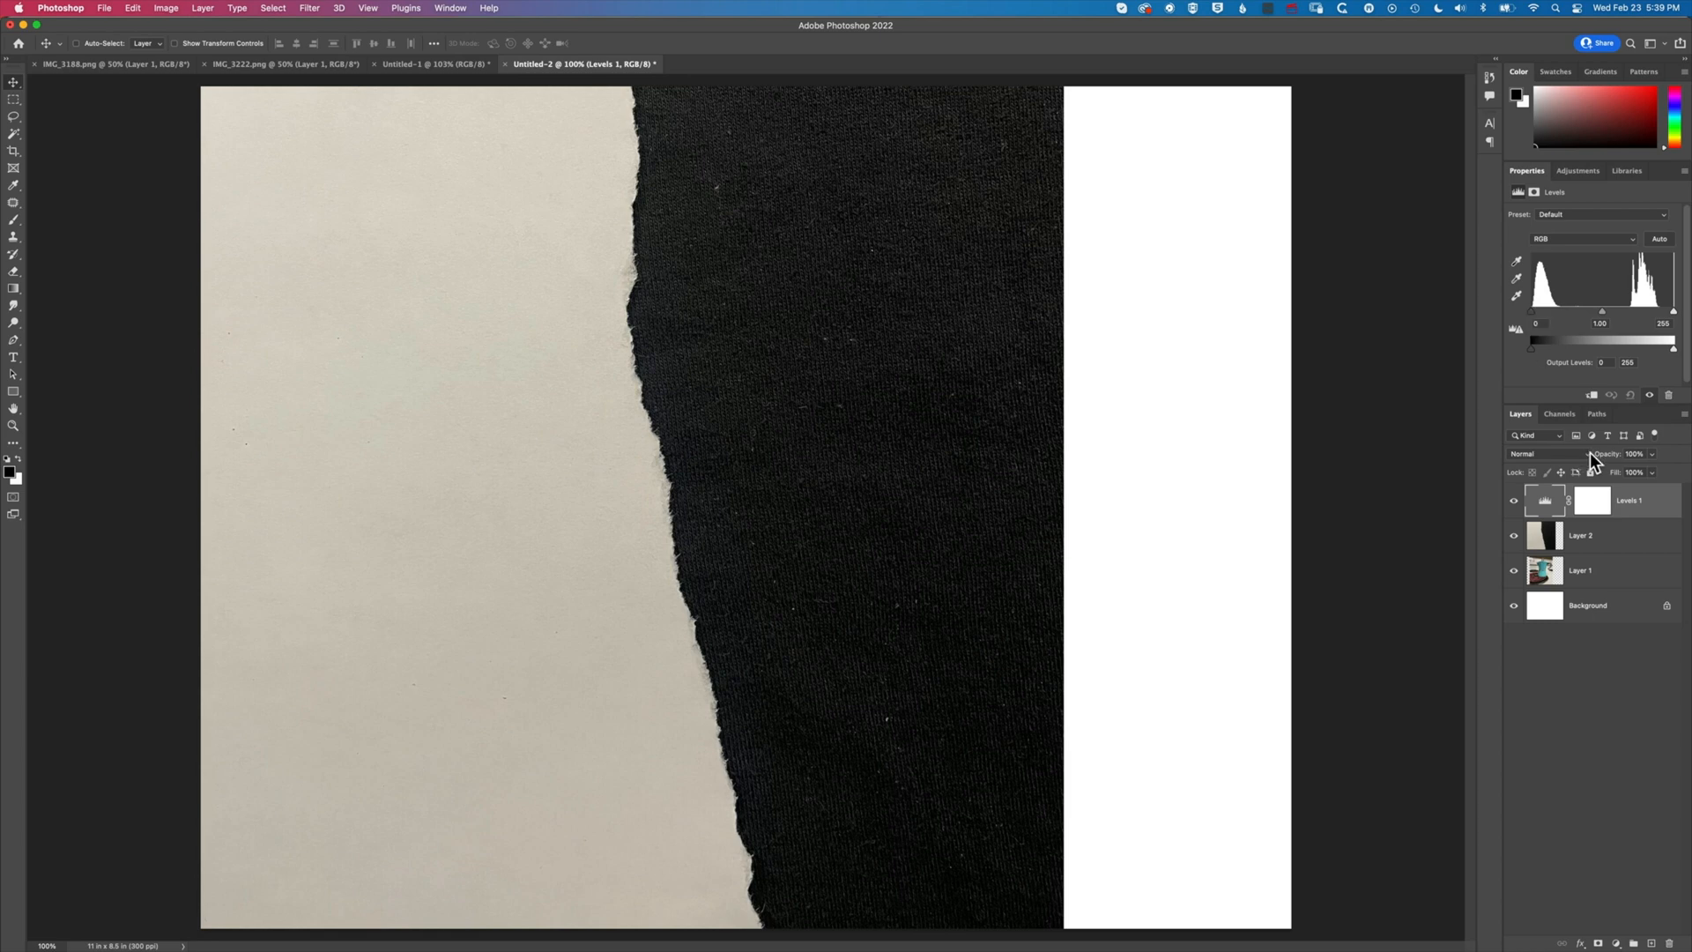
pyautogui.moveTo(1532, 344); pyautogui.dragTo(1537, 344)
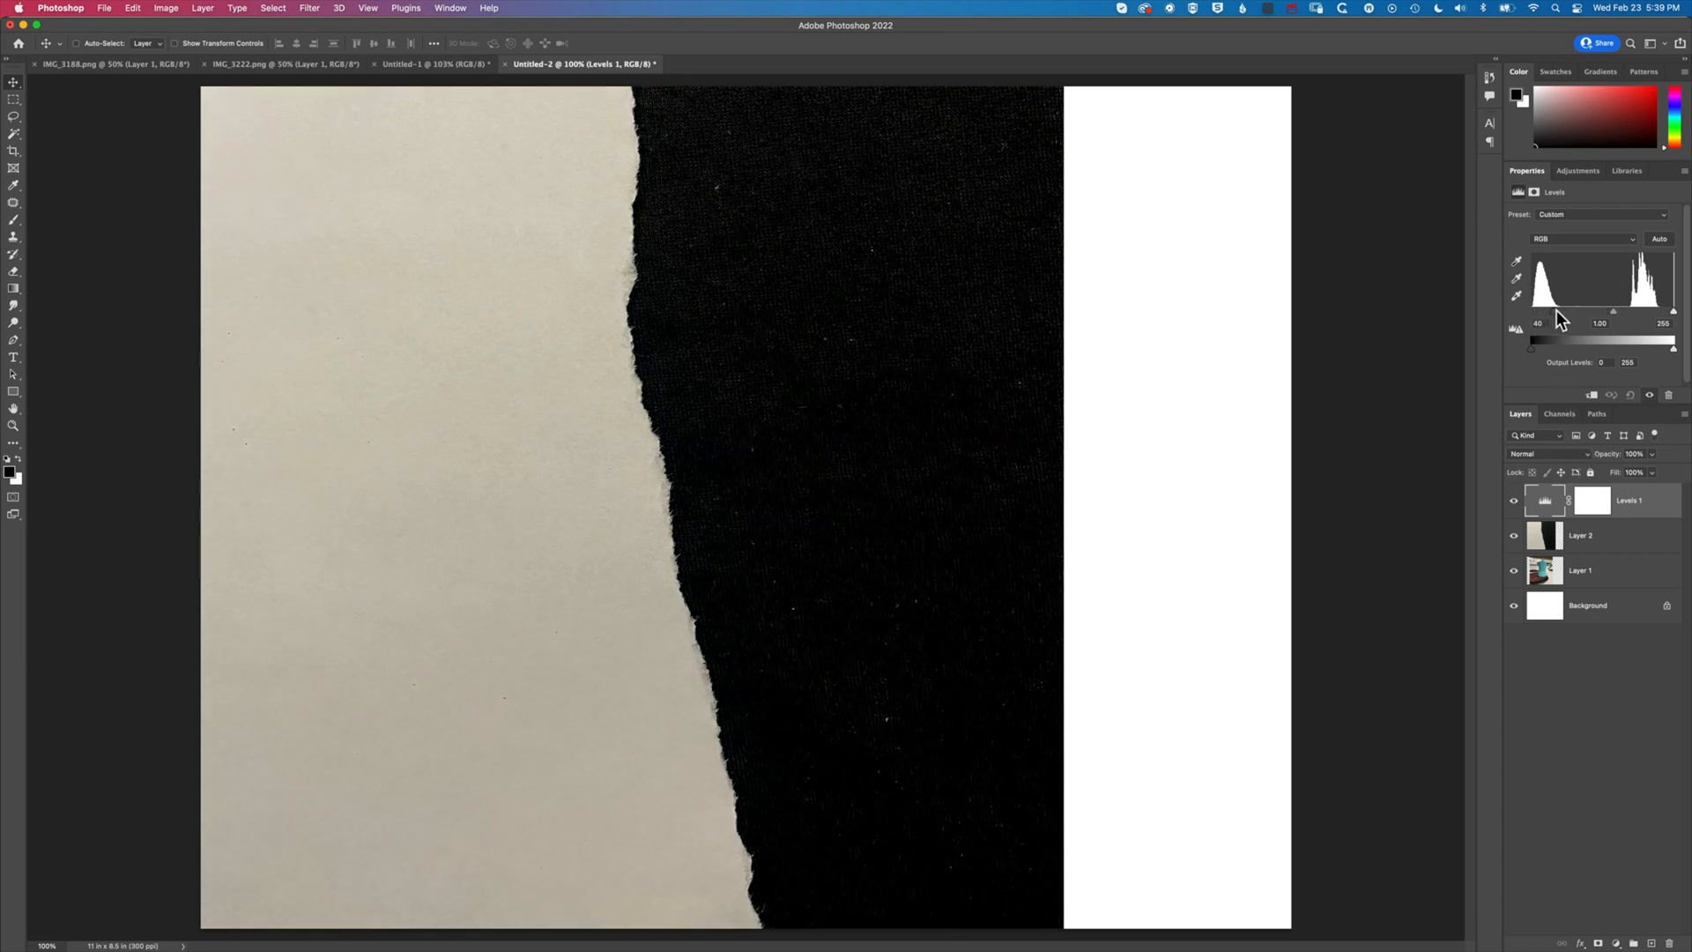
pyautogui.moveTo(1530, 346); pyautogui.dragTo(1549, 346)
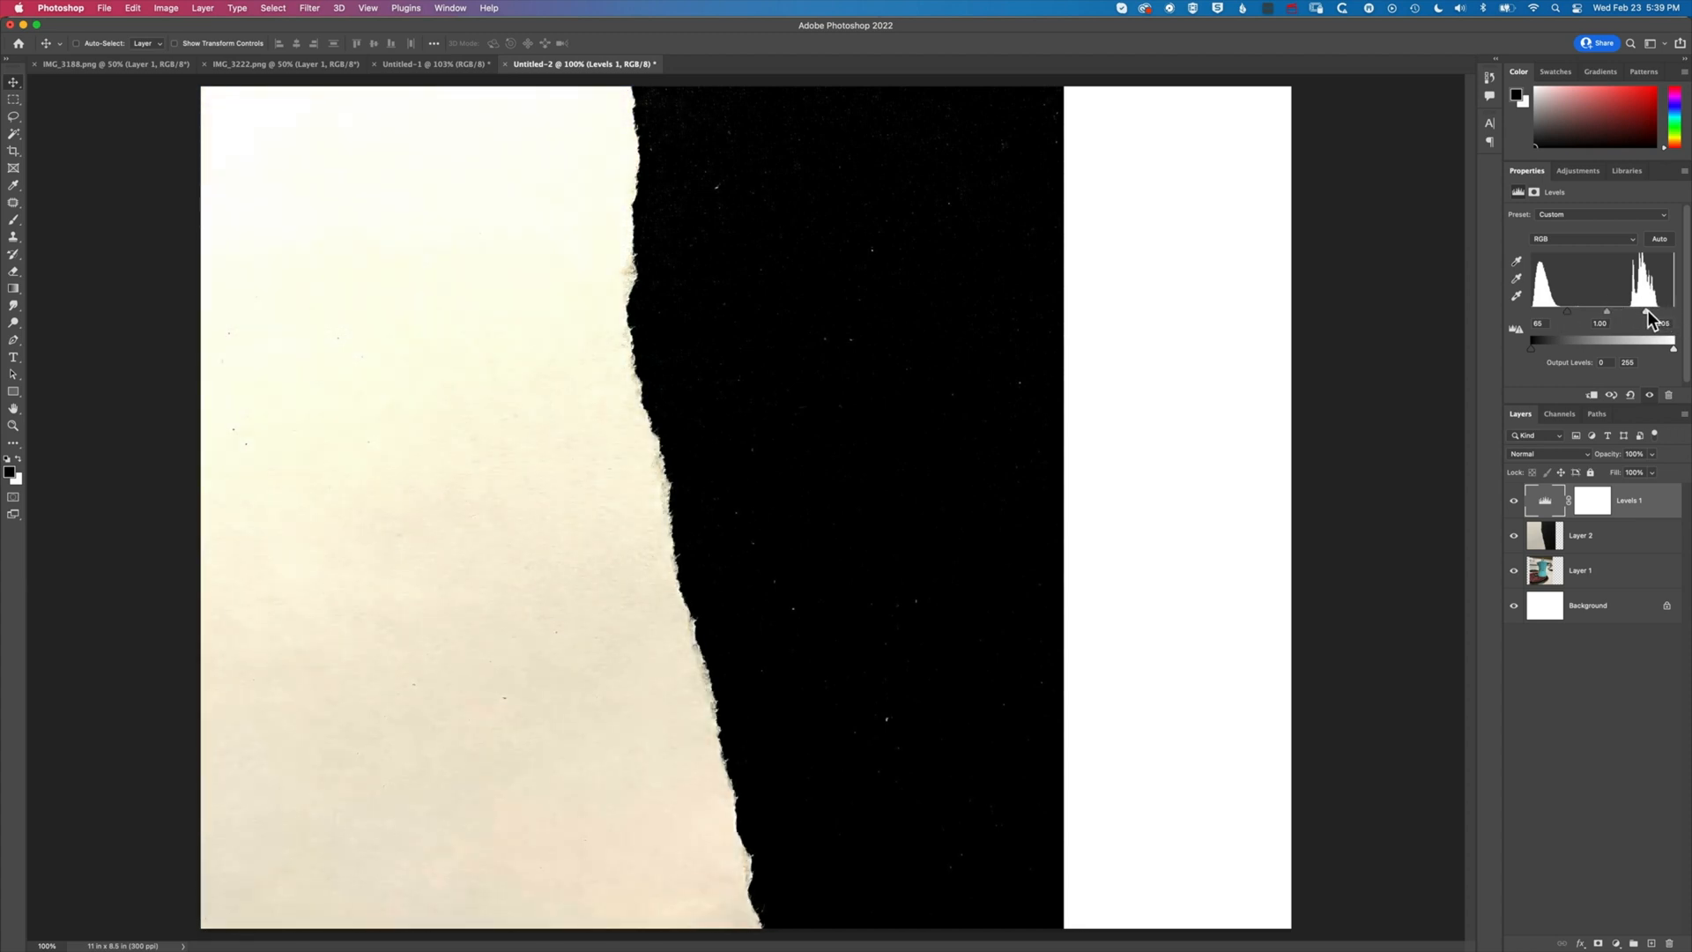
pyautogui.moveTo(1673, 314); pyautogui.dragTo(1629, 313)
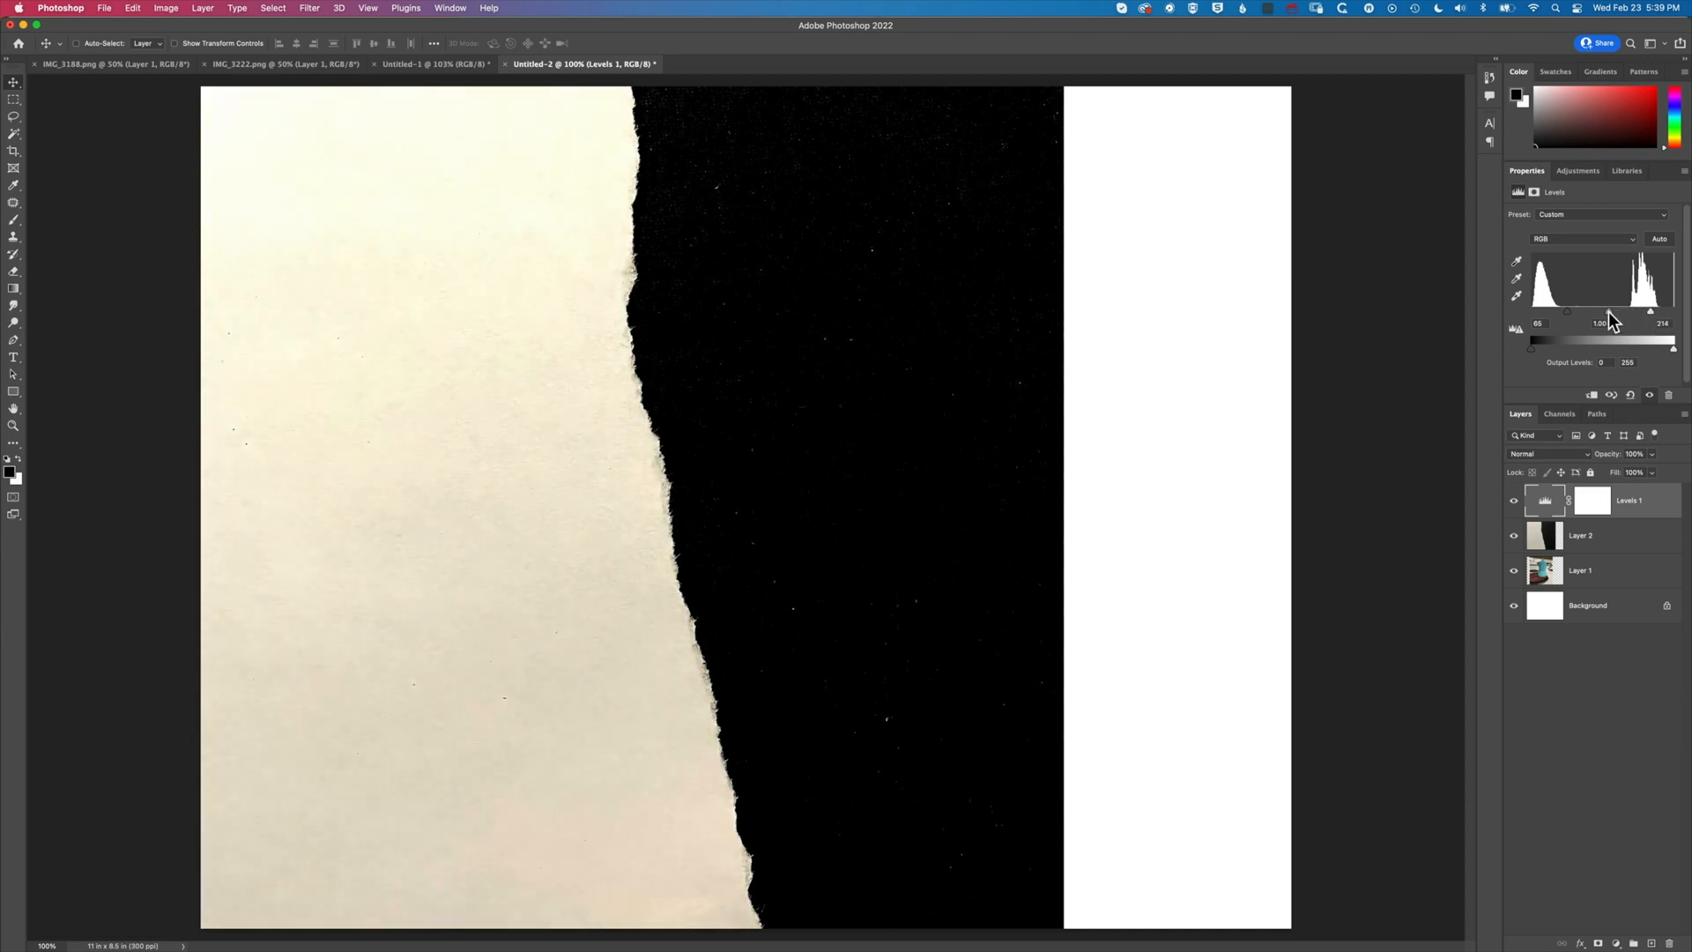
pyautogui.moveTo(1624, 310); pyautogui.dragTo(1651, 310)
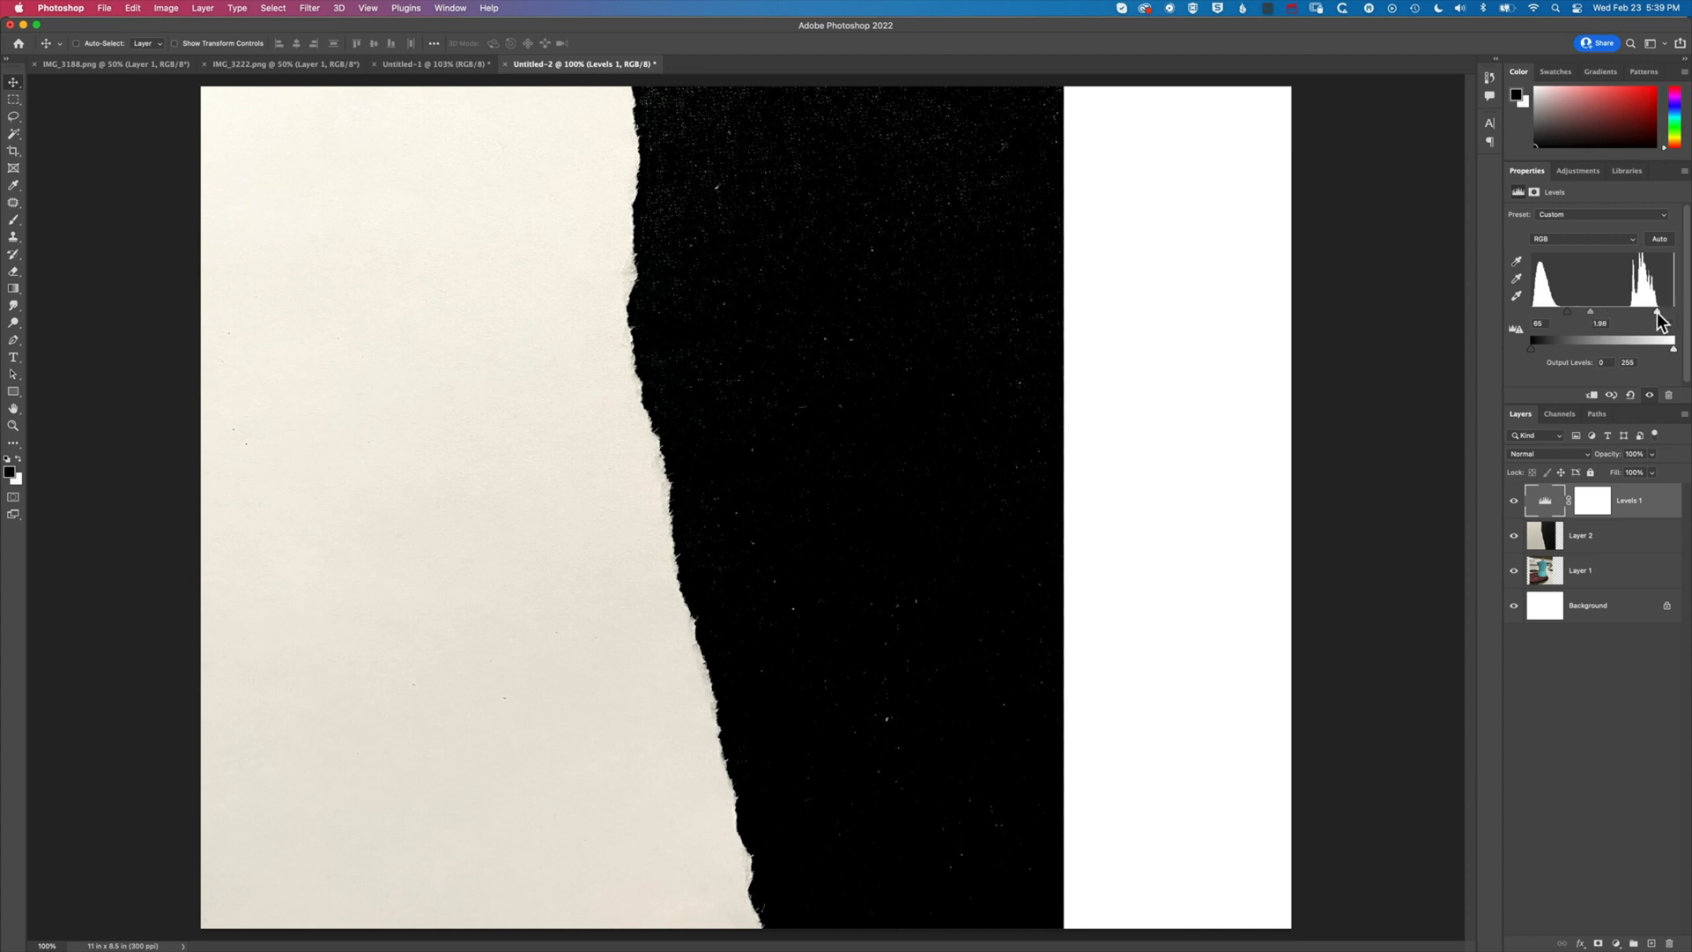
pyautogui.moveTo(1675, 341); pyautogui.dragTo(1659, 341)
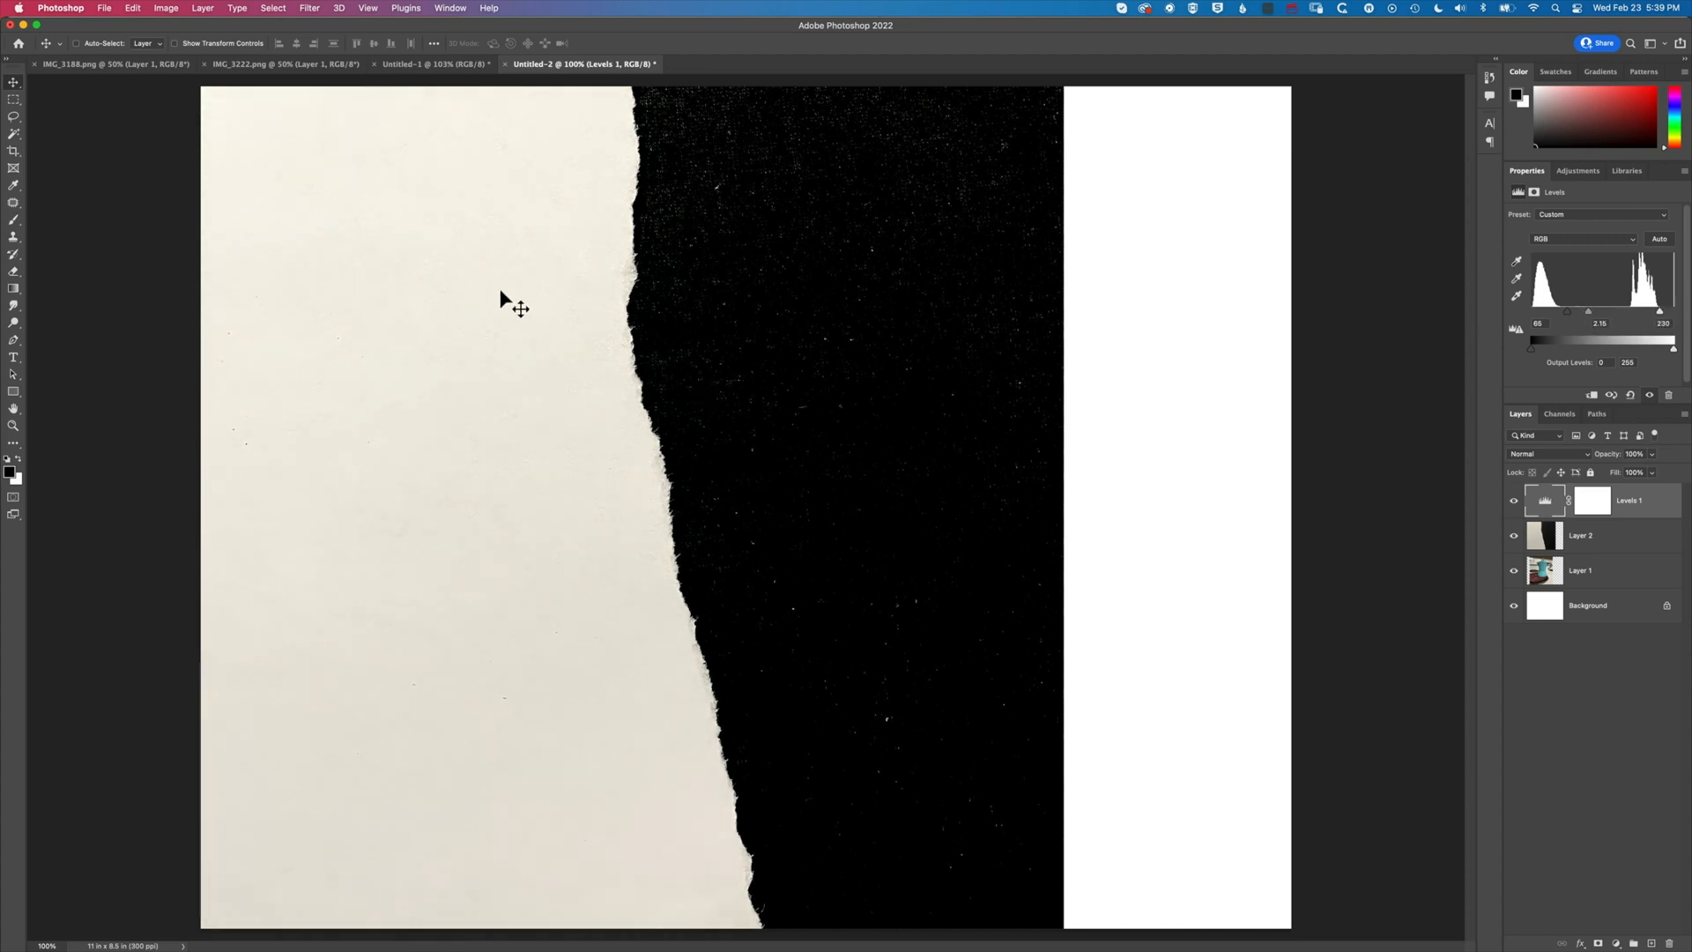
pyautogui.moveTo(455, 548)
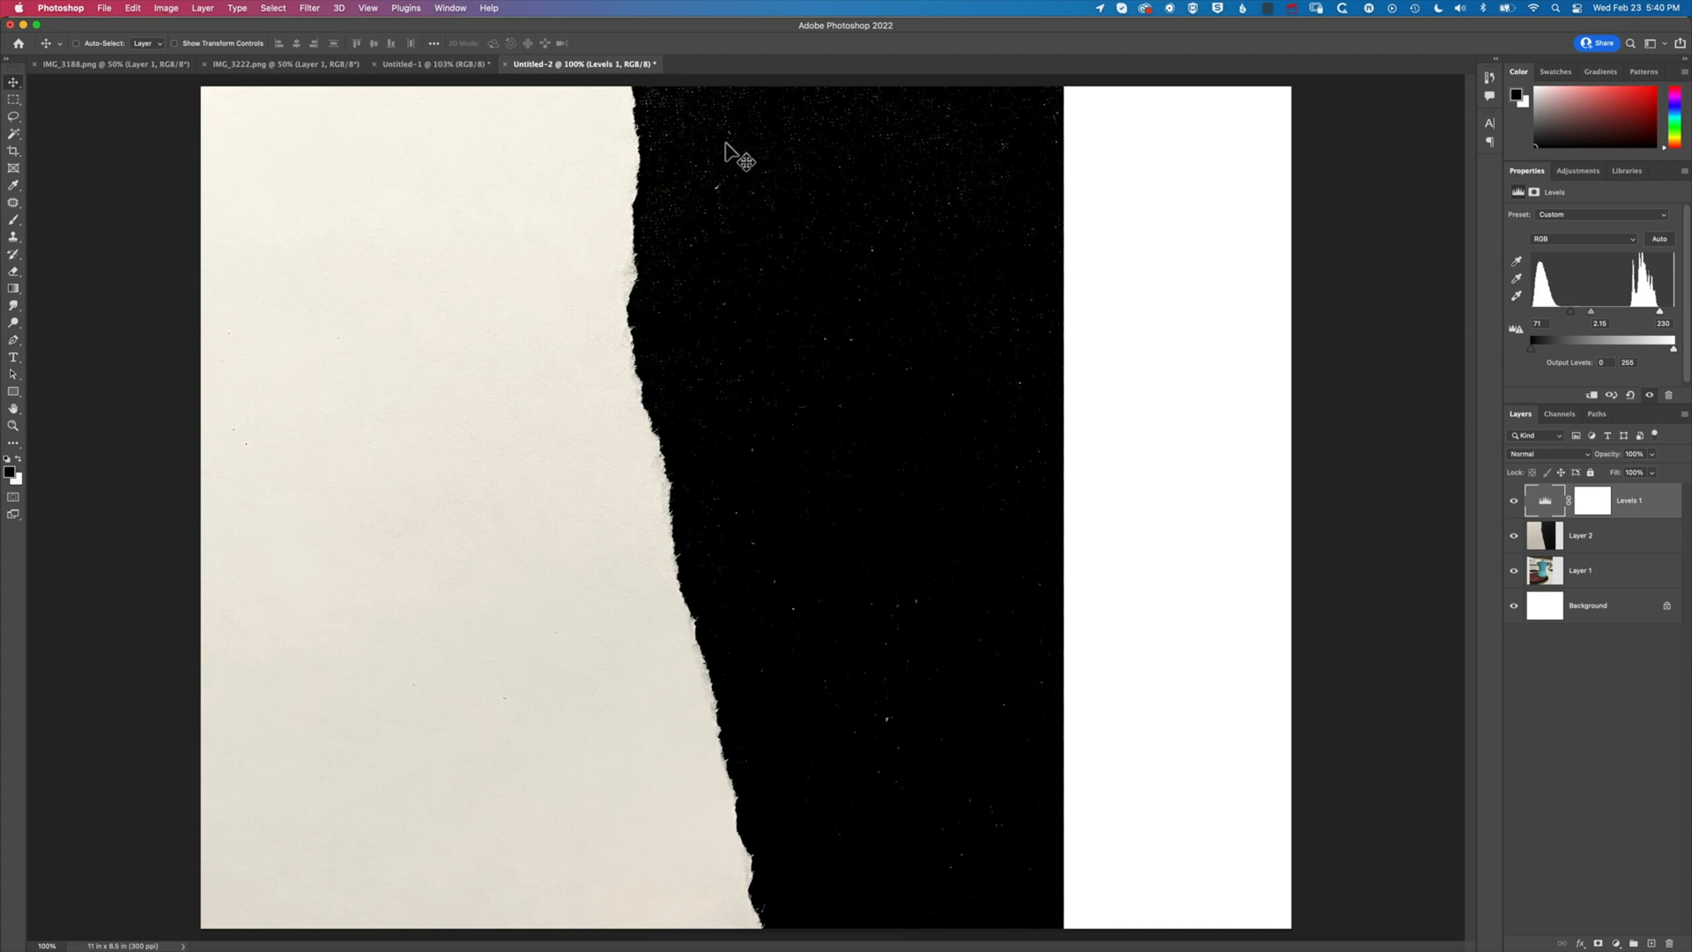
pyautogui.moveTo(906, 458)
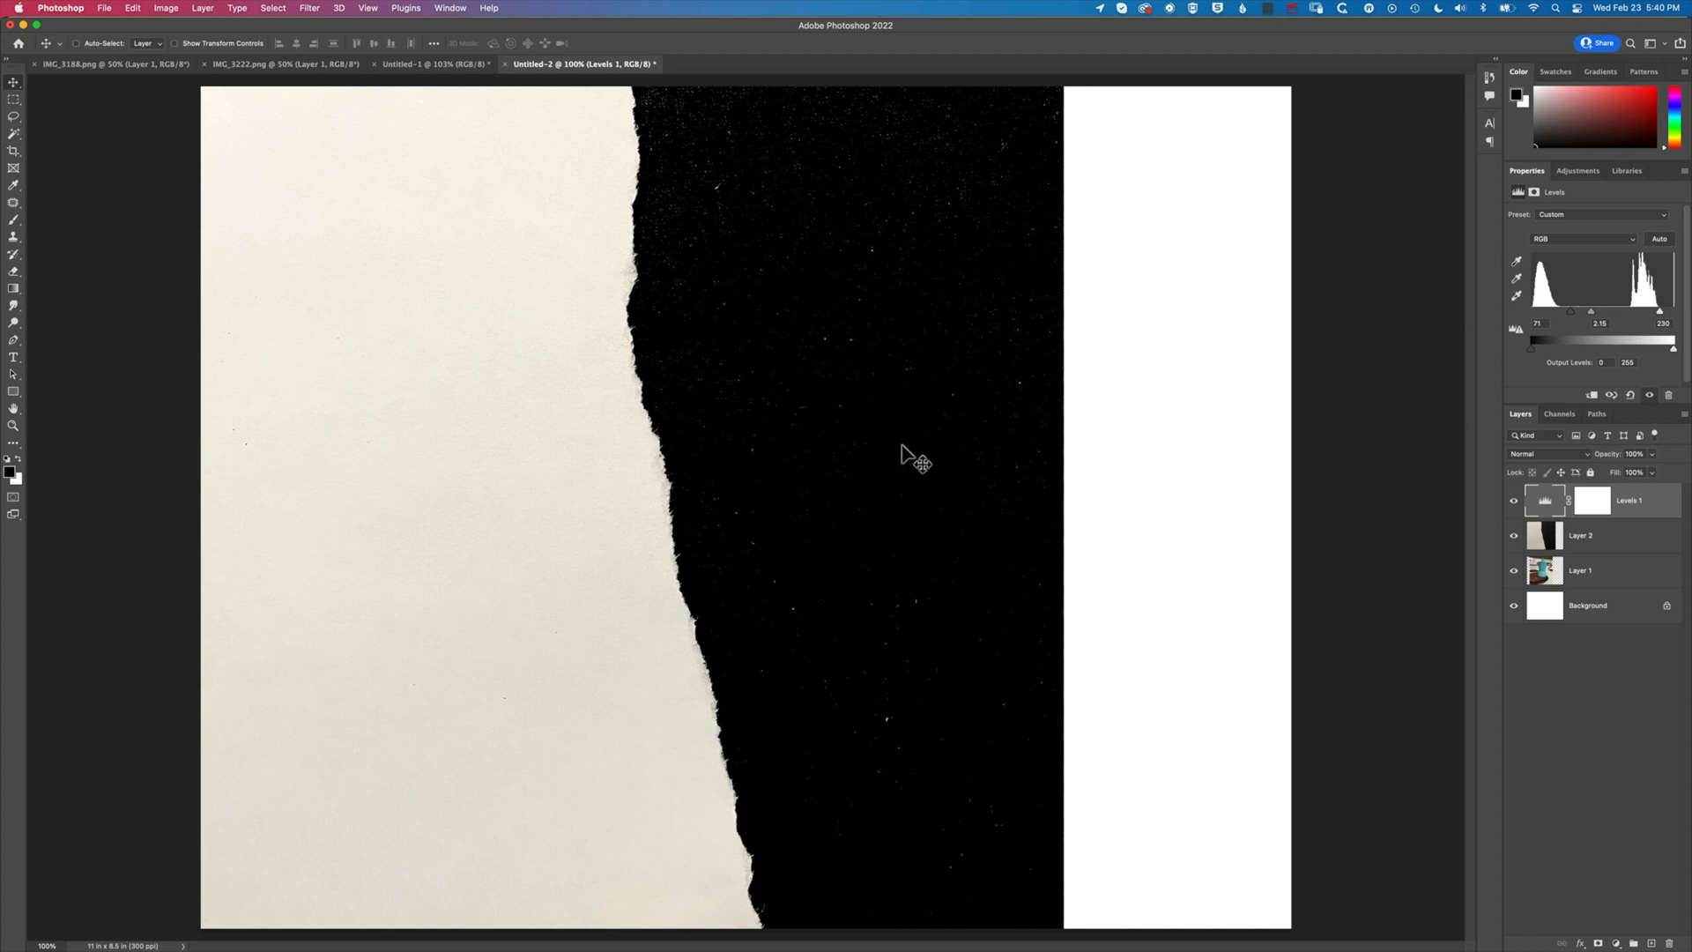
pyautogui.moveTo(878, 381)
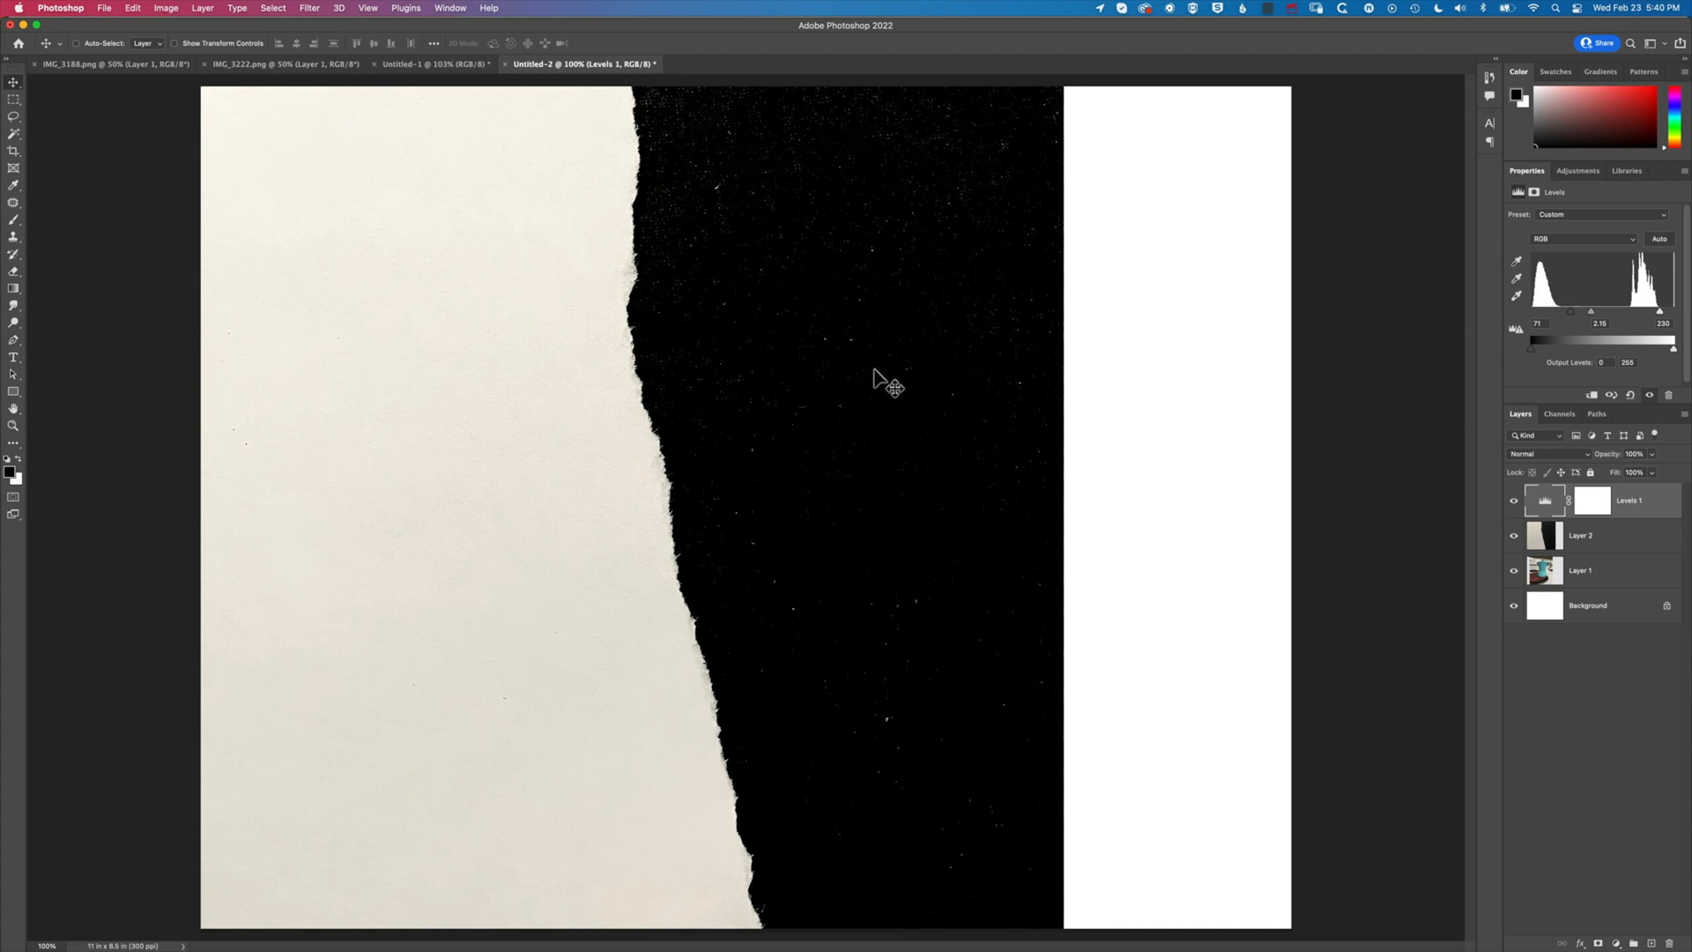
pyautogui.moveTo(1460, 346)
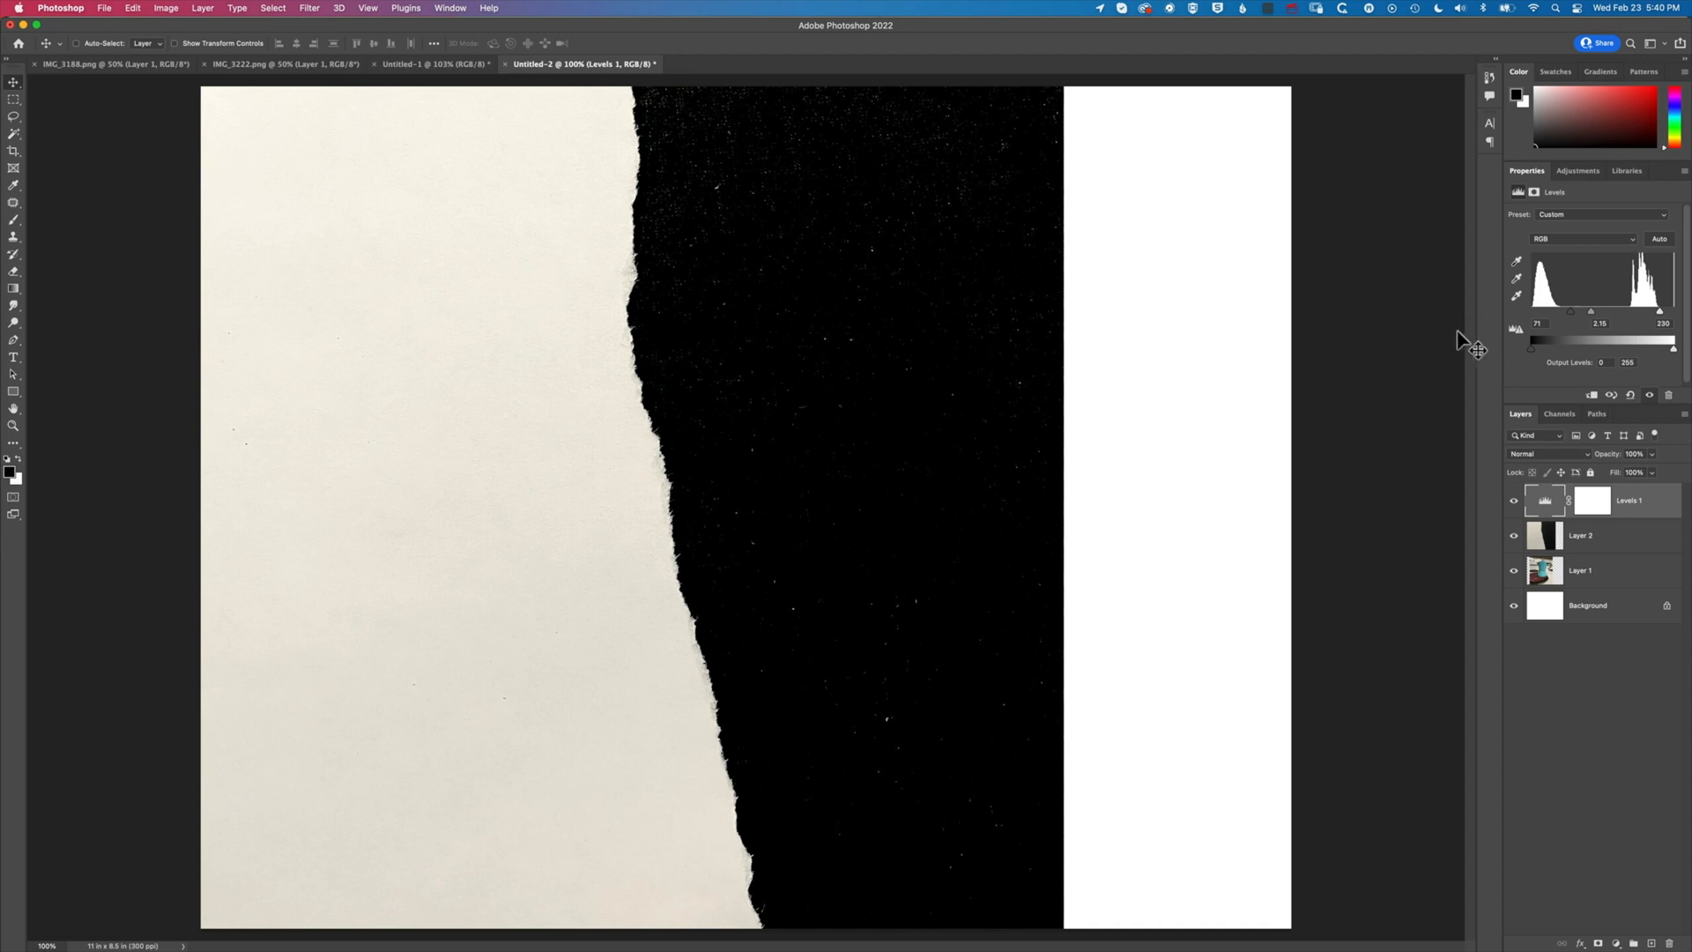
pyautogui.moveTo(1599, 536)
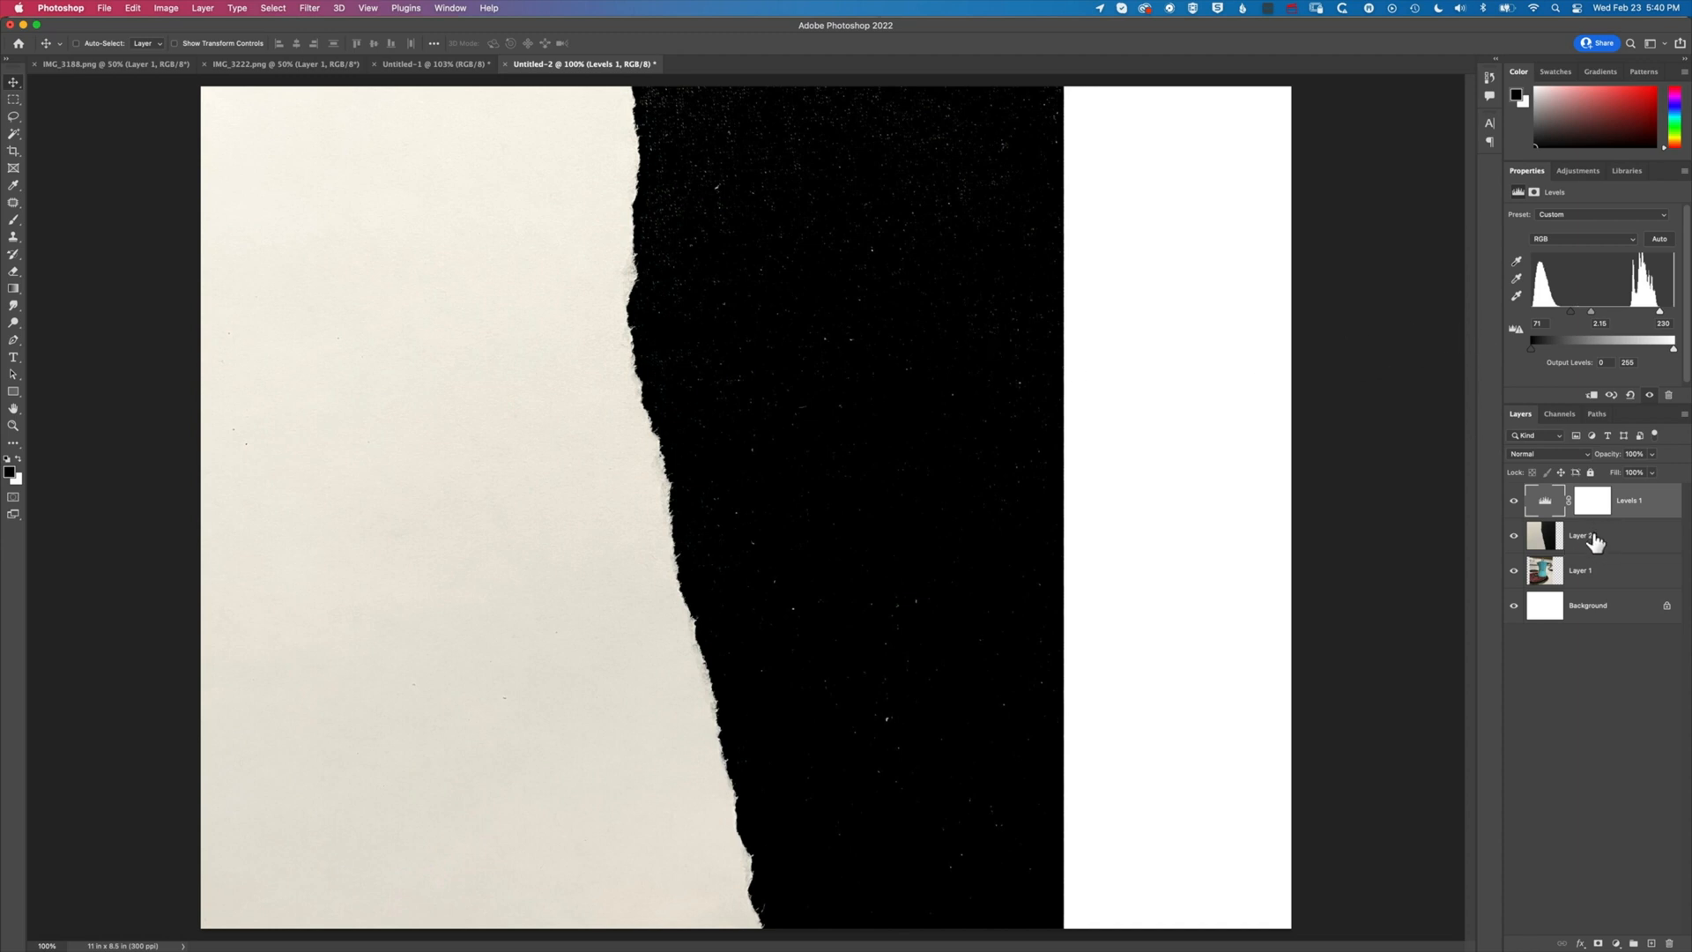
pyautogui.moveTo(1601, 541)
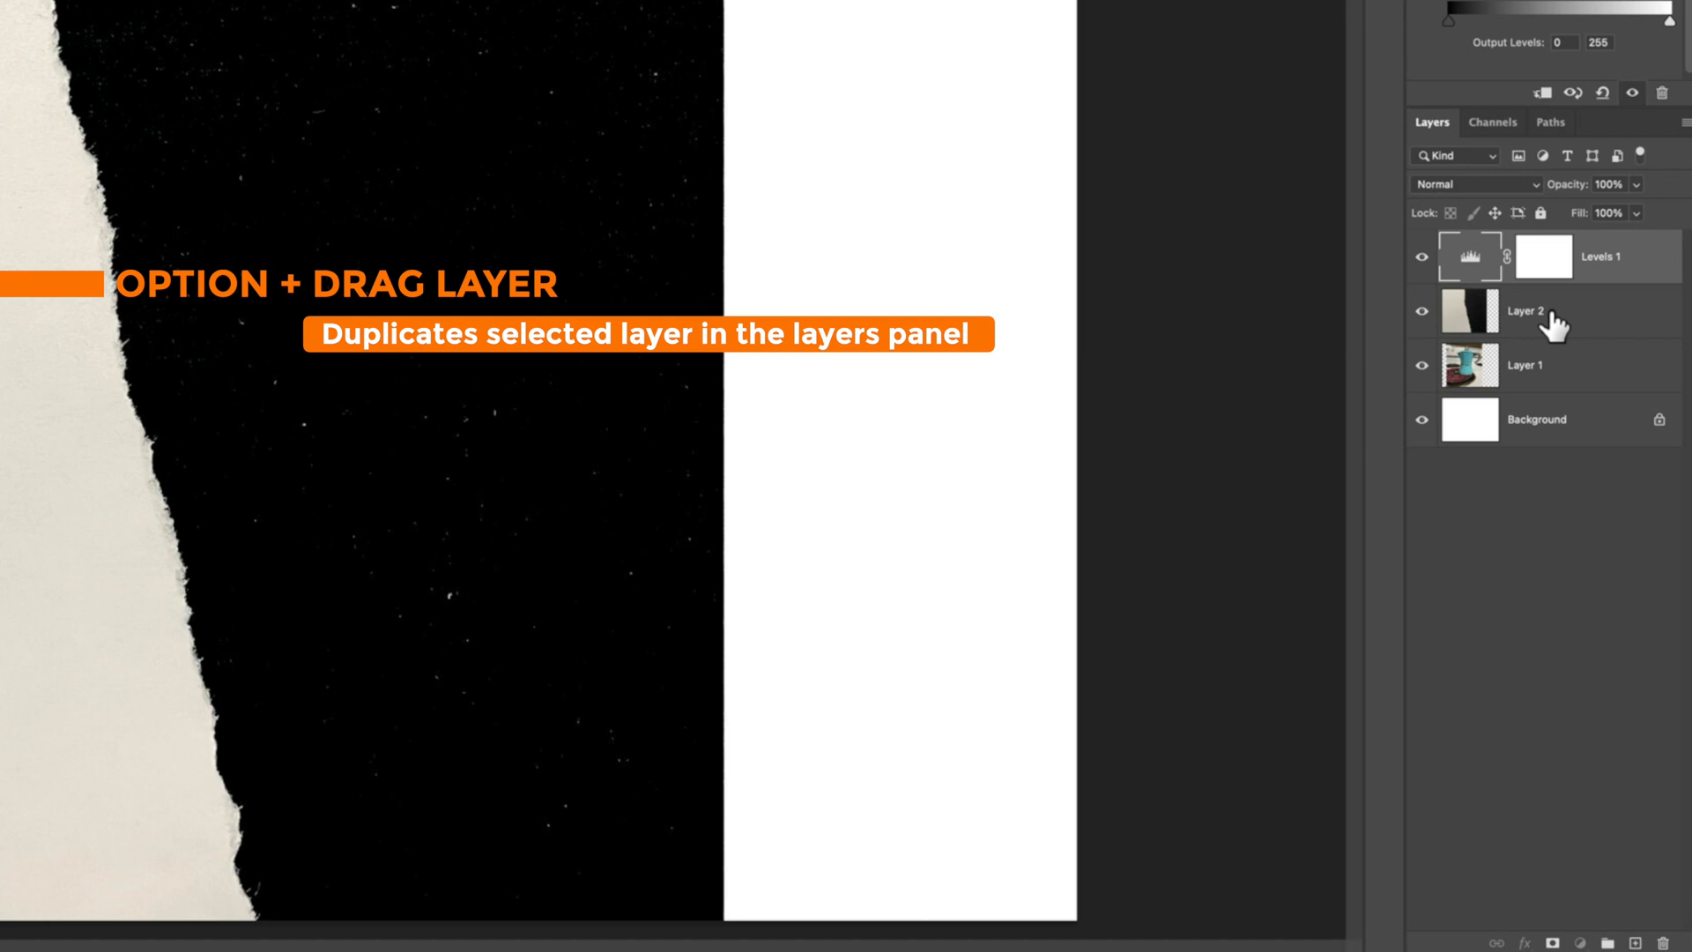
# Duplicate the torn paper below the espresso maker and merge Levels into the original paper layer
pyautogui.moveTo(1500, 312); pyautogui.dragTo(1522, 405)
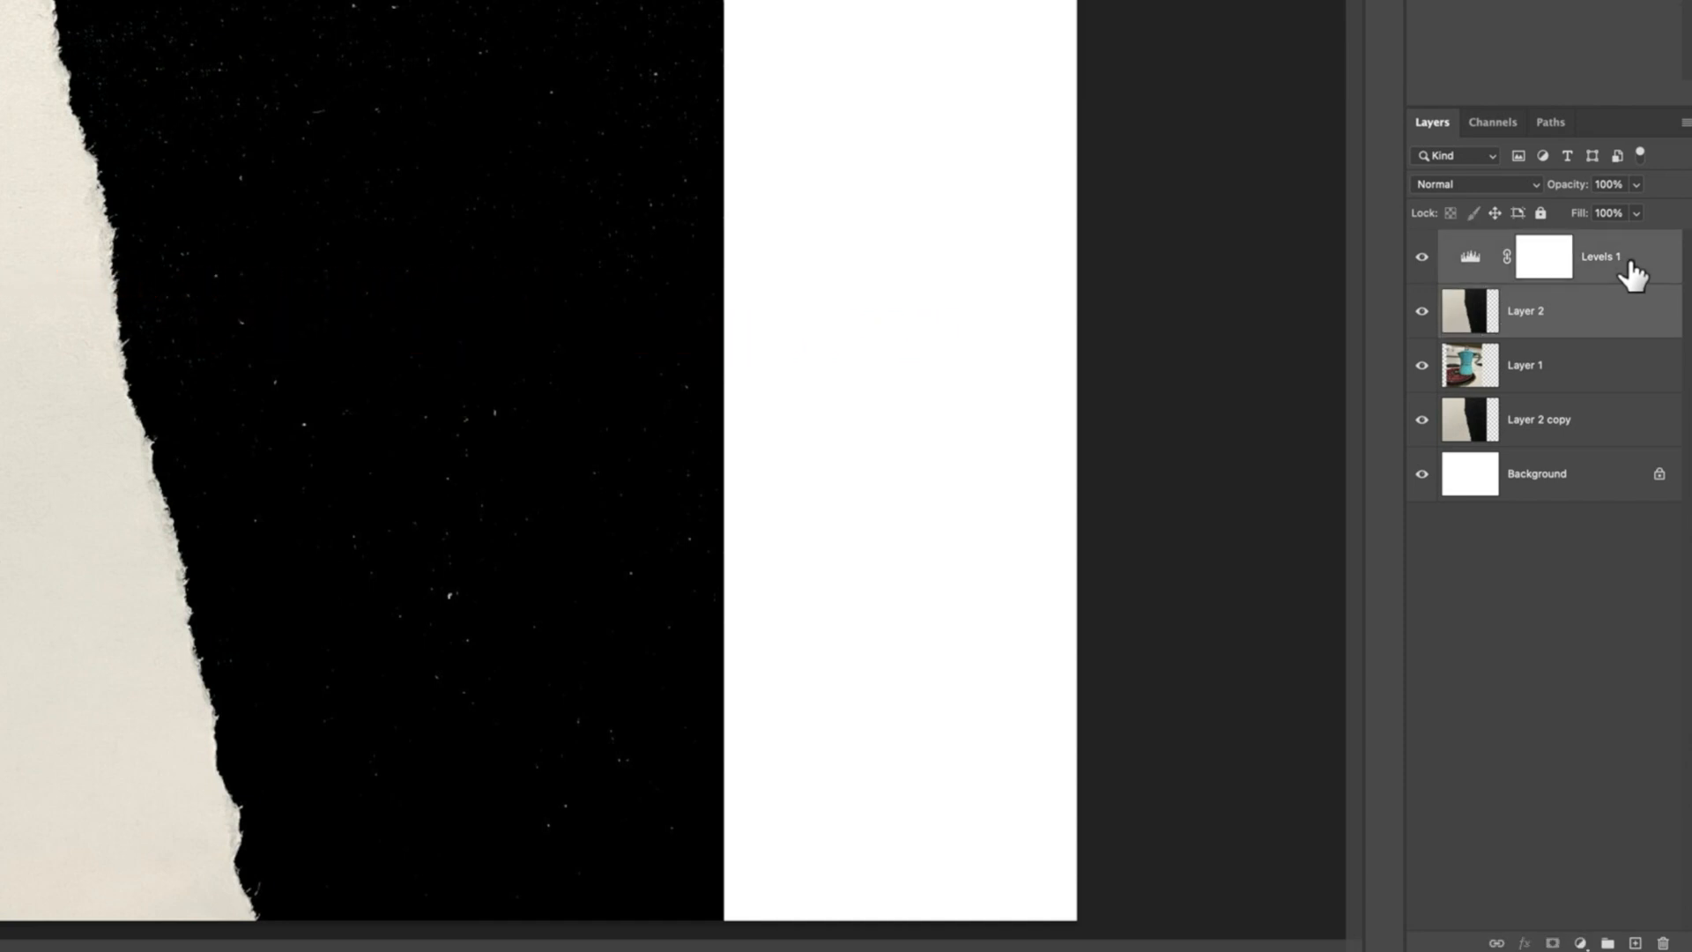
pyautogui.press('cmd+e')
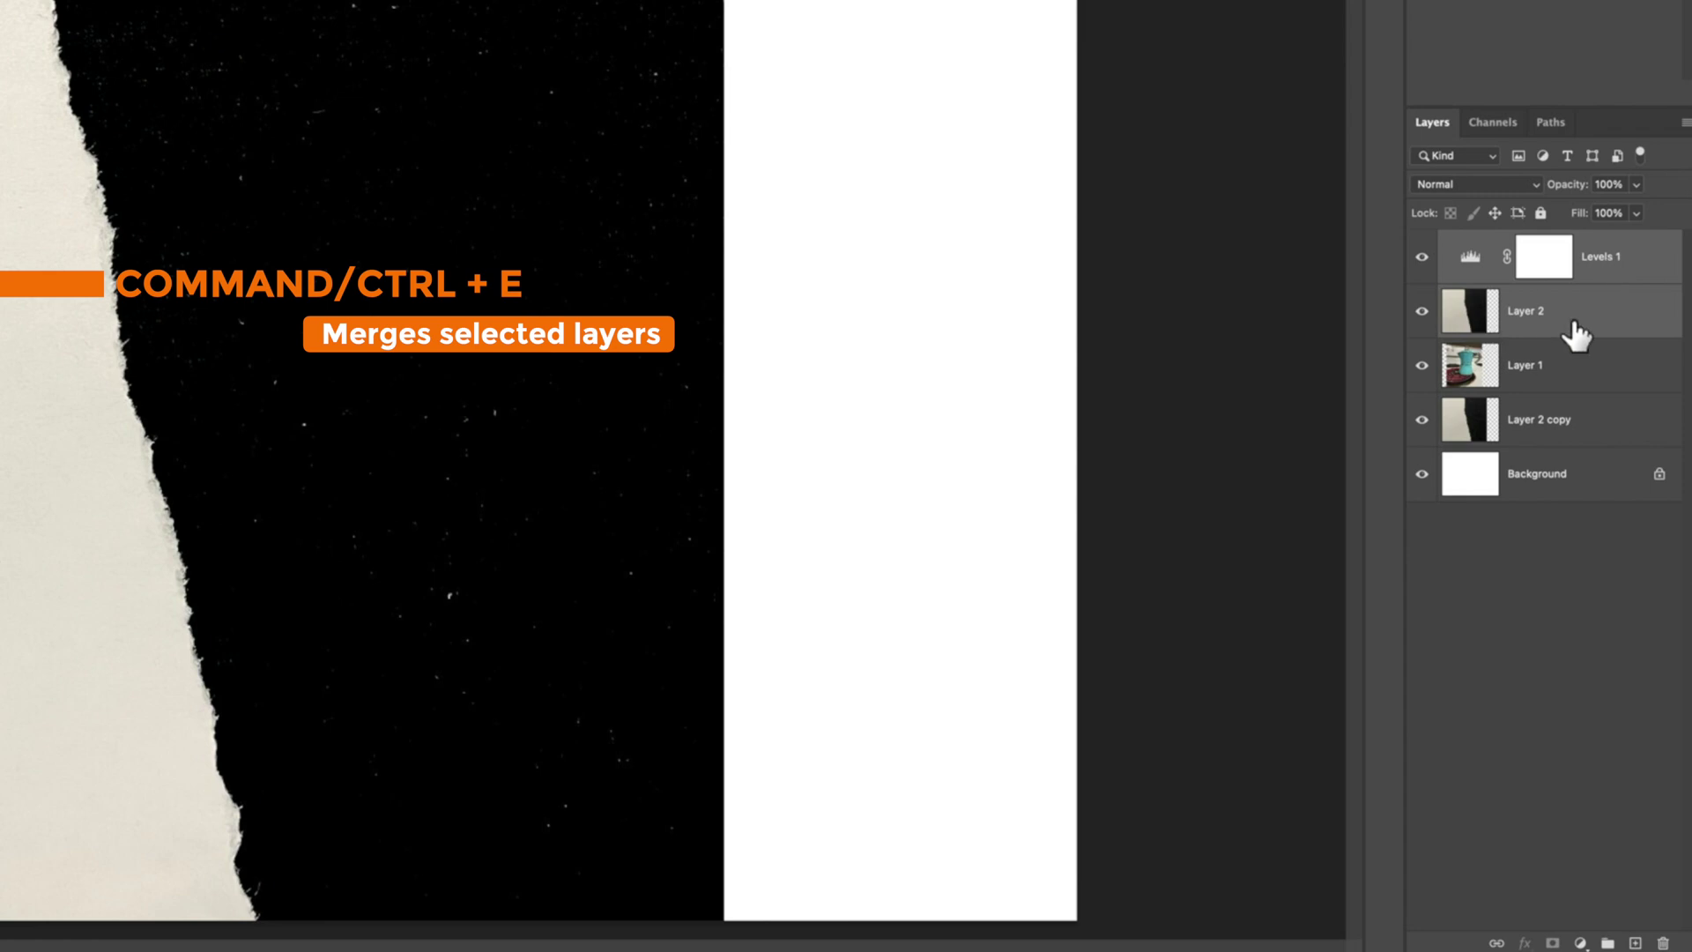
pyautogui.press('Ctrl+E')
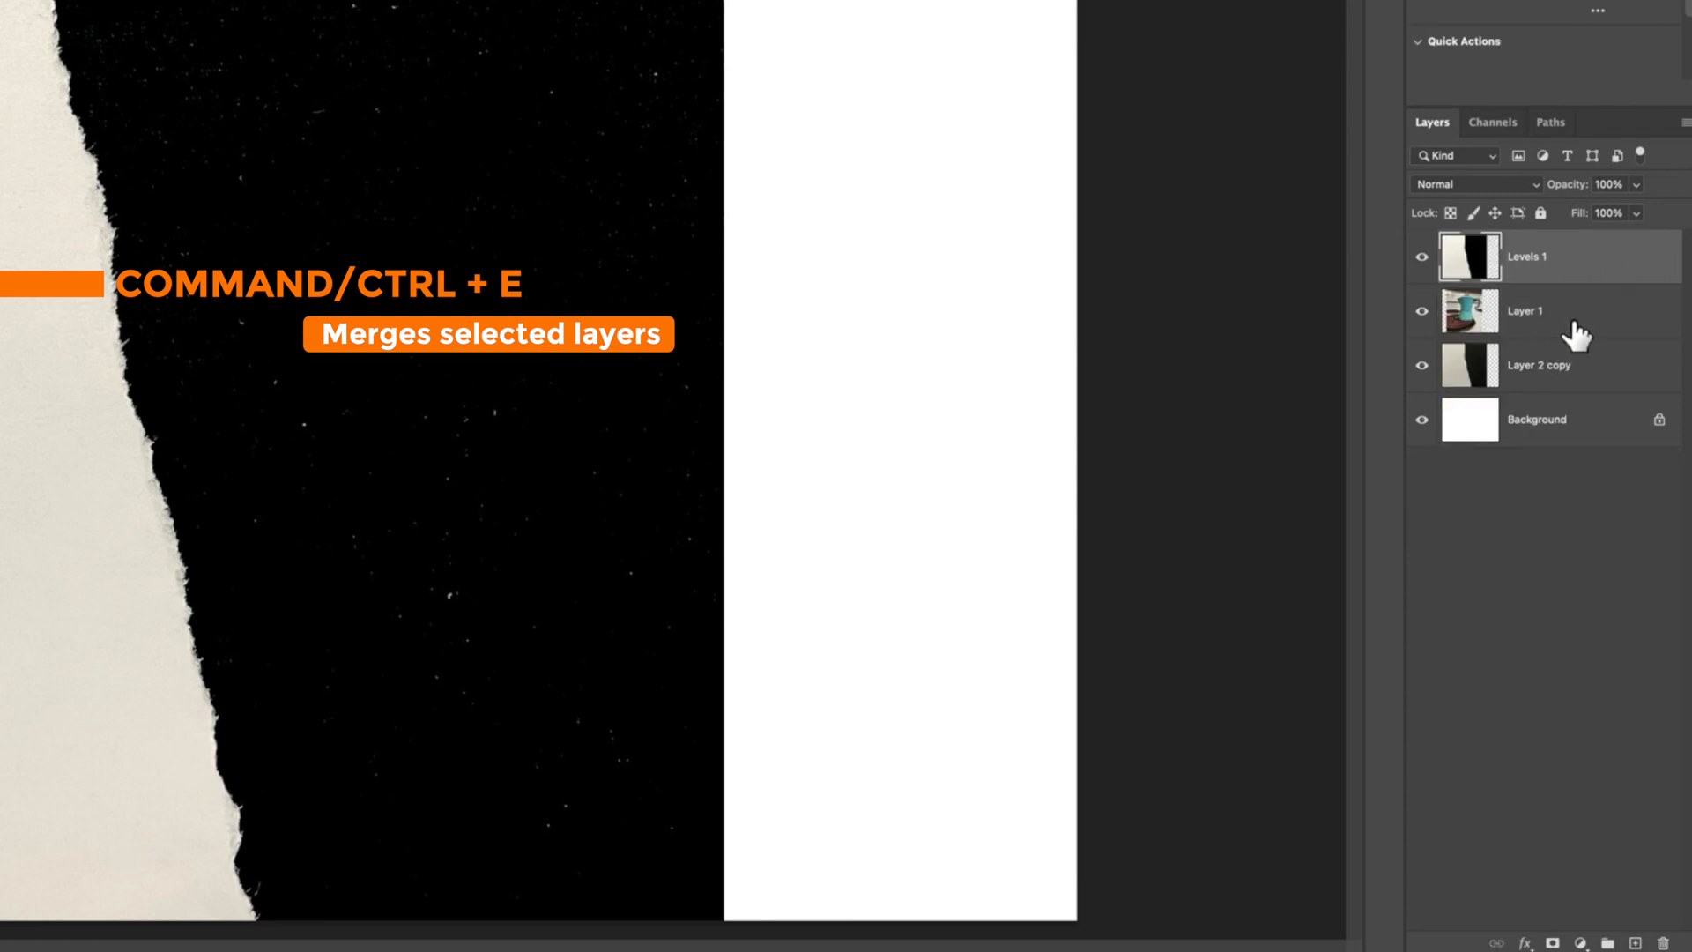
pyautogui.moveTo(1477, 271)
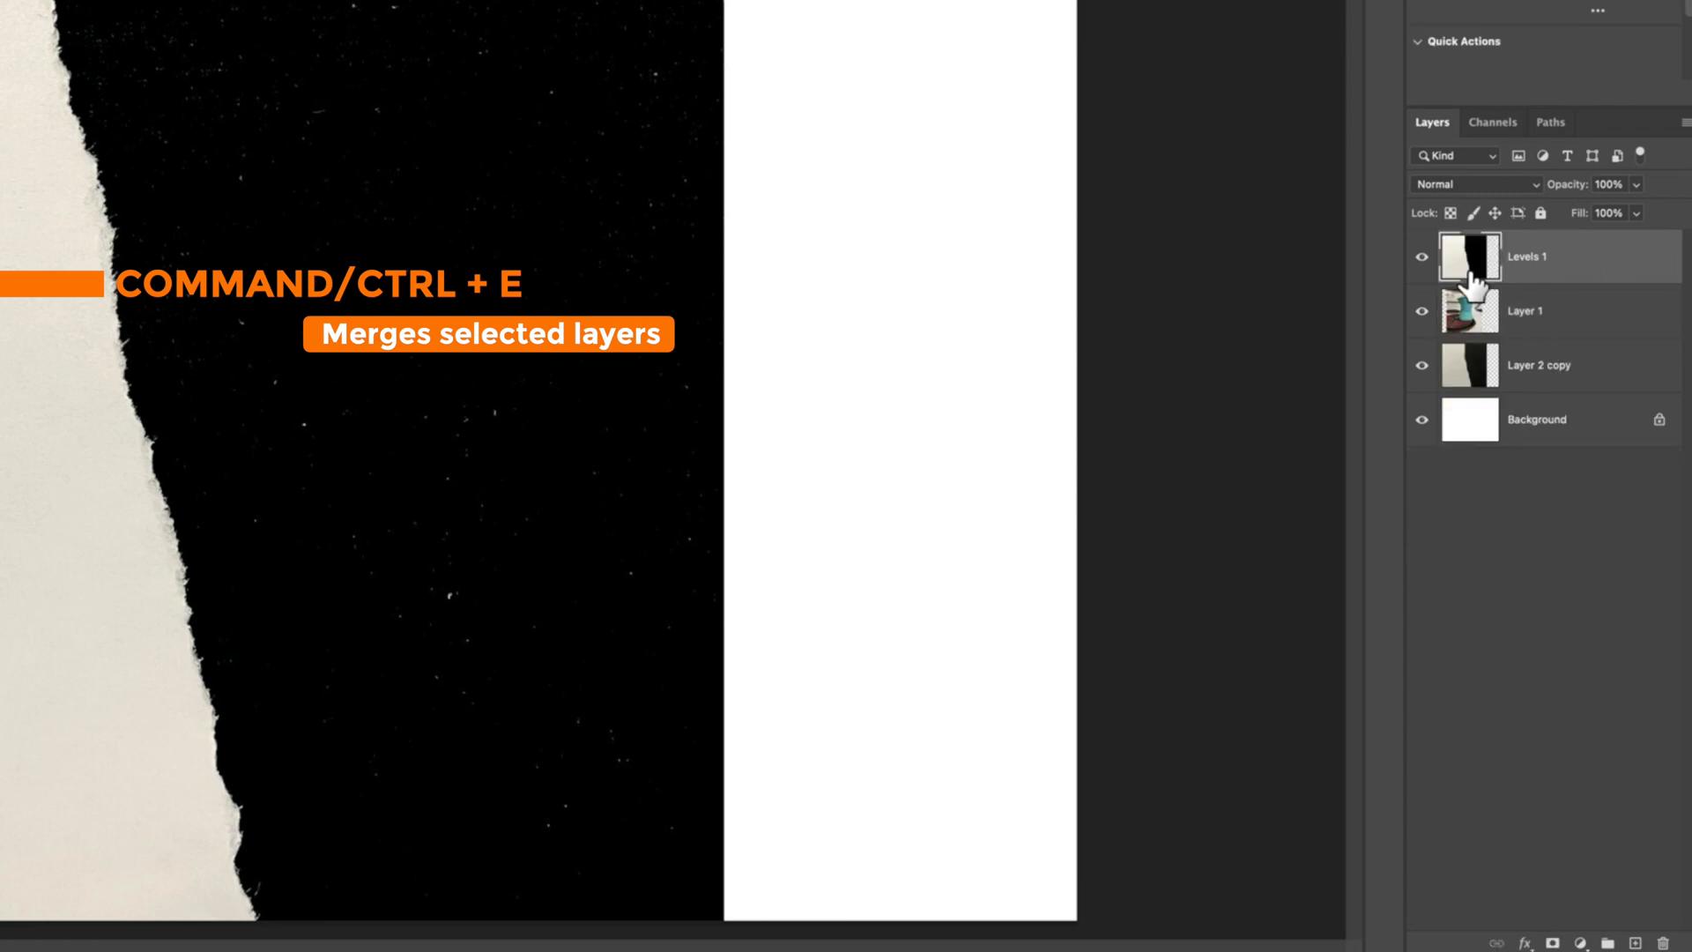
# Add a layer mask to the espresso maker layer and copy the whole merged torn-paper image
pyautogui.click(1523, 310)
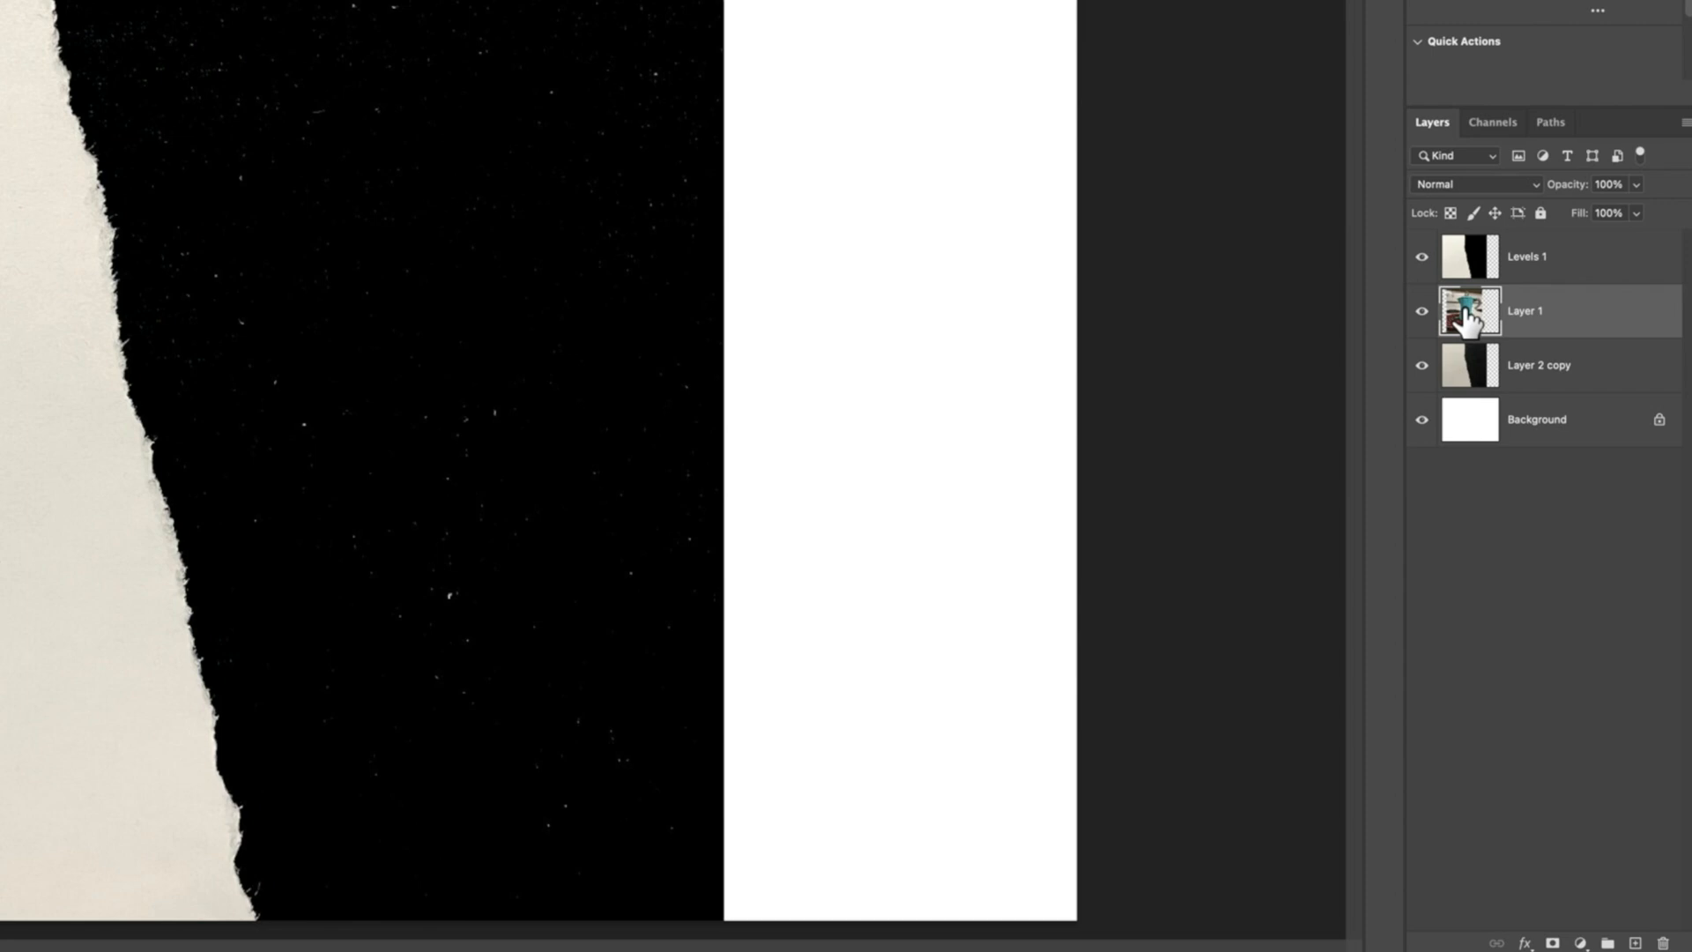
pyautogui.moveTo(1506, 684)
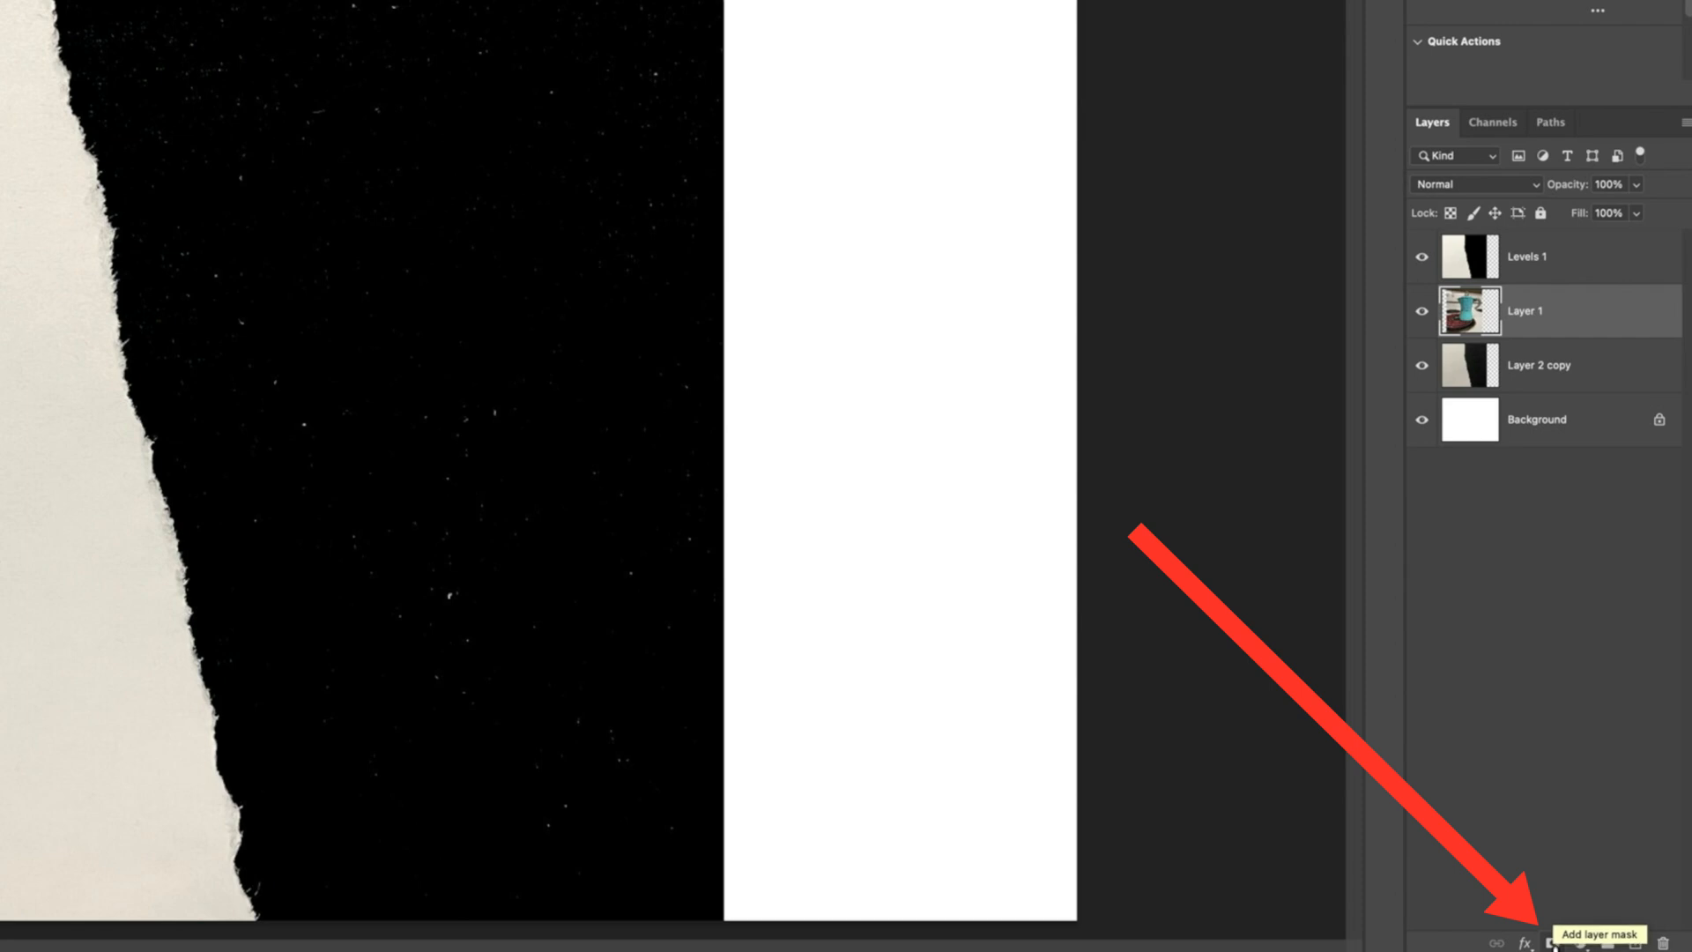
pyautogui.click(1553, 941)
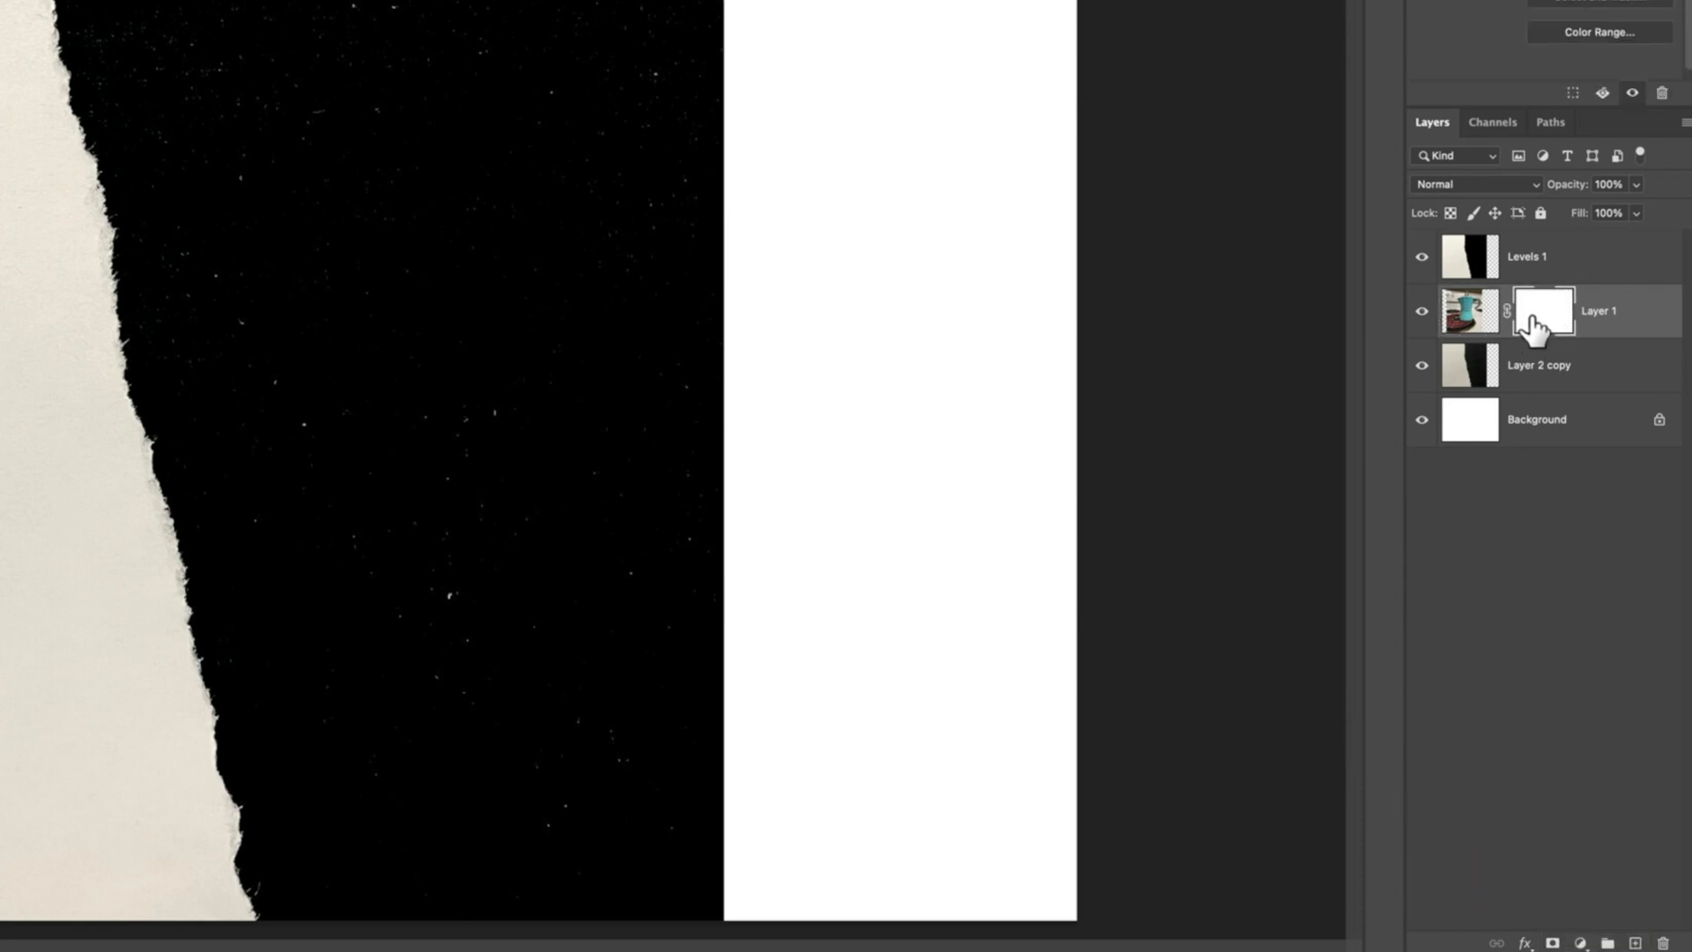
pyautogui.moveTo(1514, 309)
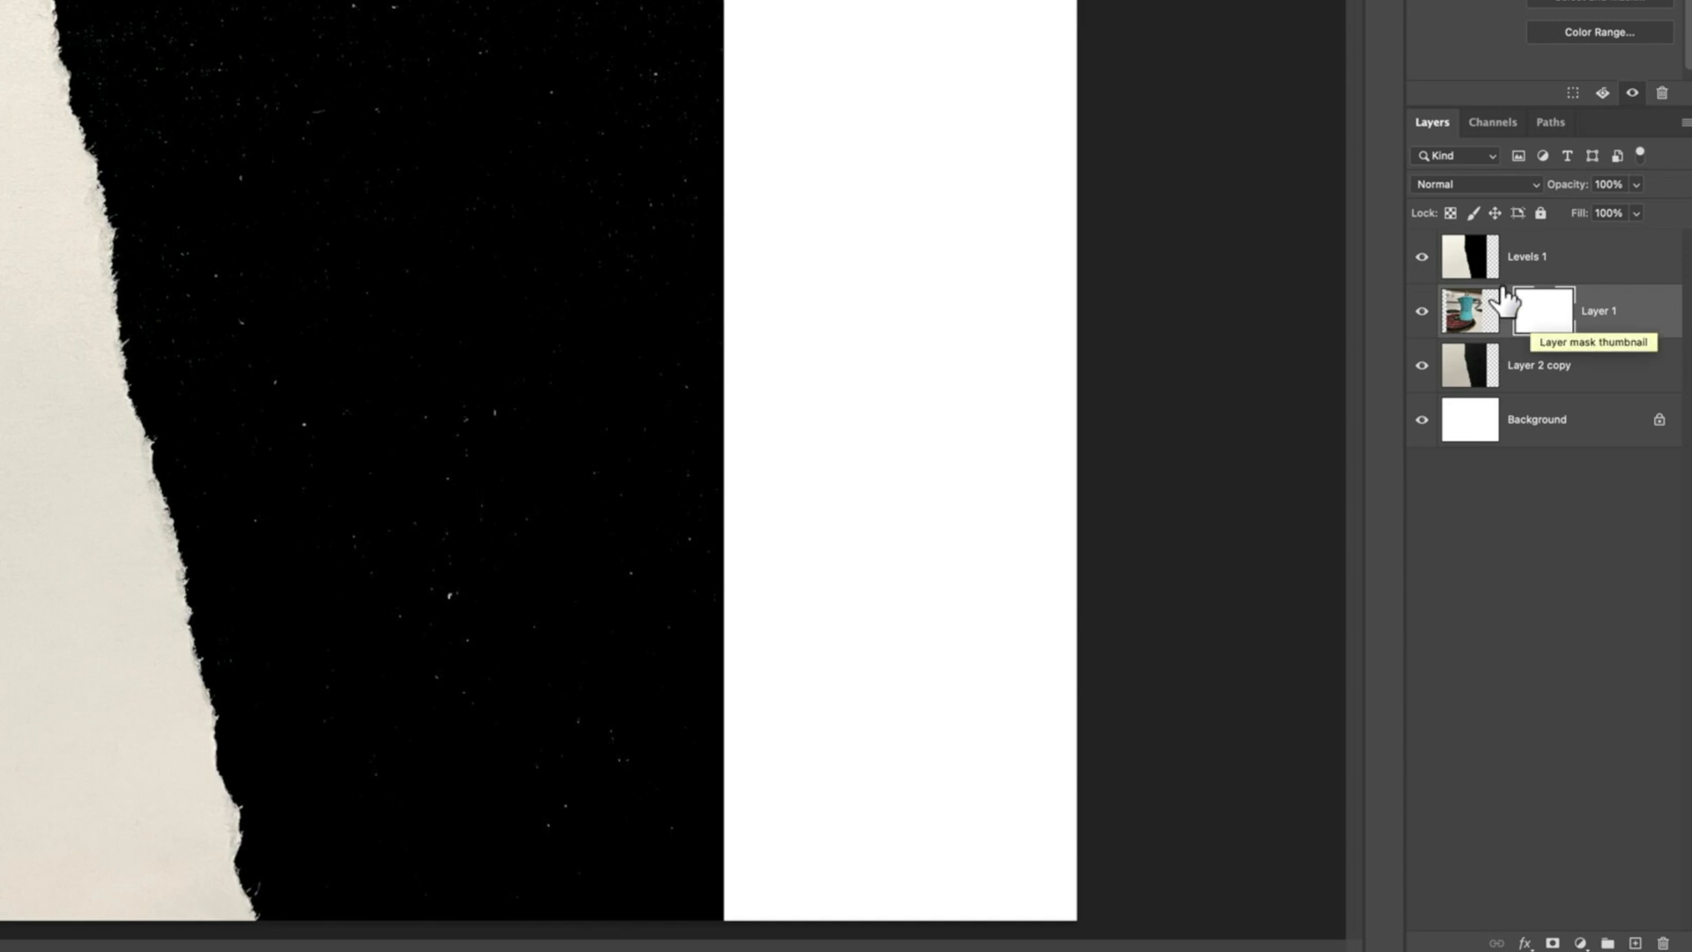
pyautogui.click(1471, 256)
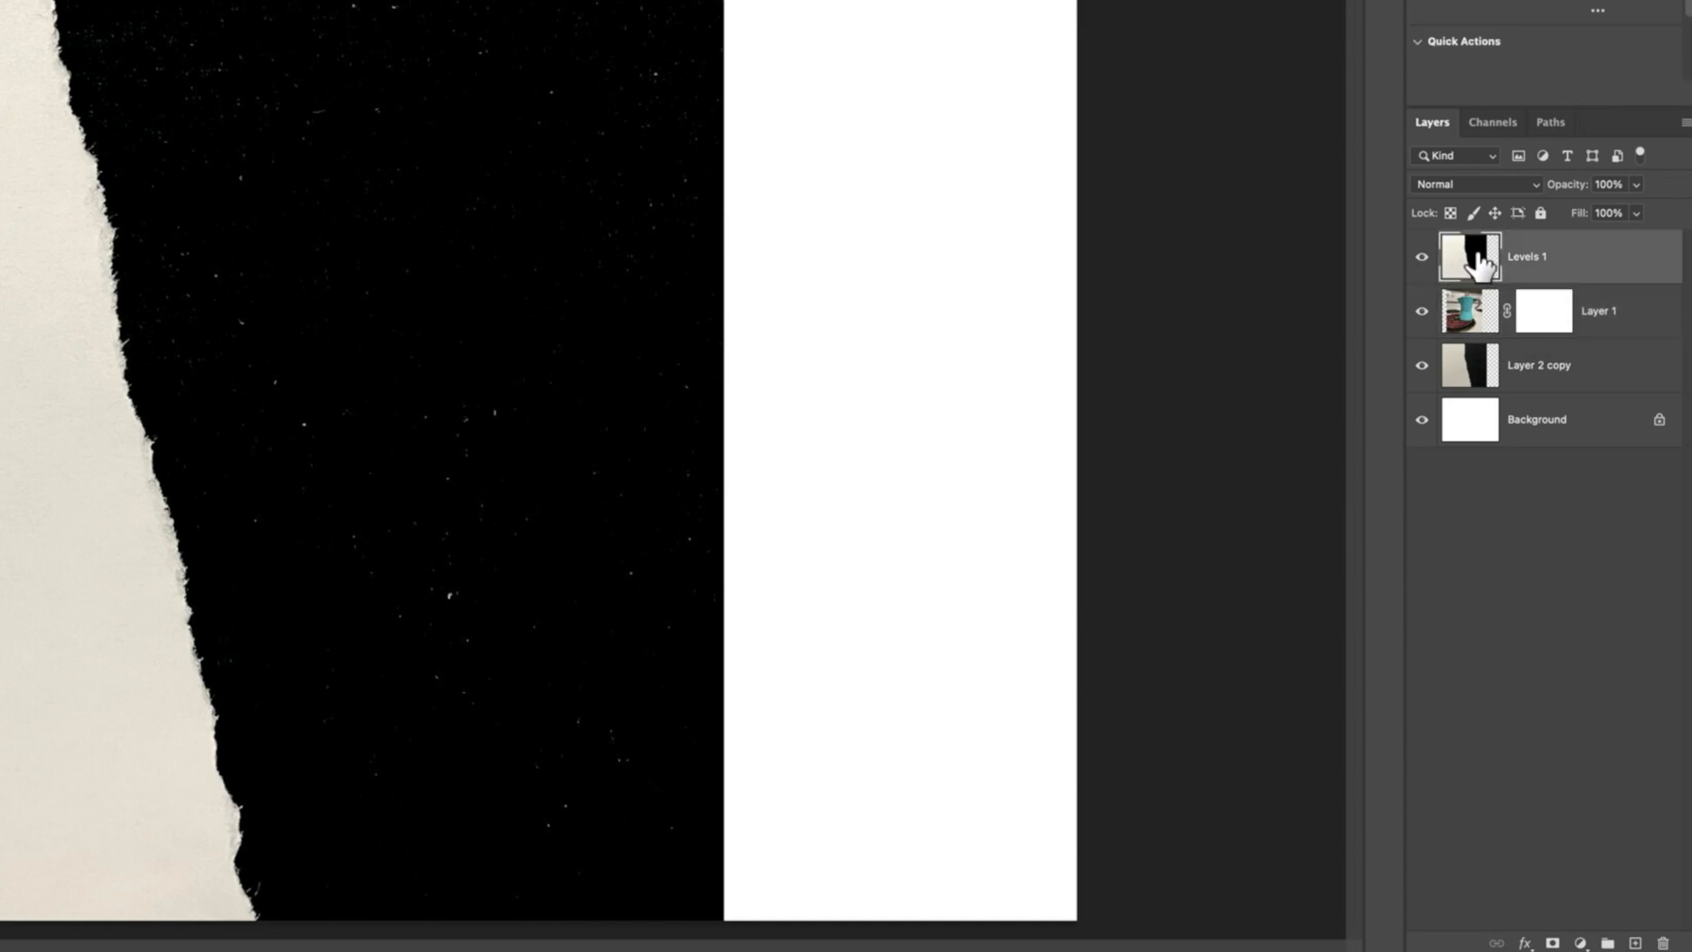
pyautogui.press('cmd+a')
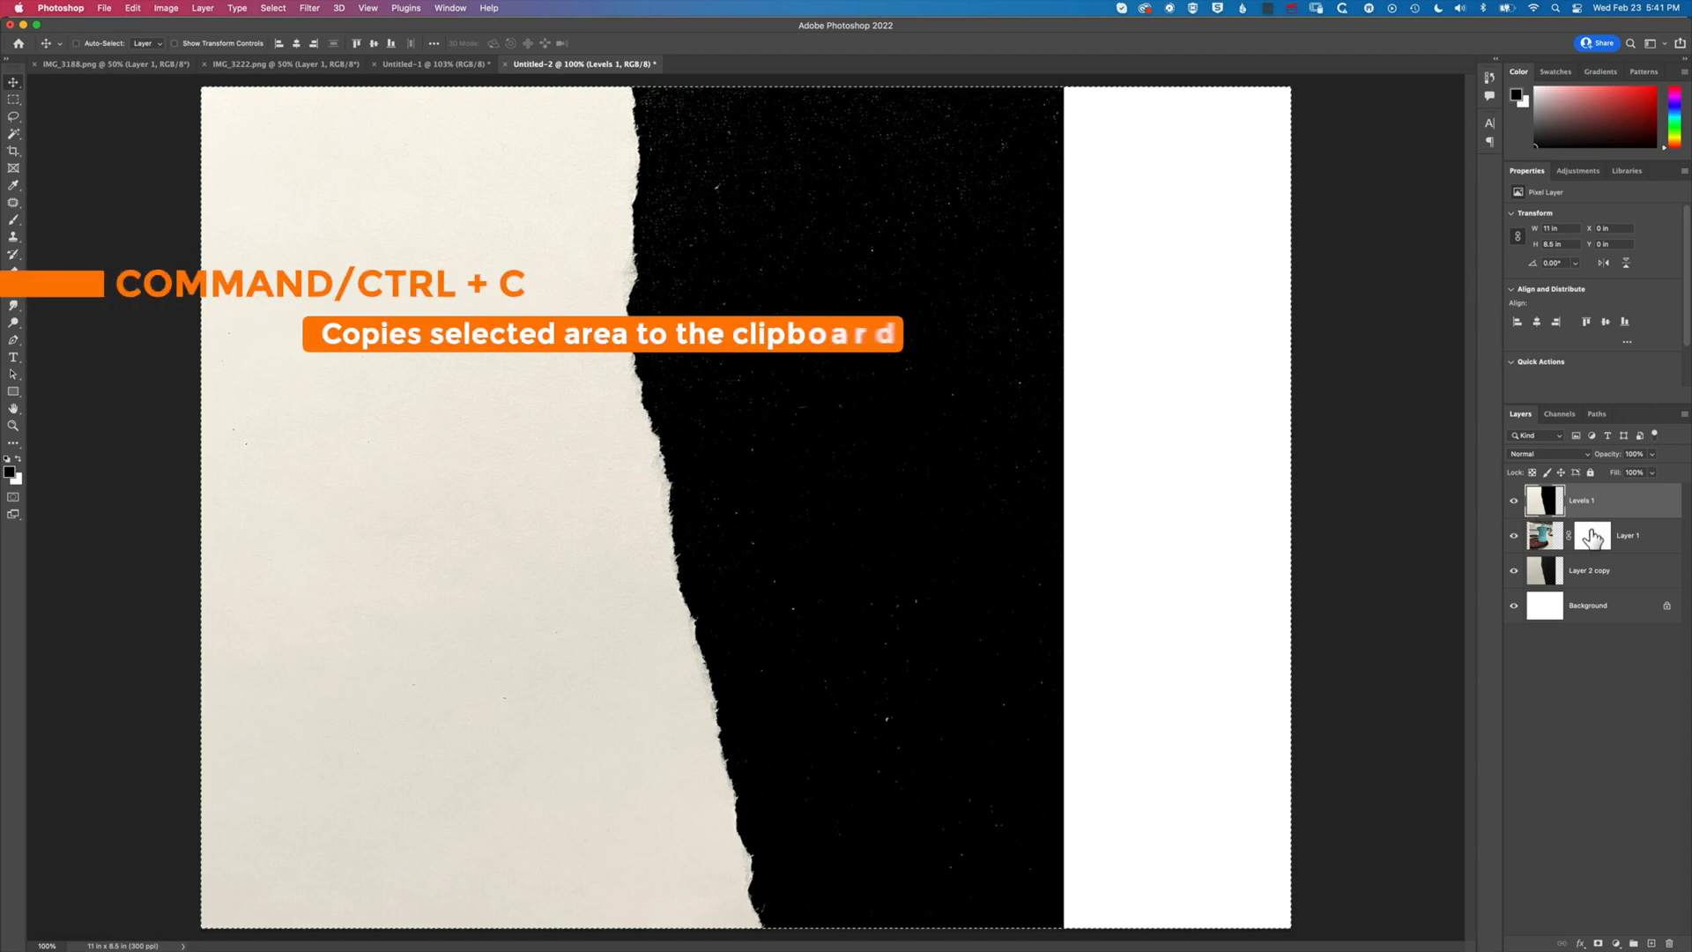
pyautogui.click(1581, 536)
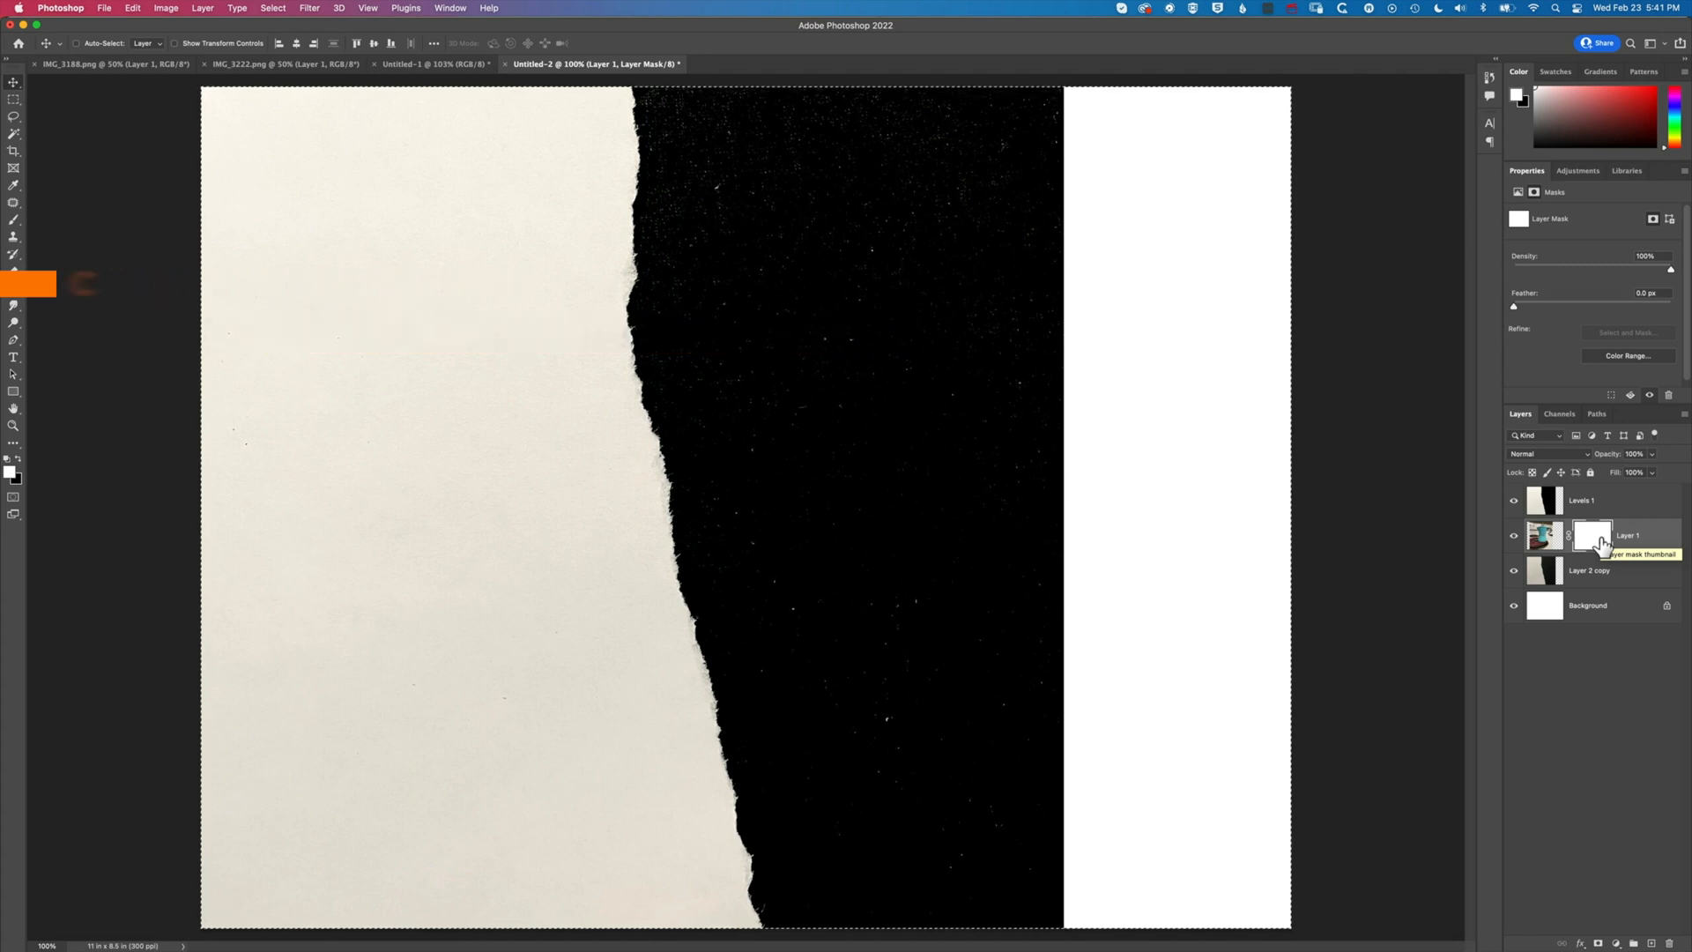
# View the espresso layer's mask as an image and paste the torn paper into it
pyautogui.click(1591, 536)
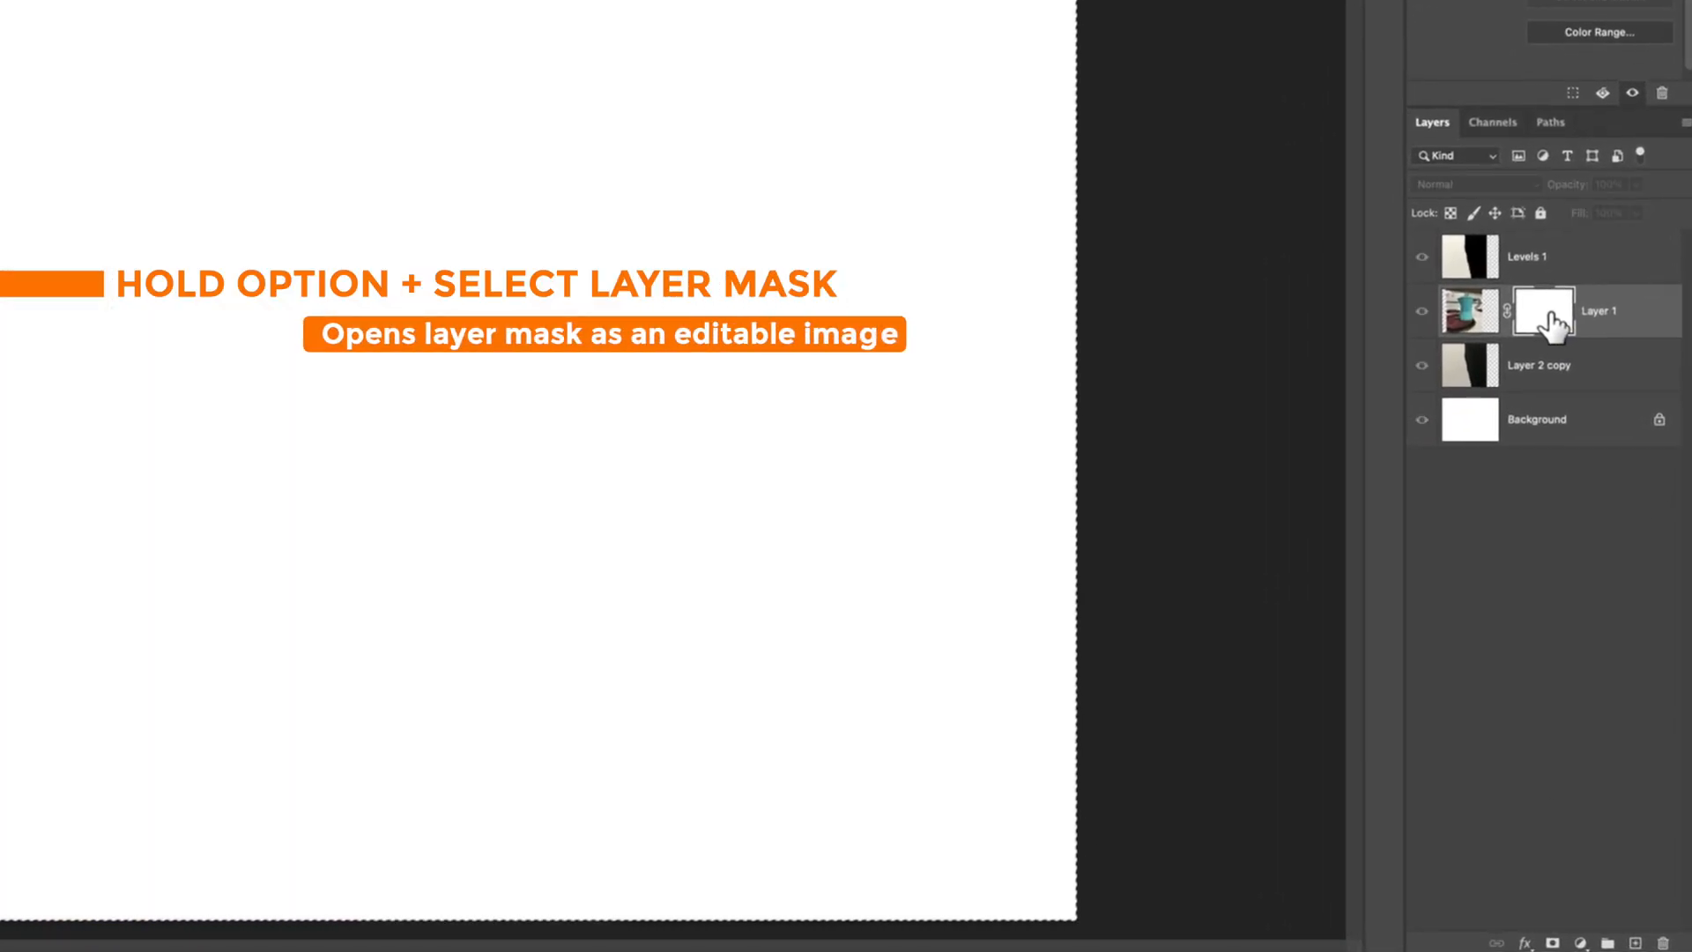
pyautogui.click(1543, 310)
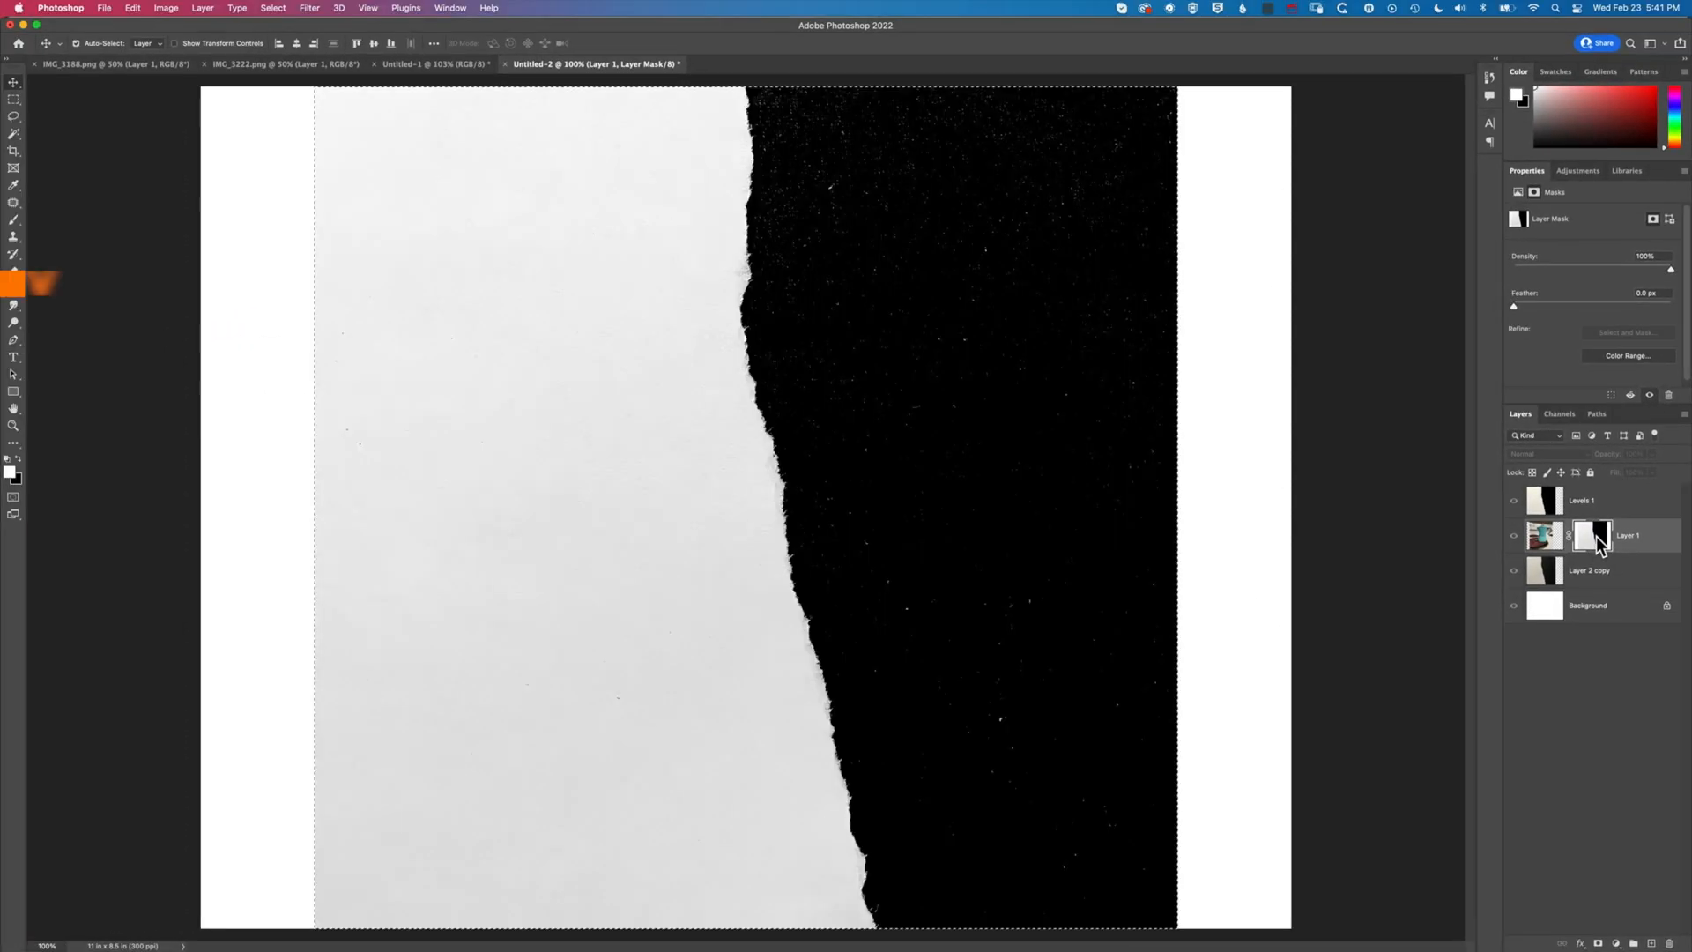
pyautogui.press('cmd+v')
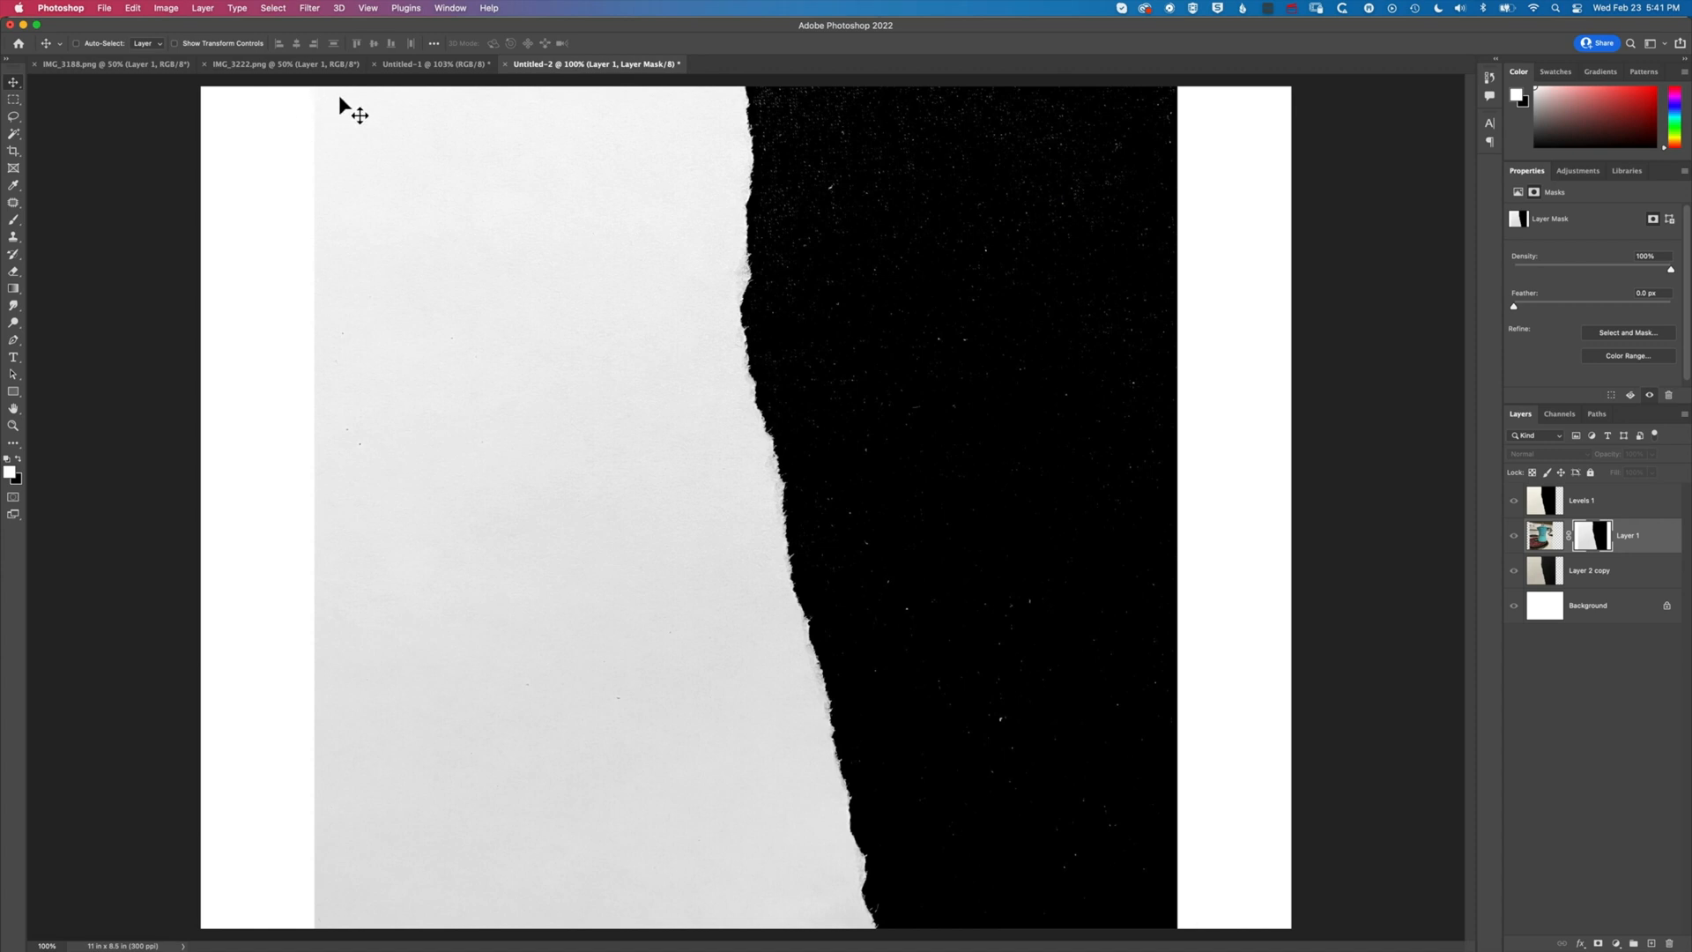
pyautogui.moveTo(349, 860)
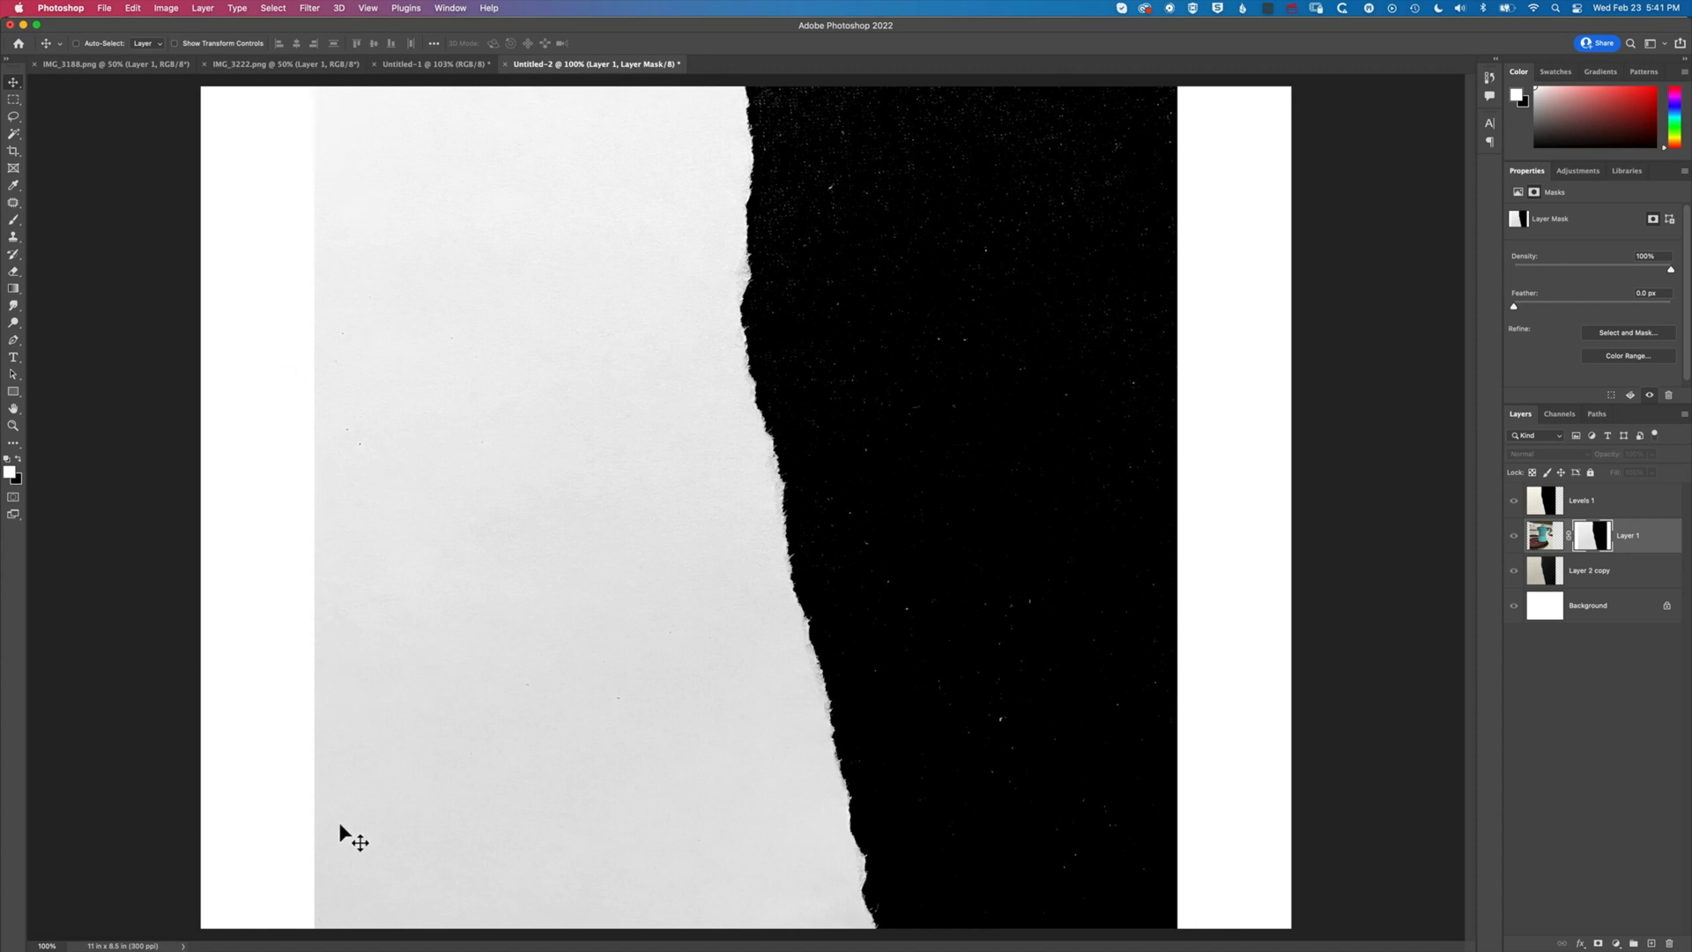
pyautogui.moveTo(217, 331)
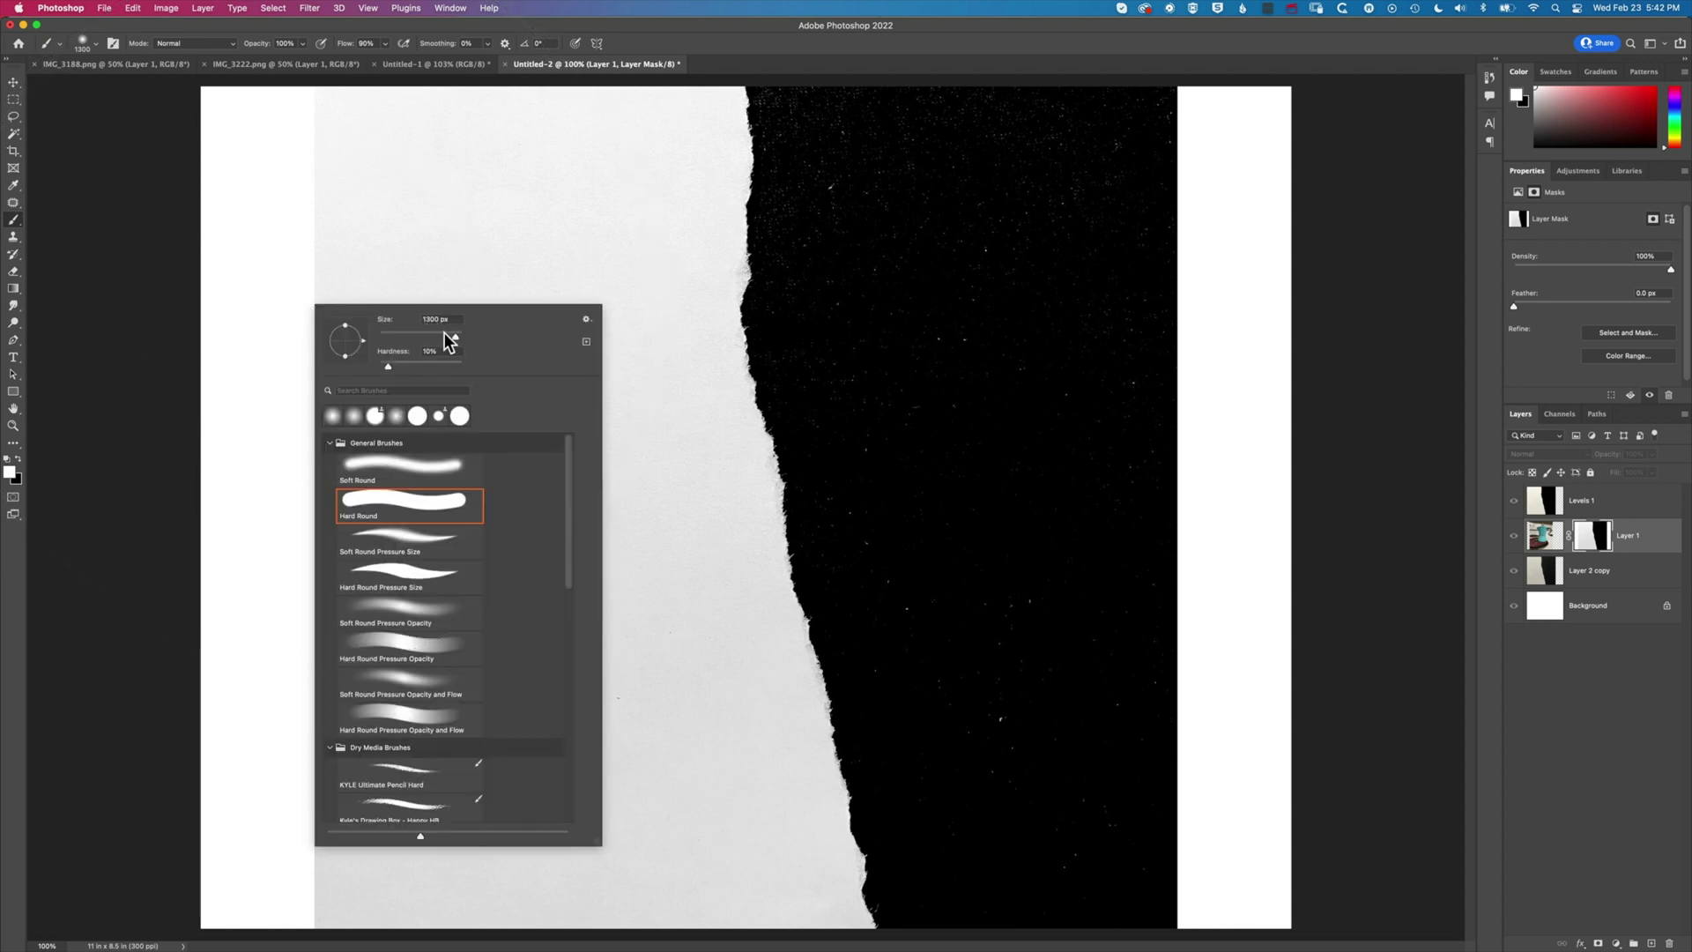
# Set a soft round brush, adjusting its size, and paint white over the mask's left side
pyautogui.moveTo(453, 341); pyautogui.dragTo(405, 341)
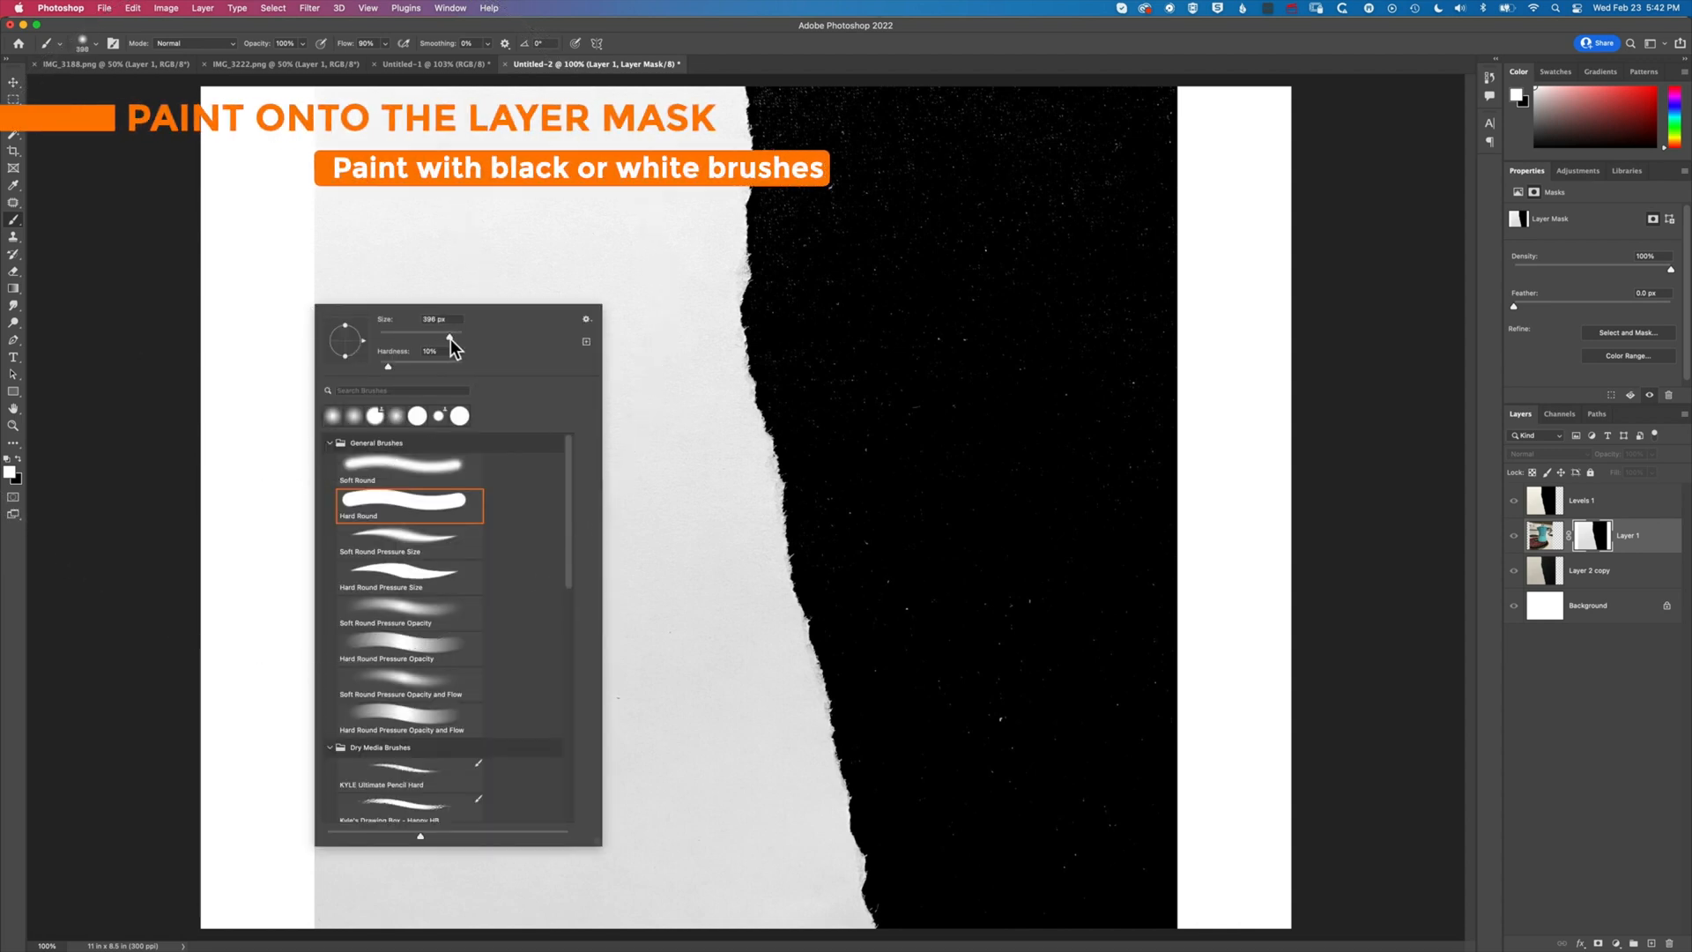
pyautogui.click(434, 351)
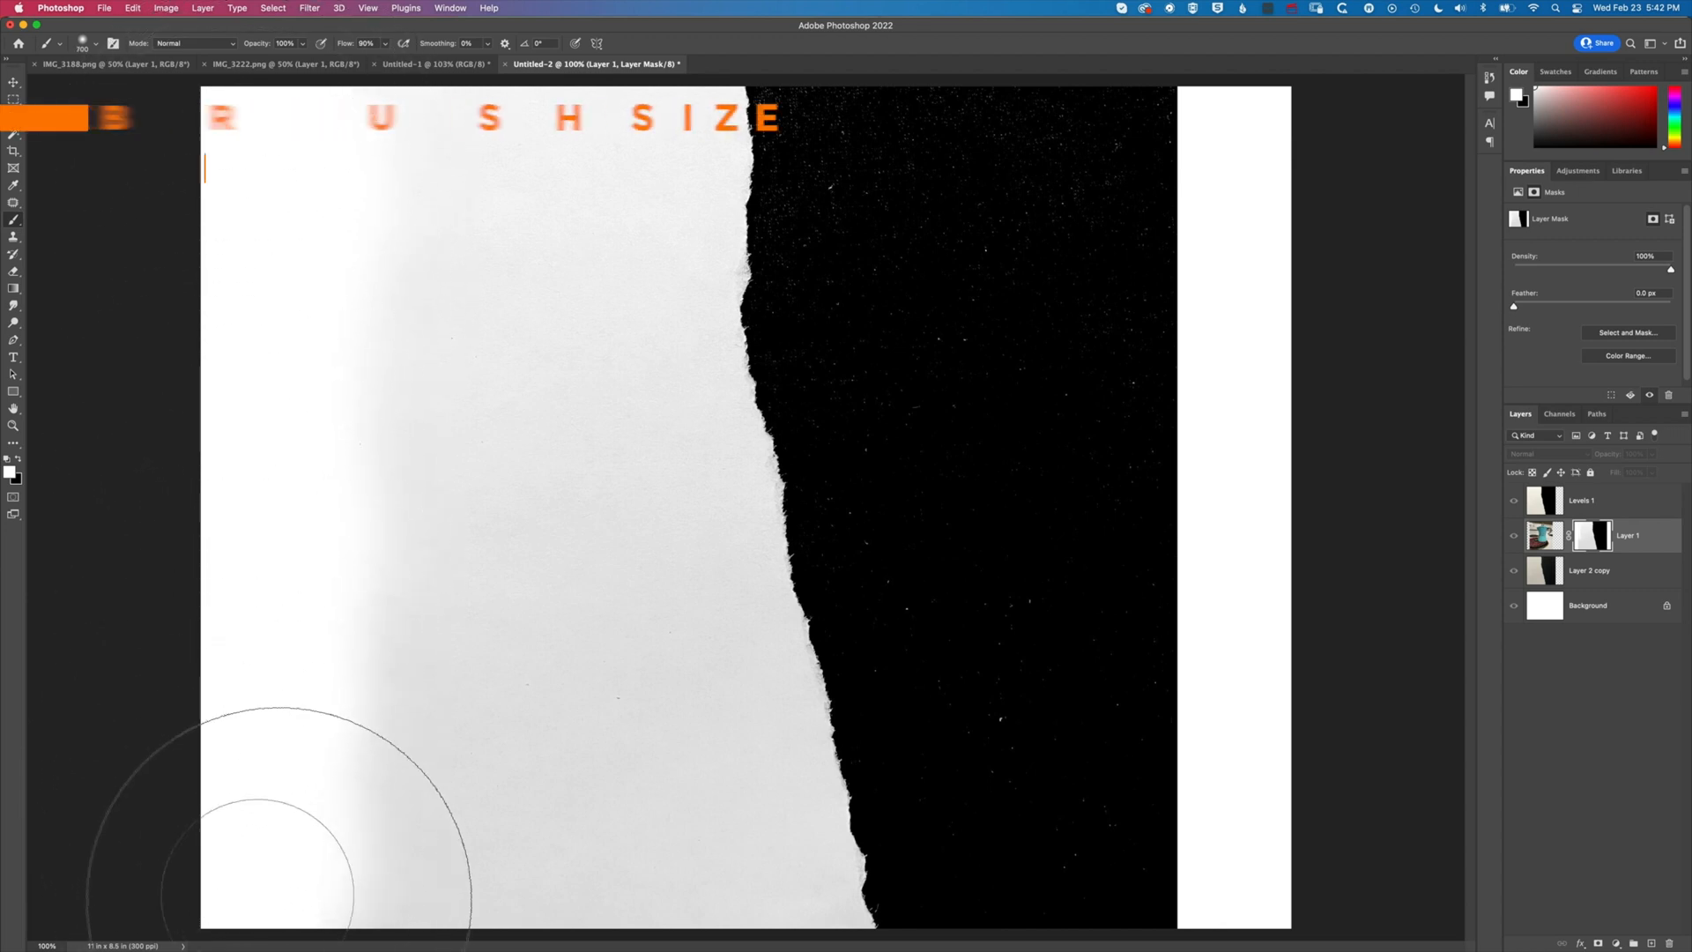
pyautogui.press(']')
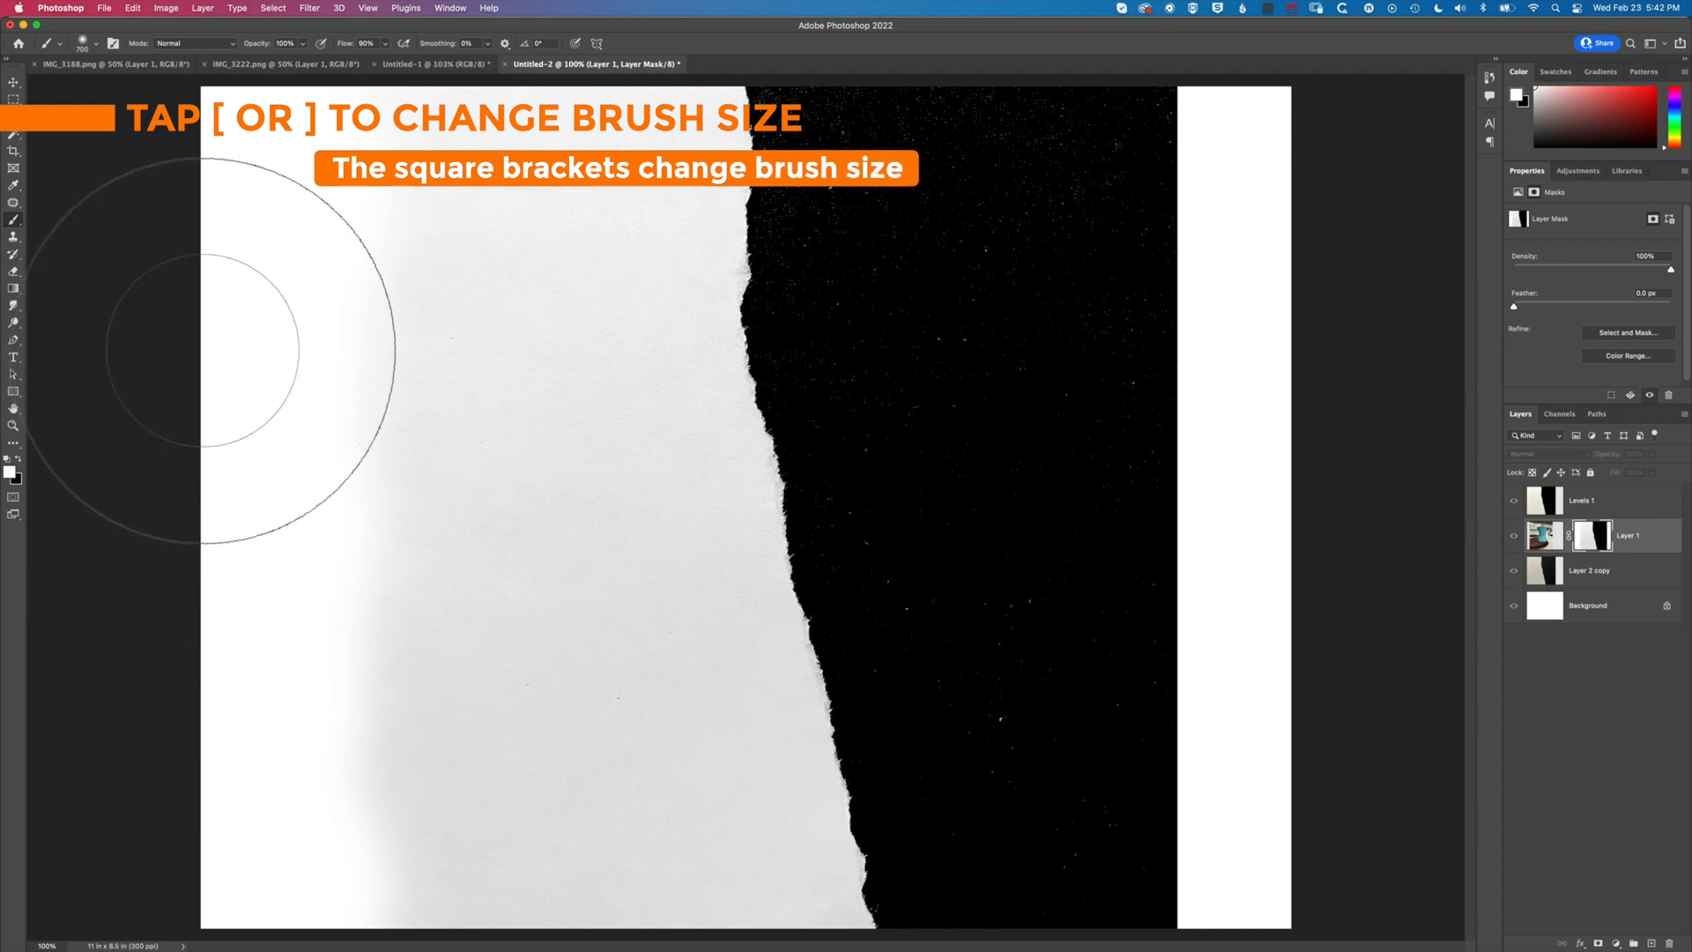
pyautogui.press(']')
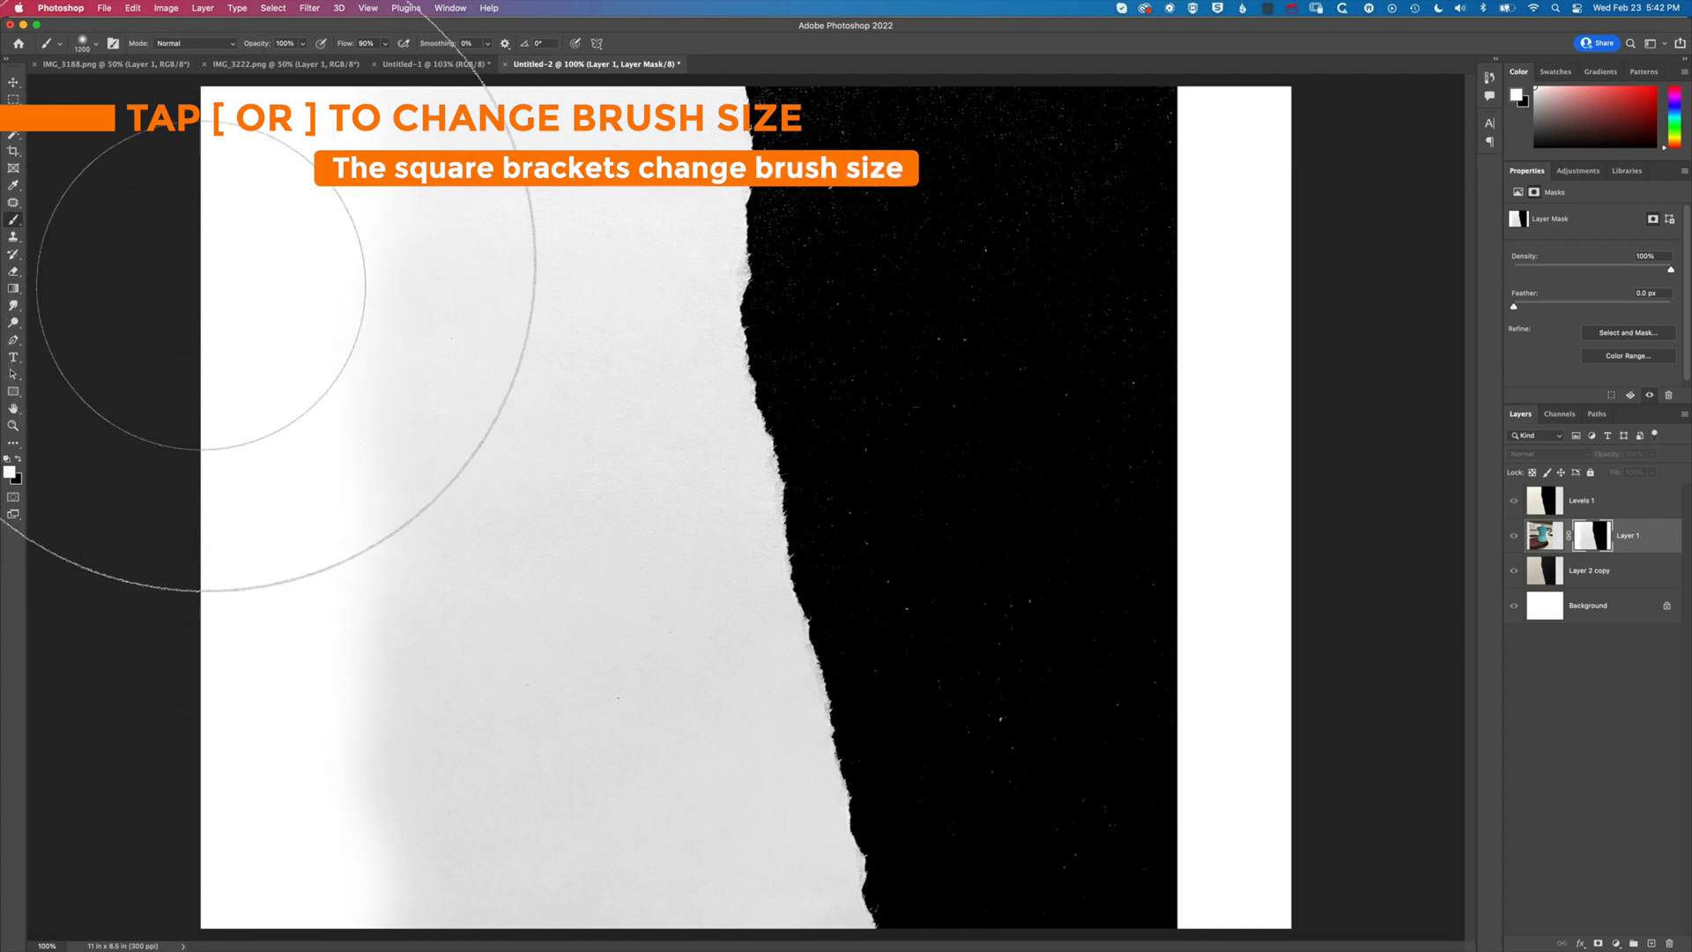
pyautogui.press(']')
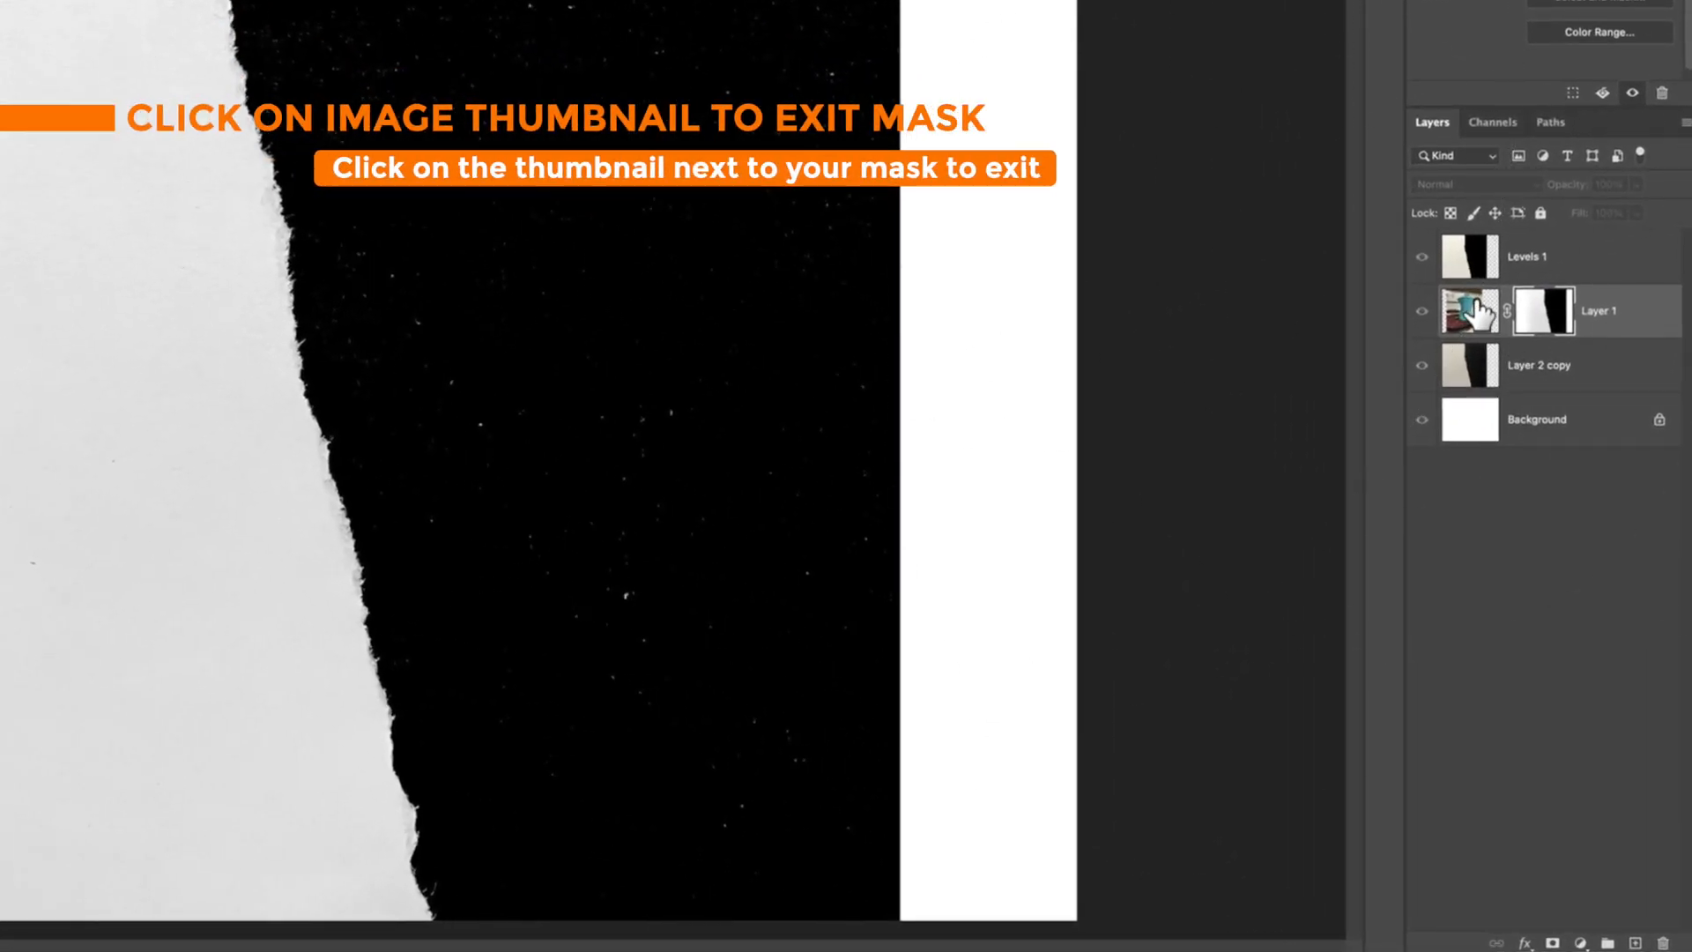
# Select the Layer 1 image thumbnail to exit mask view and show the photo through its torn edge
pyautogui.click(1470, 311)
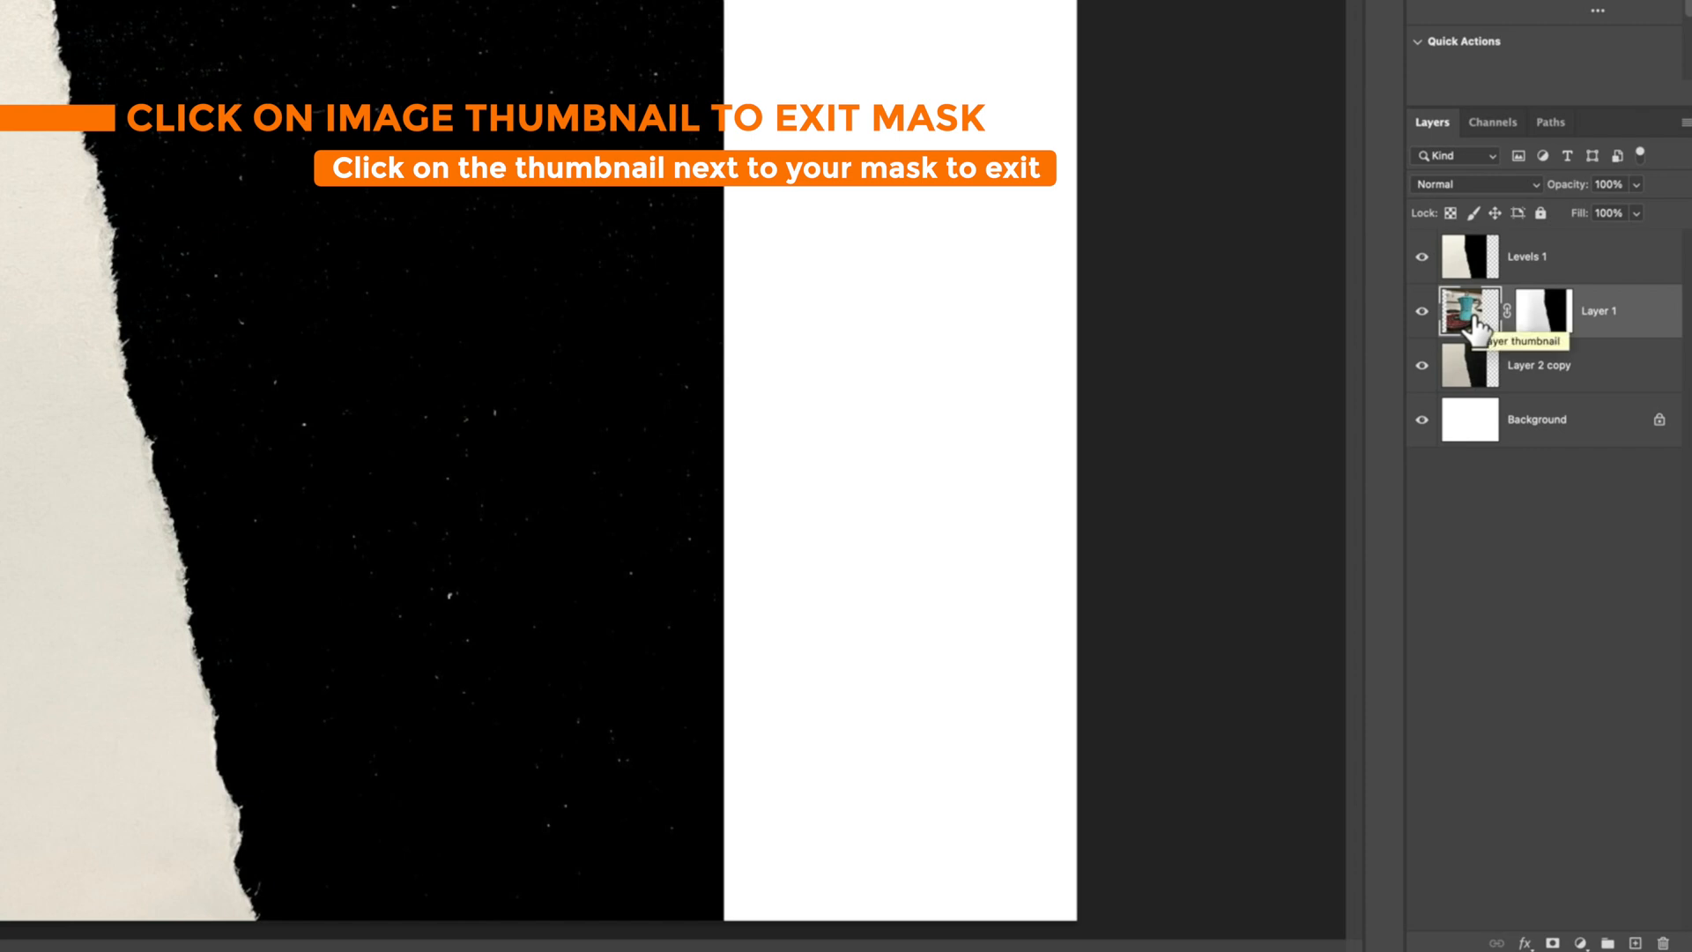
pyautogui.click(1470, 310)
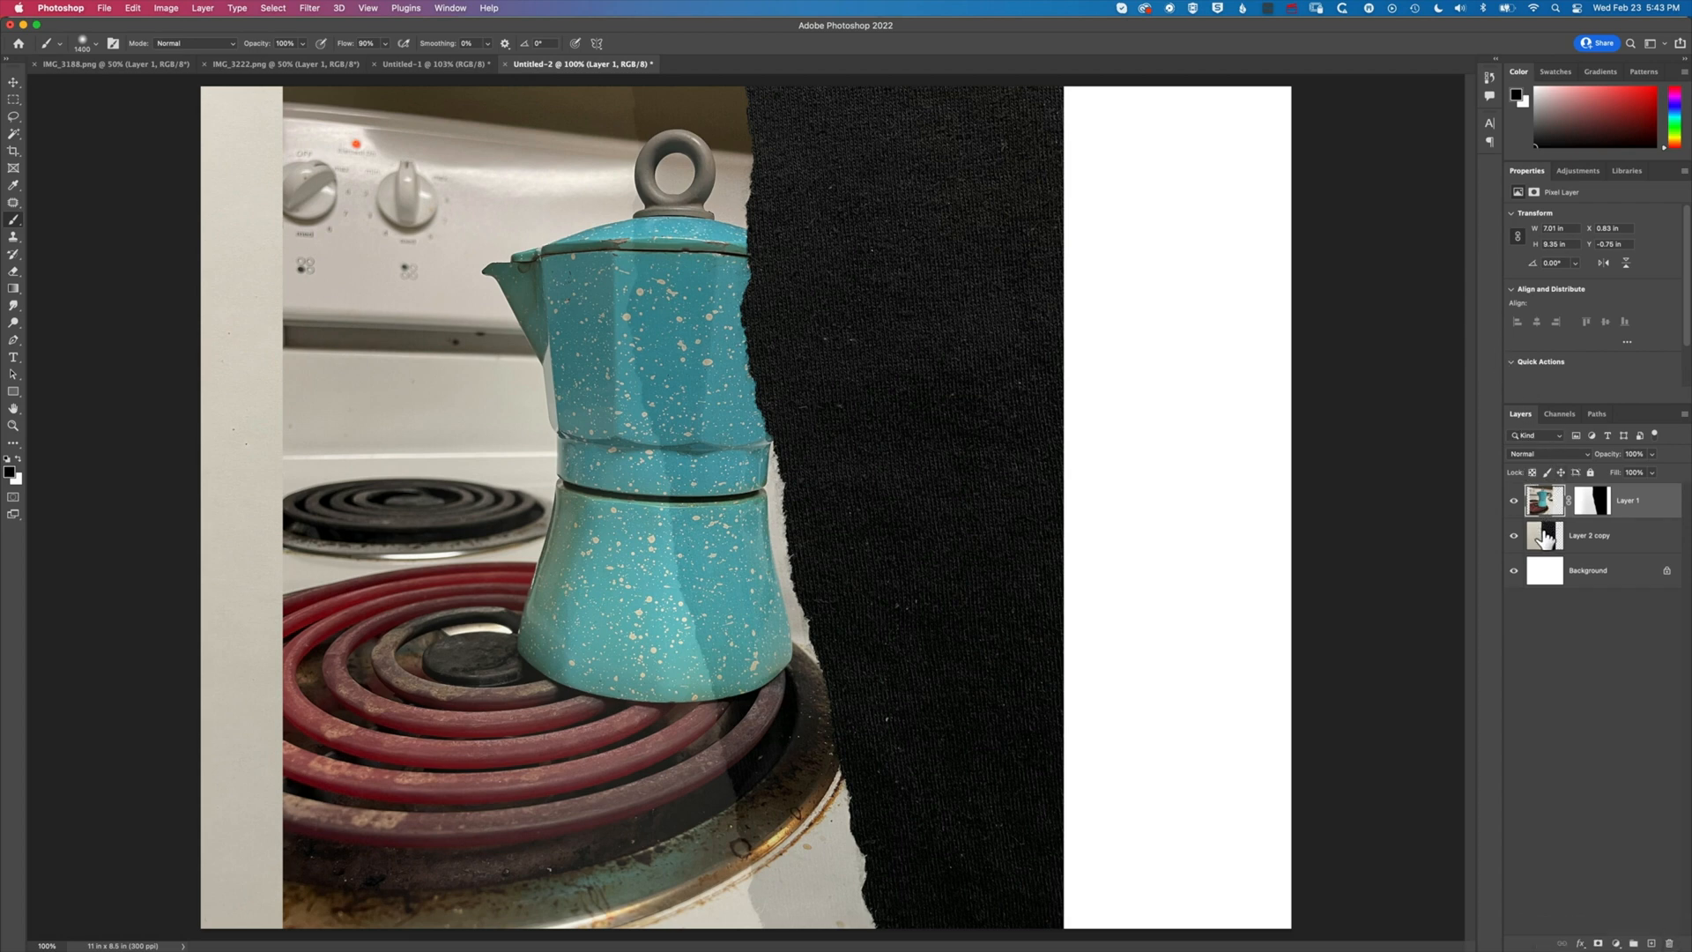
# Select the spare torn-paper copy layer beneath the espresso maker
pyautogui.click(1590, 536)
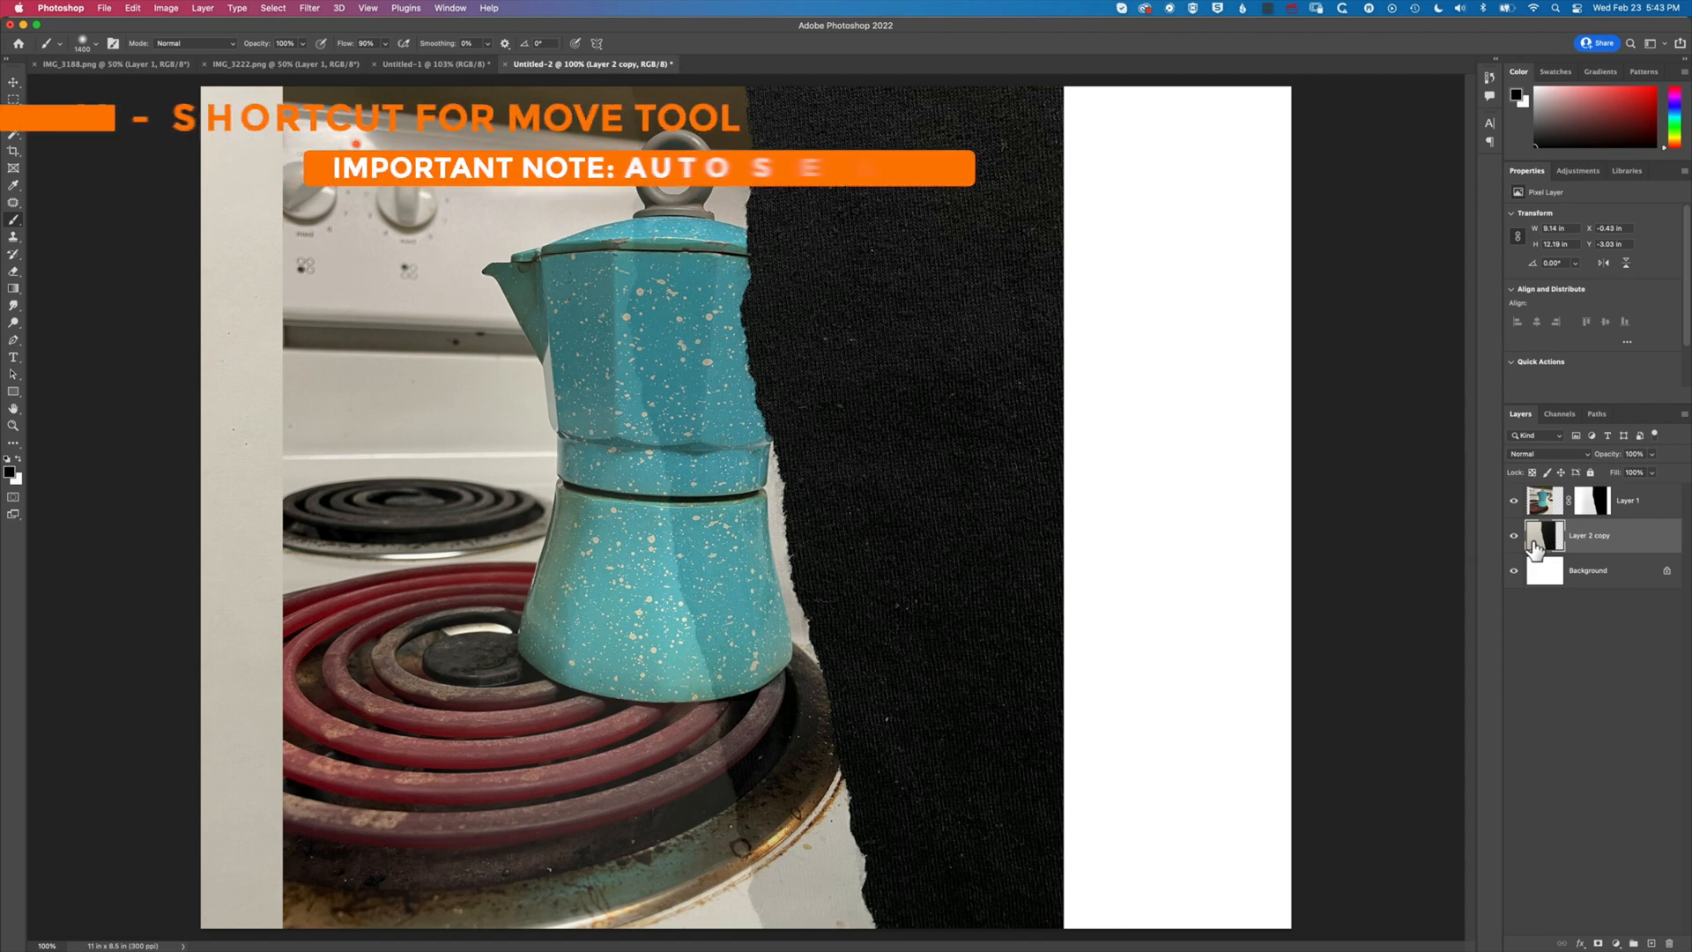
# Shift the torn paper right so its white ripped edge meets the espresso maker's border
pyautogui.press('v')
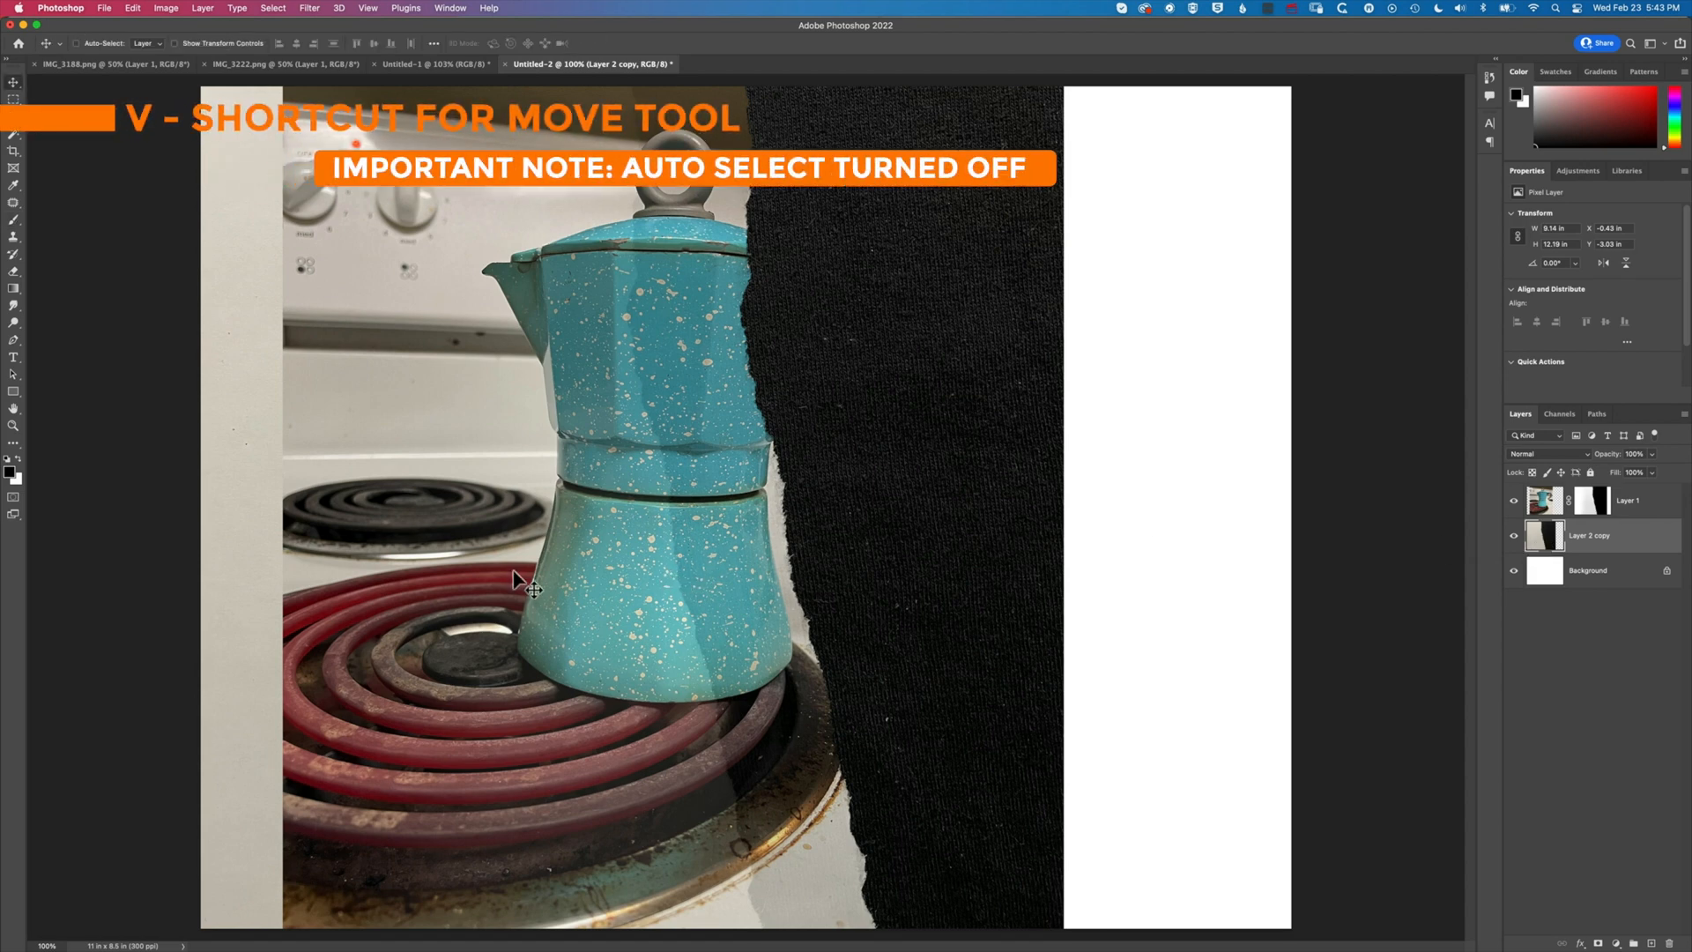
pyautogui.moveTo(534, 584); pyautogui.dragTo(631, 583)
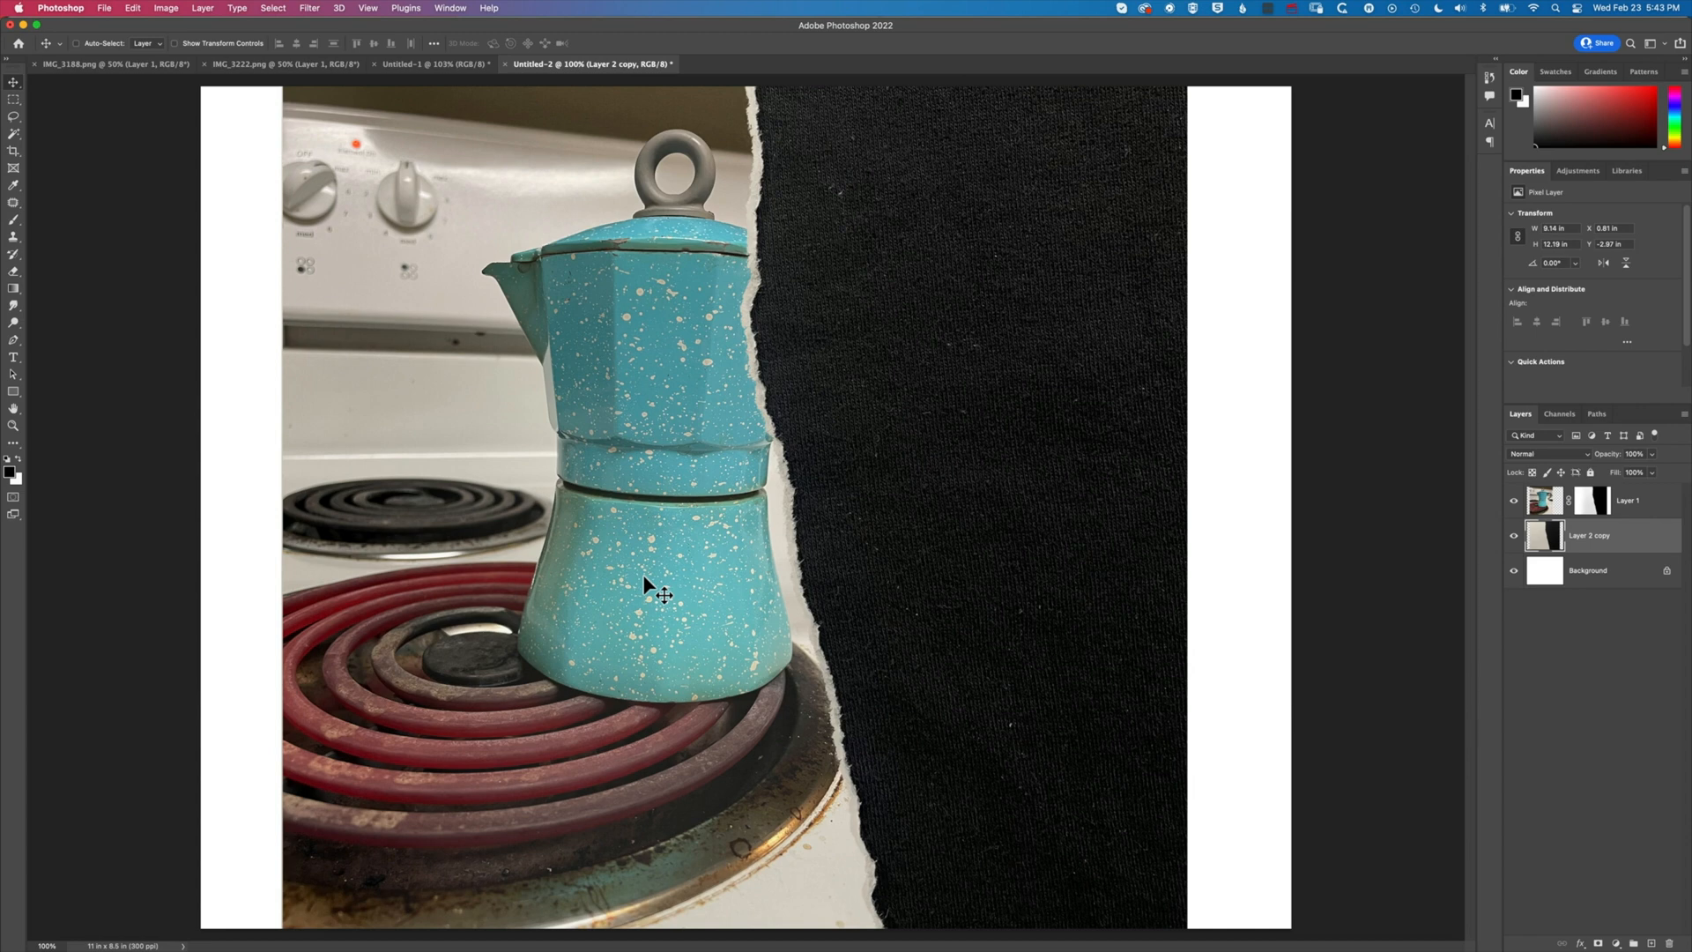
pyautogui.moveTo(770, 324)
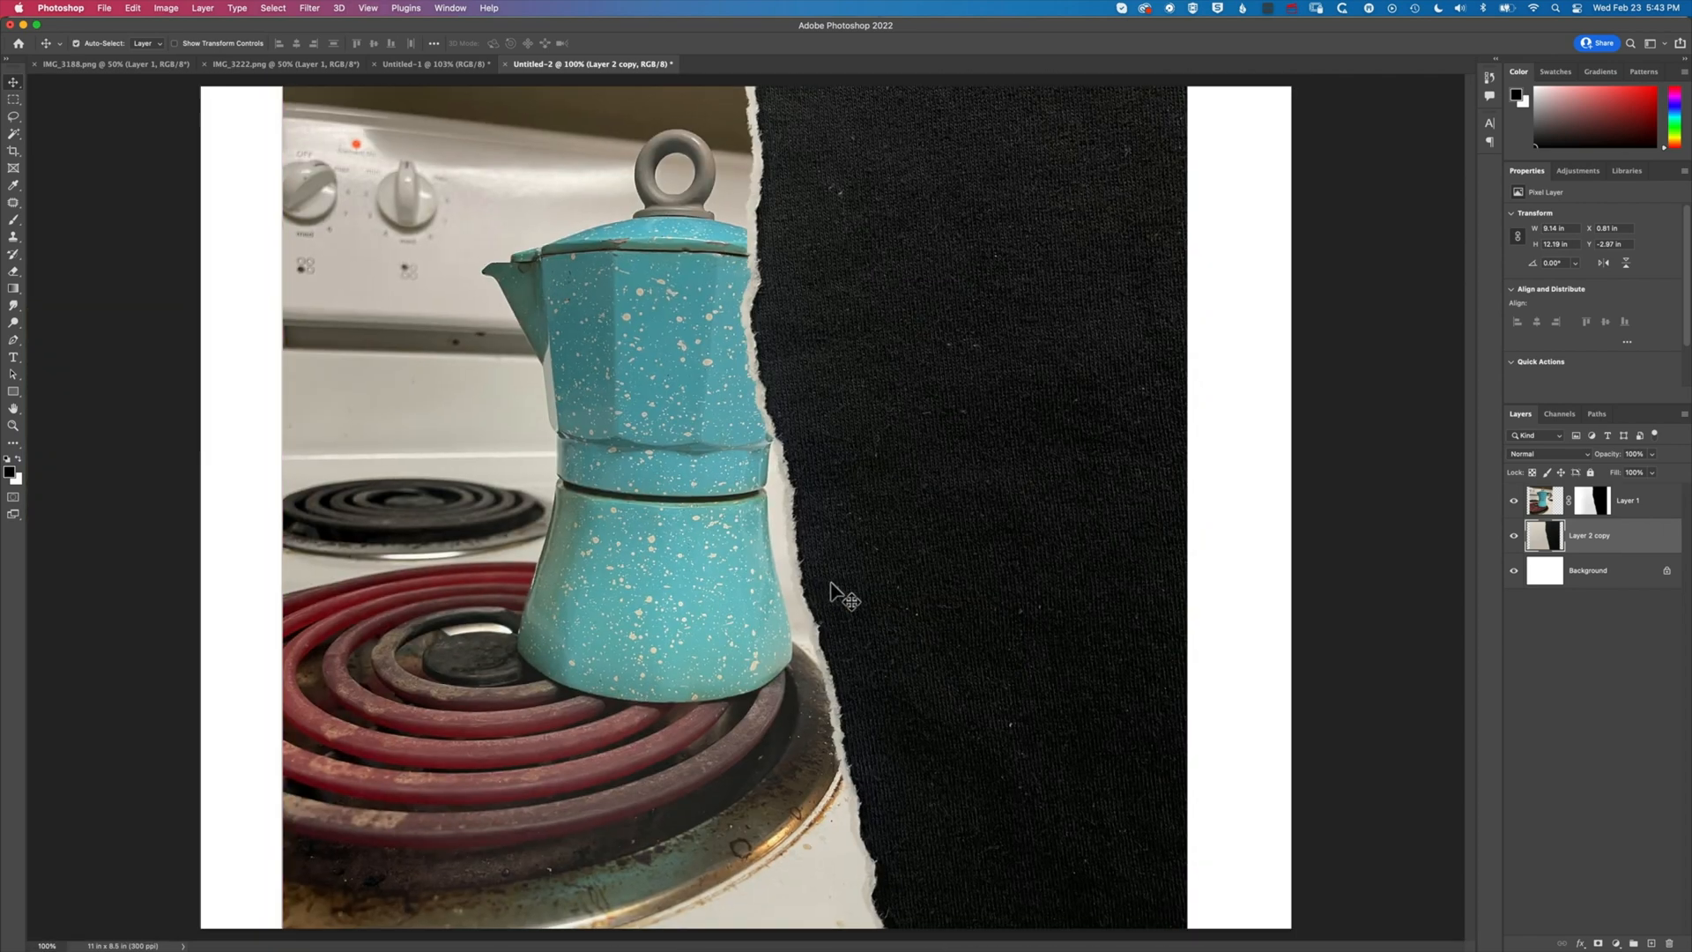
pyautogui.moveTo(790, 424)
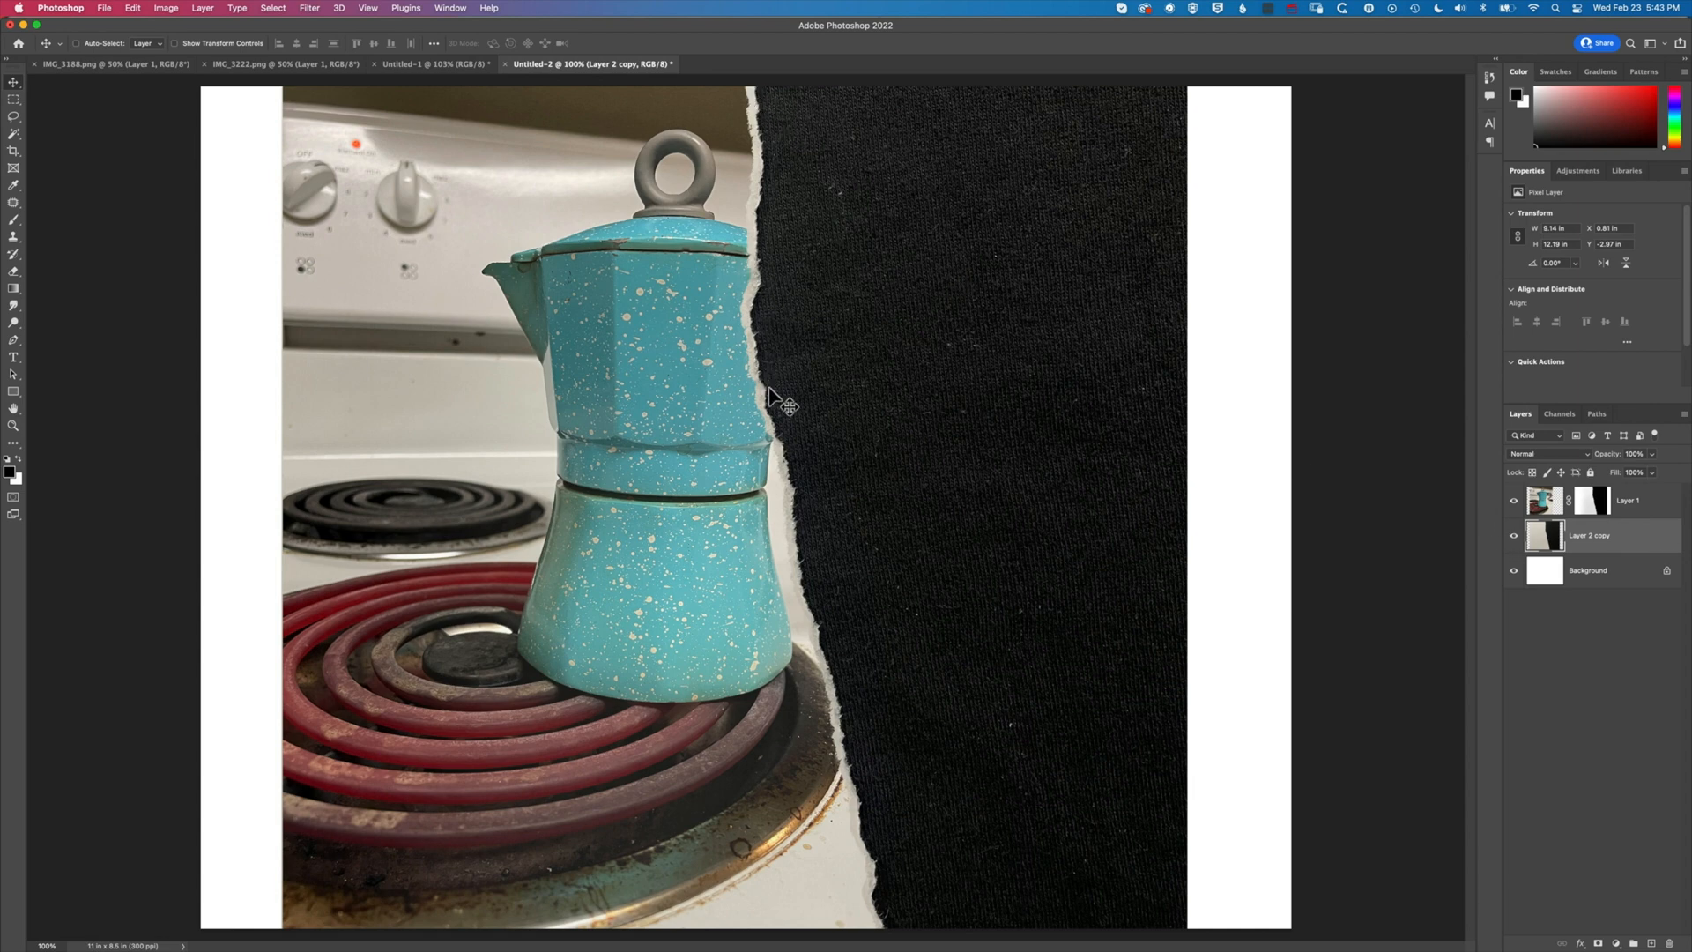
pyautogui.moveTo(776, 462)
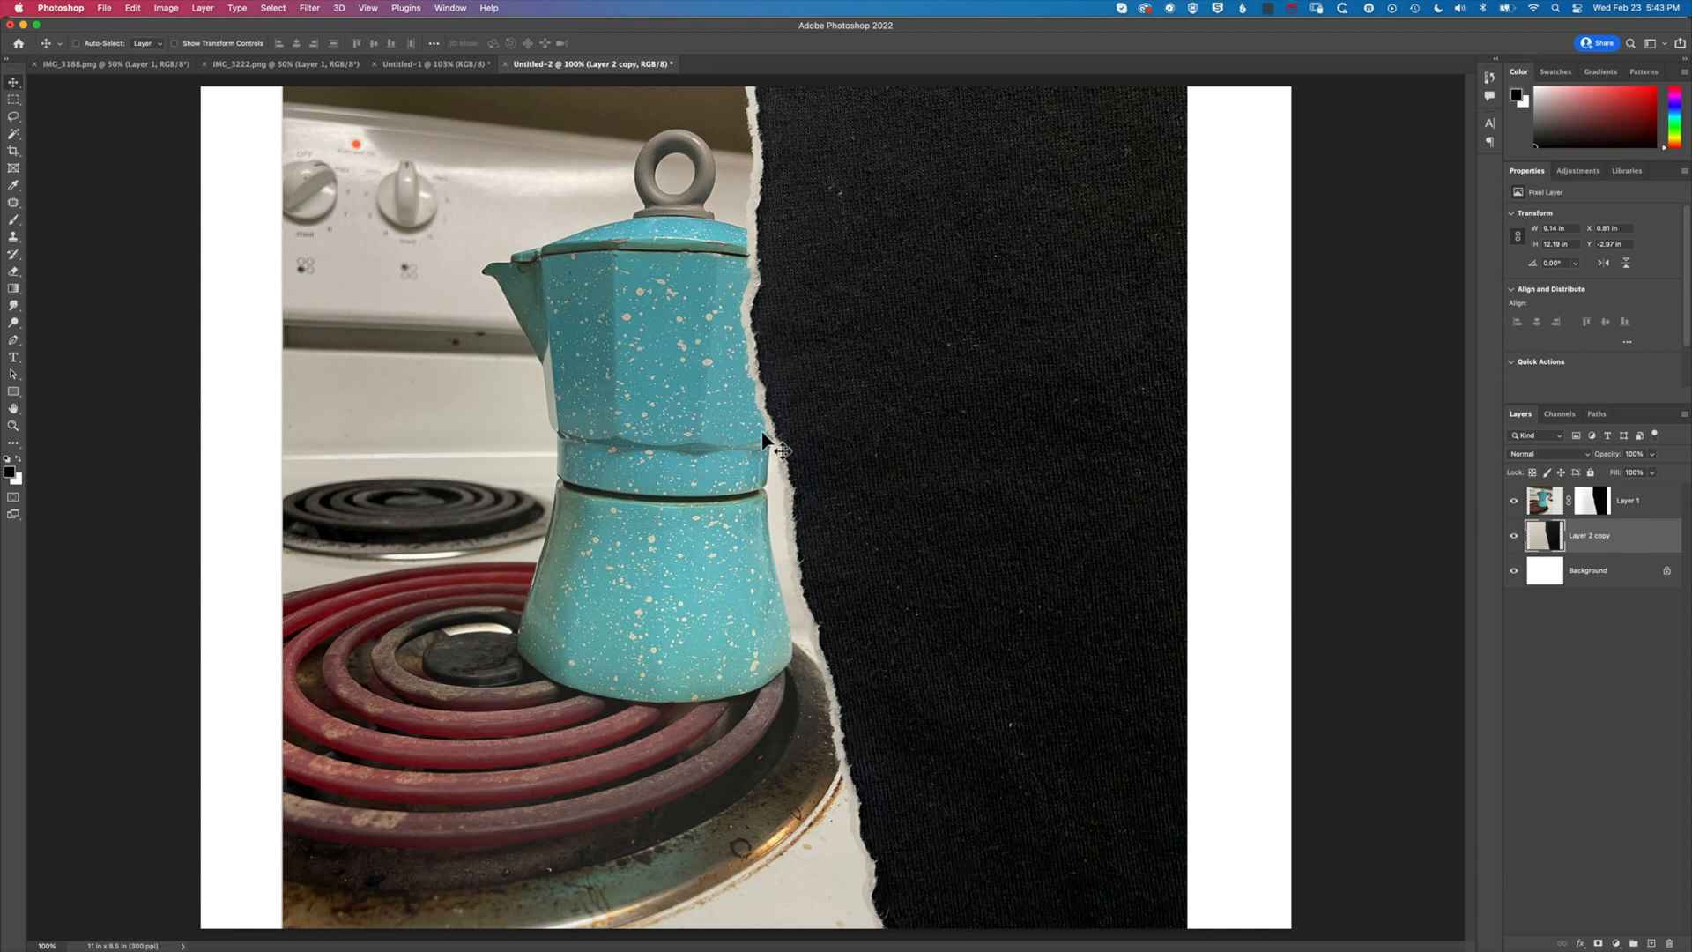
pyautogui.moveTo(810, 552)
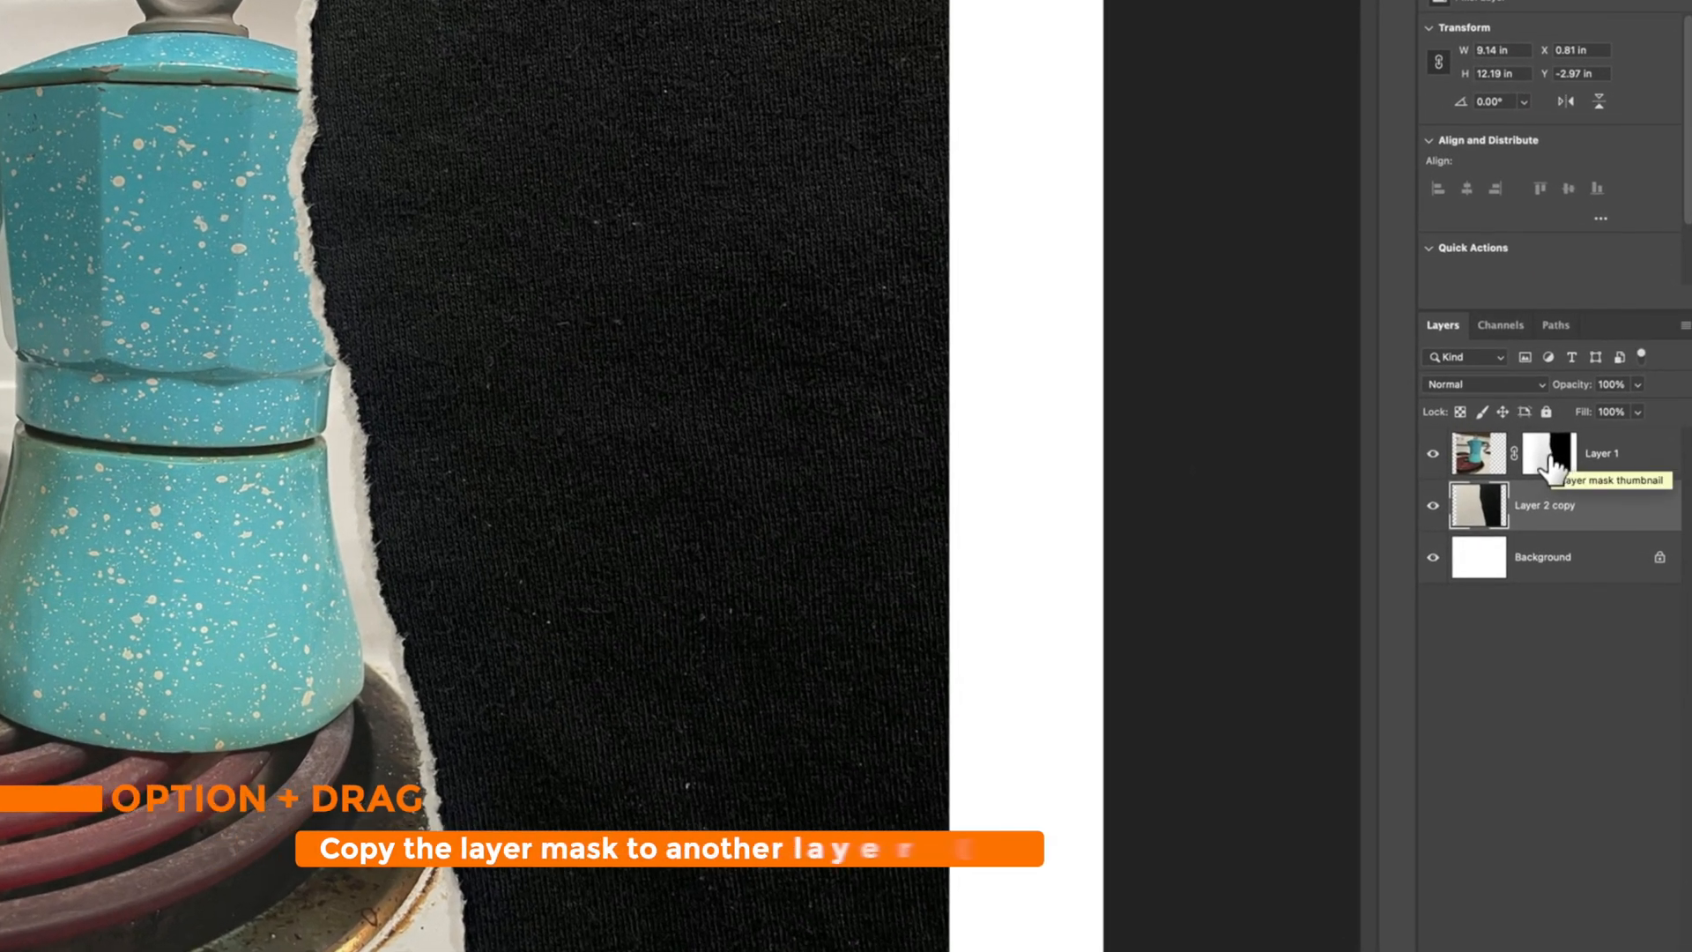
# Copy Layer 1's espresso mask onto Layer 2 copy and select the new mask
pyautogui.moveTo(1550, 453); pyautogui.dragTo(1550, 504)
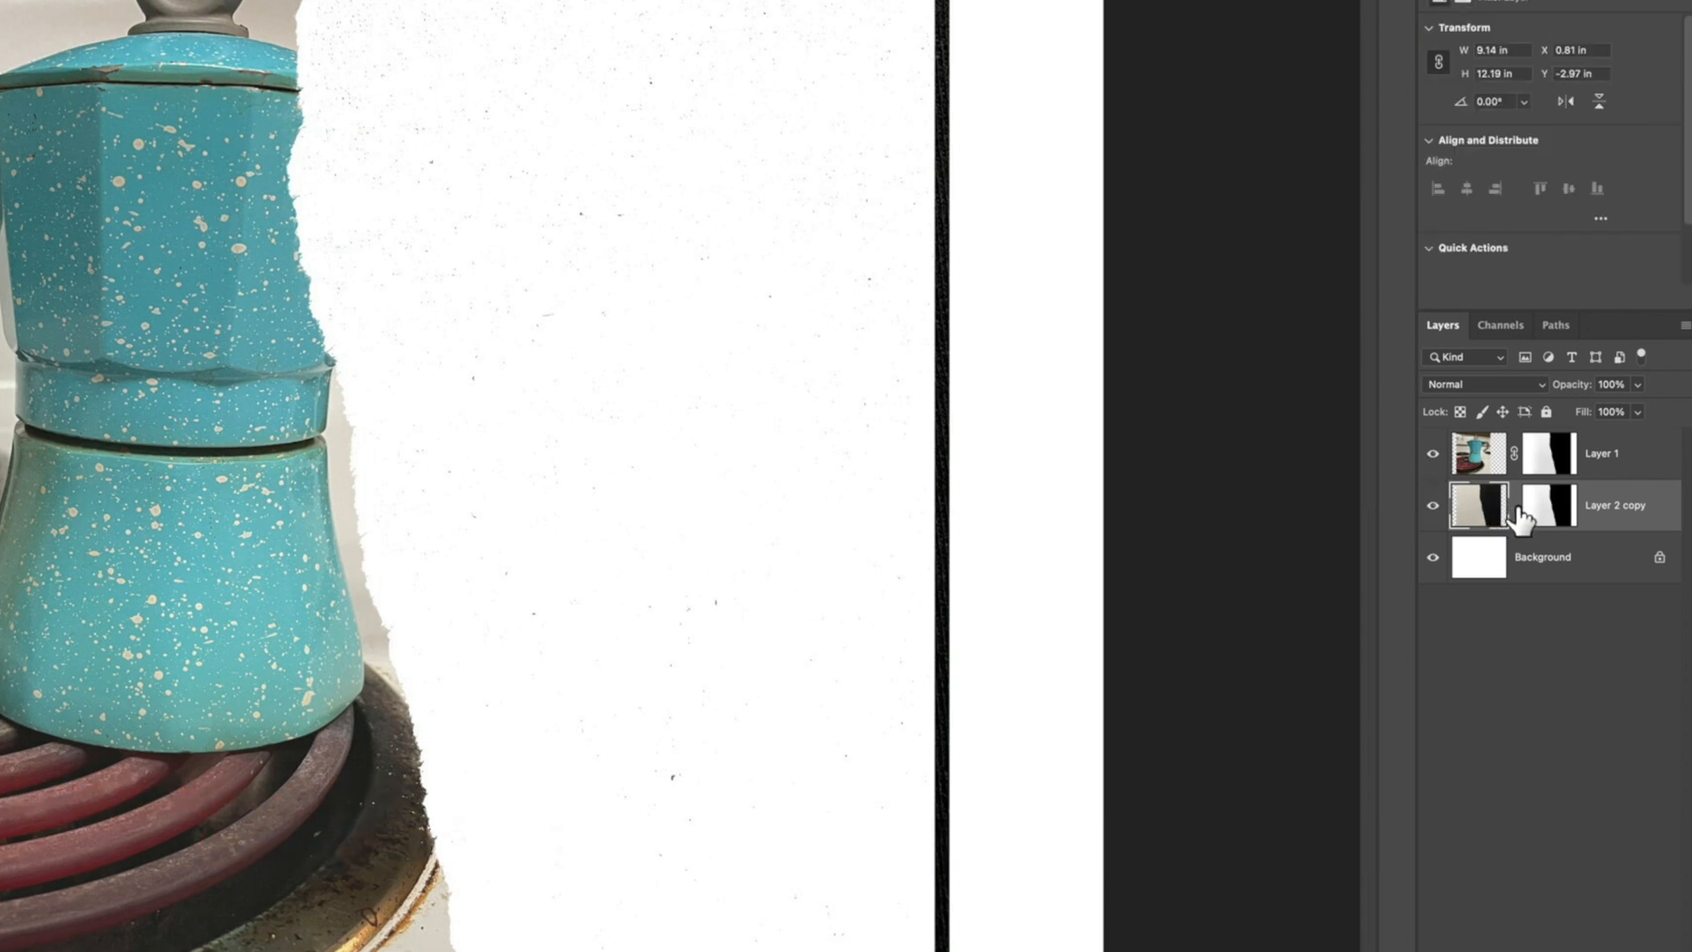
pyautogui.click(1548, 504)
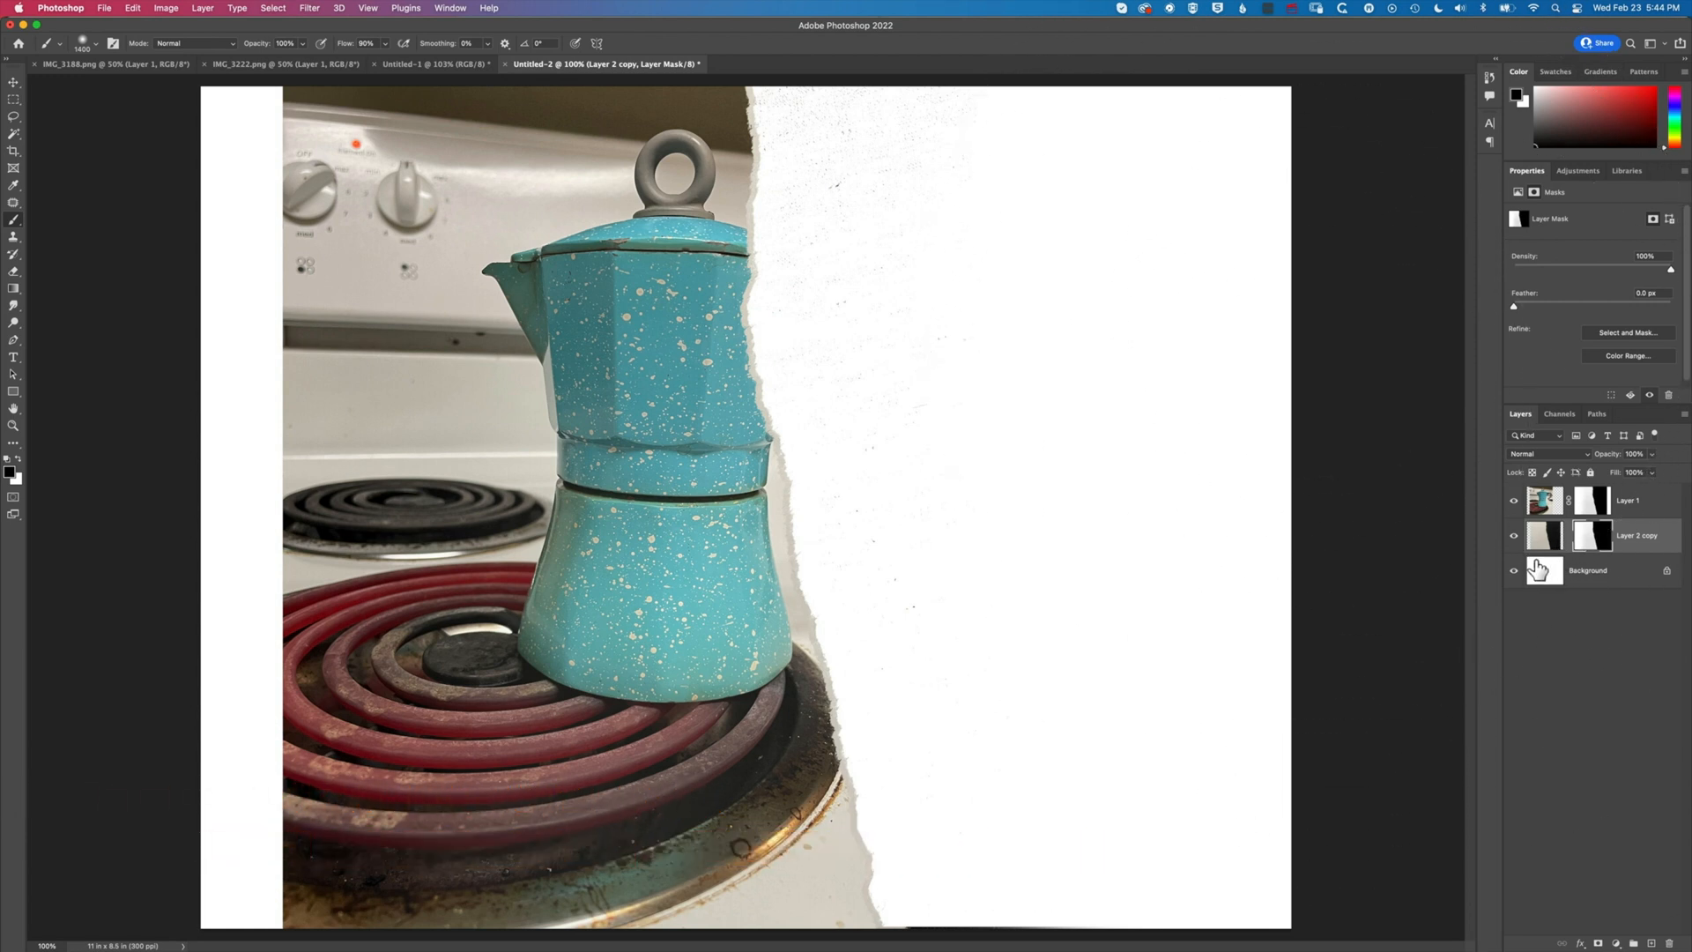
# Bring the IMG_3222 espresso photo into Untitled-2 as an enlarged layer above the white Background
pyautogui.click(1588, 571)
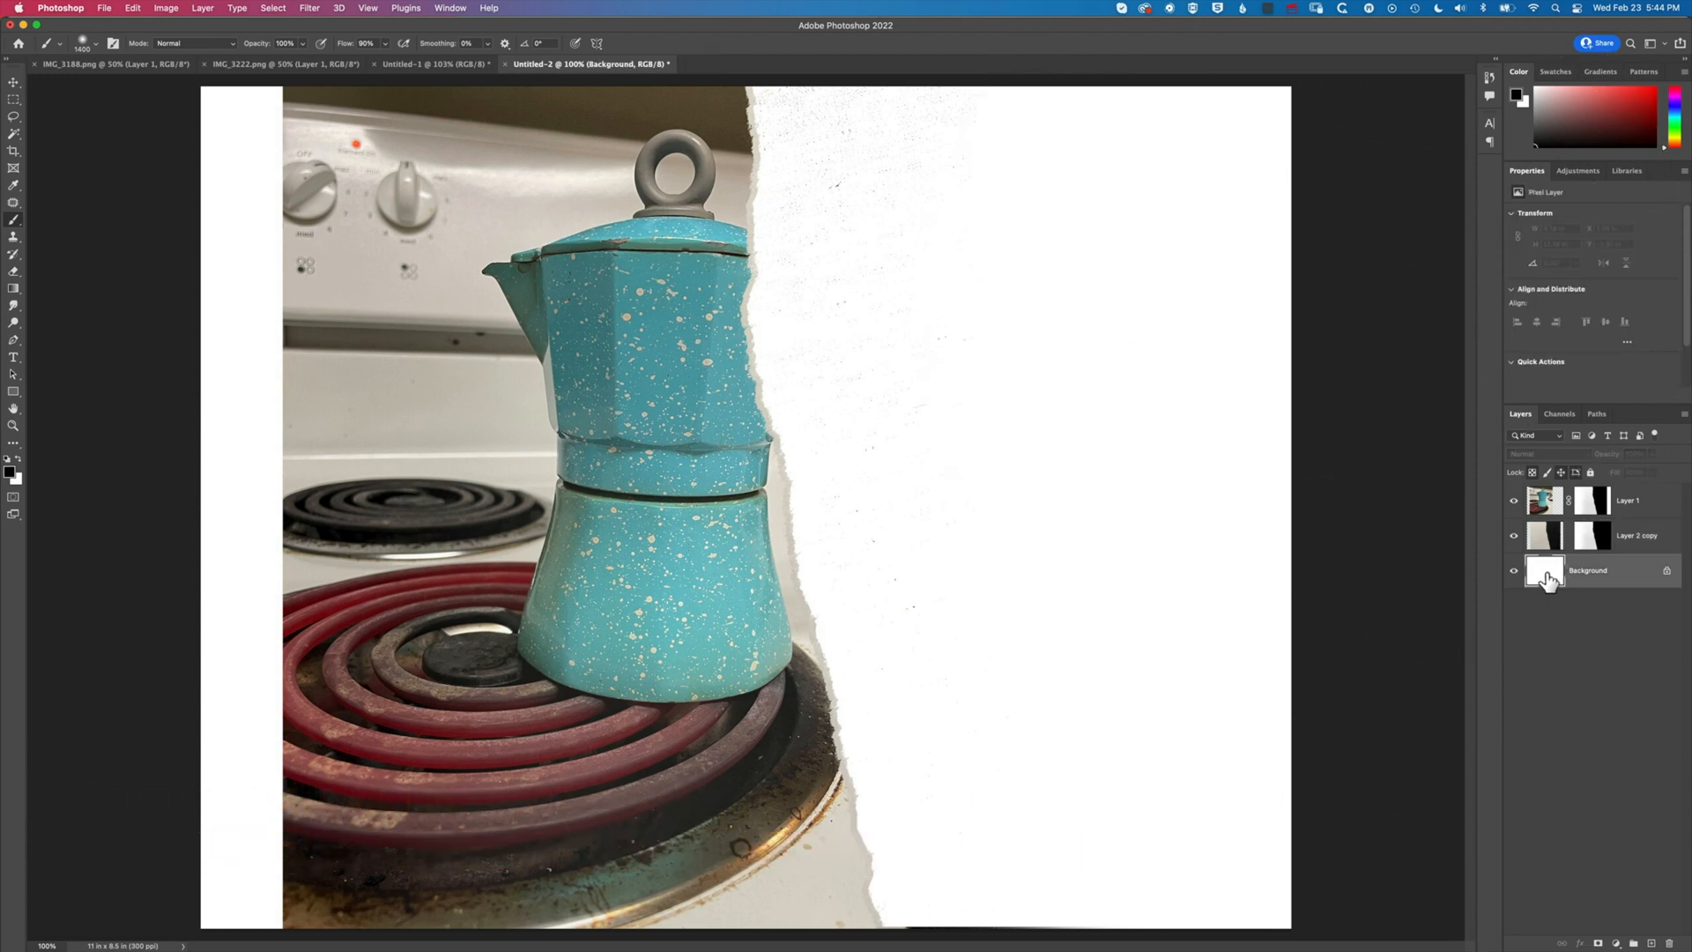
pyautogui.moveTo(1541, 571)
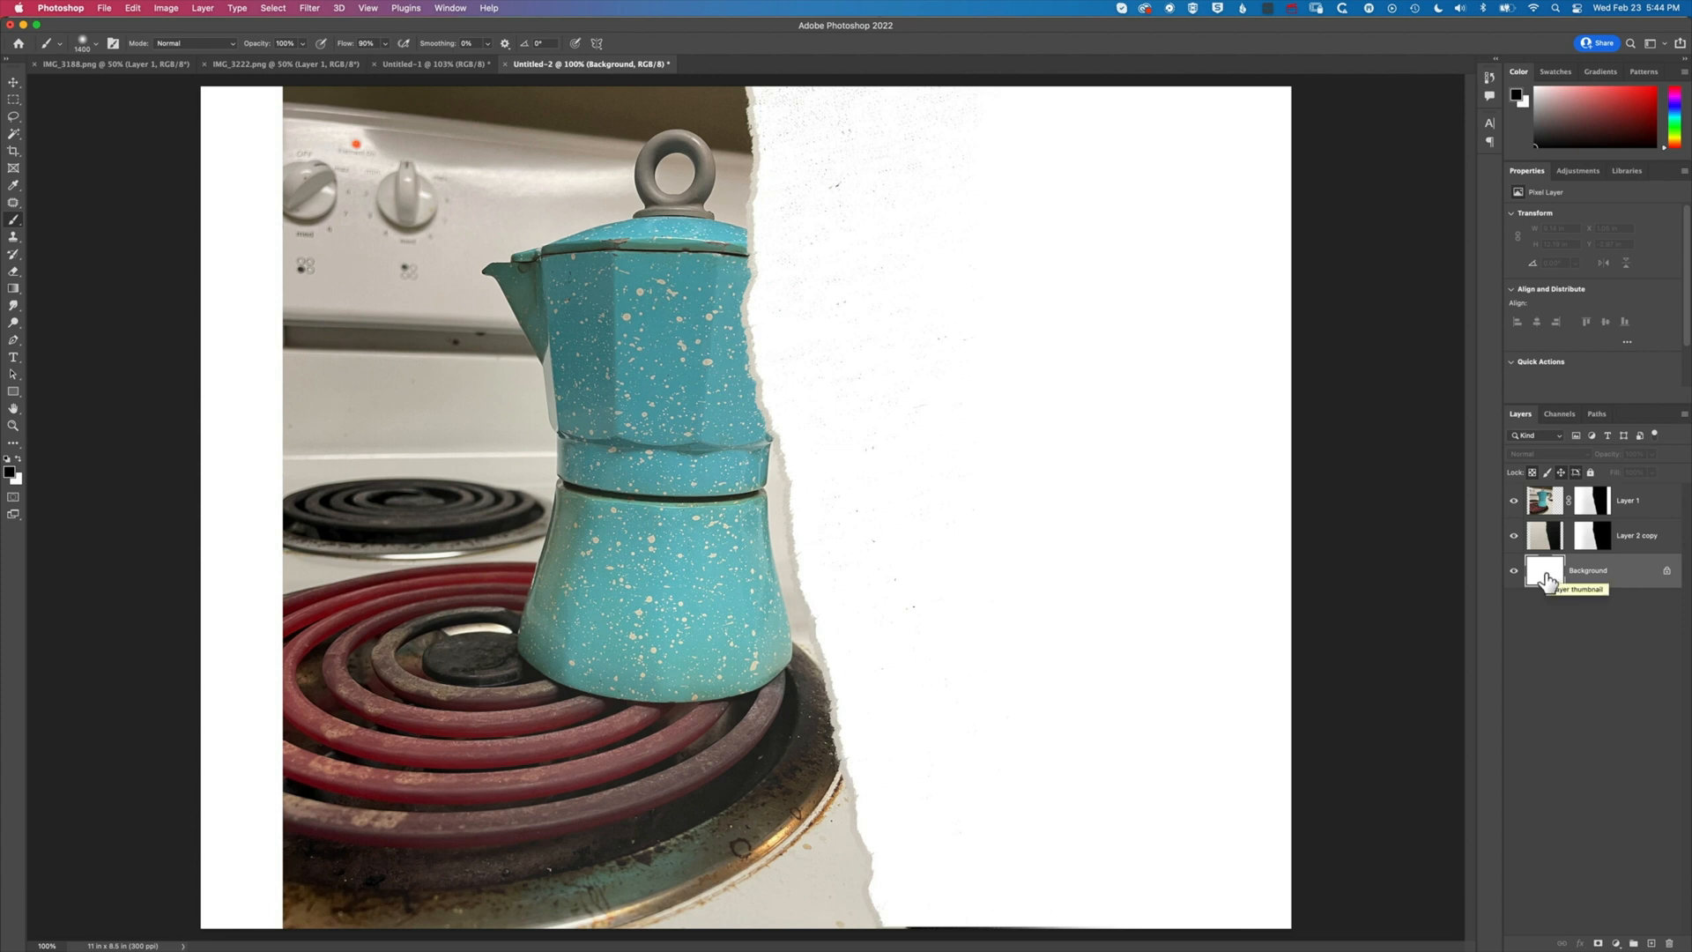
pyautogui.moveTo(85, 83)
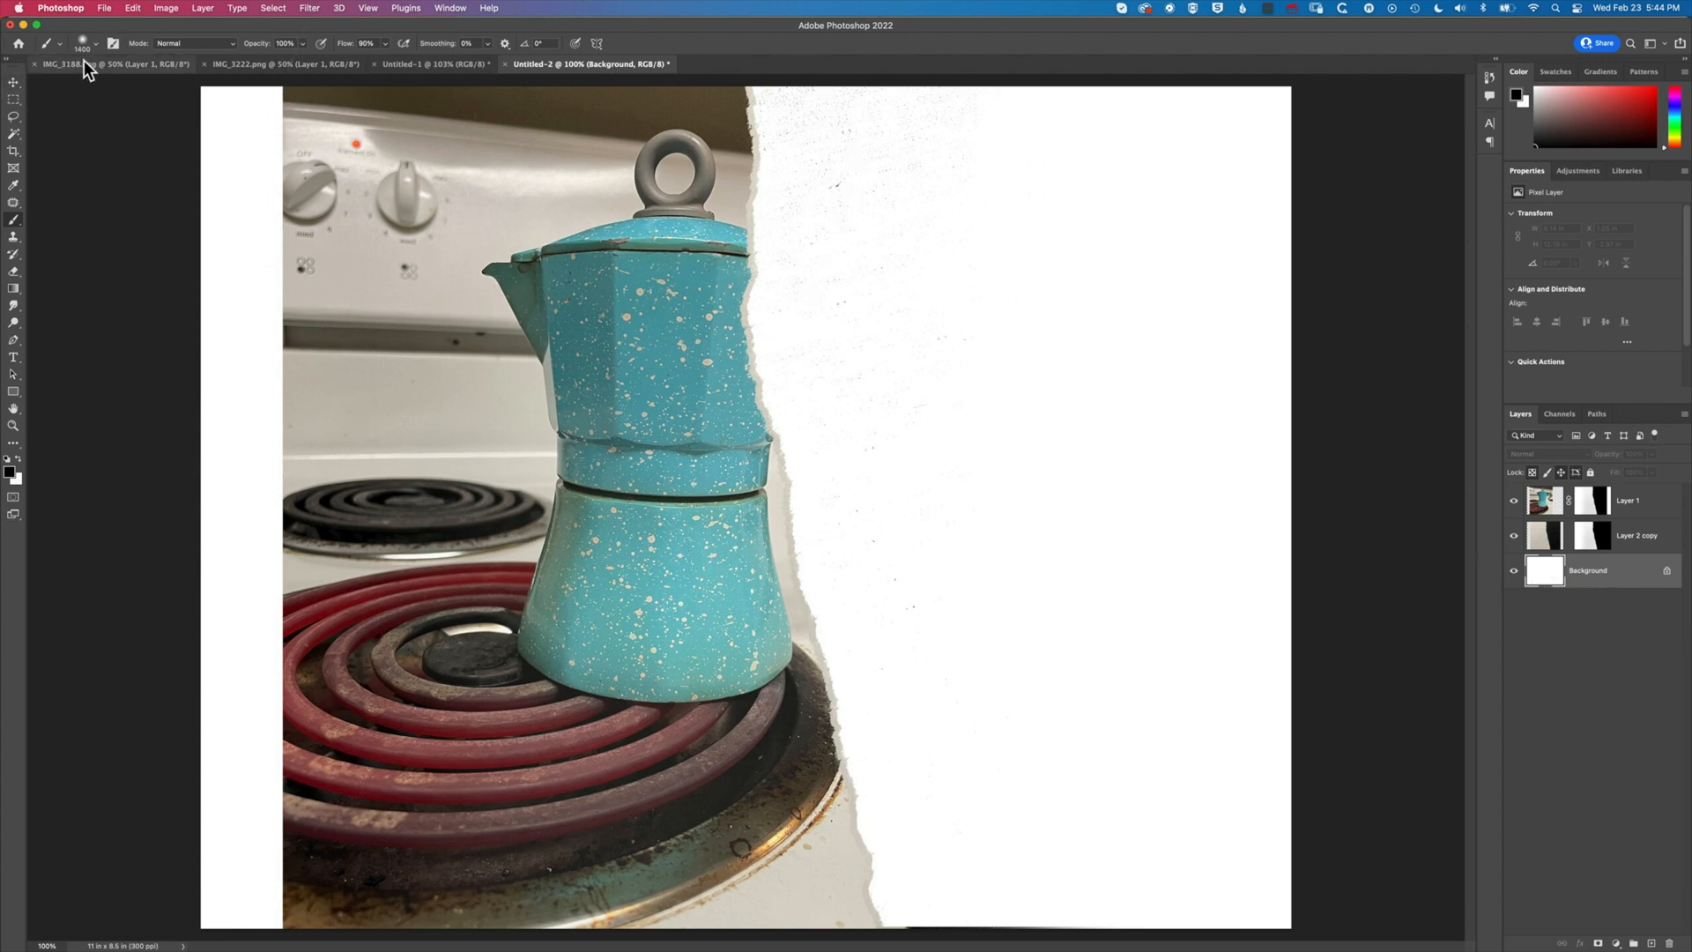
pyautogui.click(97, 64)
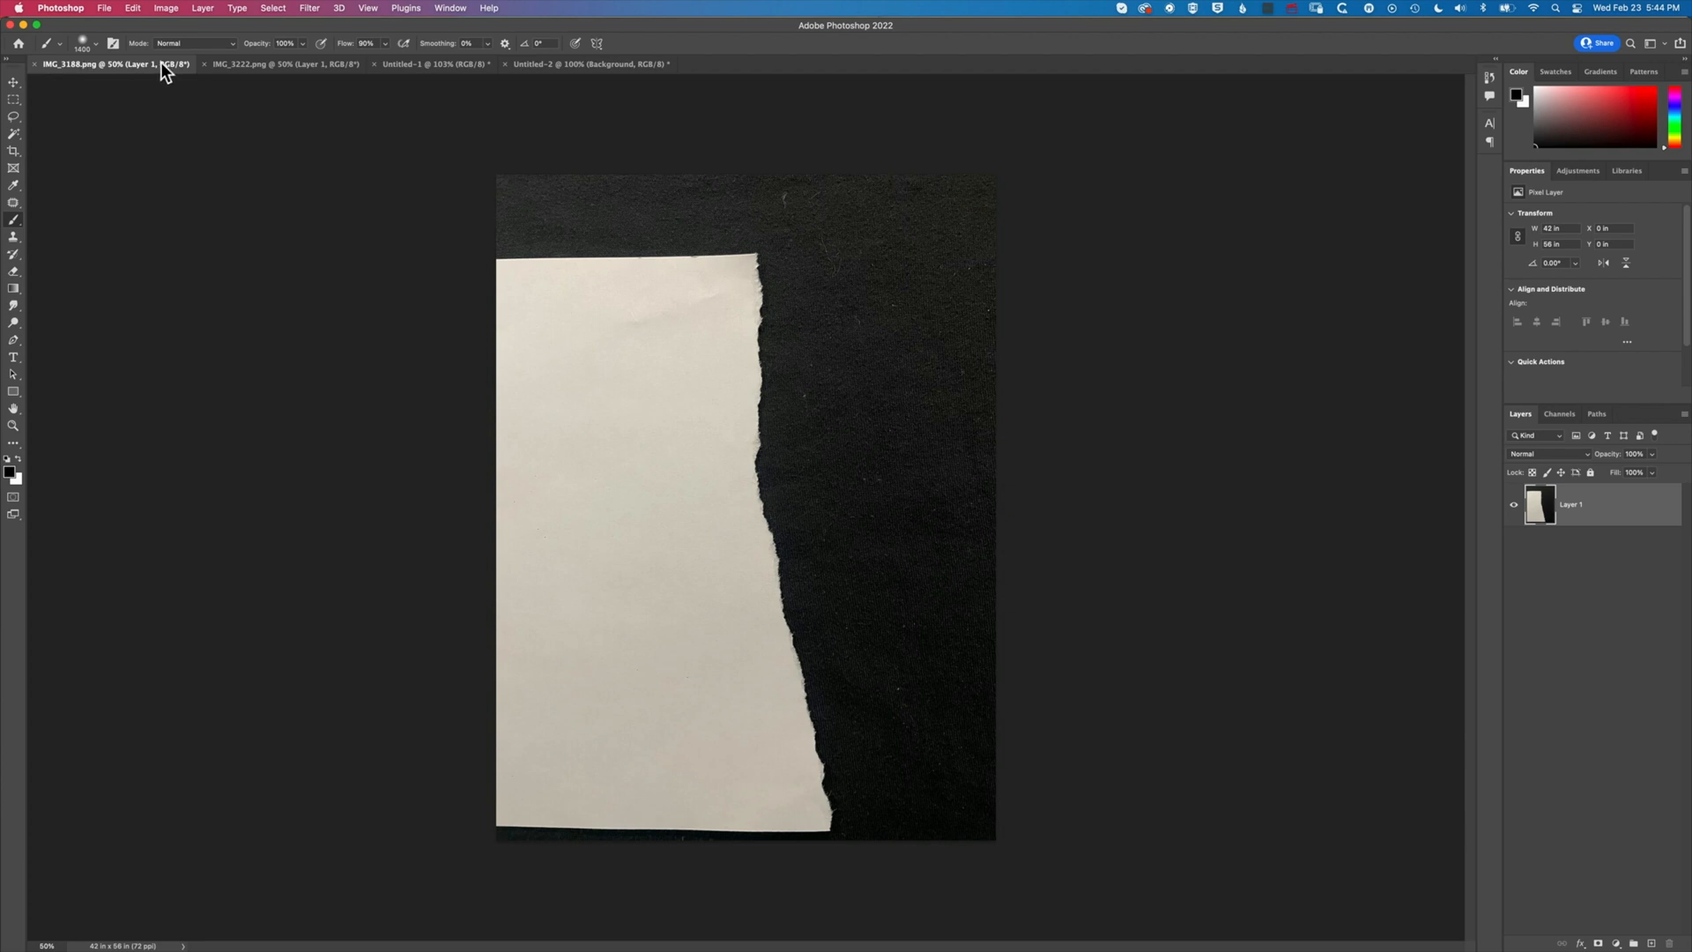
pyautogui.click(282, 63)
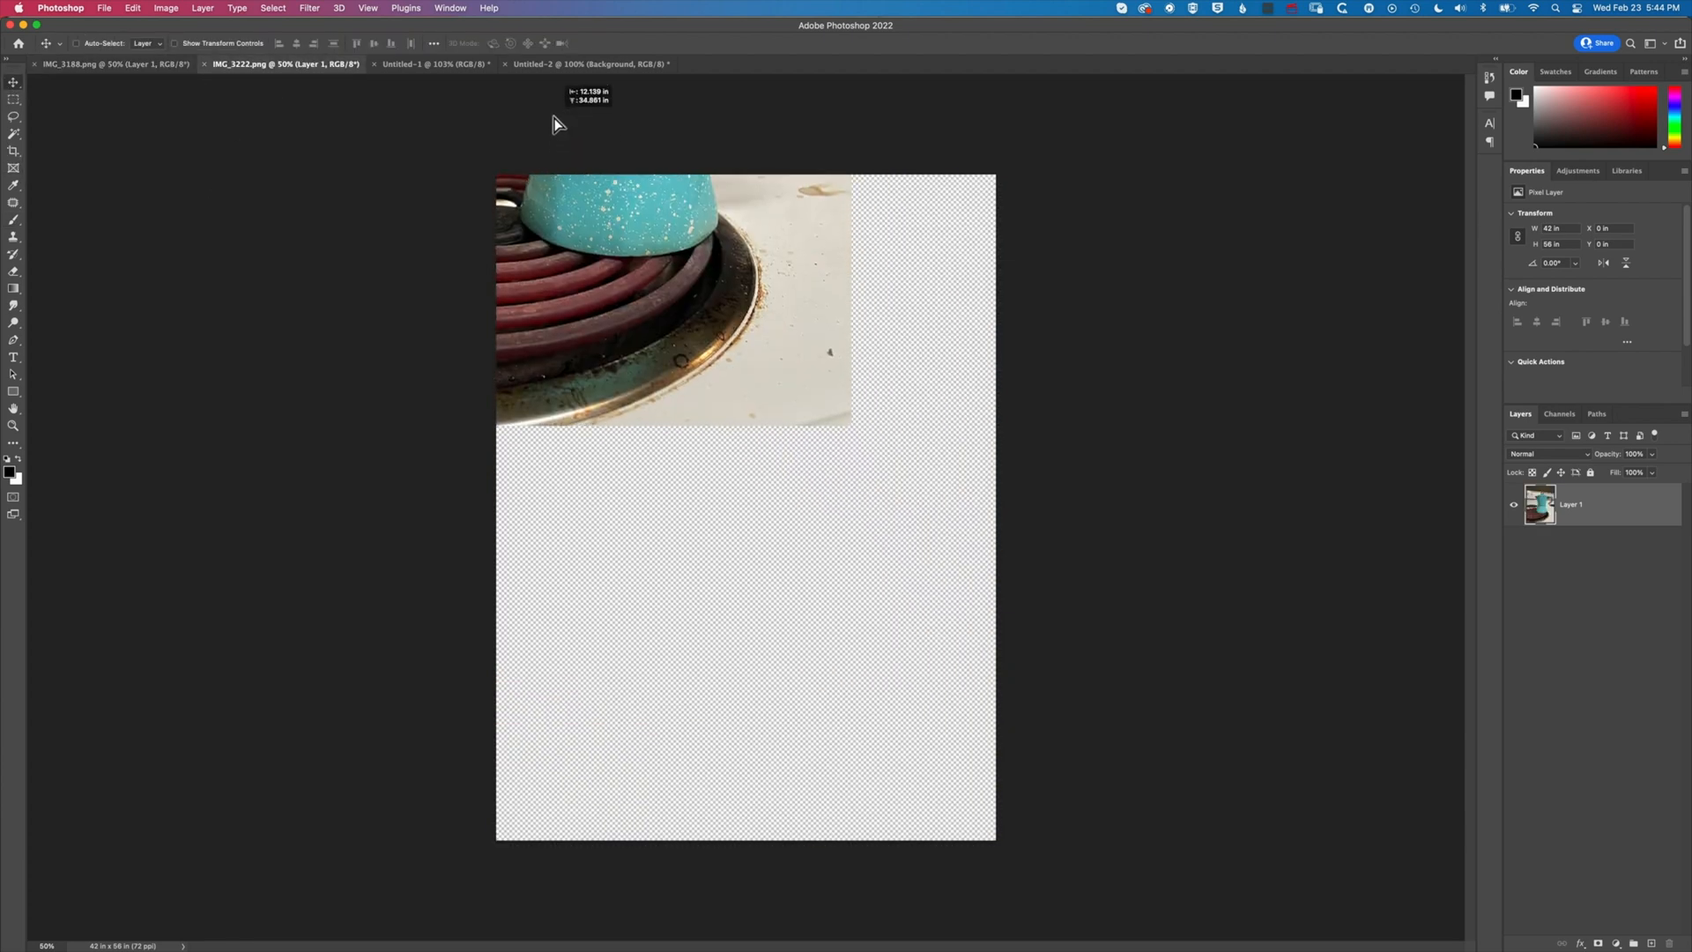
pyautogui.click(589, 63)
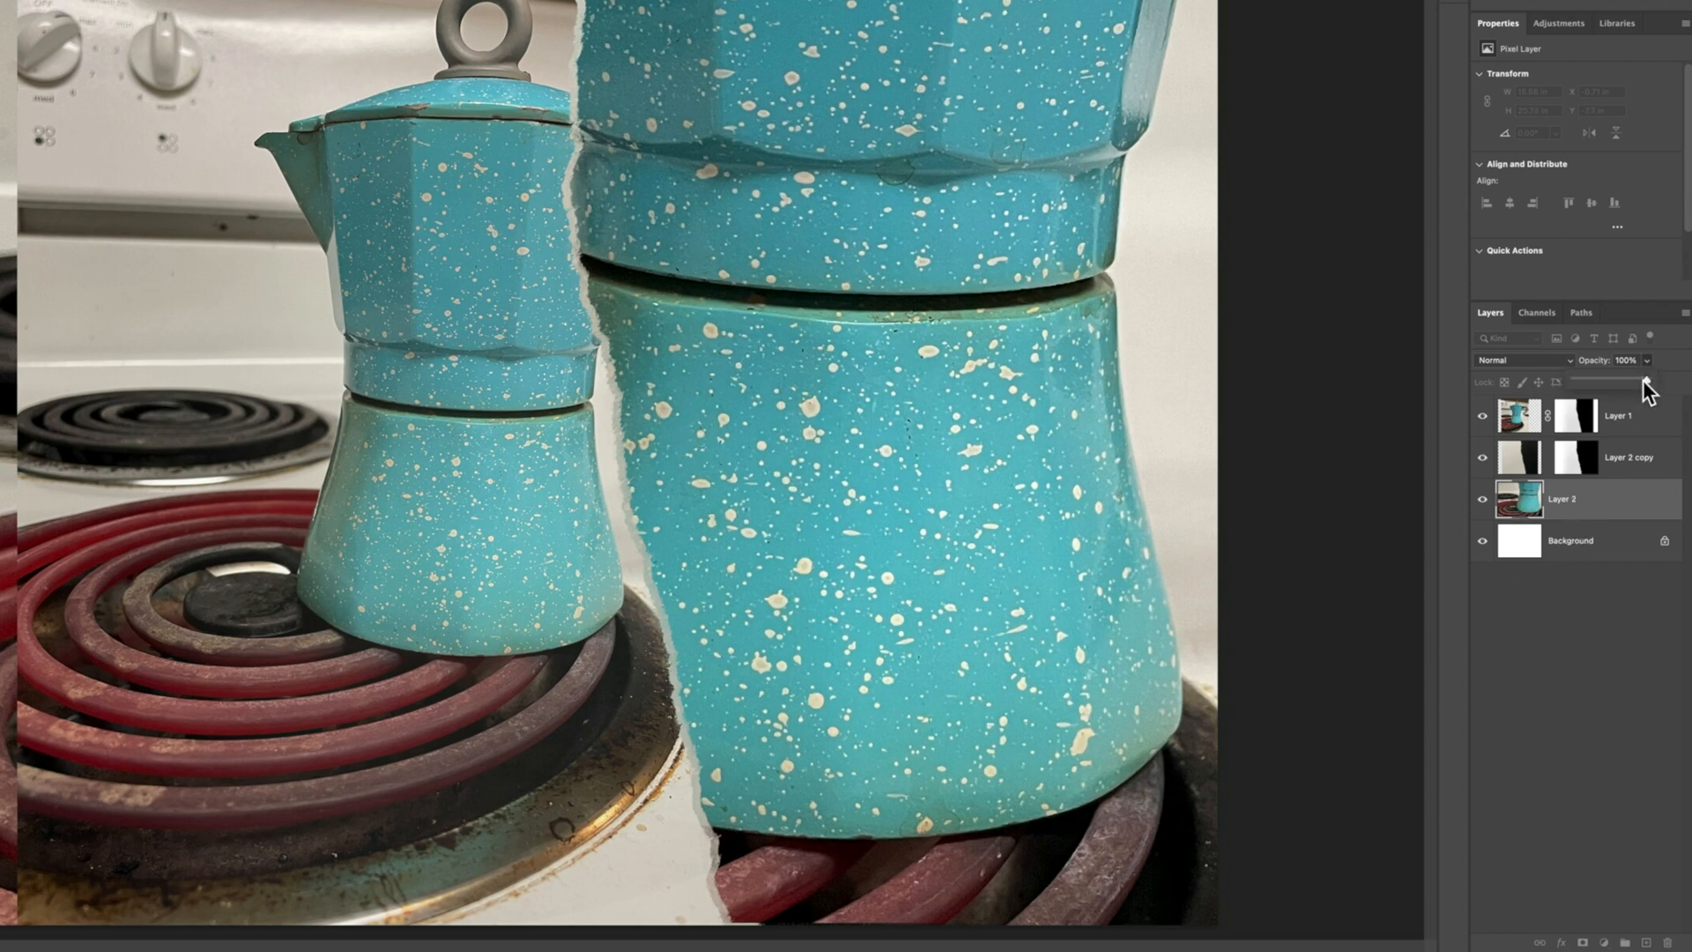
# Lower Layer 2 opacity and add a Colorize Hue/Saturation layer: Hue 223, Saturation 25, Lightness -72
pyautogui.moveTo(1636, 359); pyautogui.dragTo(1608, 359)
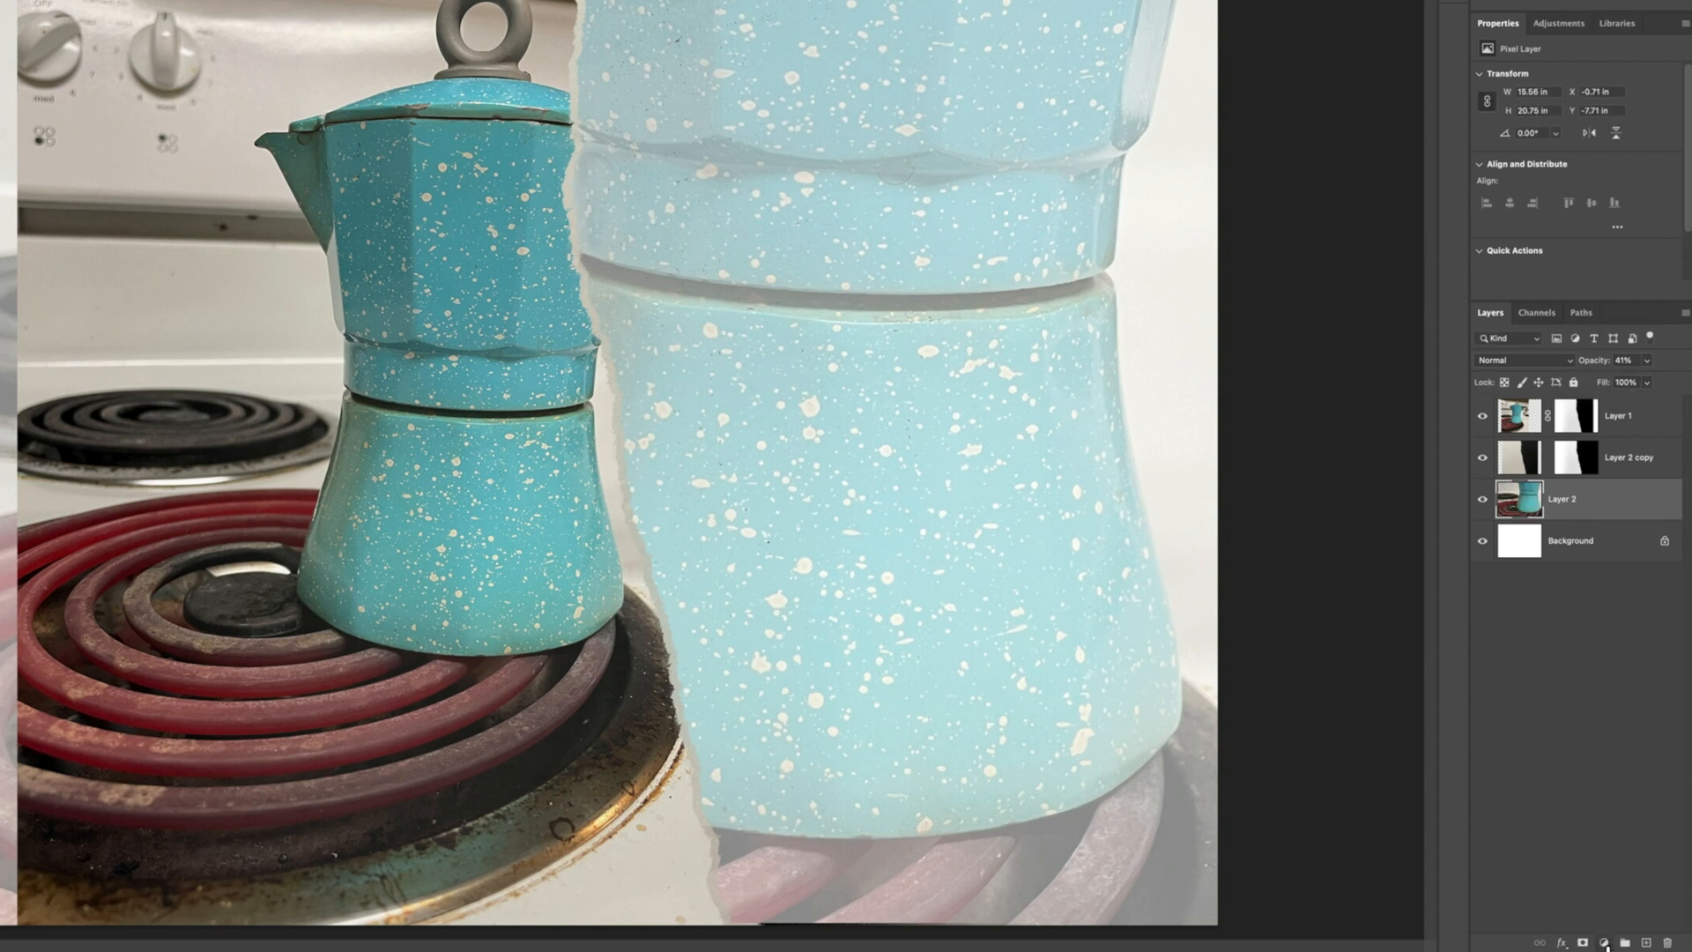
pyautogui.click(1604, 941)
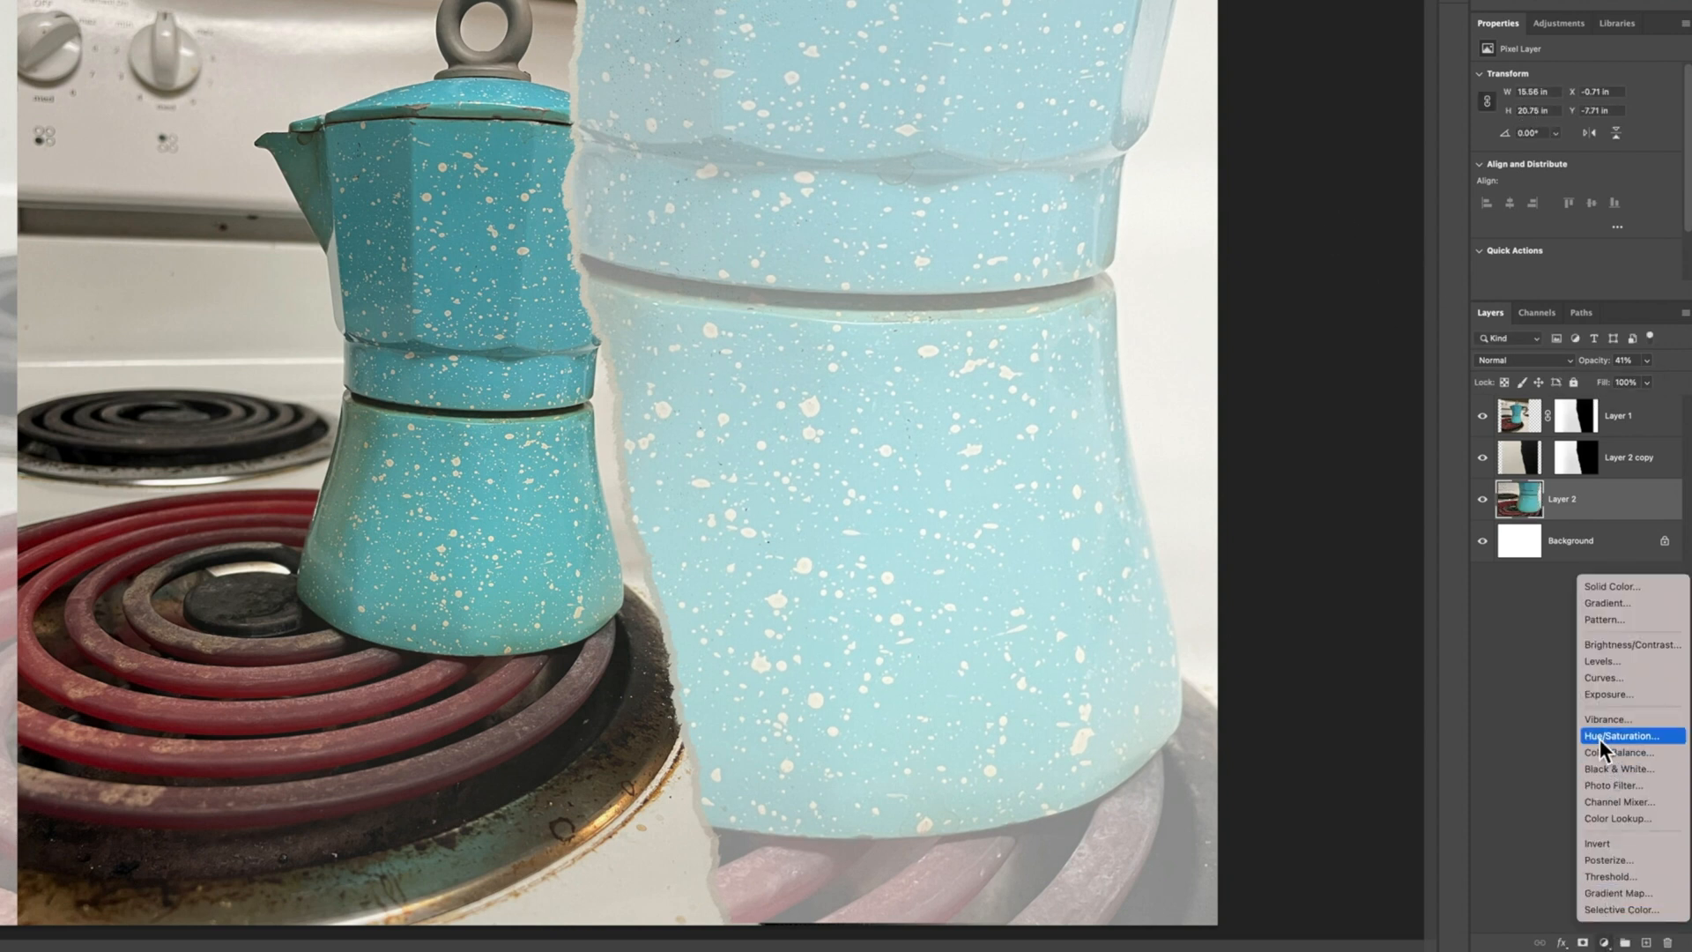
pyautogui.click(1615, 735)
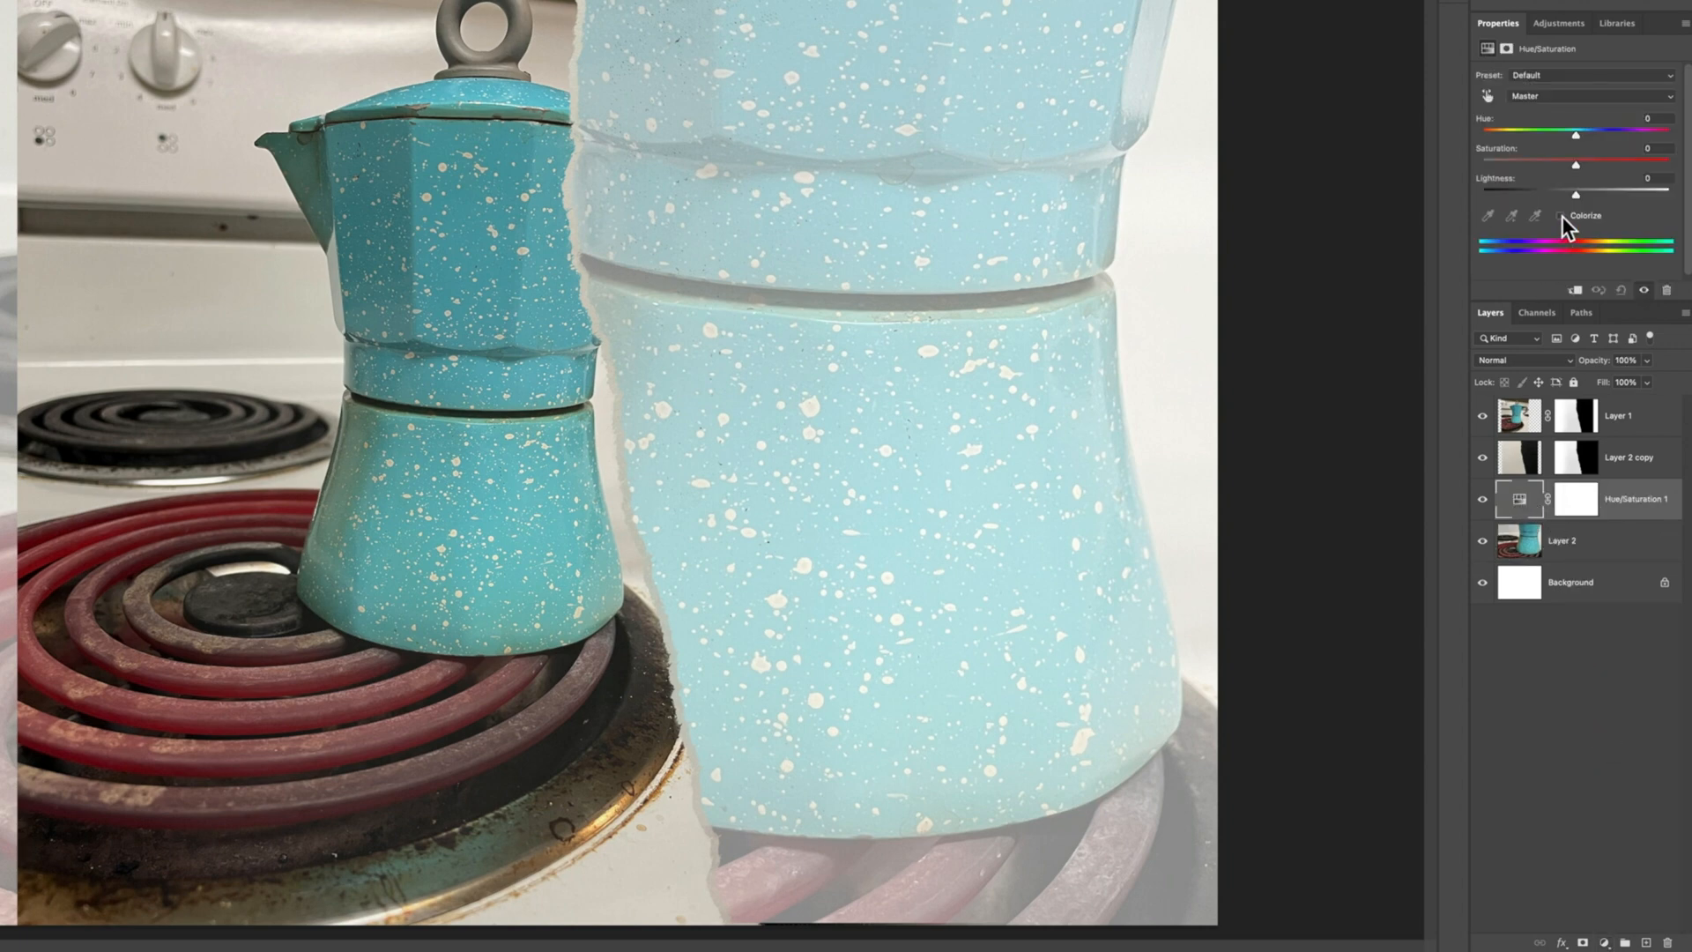
pyautogui.click(1560, 215)
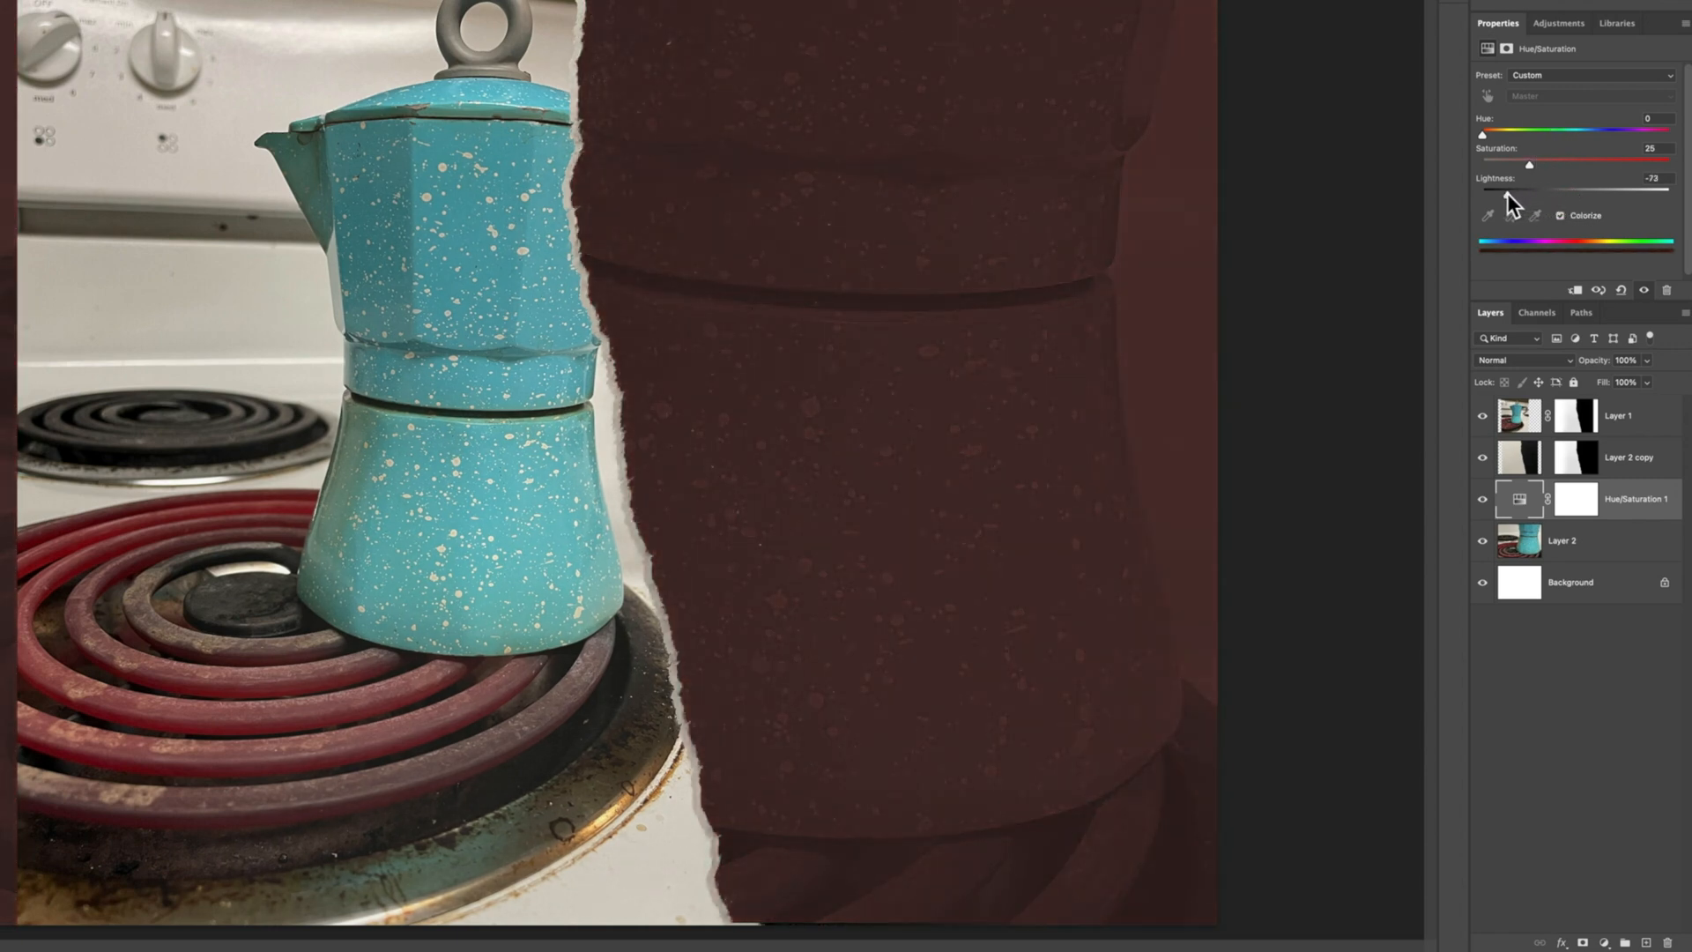
pyautogui.moveTo(1487, 141)
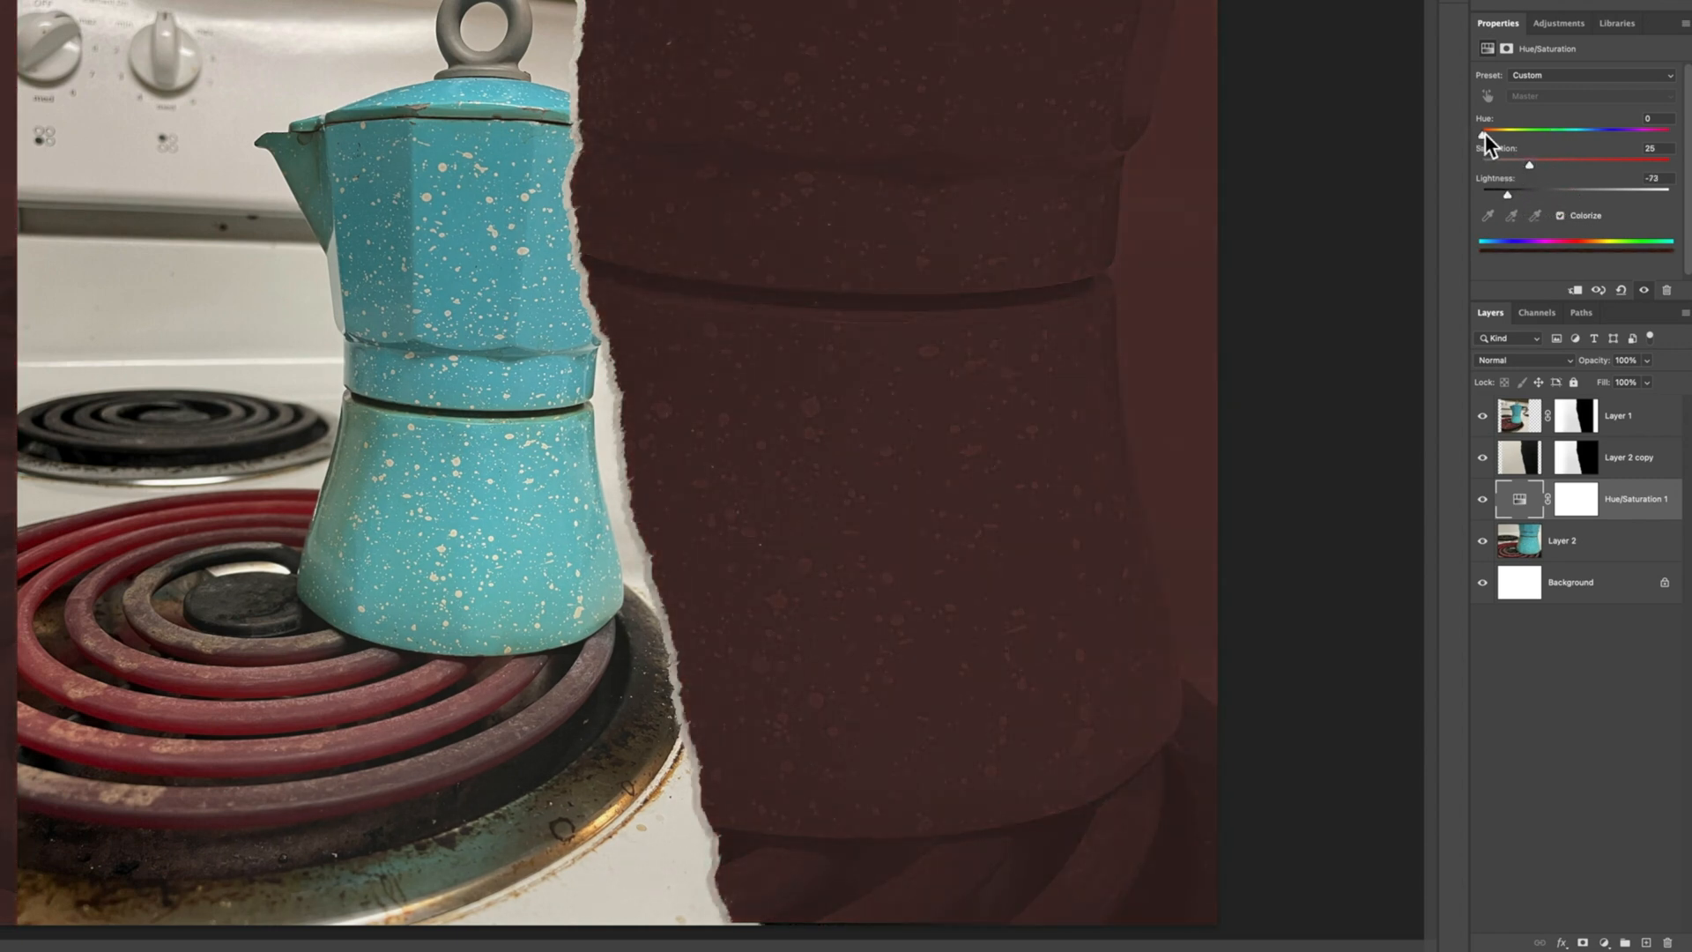
pyautogui.moveTo(1483, 130); pyautogui.dragTo(1610, 130)
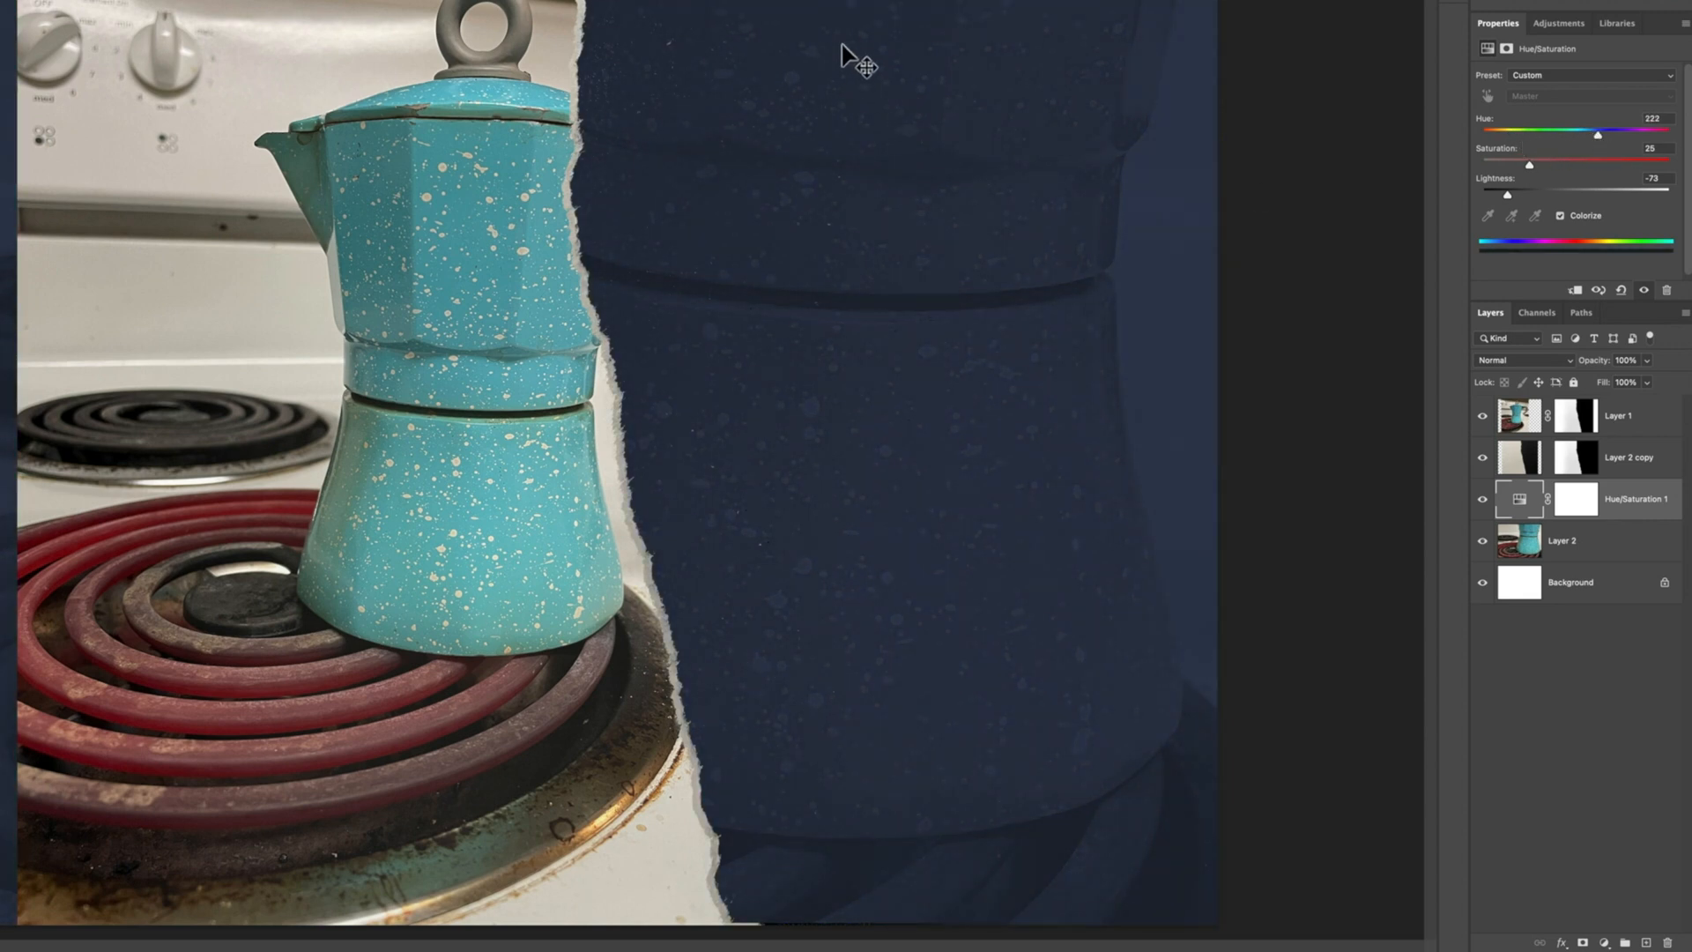
pyautogui.moveTo(1089, 595)
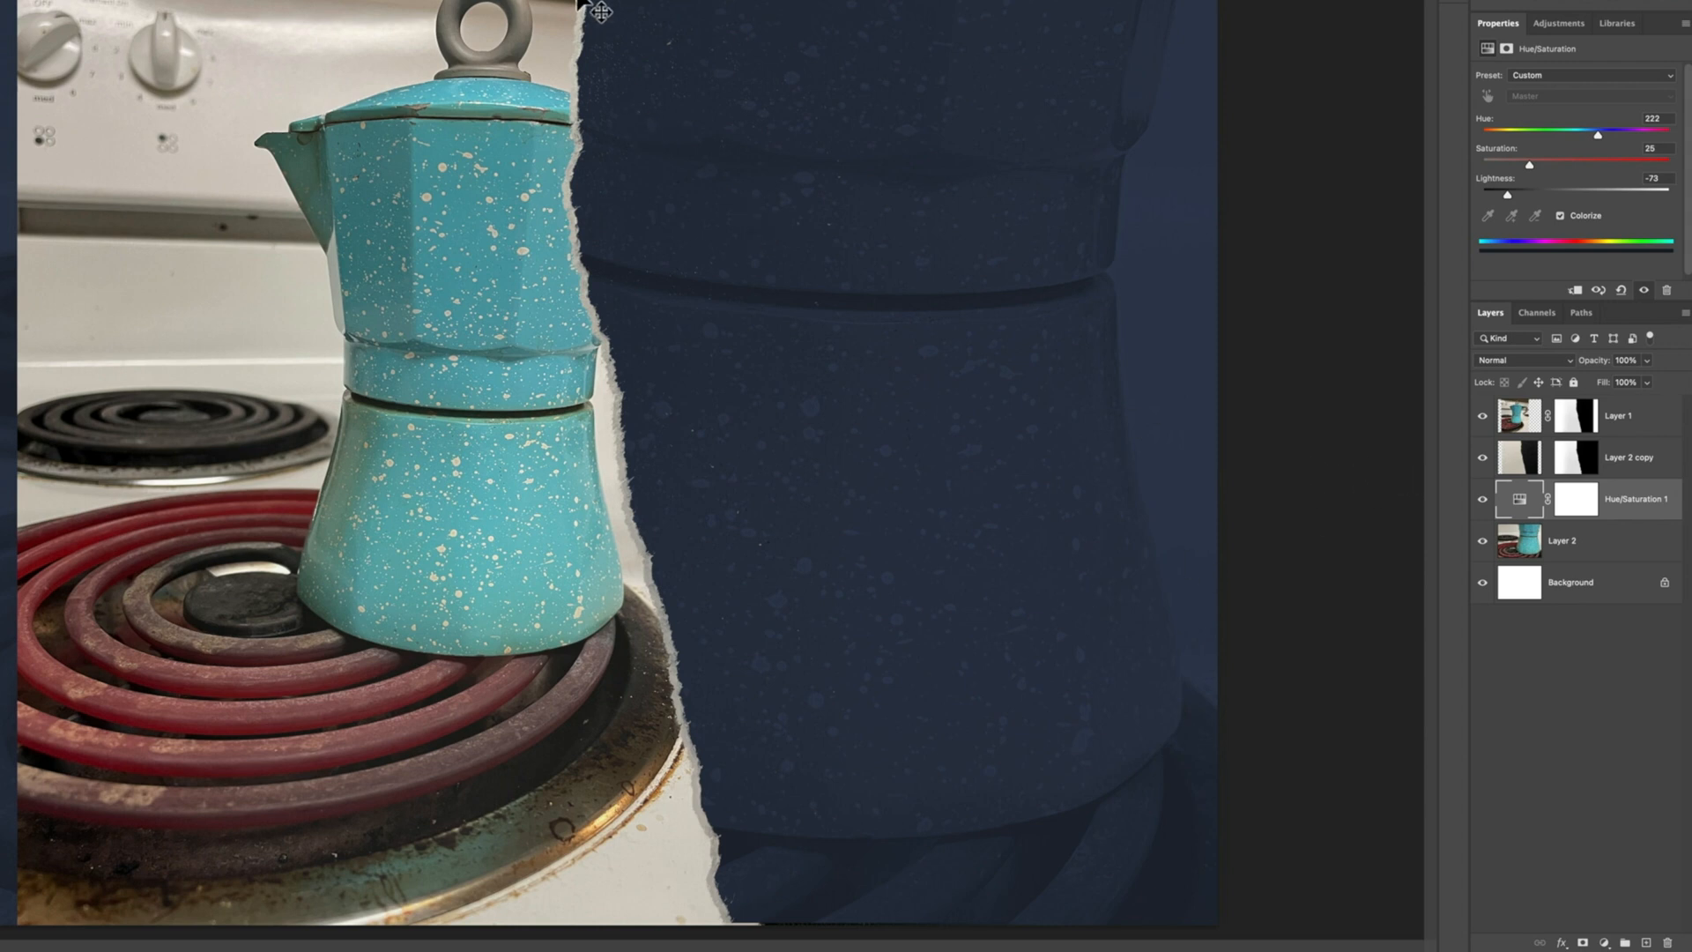
pyautogui.moveTo(1211, 584)
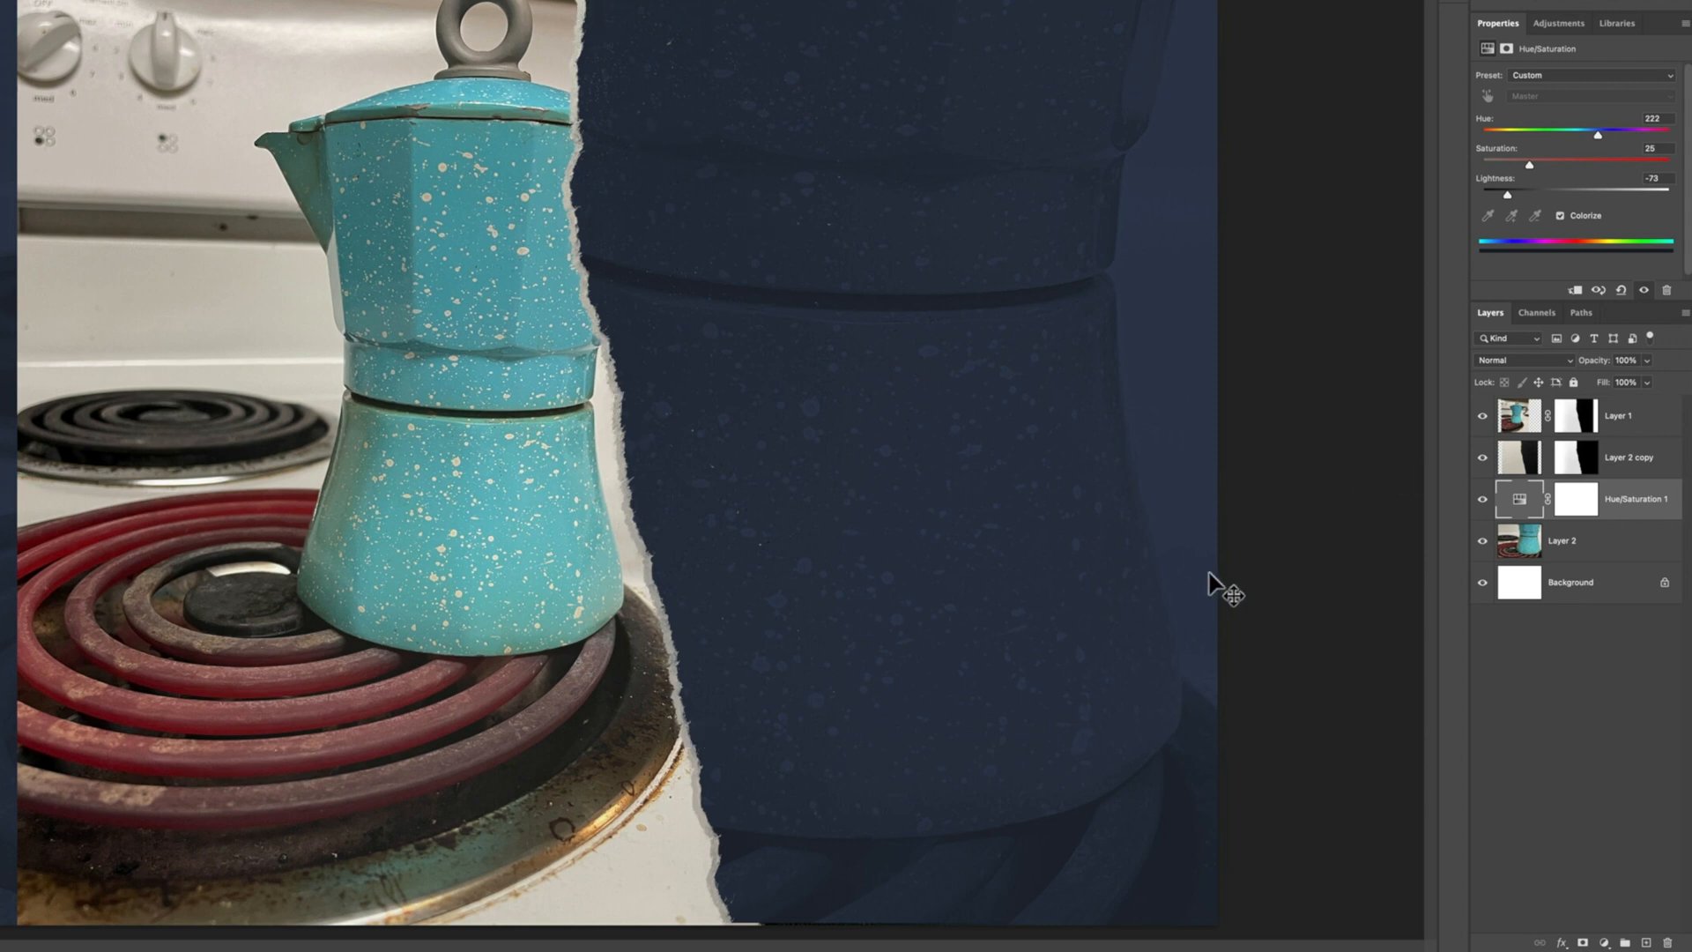
# Delete Layer 1's mask with Apply, then add a new layer mask to Layer 1
pyautogui.click(1636, 414)
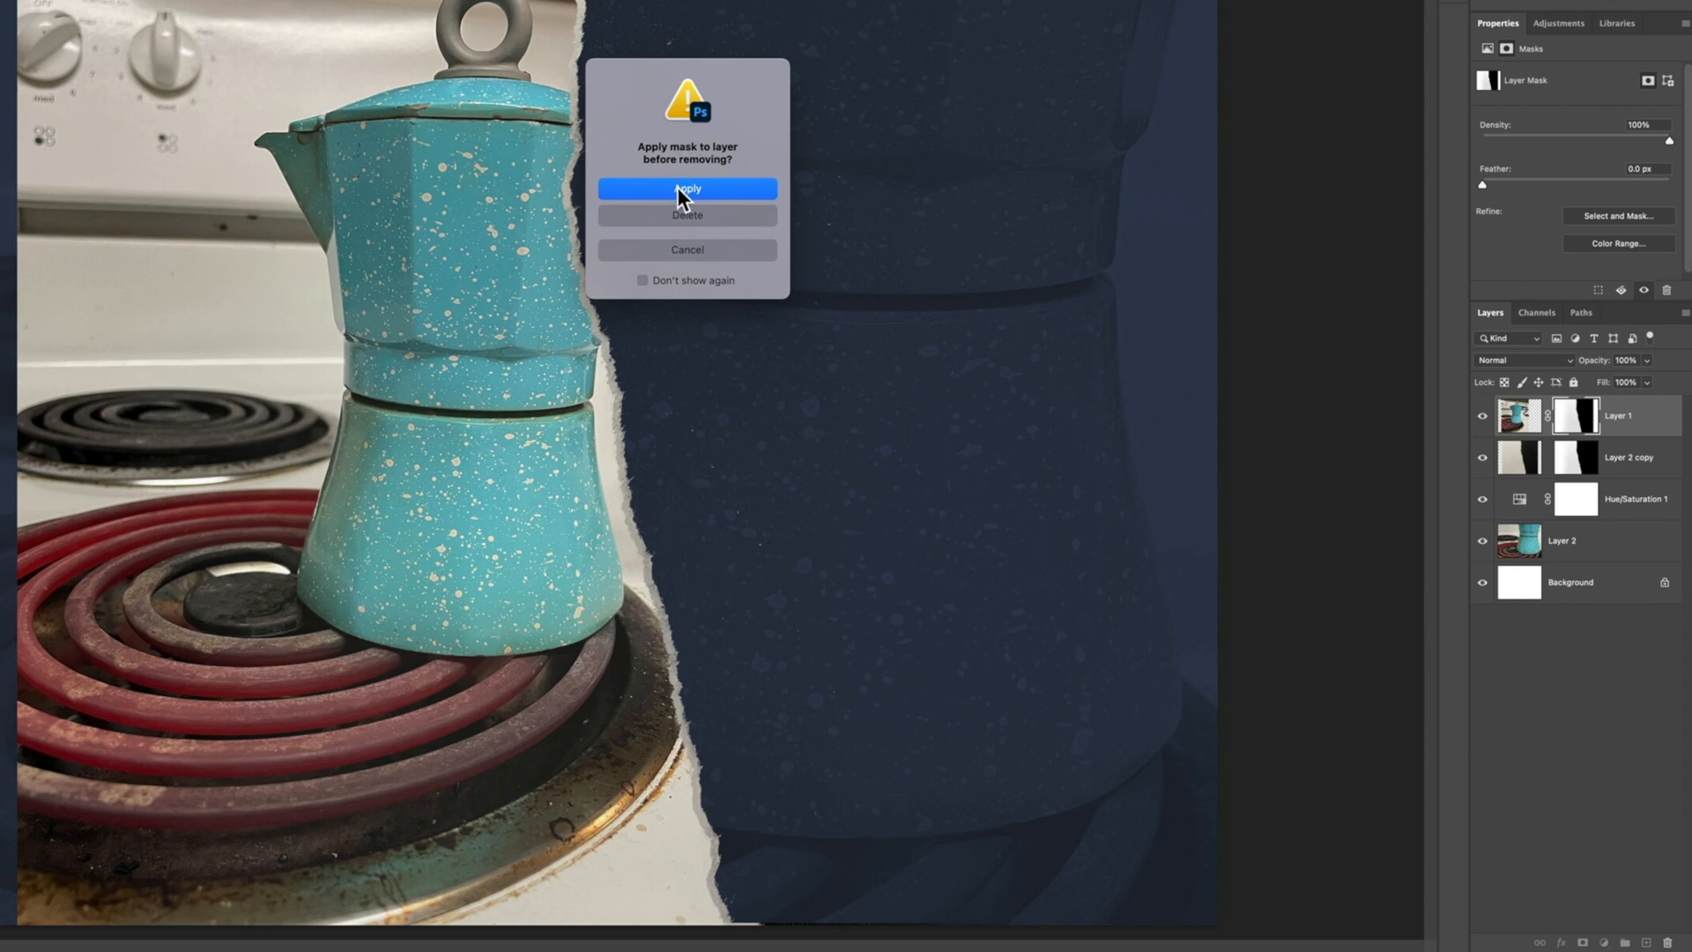
pyautogui.click(688, 188)
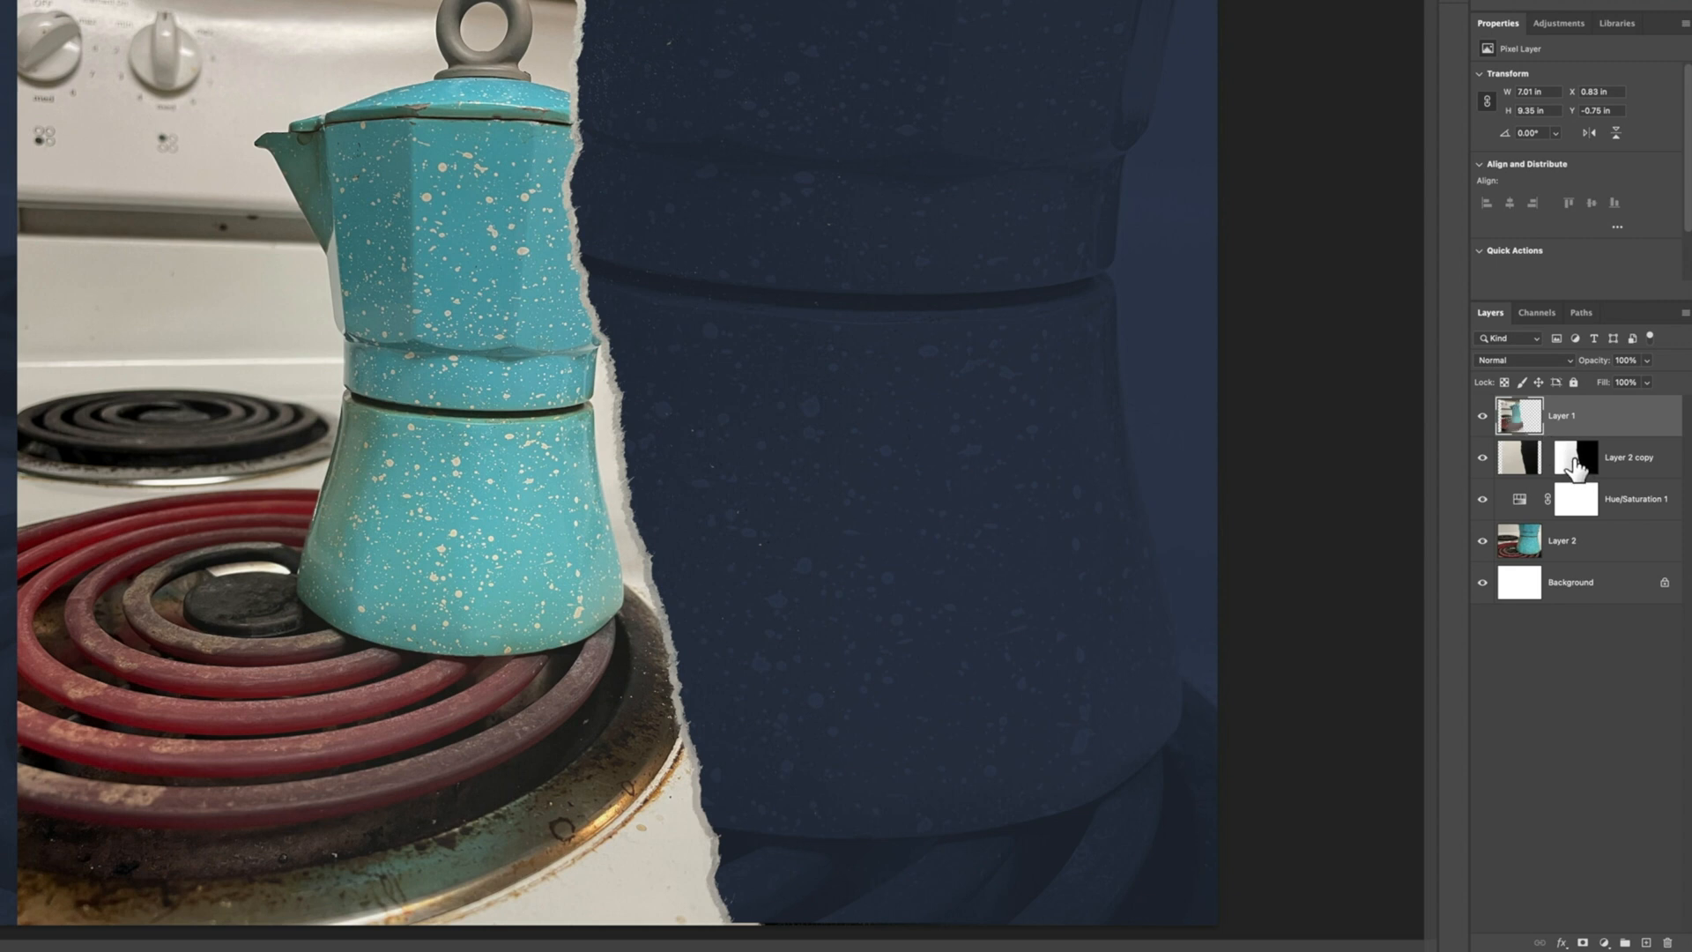
pyautogui.click(1565, 414)
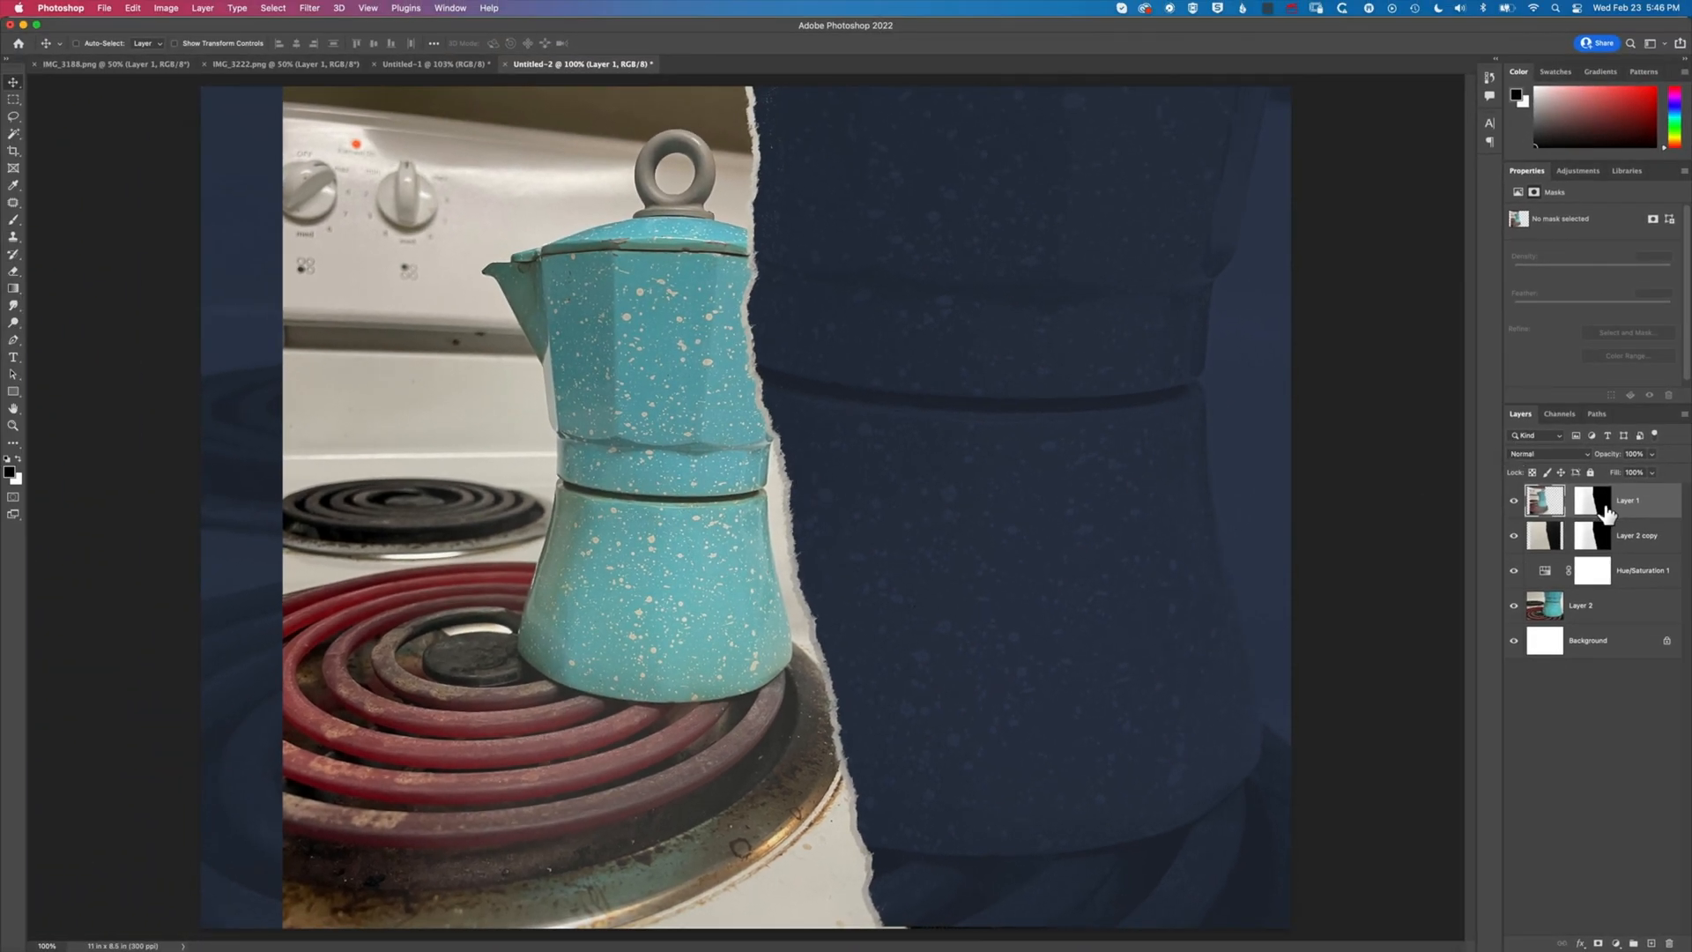
# Paste the torn-paper image into Layer 1's mask and rotate it 180° for a left torn edge
pyautogui.click(1578, 501)
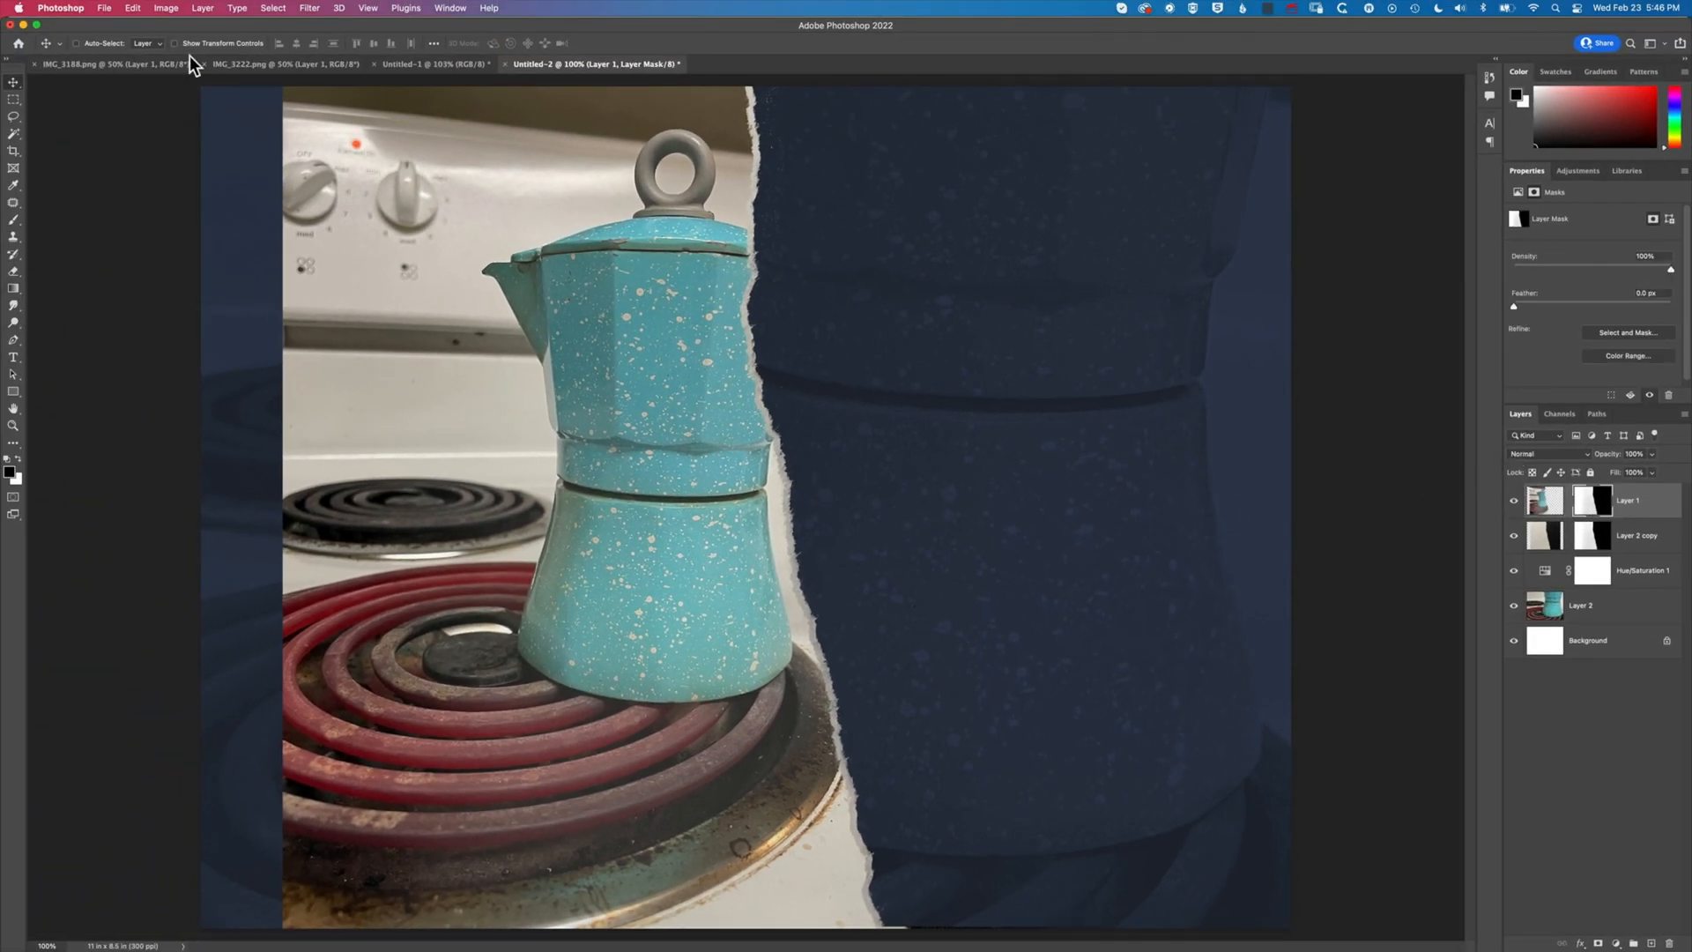
pyautogui.click(131, 7)
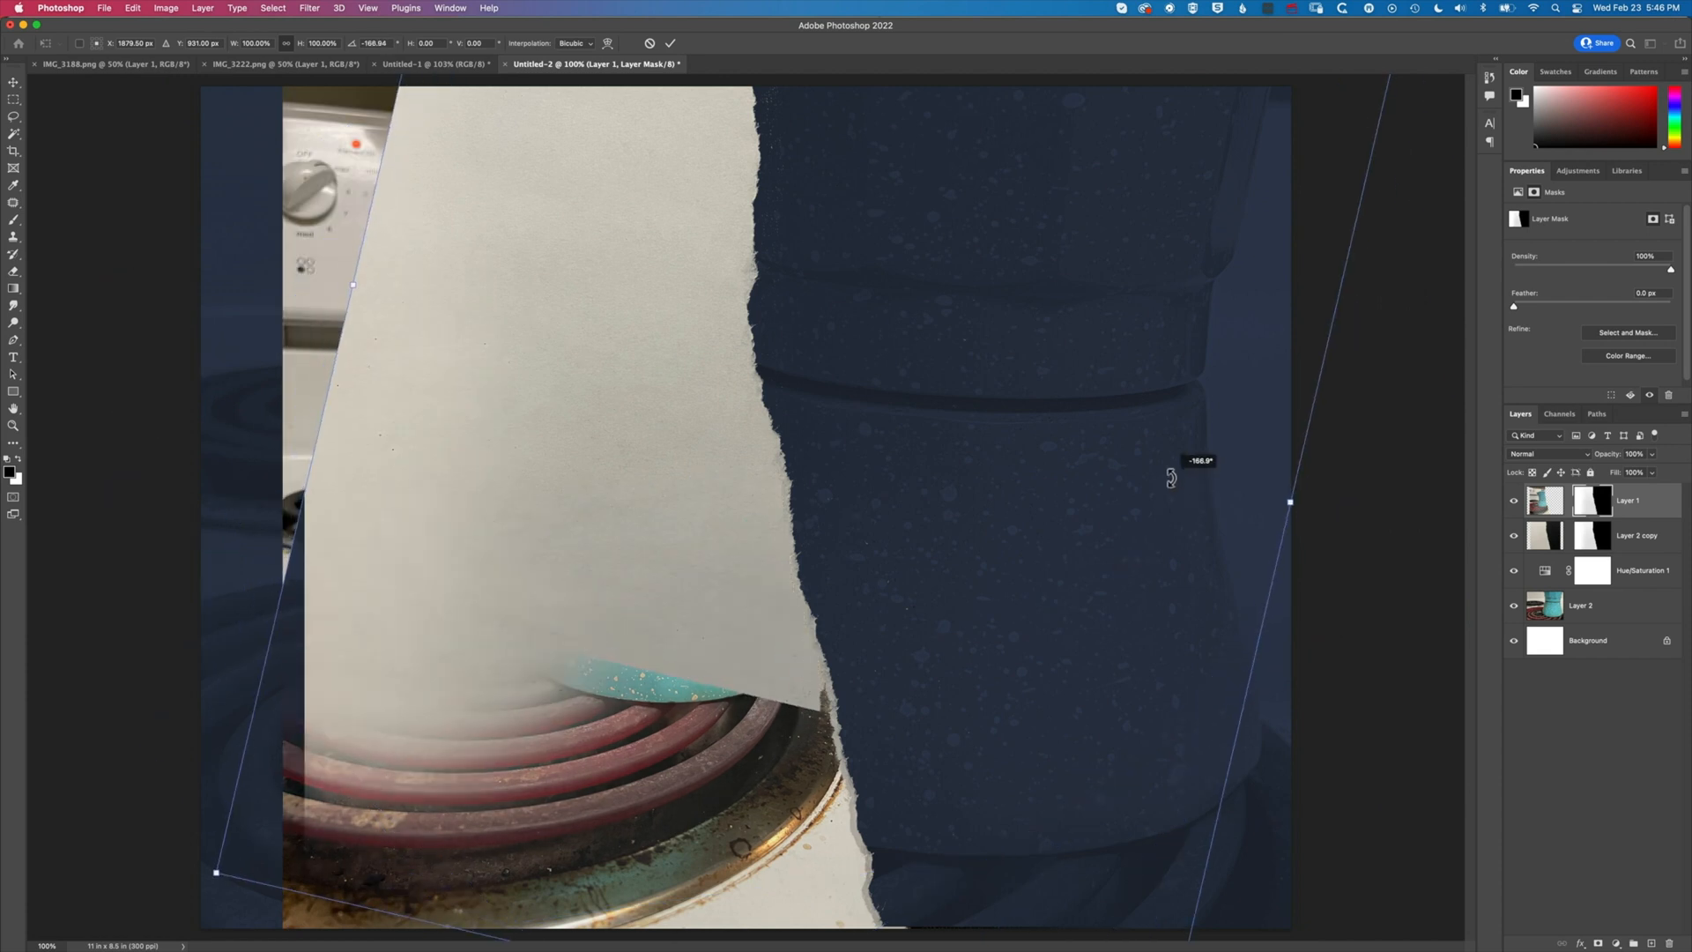
pyautogui.moveTo(1171, 478); pyautogui.dragTo(1113, 392)
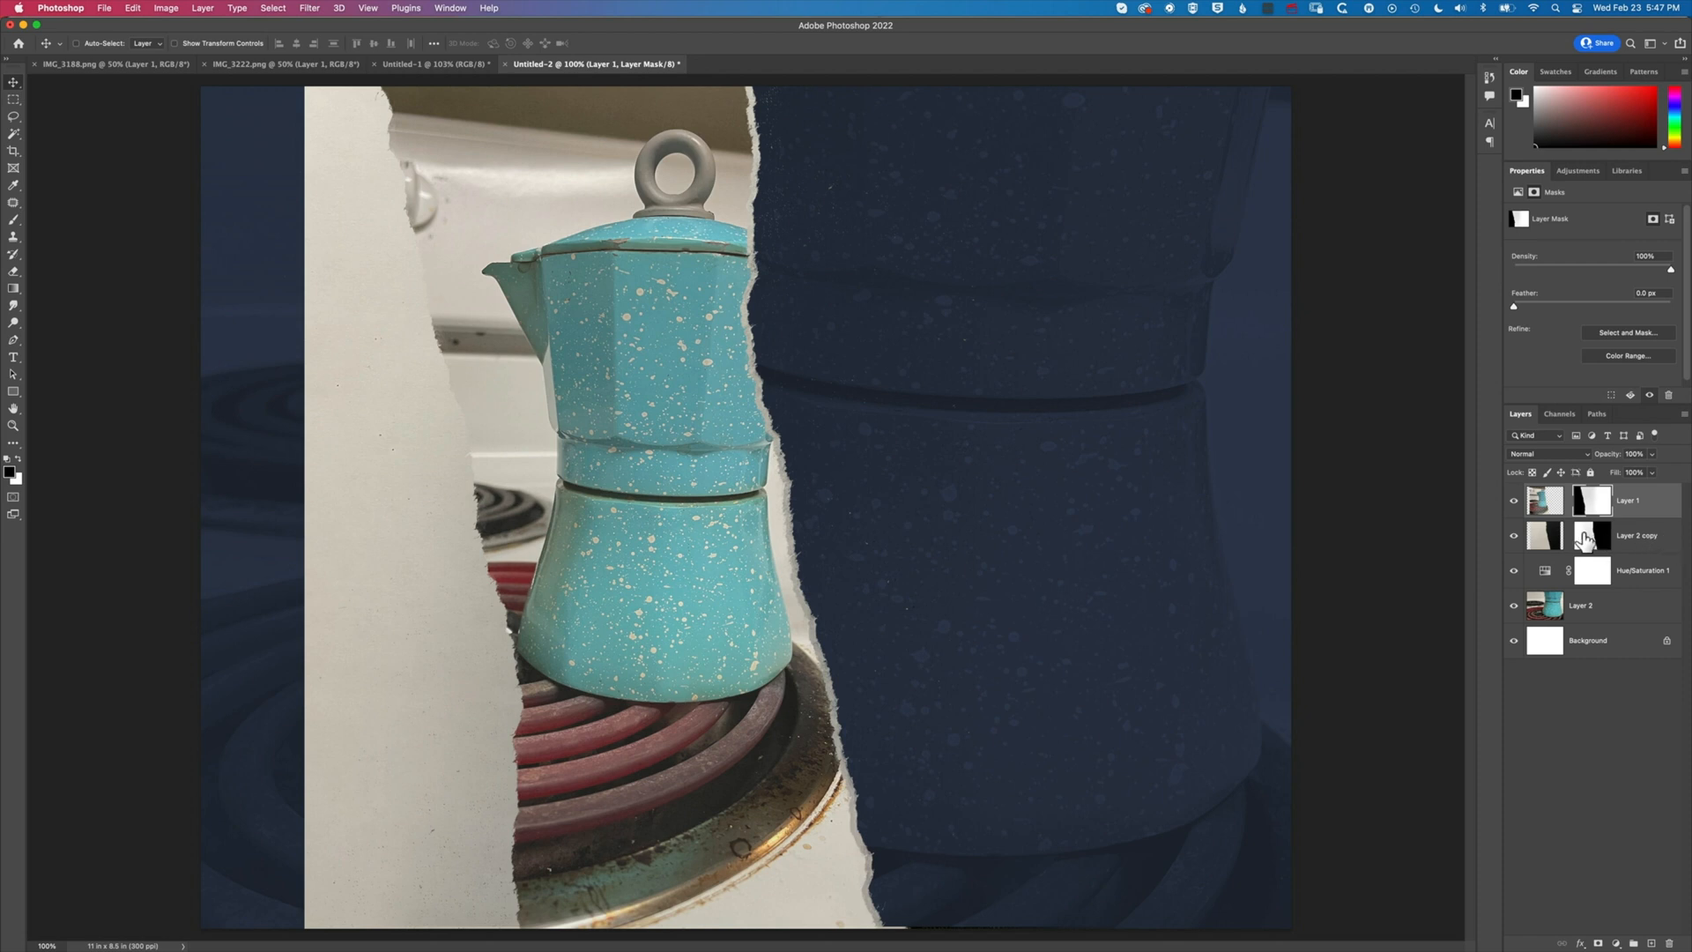
# Delete Layer 2 copy's mask with Apply and add a new mask revealing the blue background at left
pyautogui.click(1602, 536)
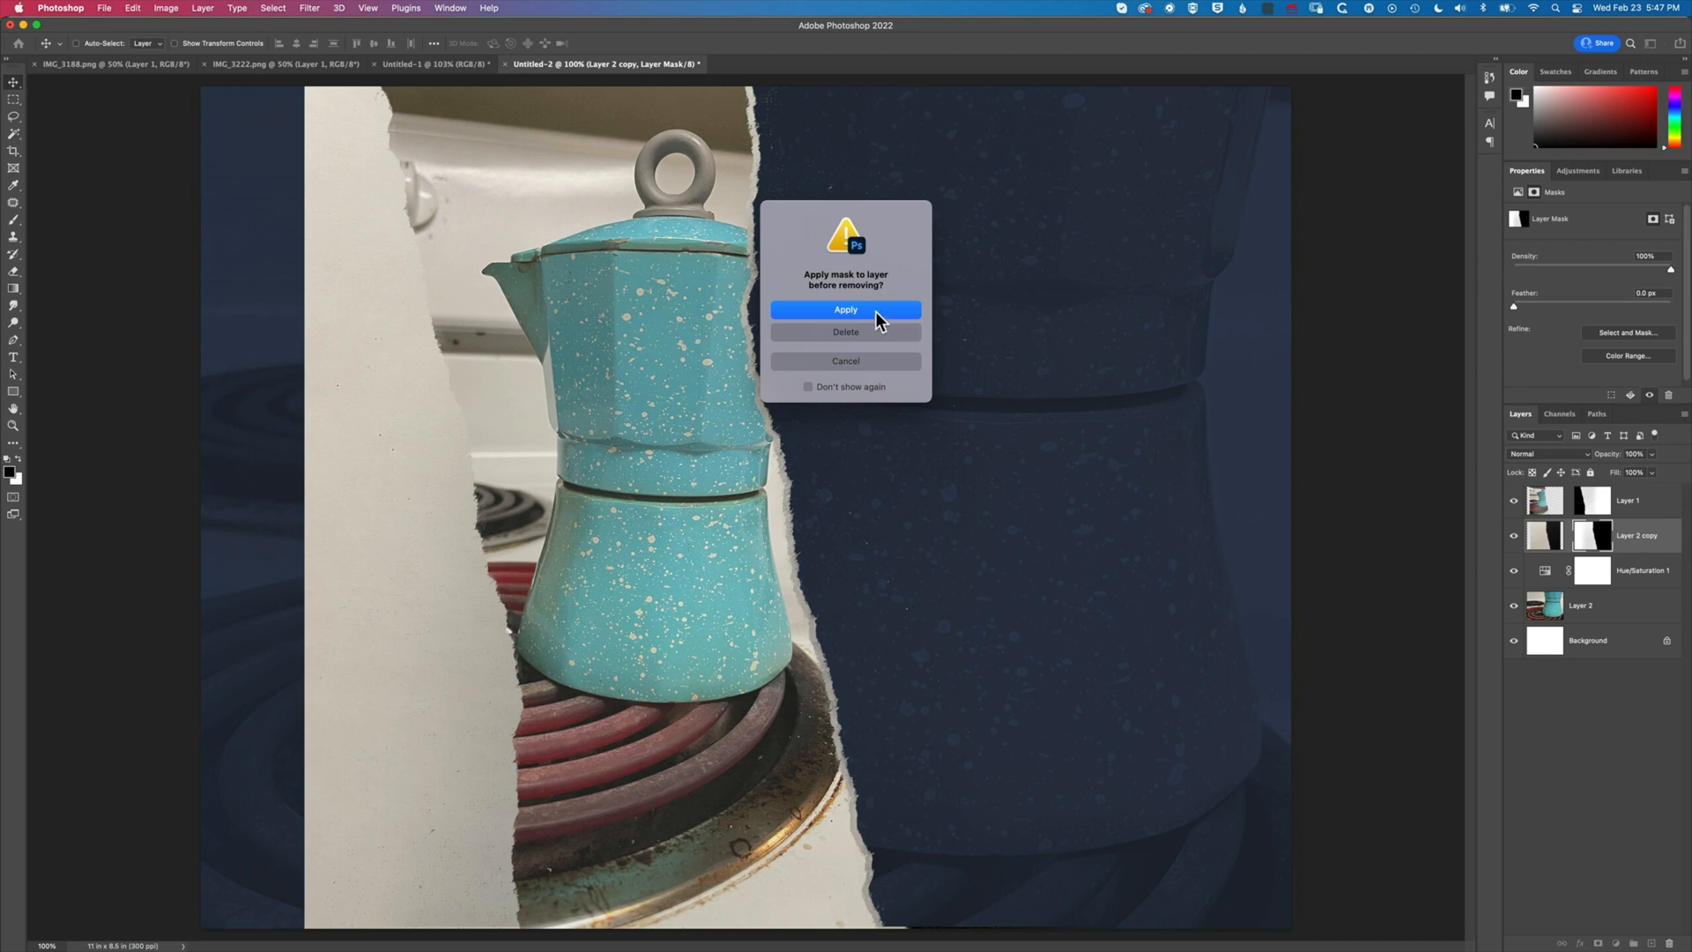
pyautogui.click(846, 332)
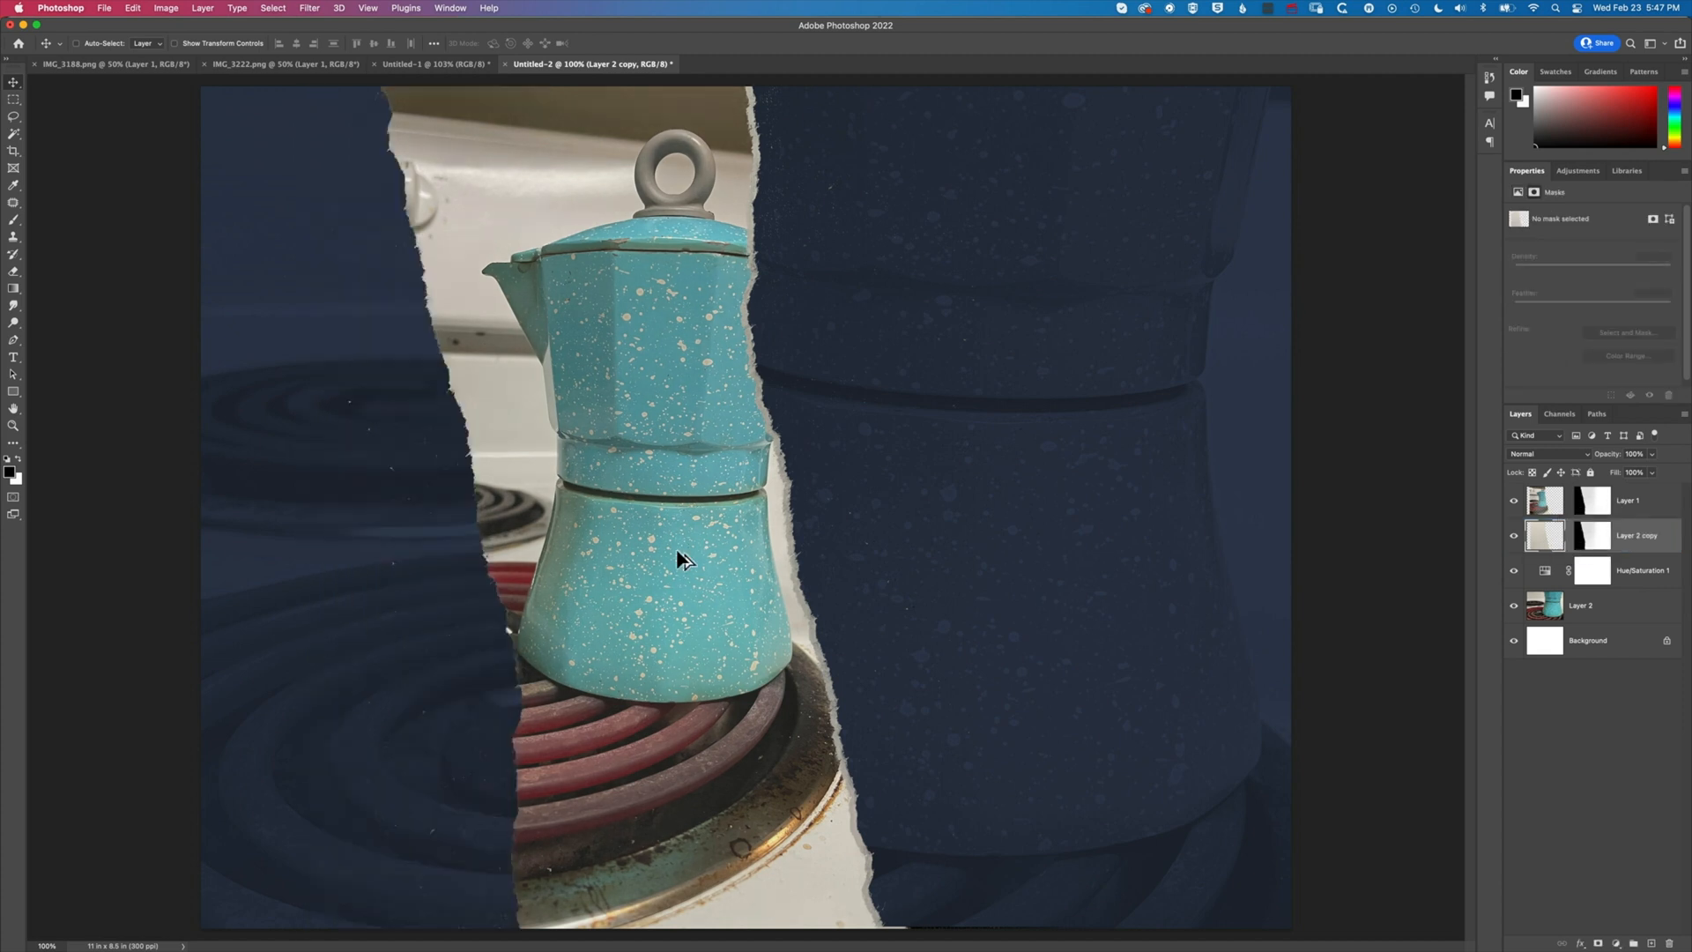
pyautogui.click(1588, 536)
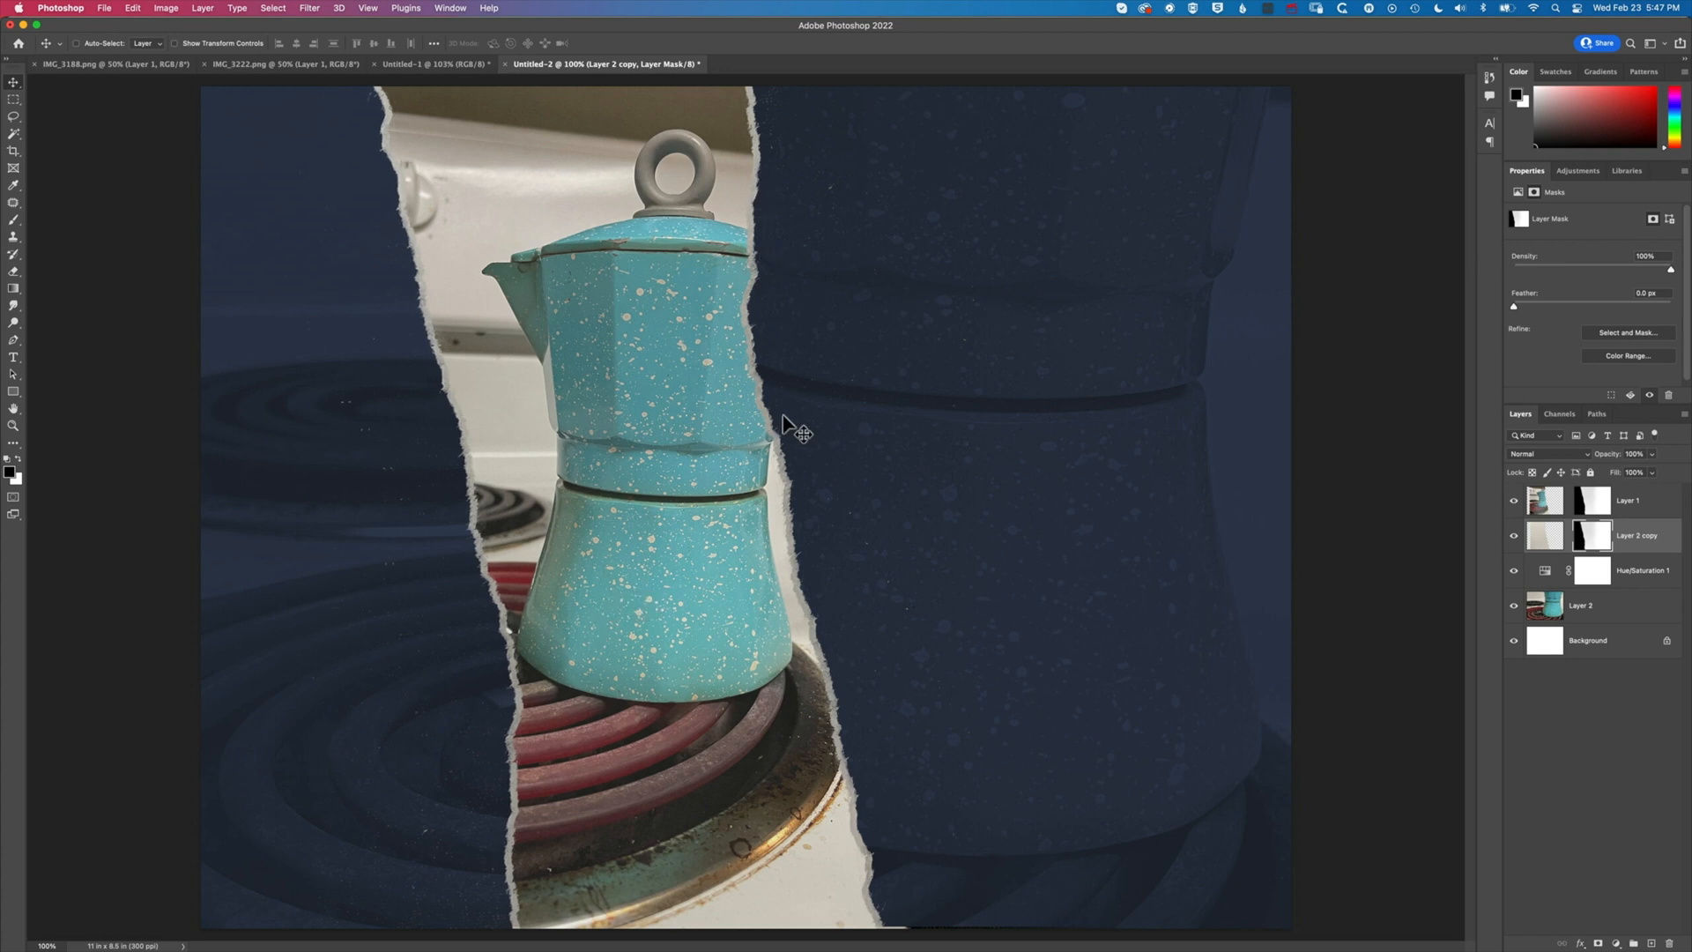
pyautogui.moveTo(843, 606)
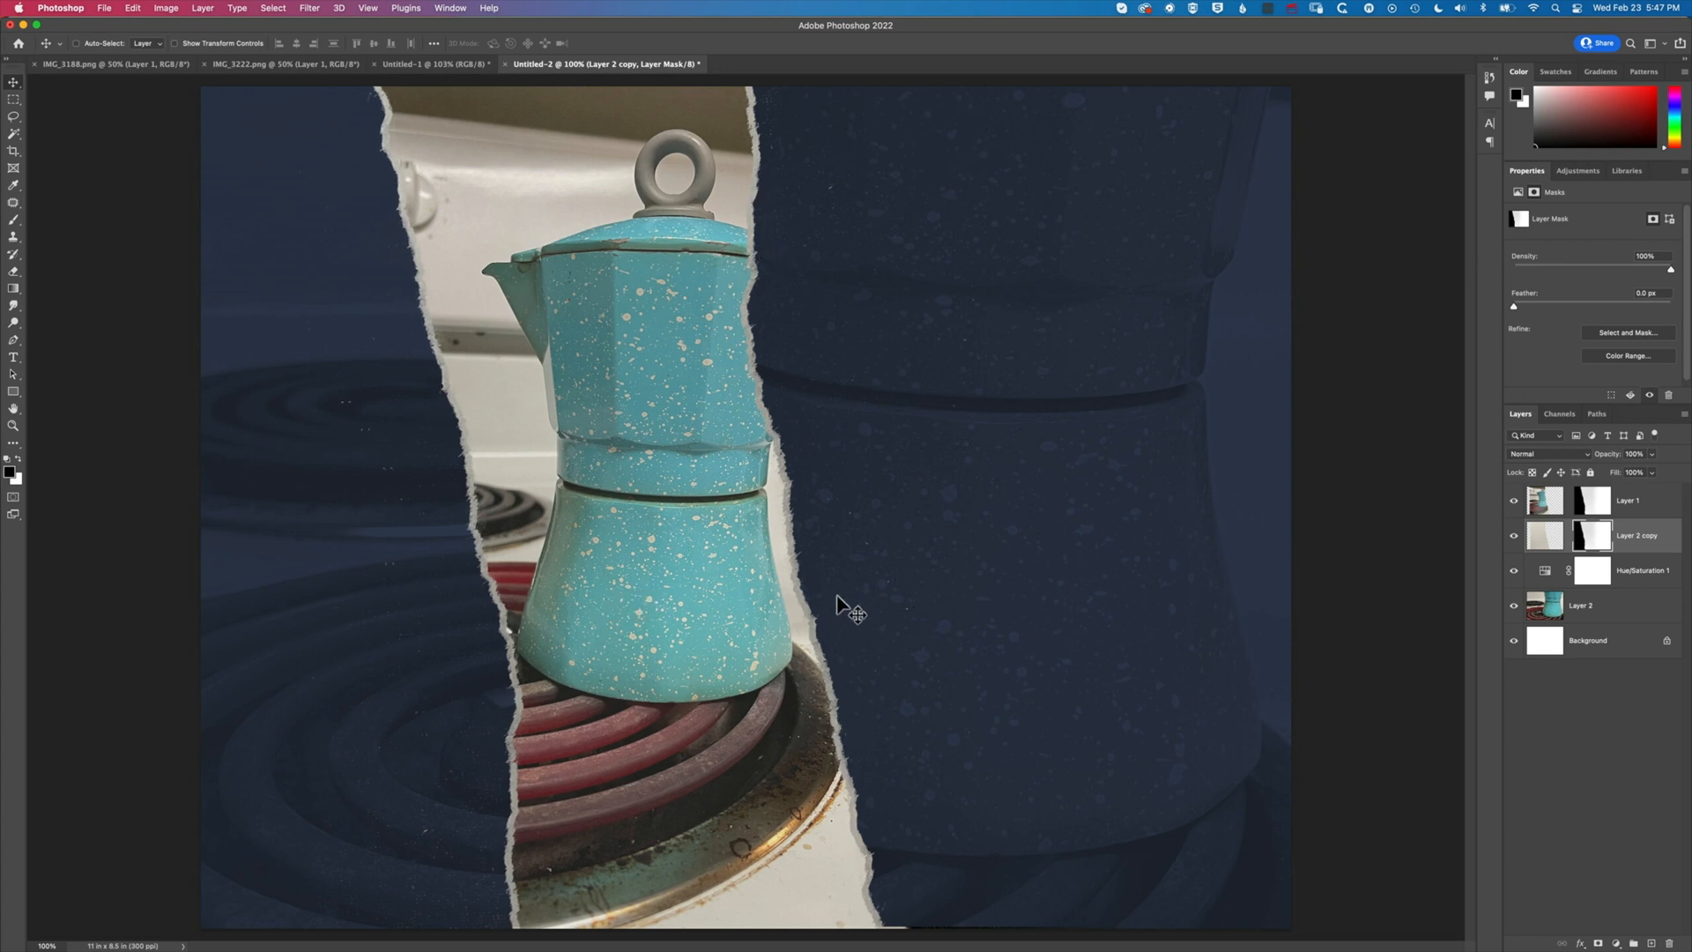
pyautogui.moveTo(779, 303)
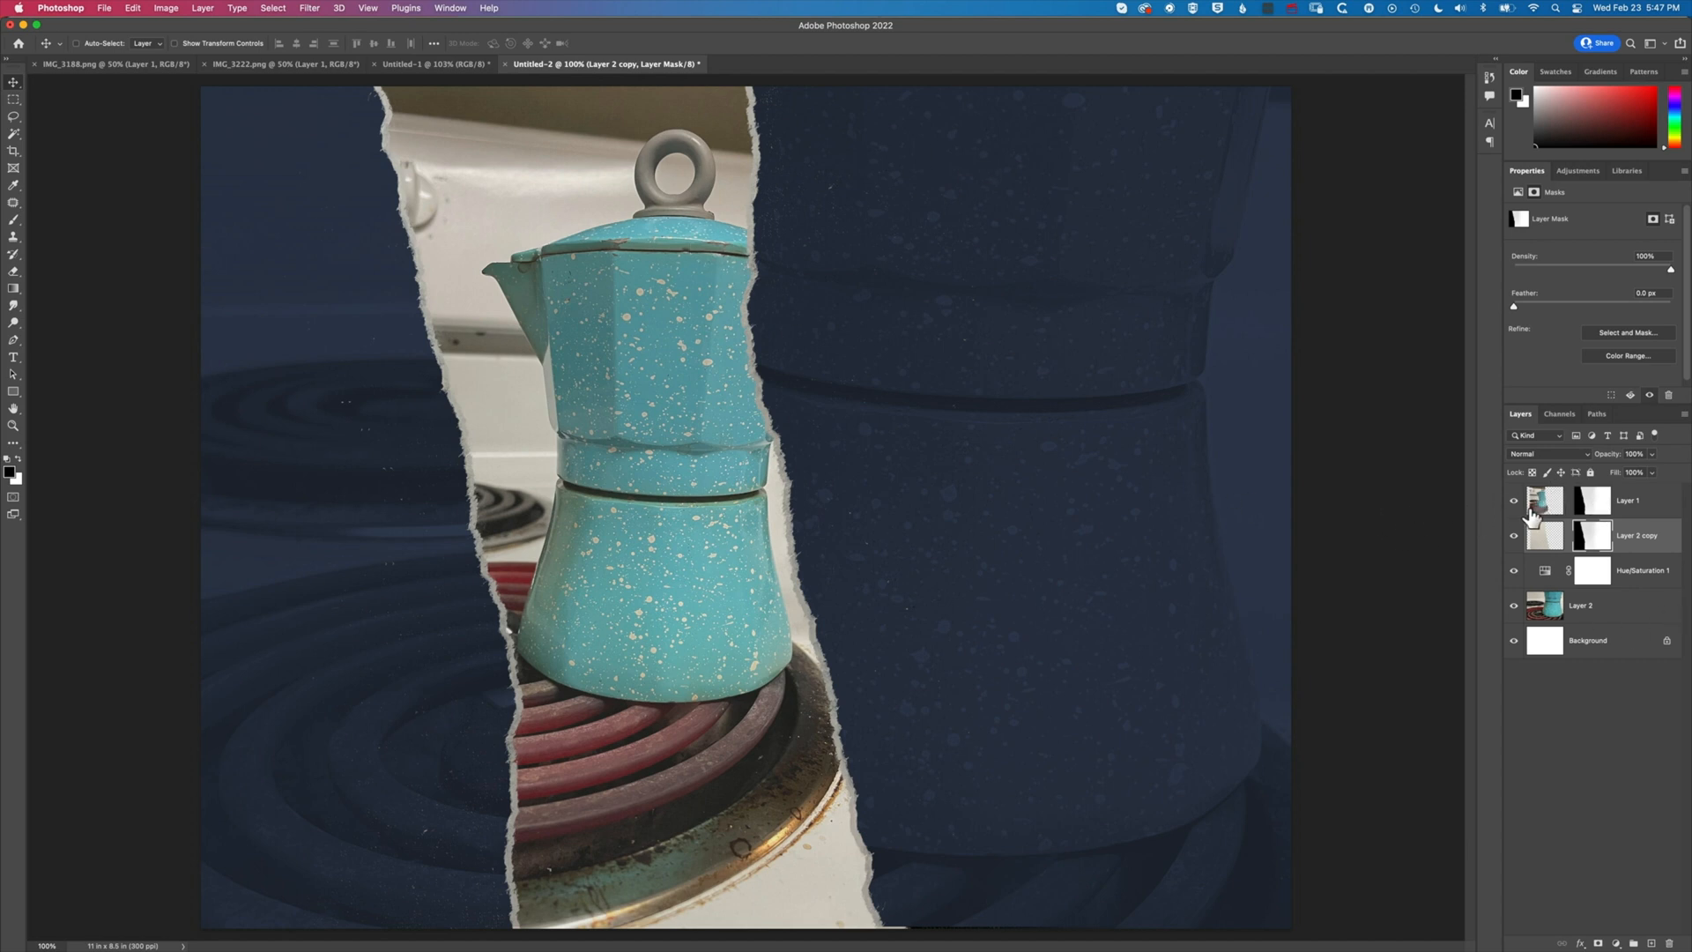
pyautogui.moveTo(1545, 536)
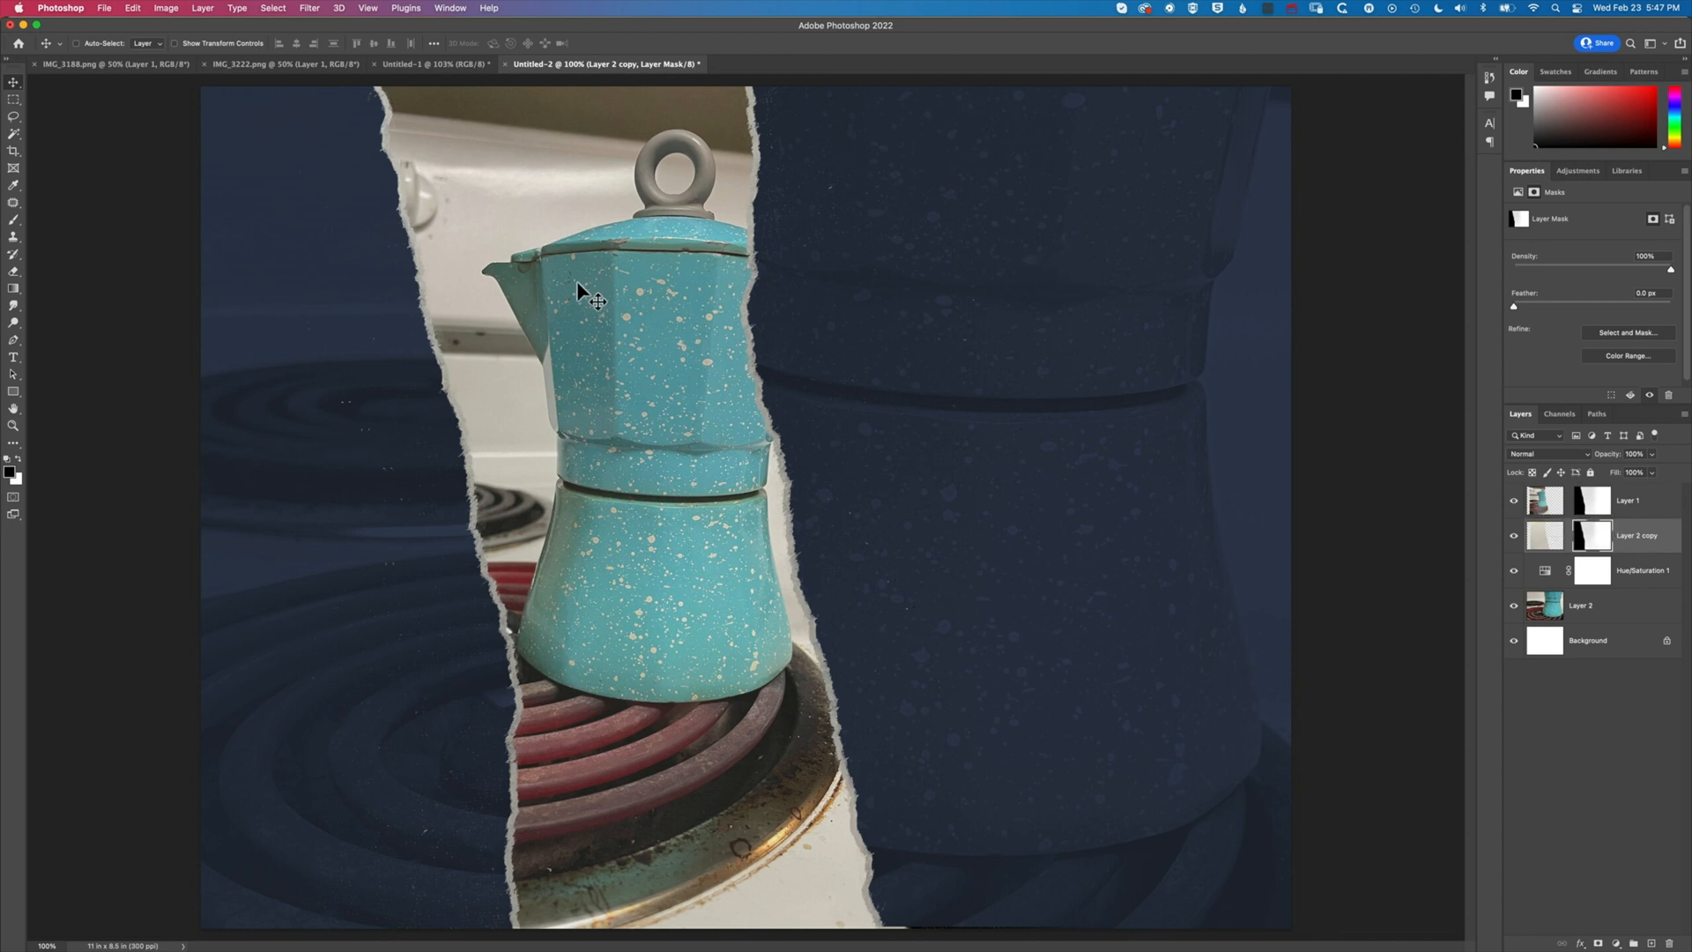
pyautogui.moveTo(761, 120)
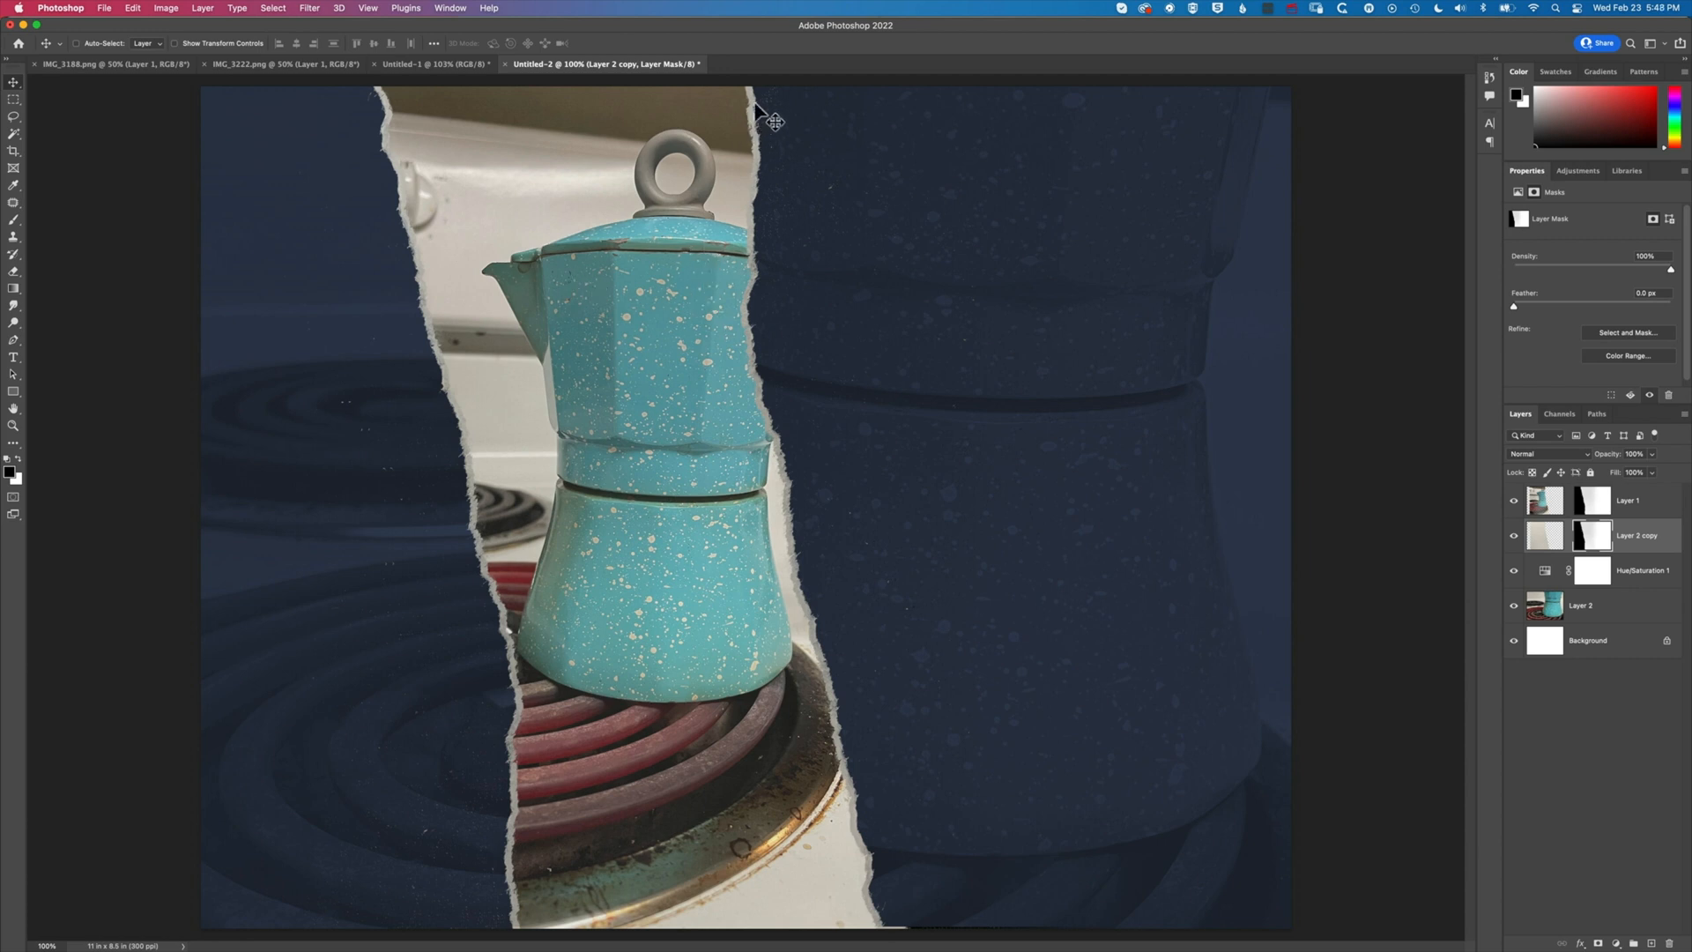